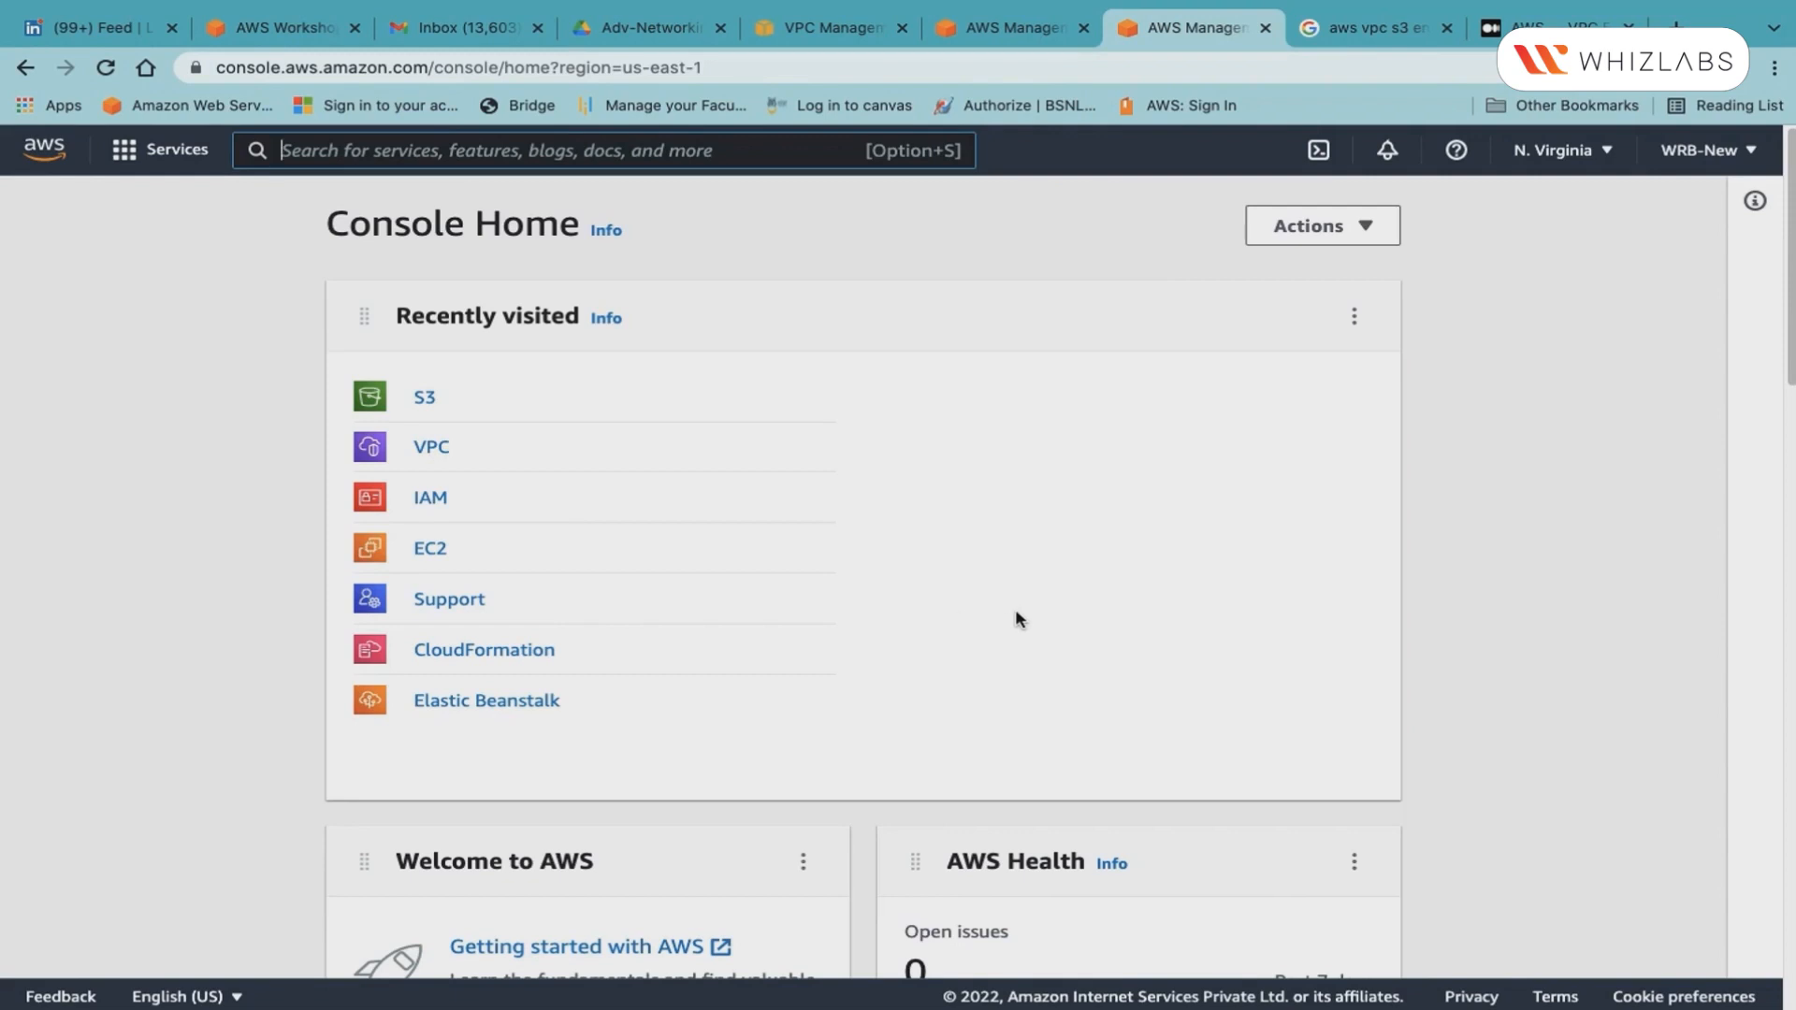
# - Search the console for 'vpc' and open the VPC dashboard
pyautogui.write('vpc')
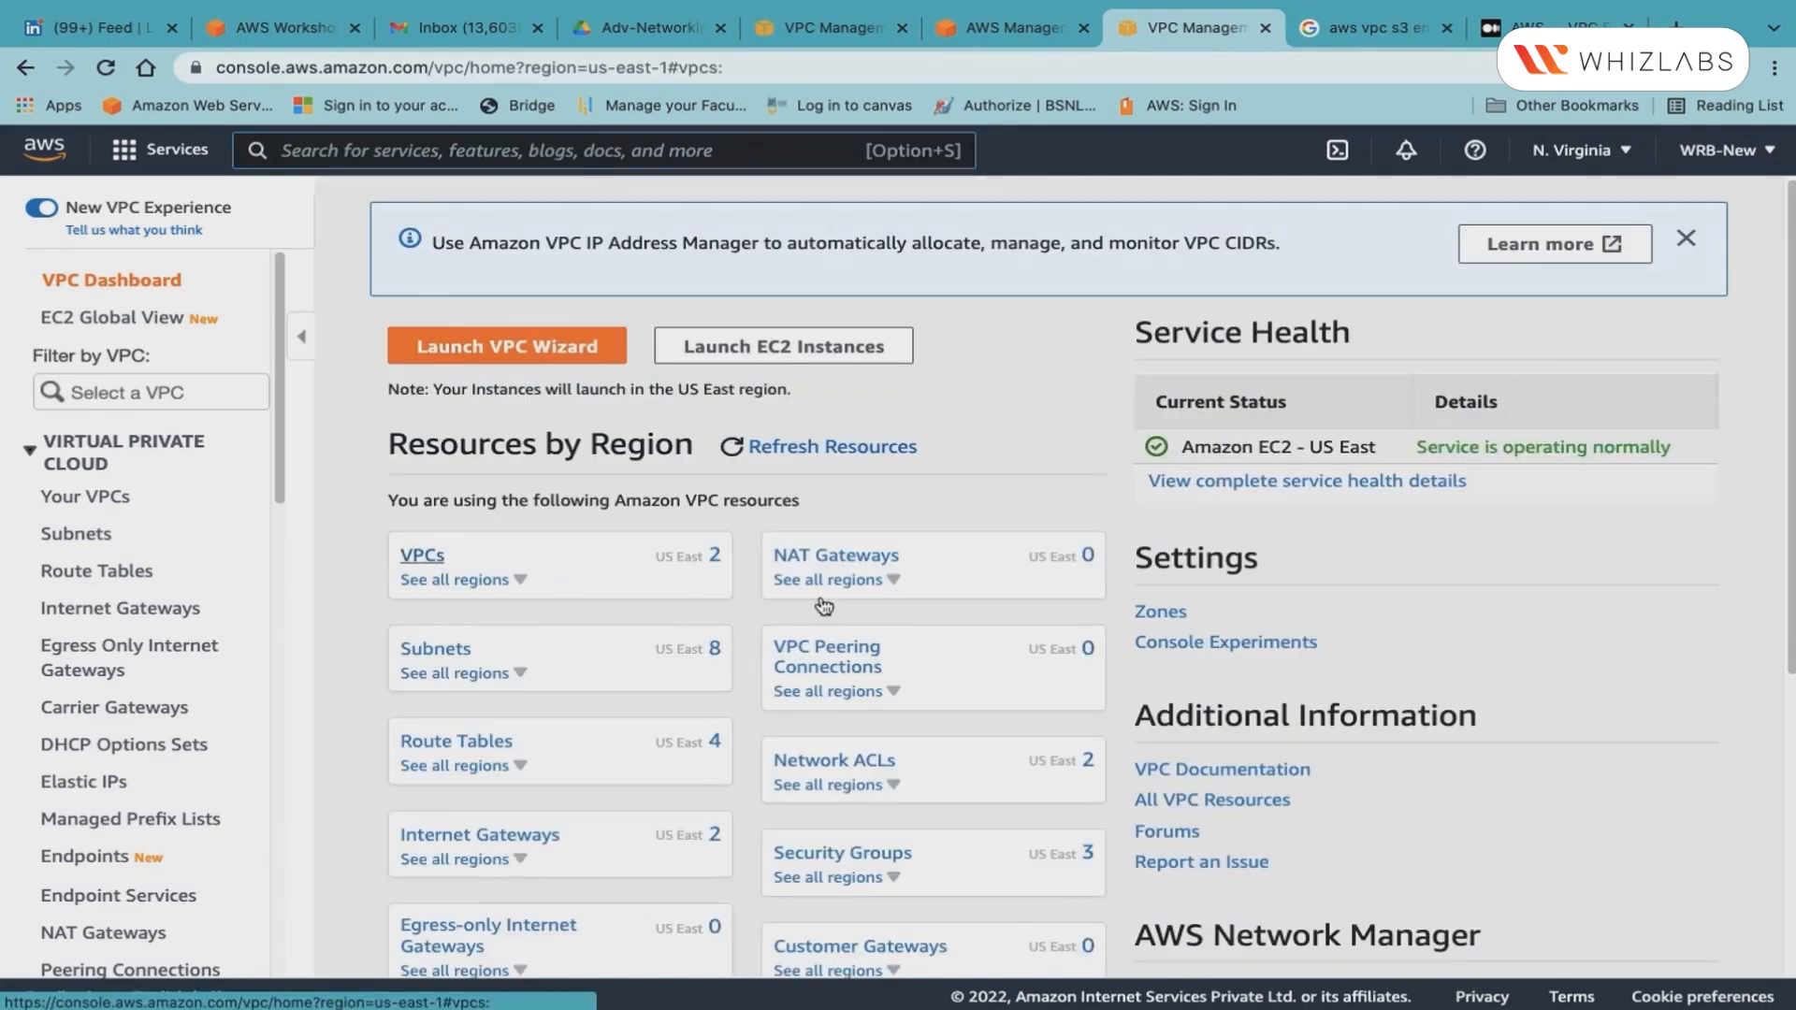
# - Confirm Private-RT-Demo has only the local 192.168.0.0/24 route, then open Console Home in a new tab
pyautogui.click(82, 496)
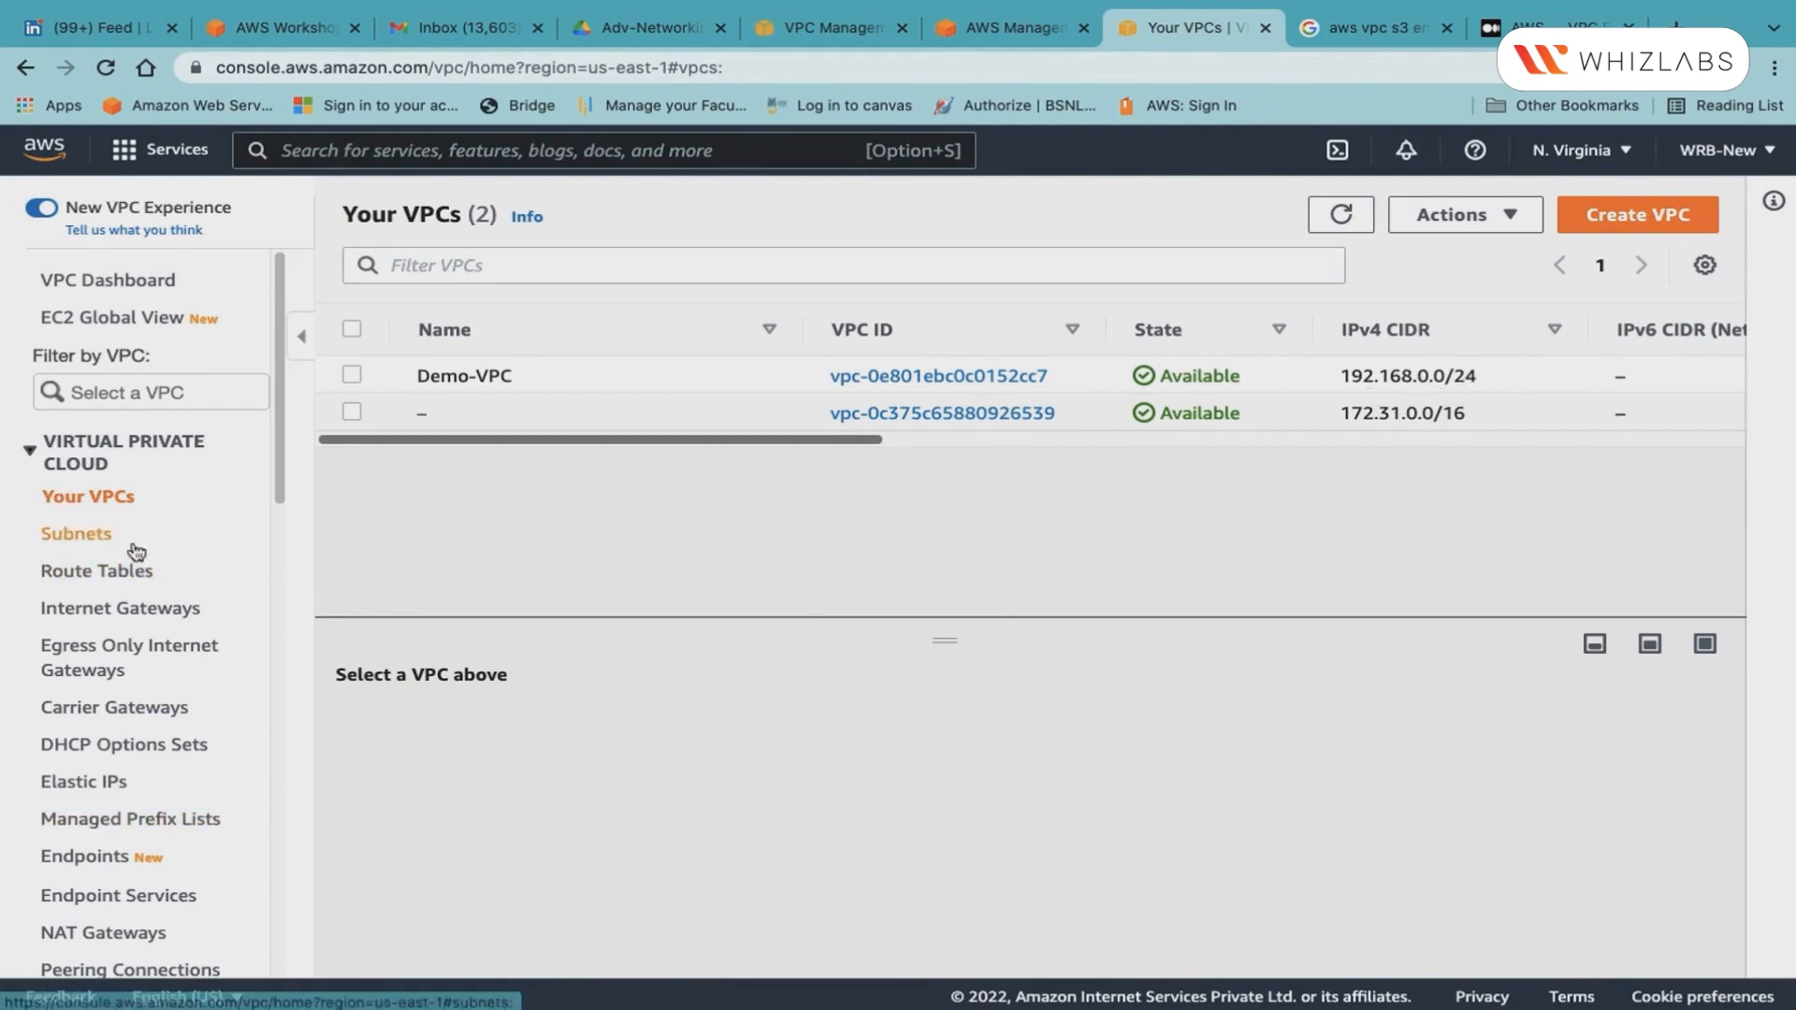
pyautogui.click(77, 532)
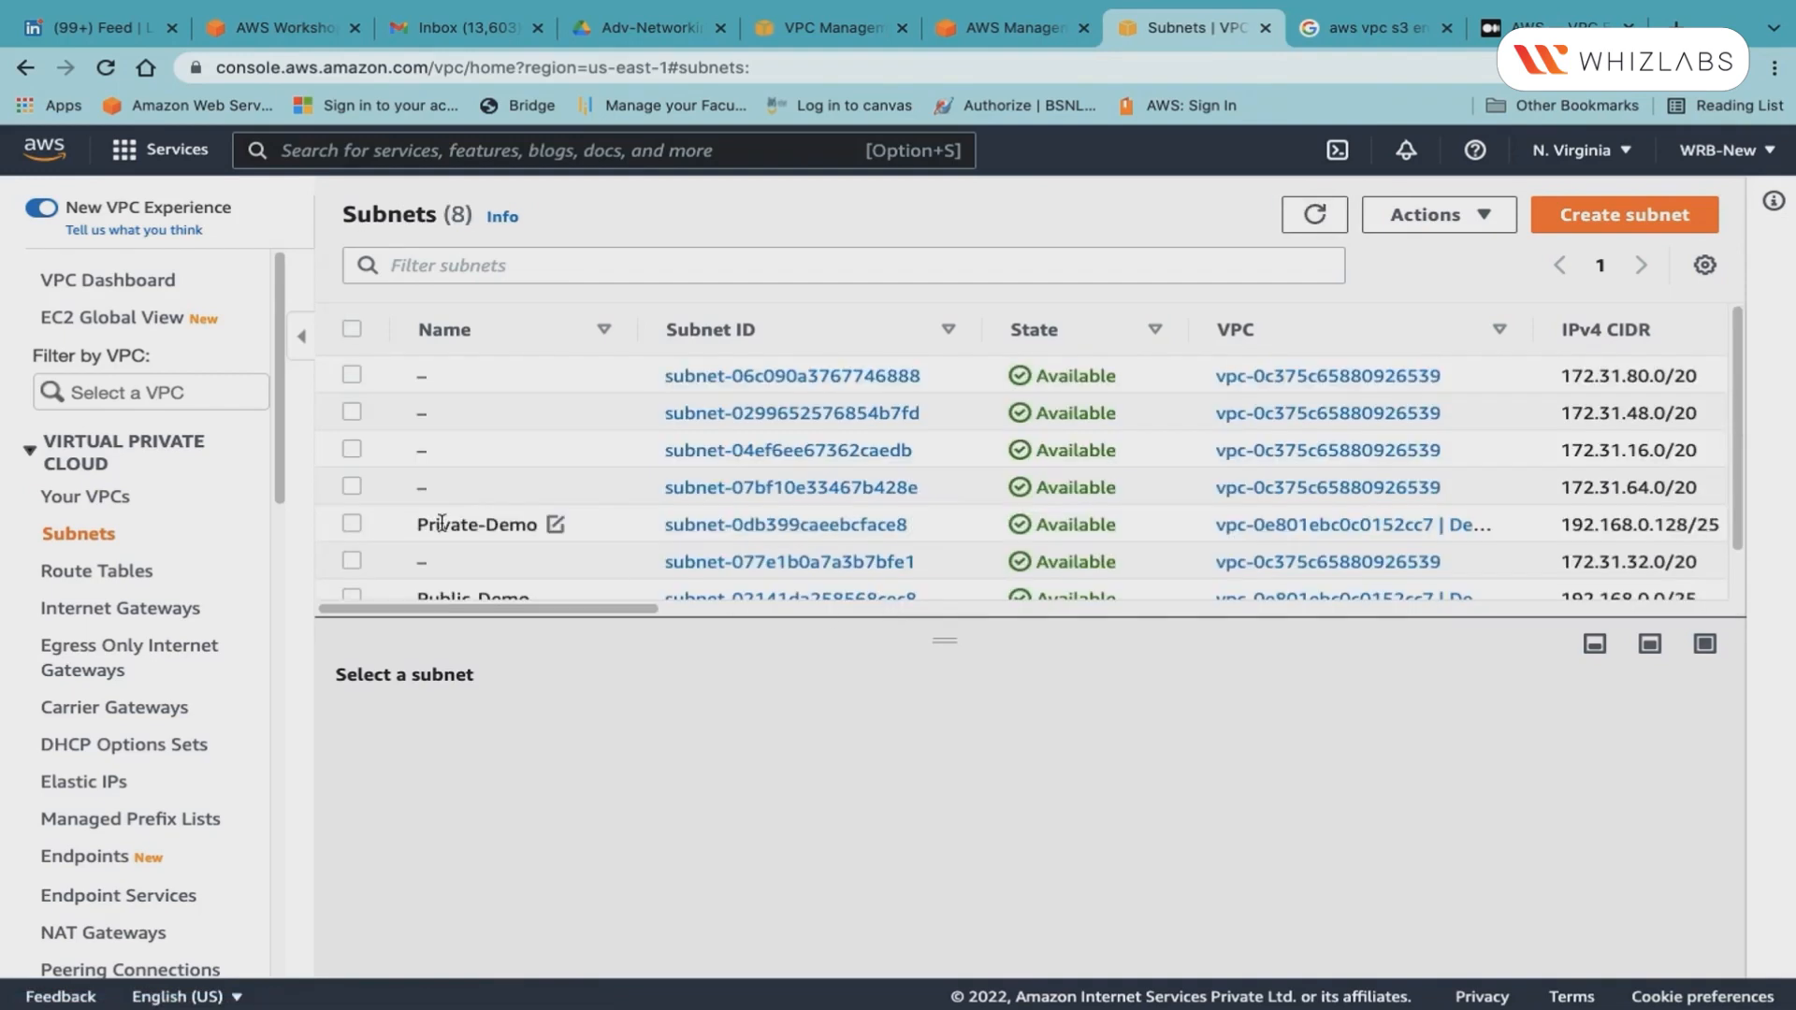
pyautogui.scroll(-3)
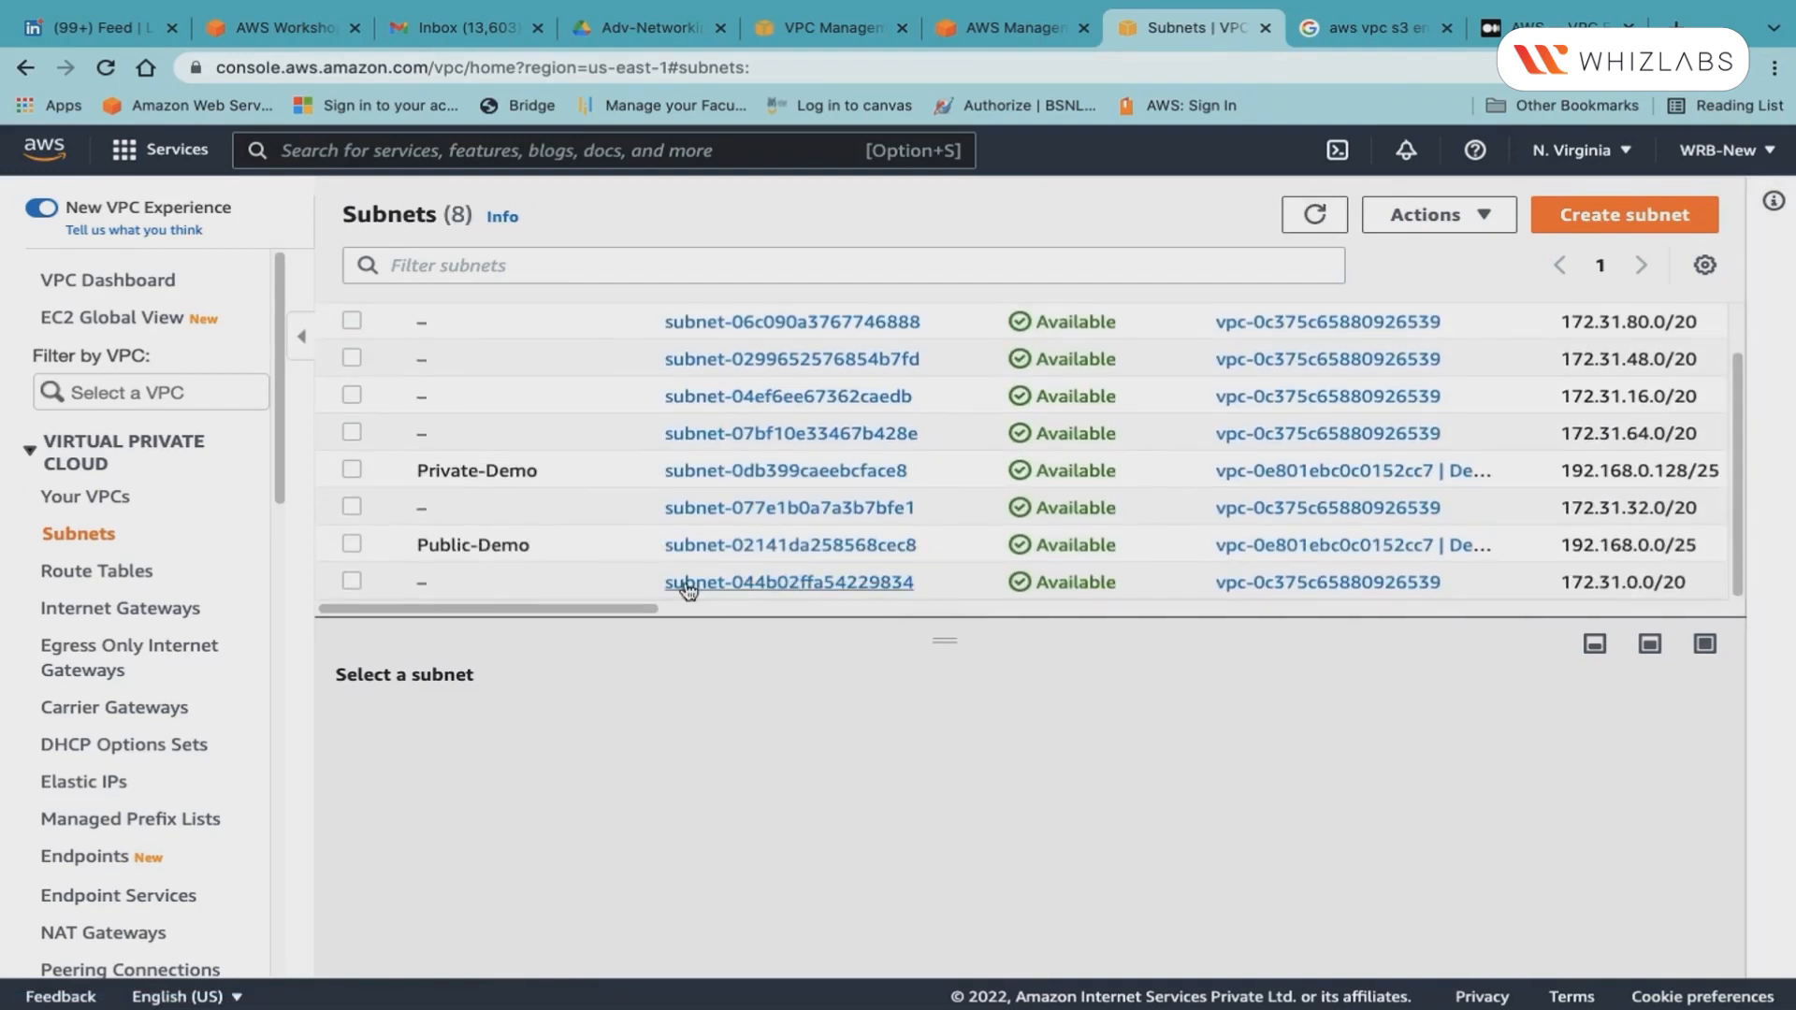
pyautogui.click(97, 571)
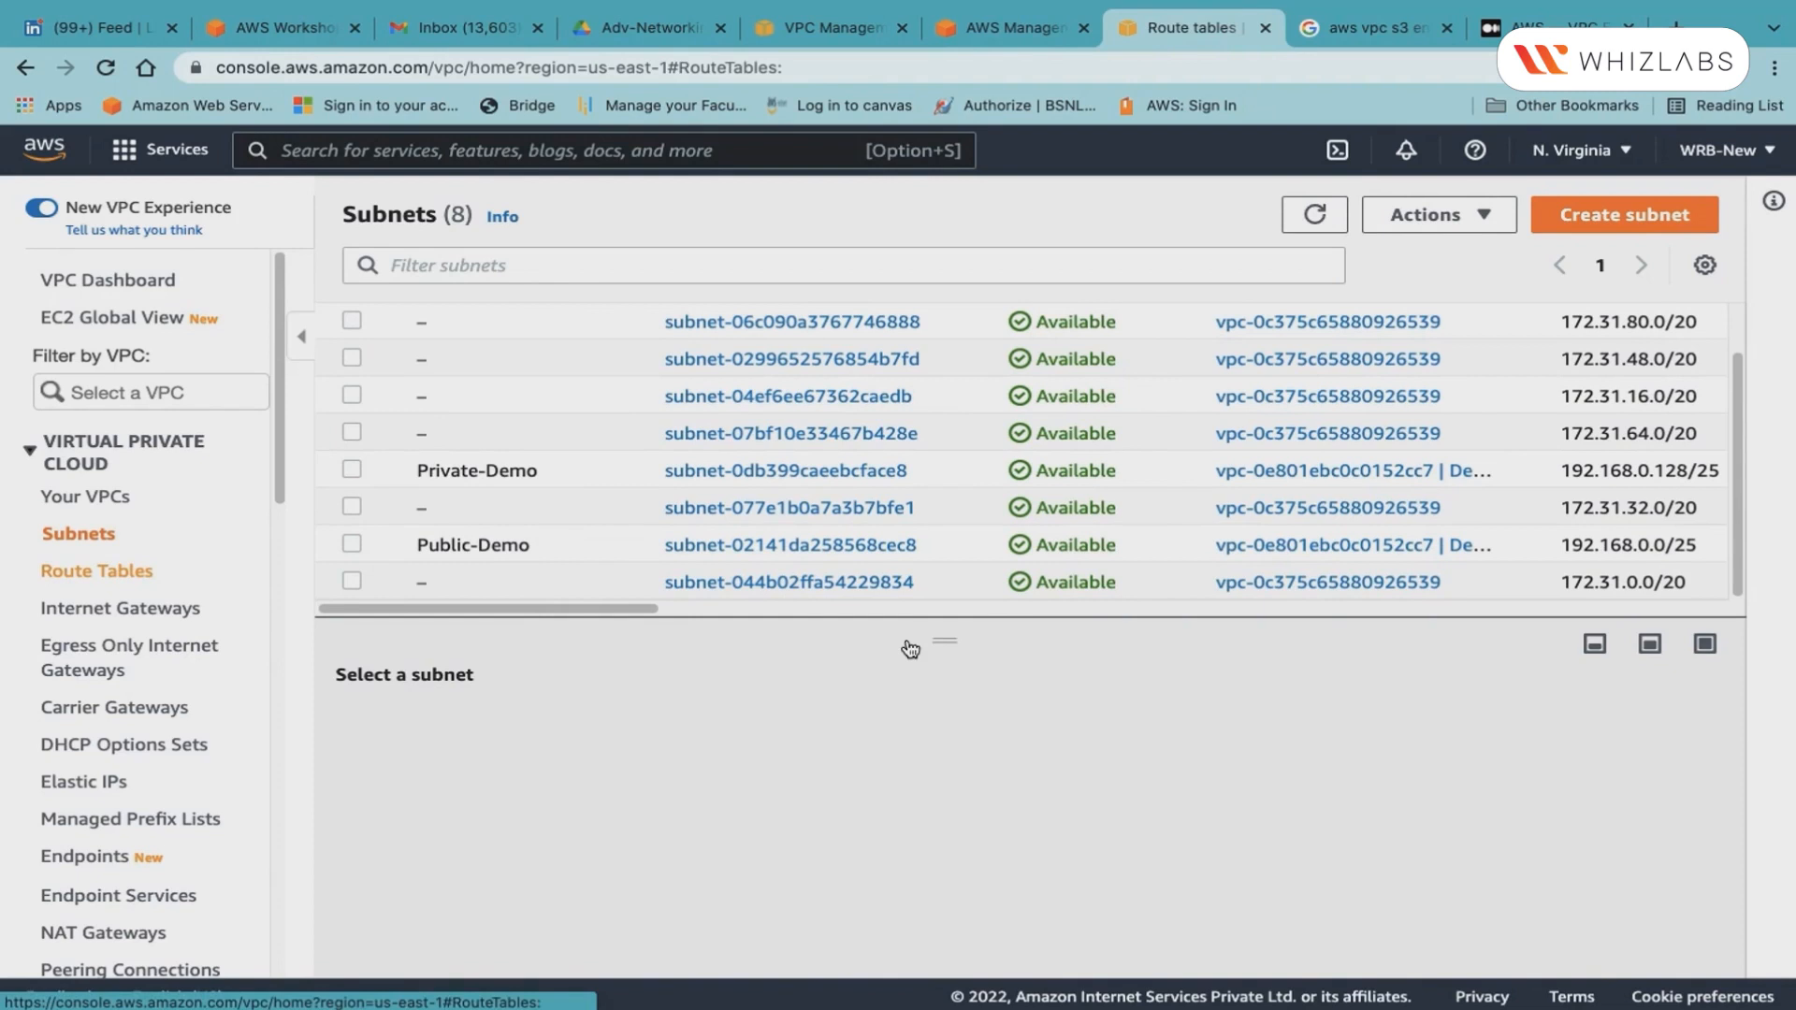
pyautogui.click(98, 570)
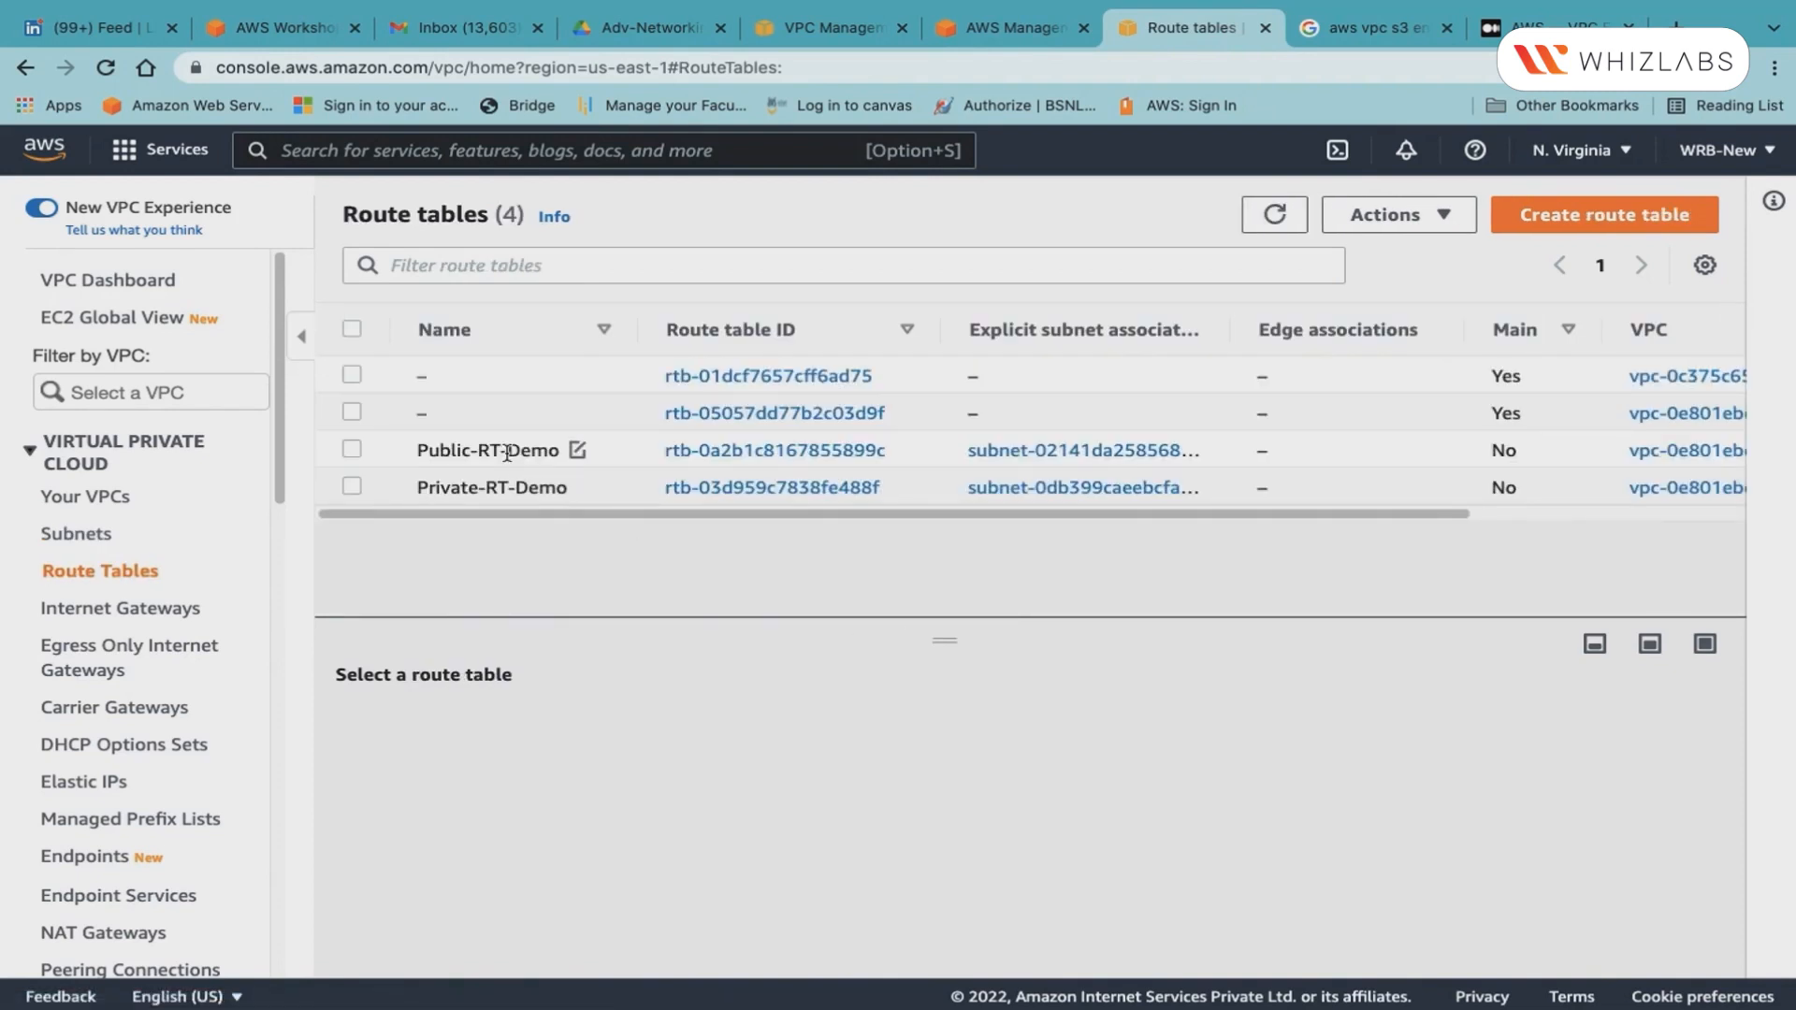
pyautogui.moveTo(529, 494)
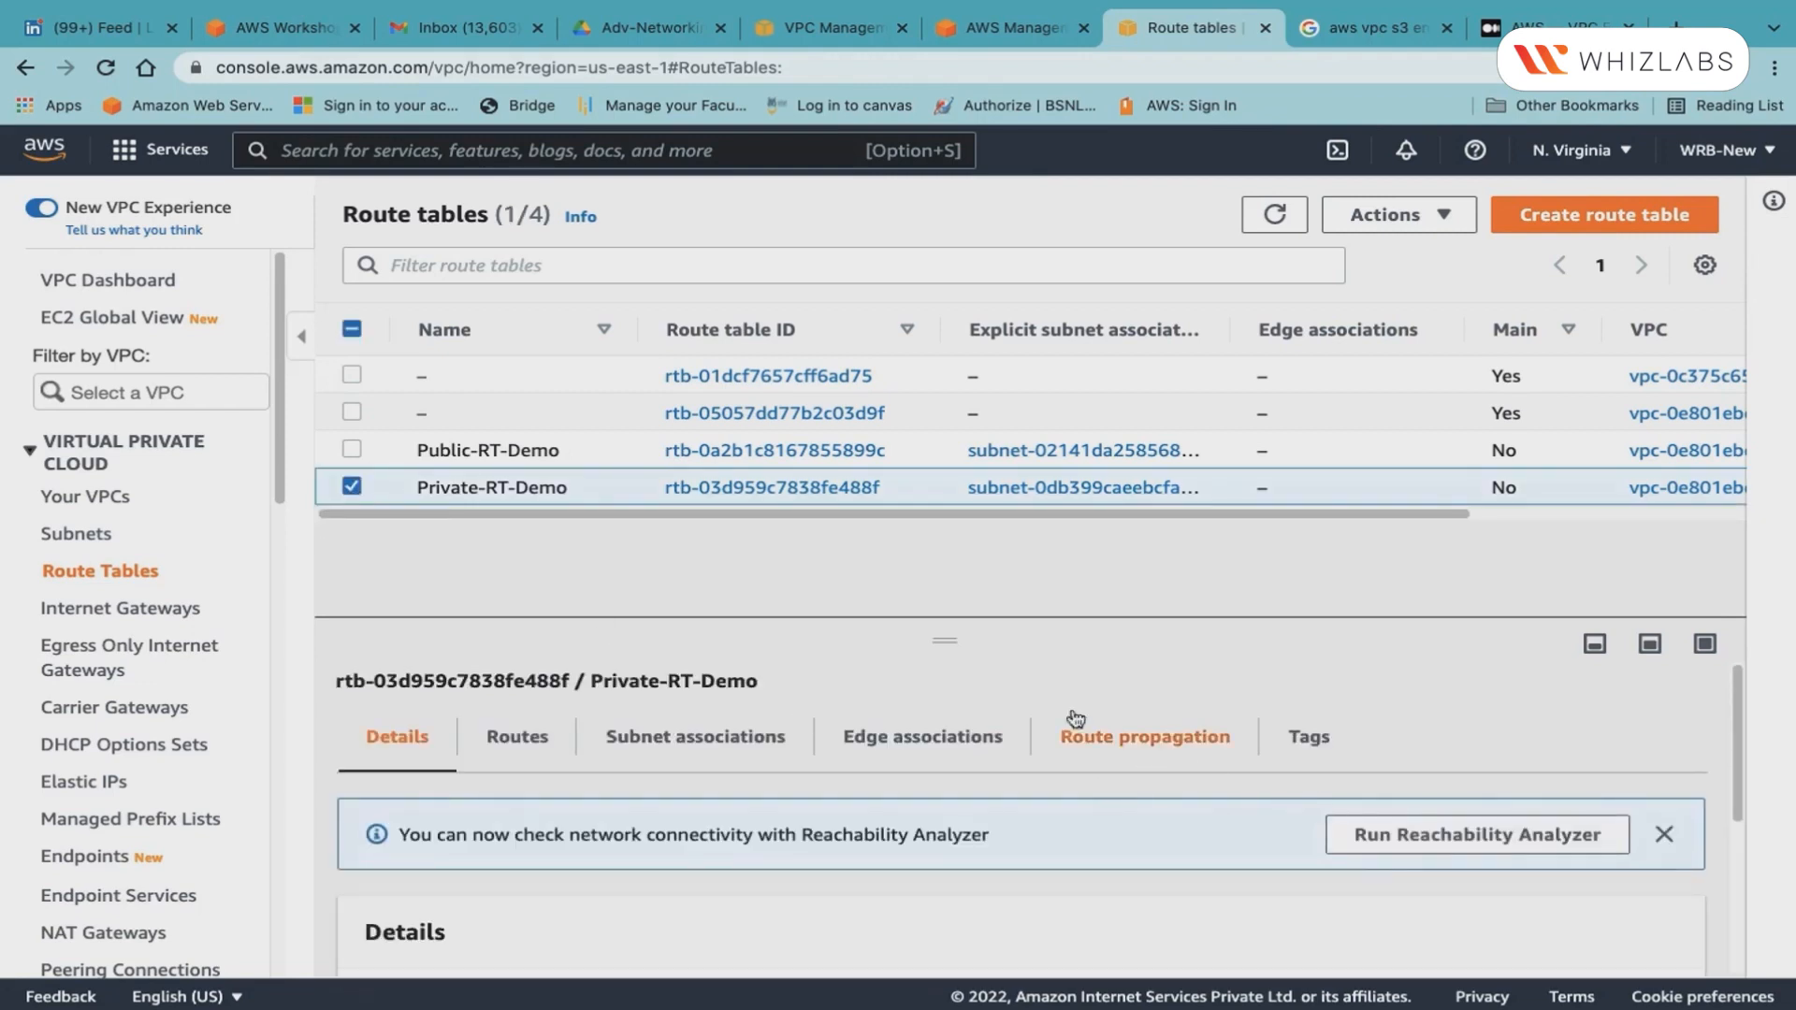
pyautogui.click(515, 736)
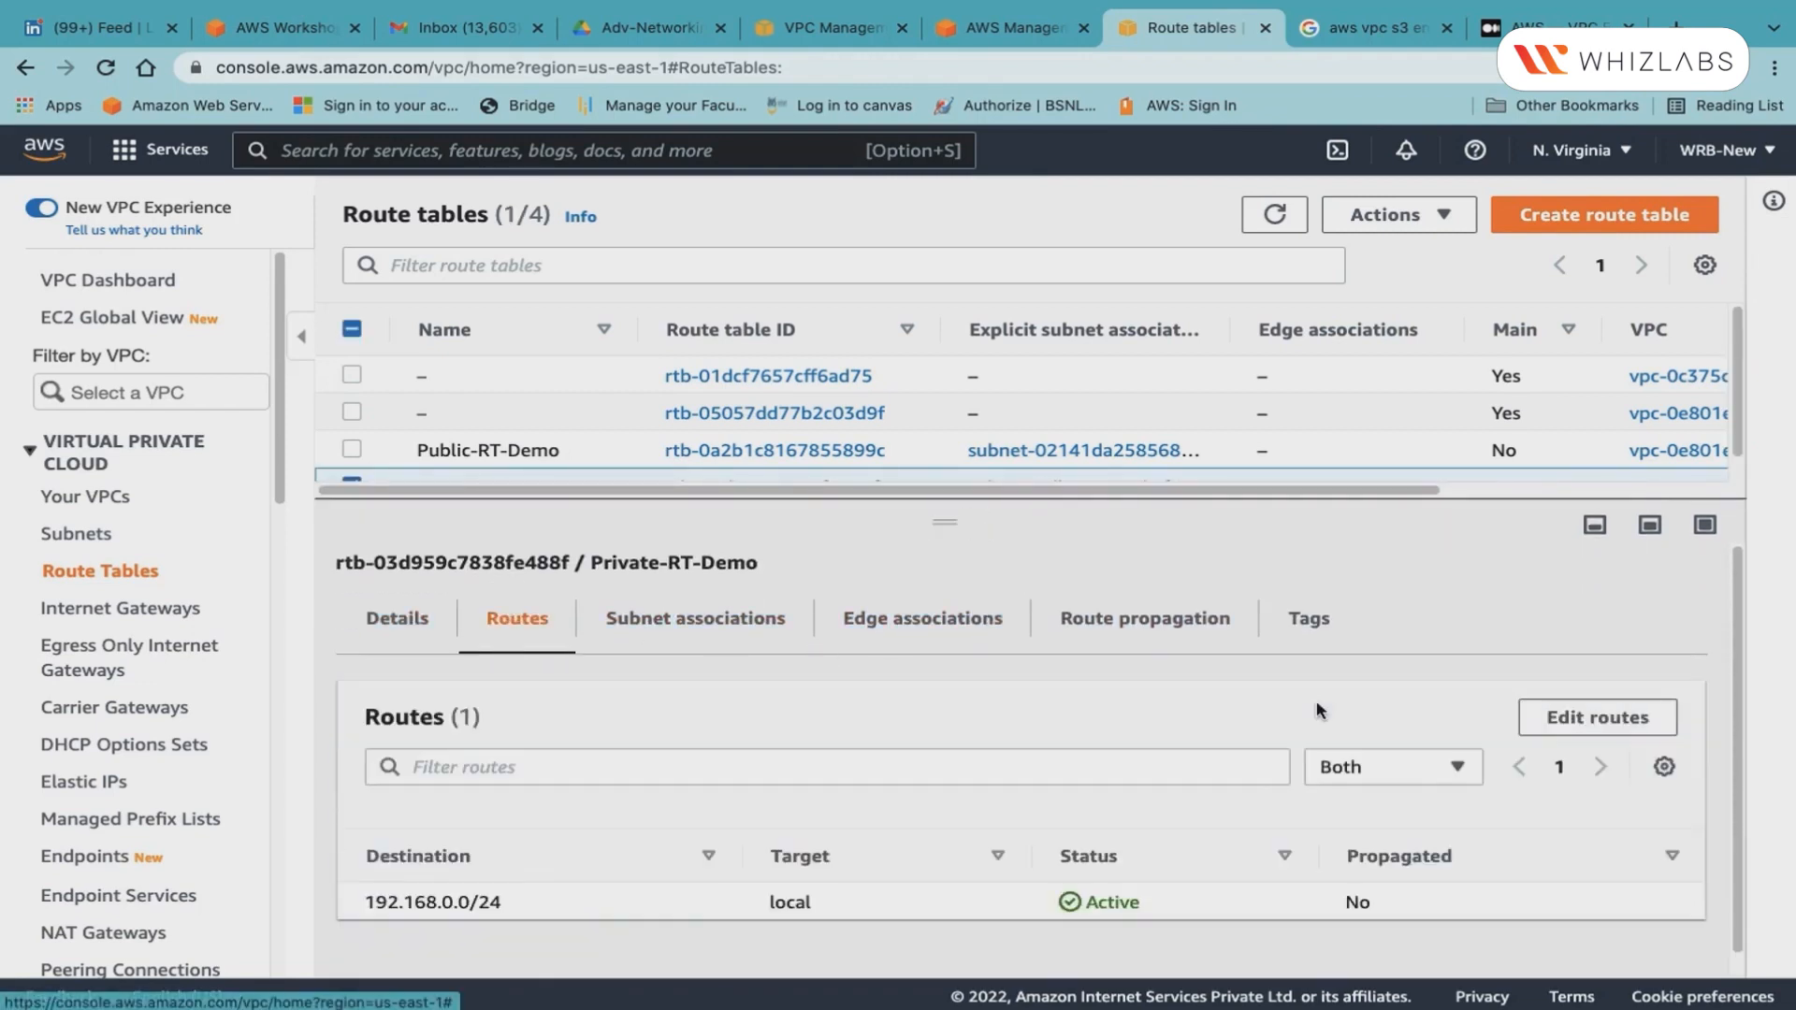
pyautogui.moveTo(360, 913)
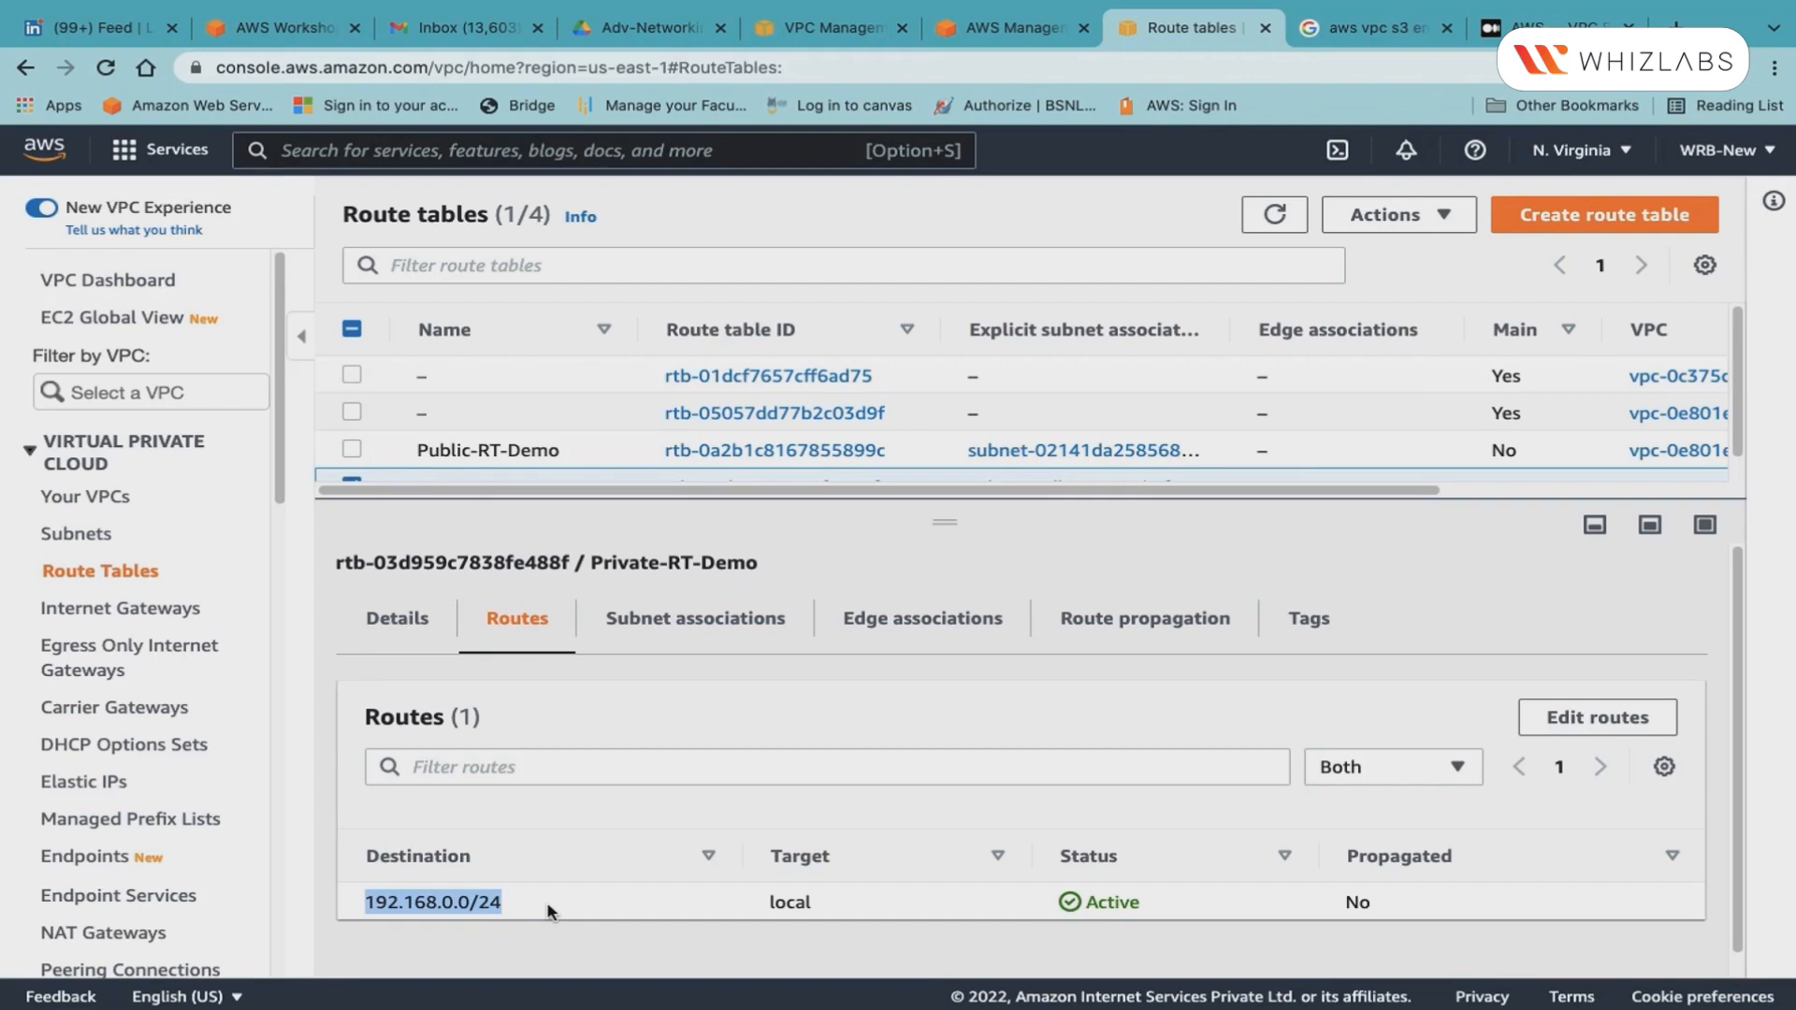
pyautogui.moveTo(603, 922)
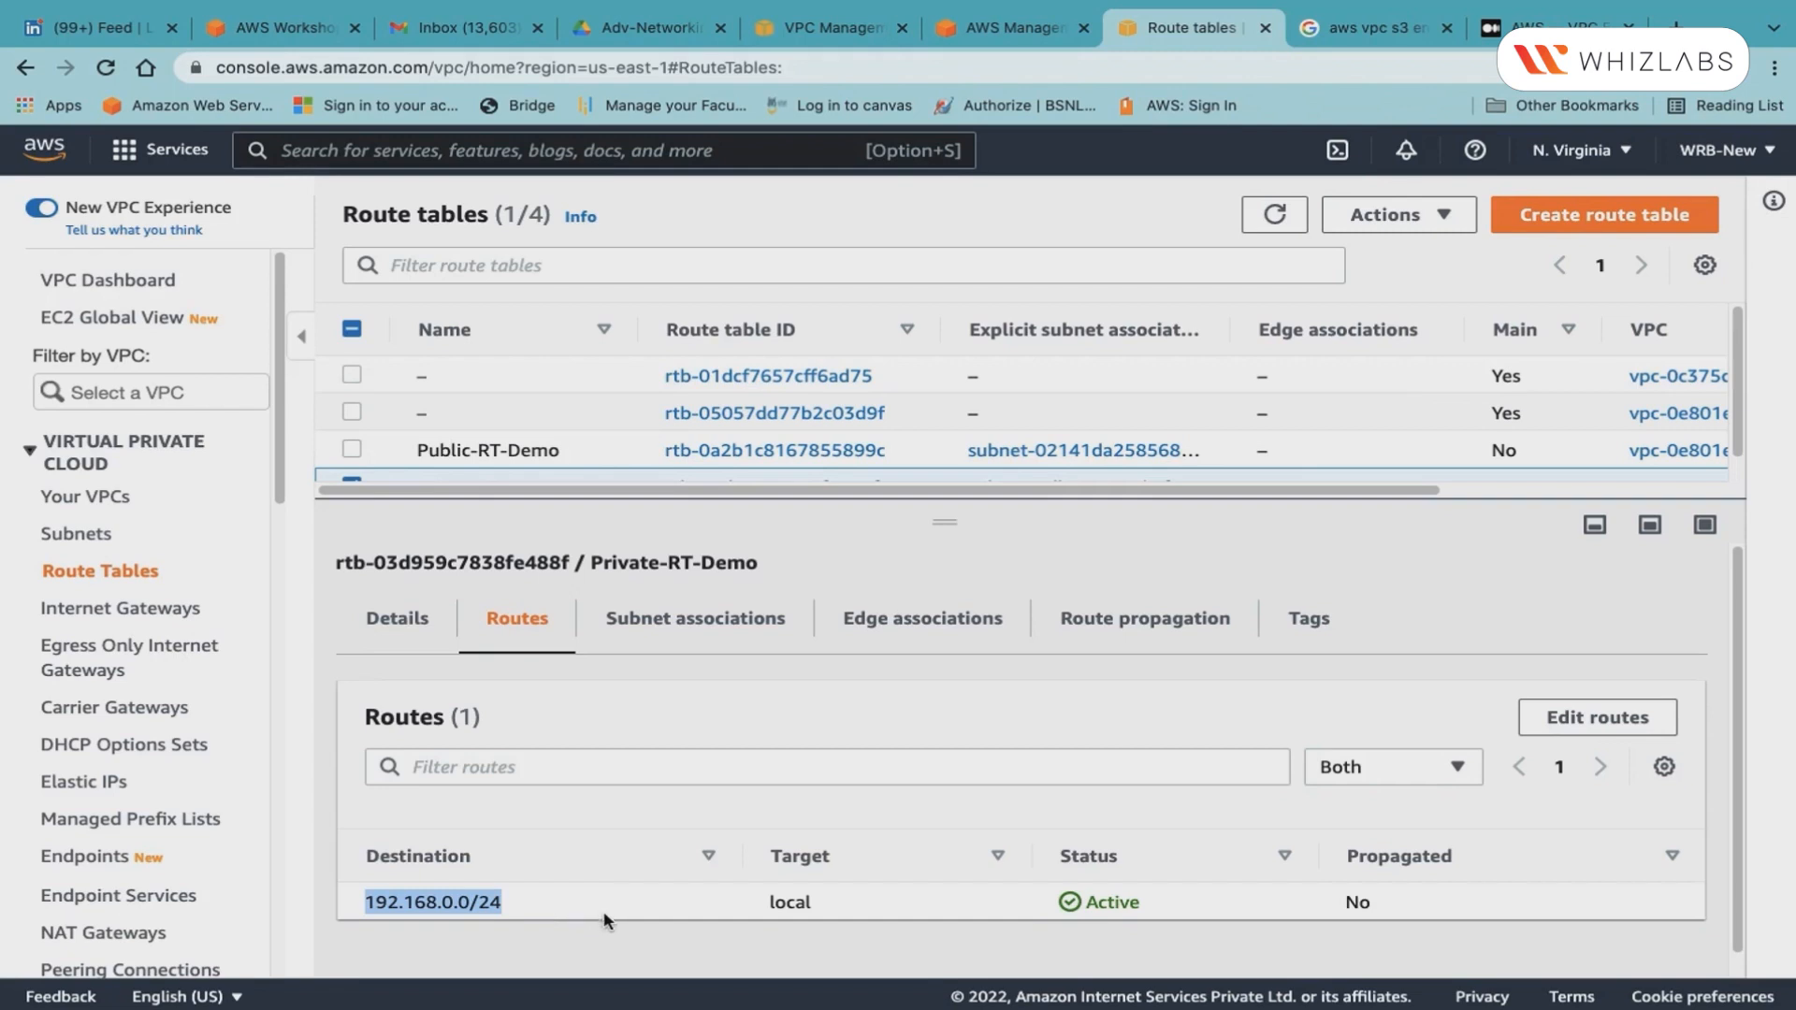
pyautogui.rightClick(77, 160)
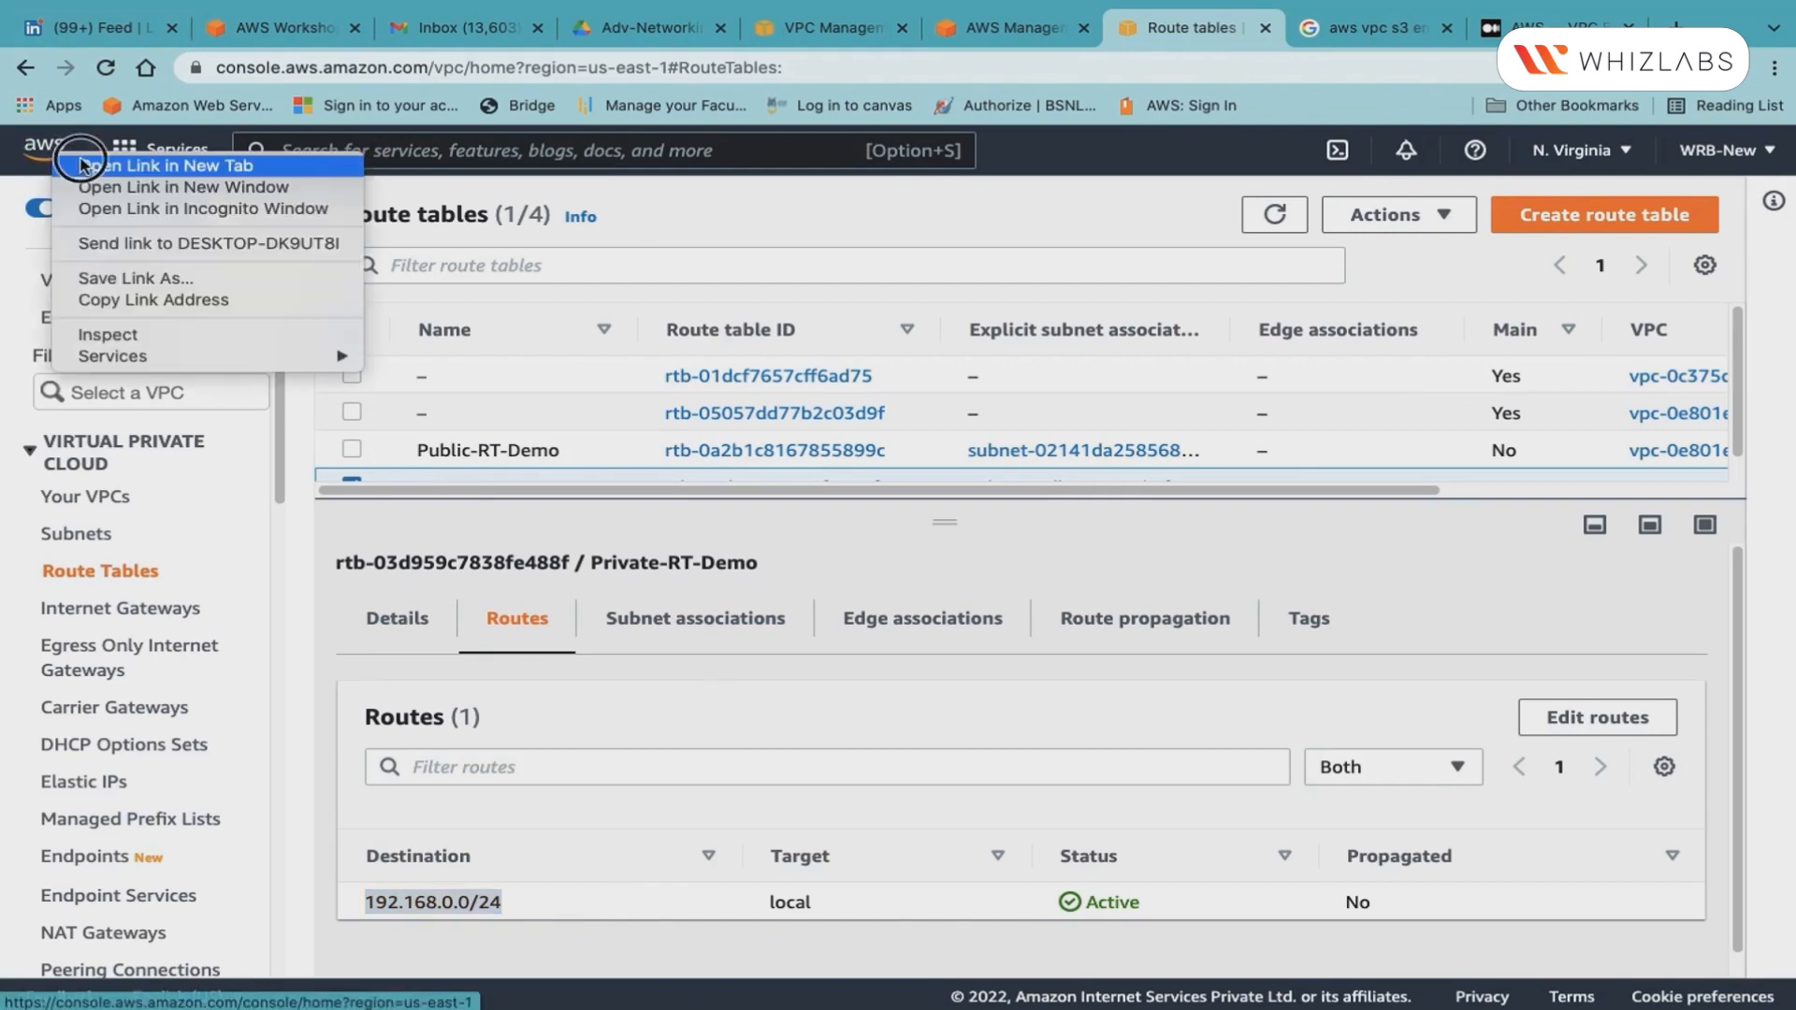
pyautogui.click(159, 165)
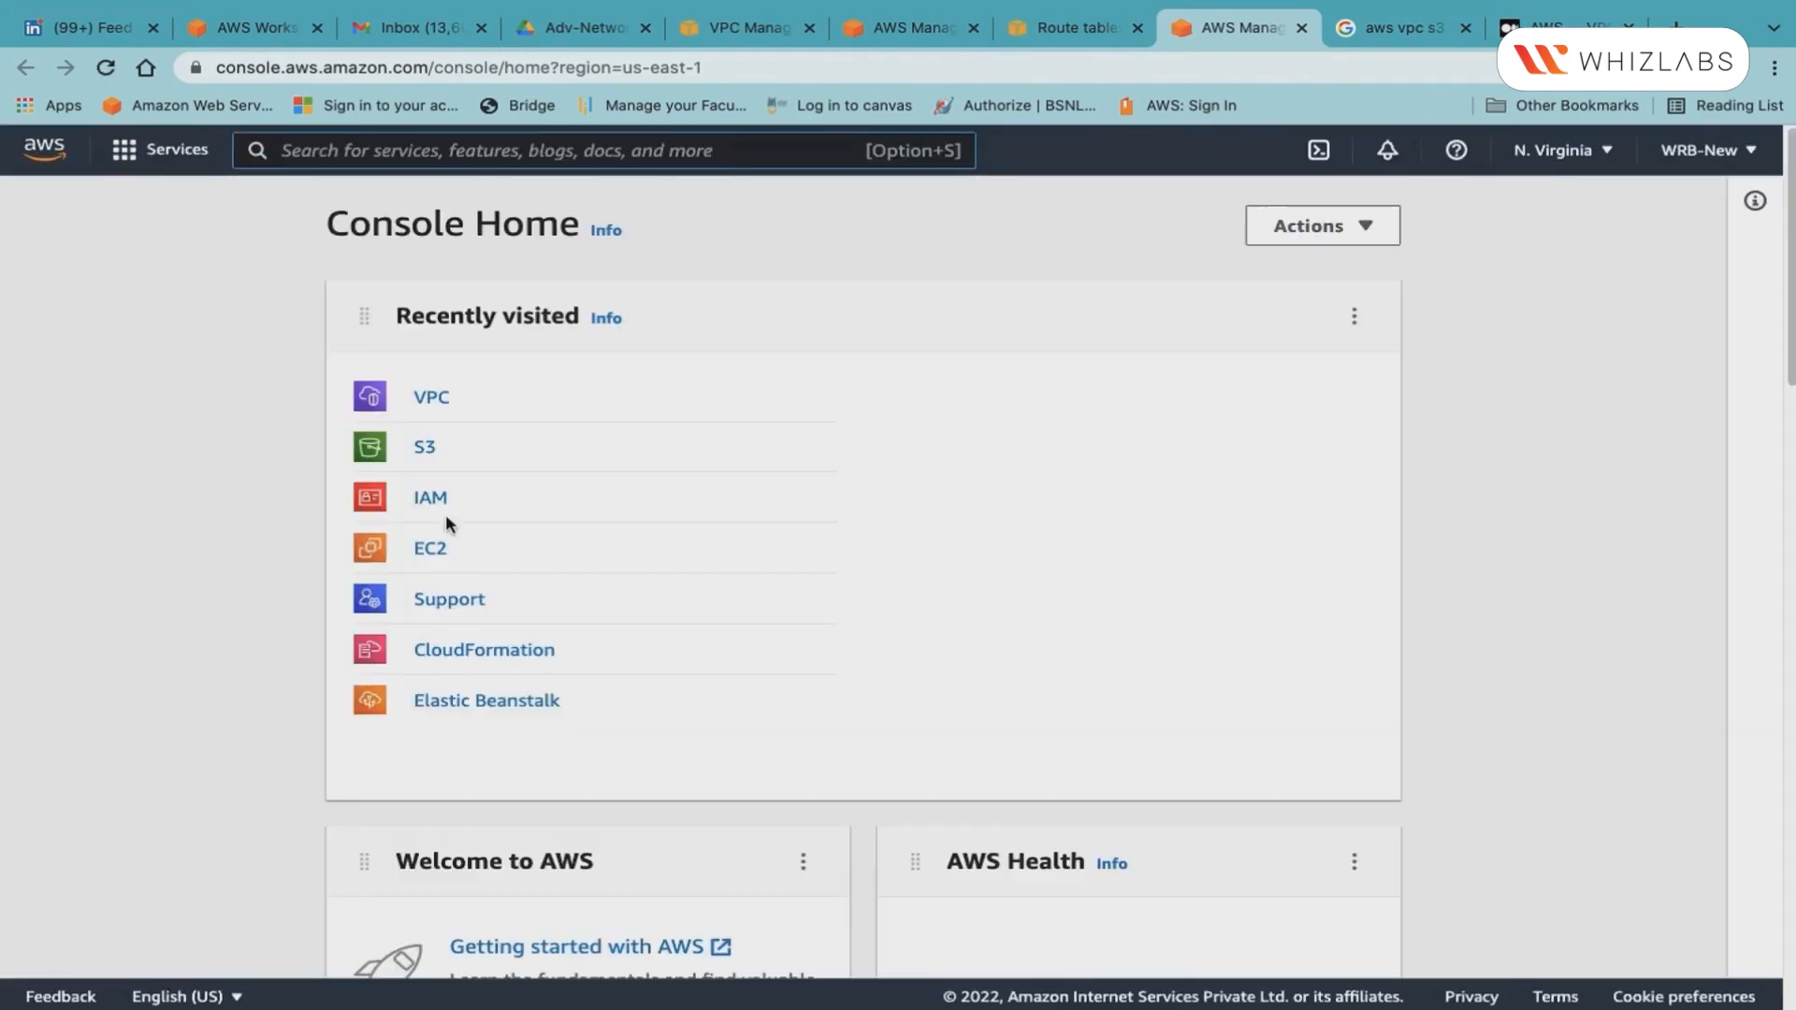
# - Open EC2, dismiss the welcome message, and view the Private-Demo and Public-Demo details
pyautogui.click(430, 547)
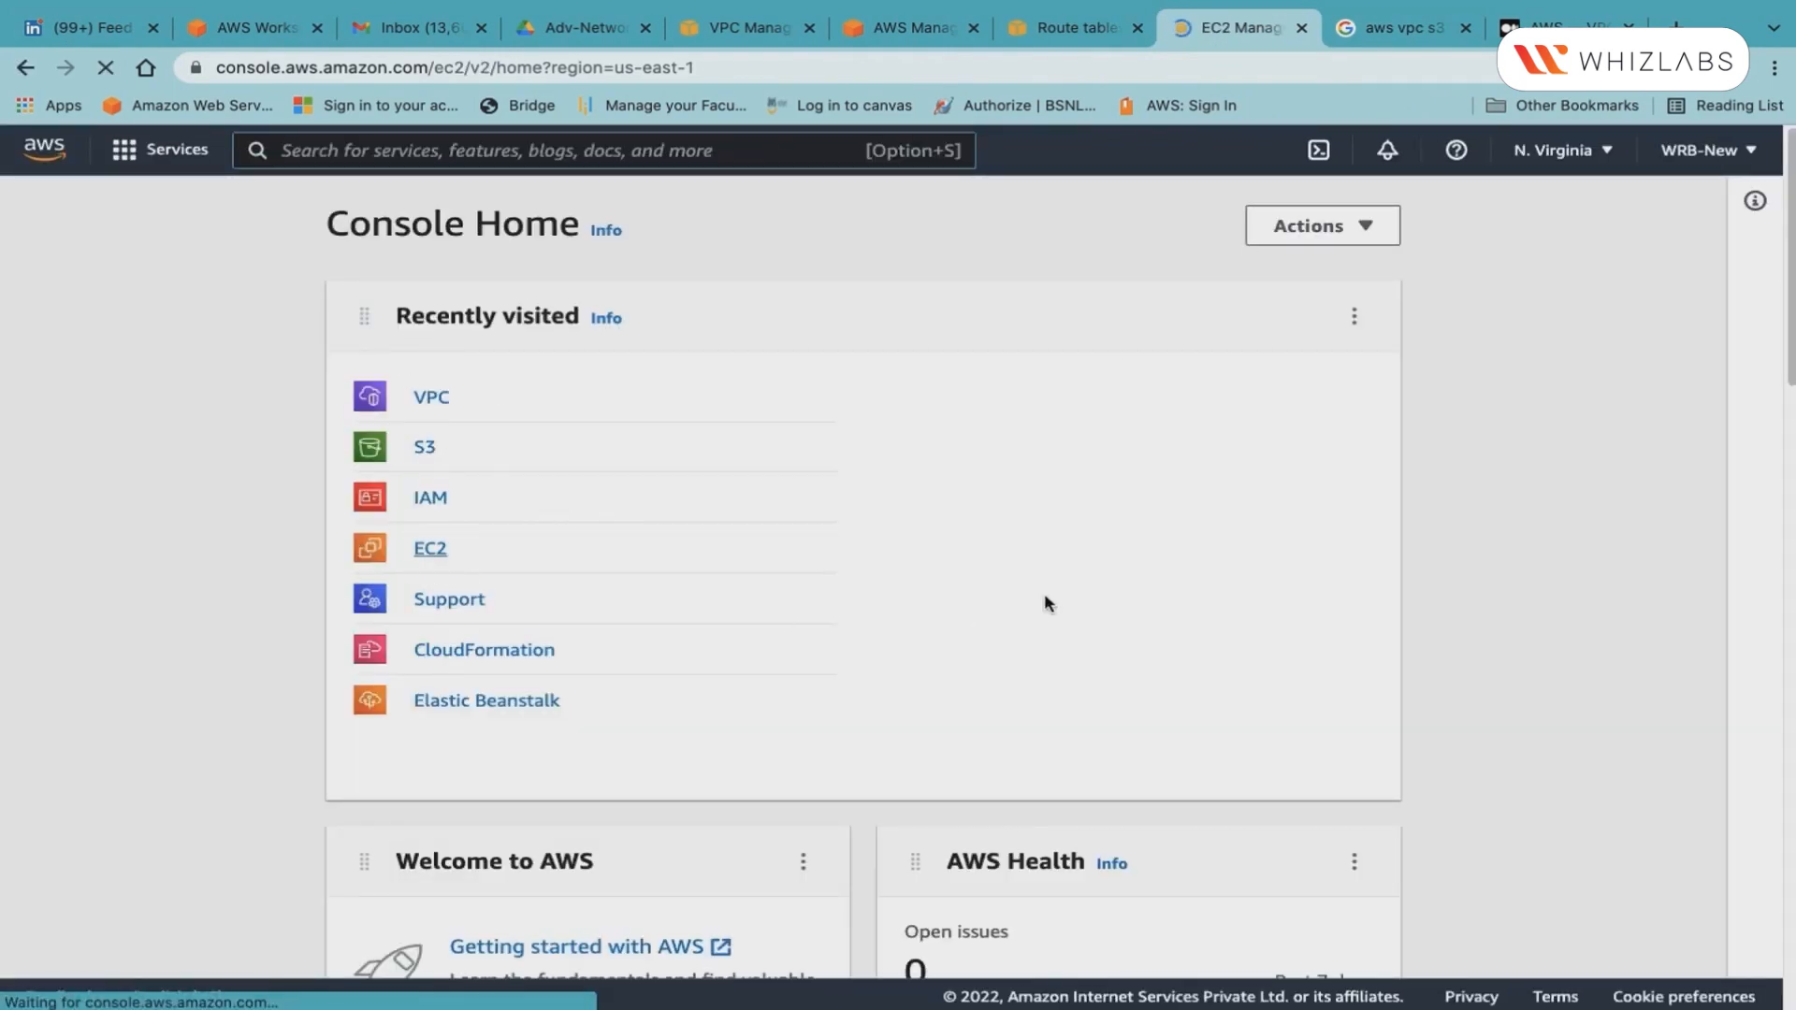
pyautogui.click(430, 547)
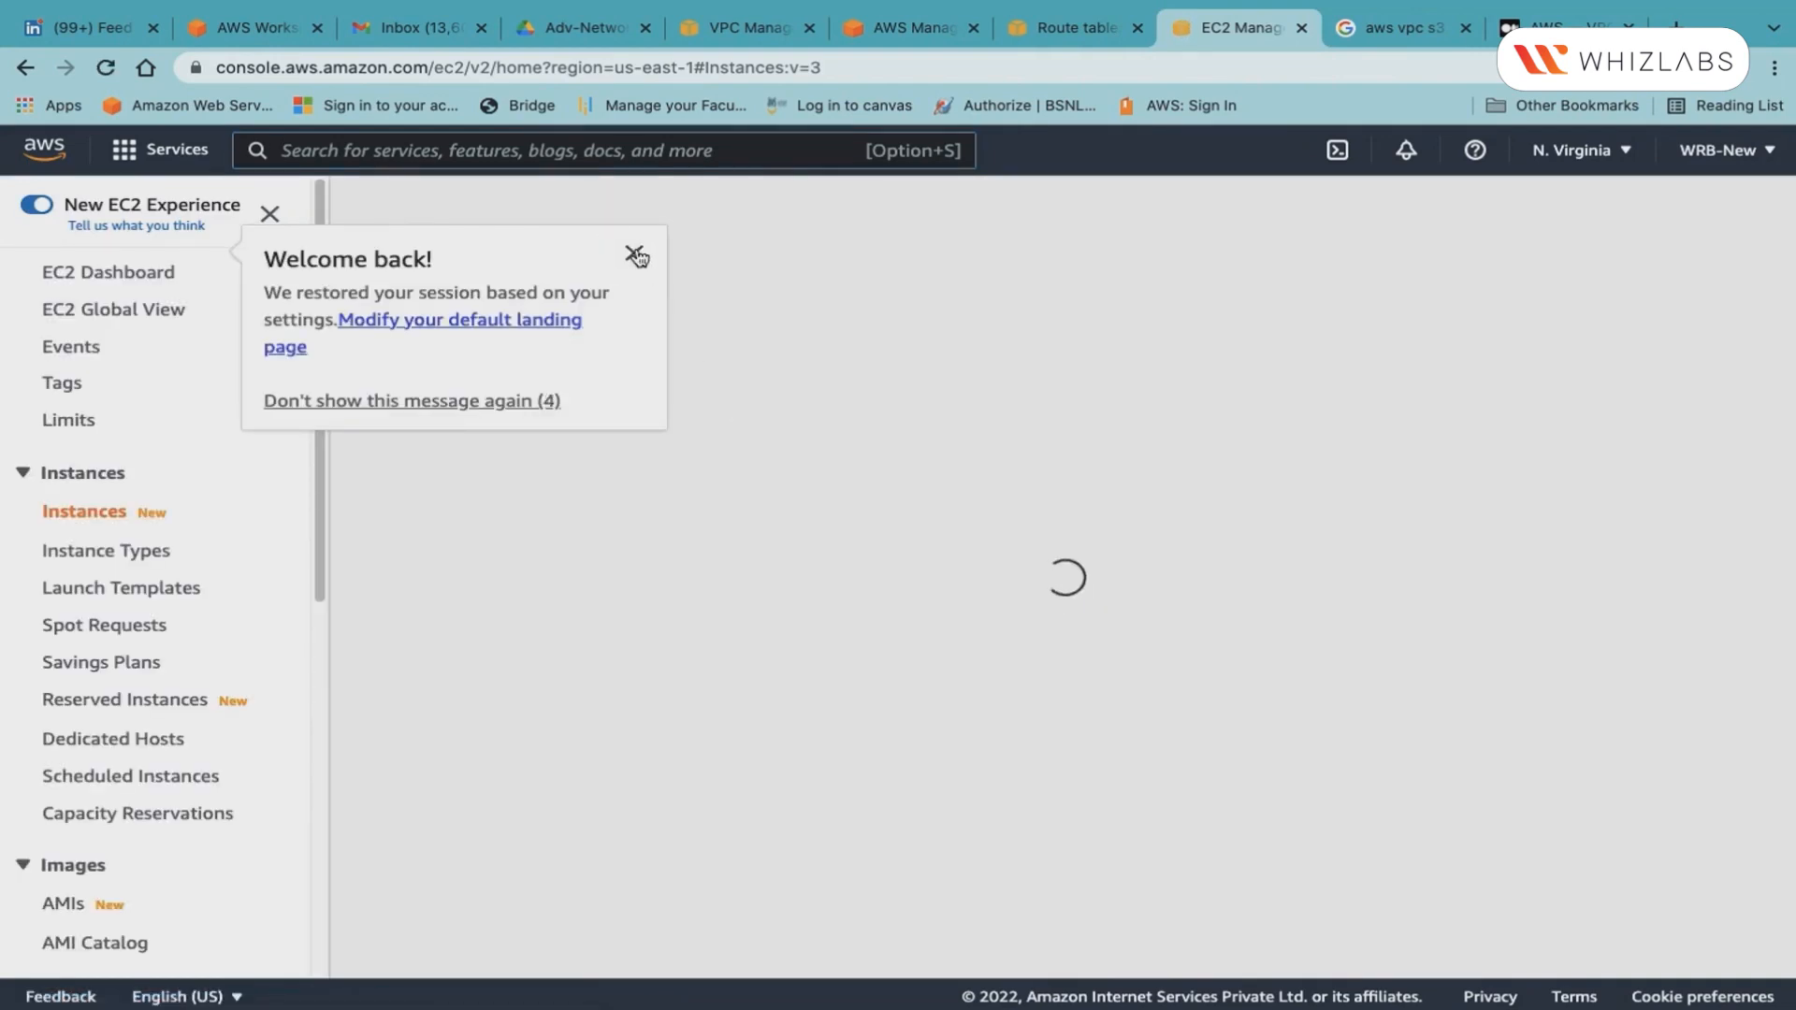
pyautogui.click(637, 254)
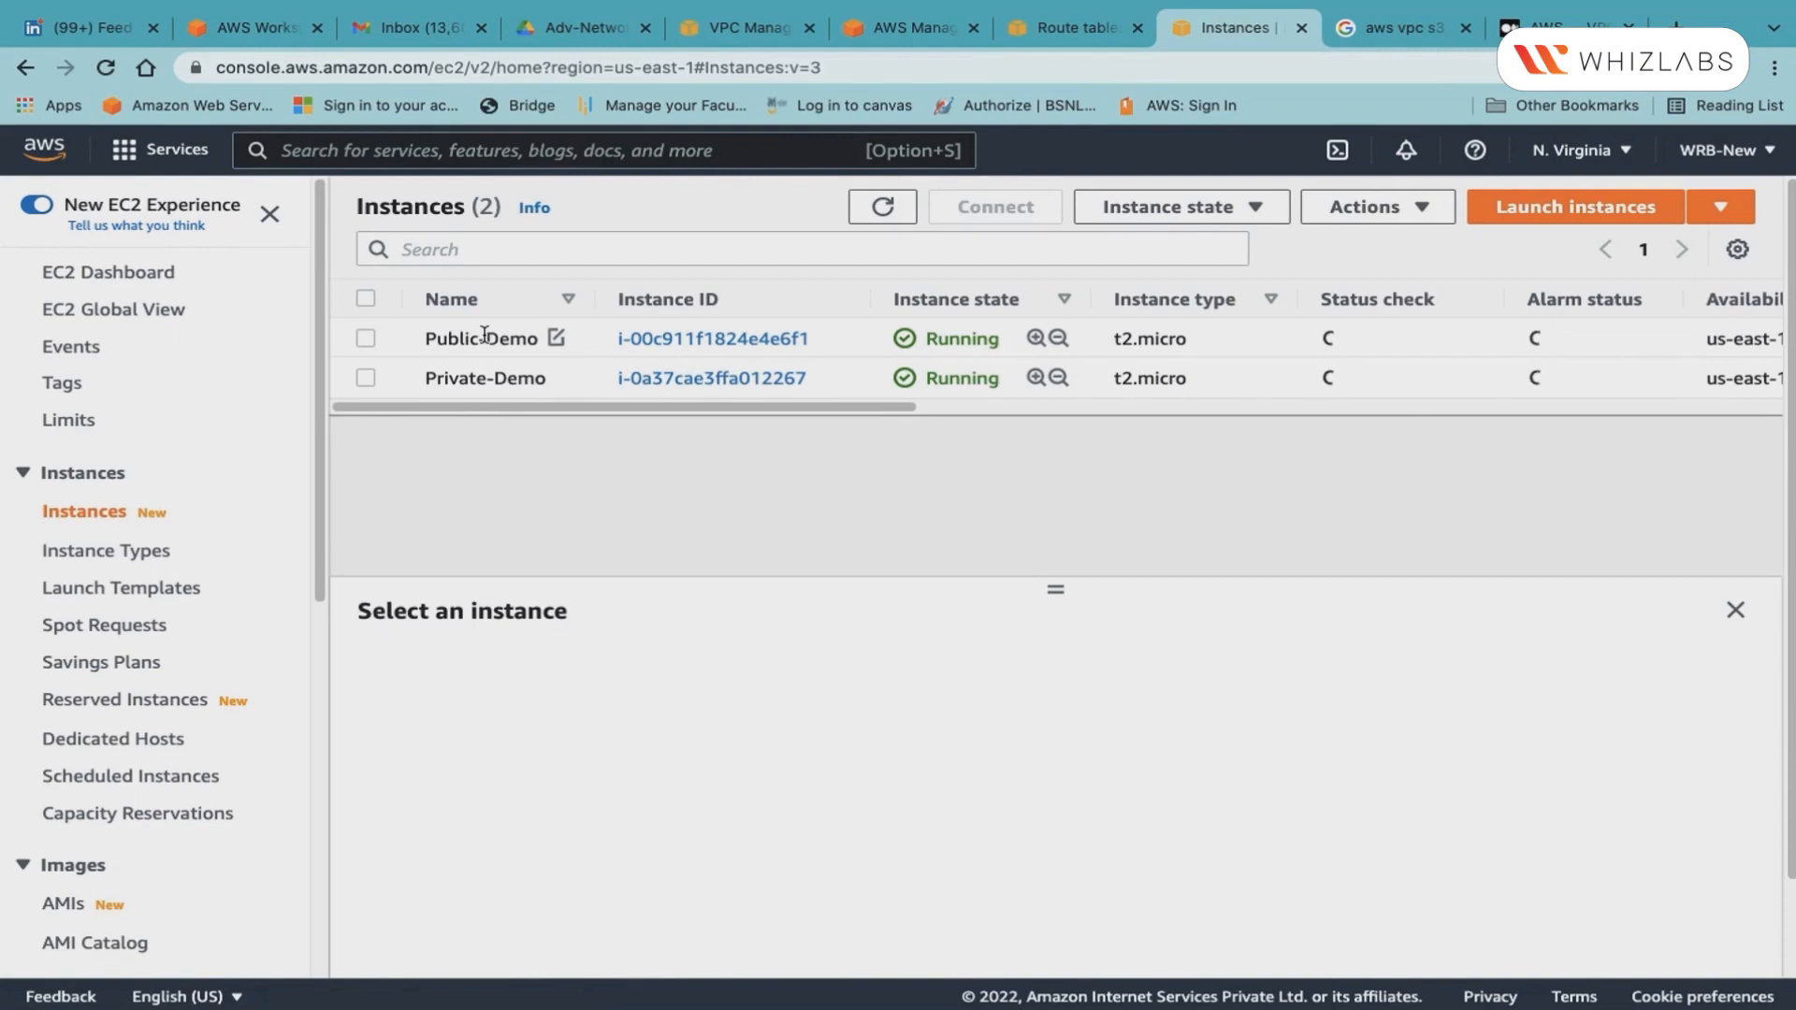
pyautogui.doubleClick(478, 338)
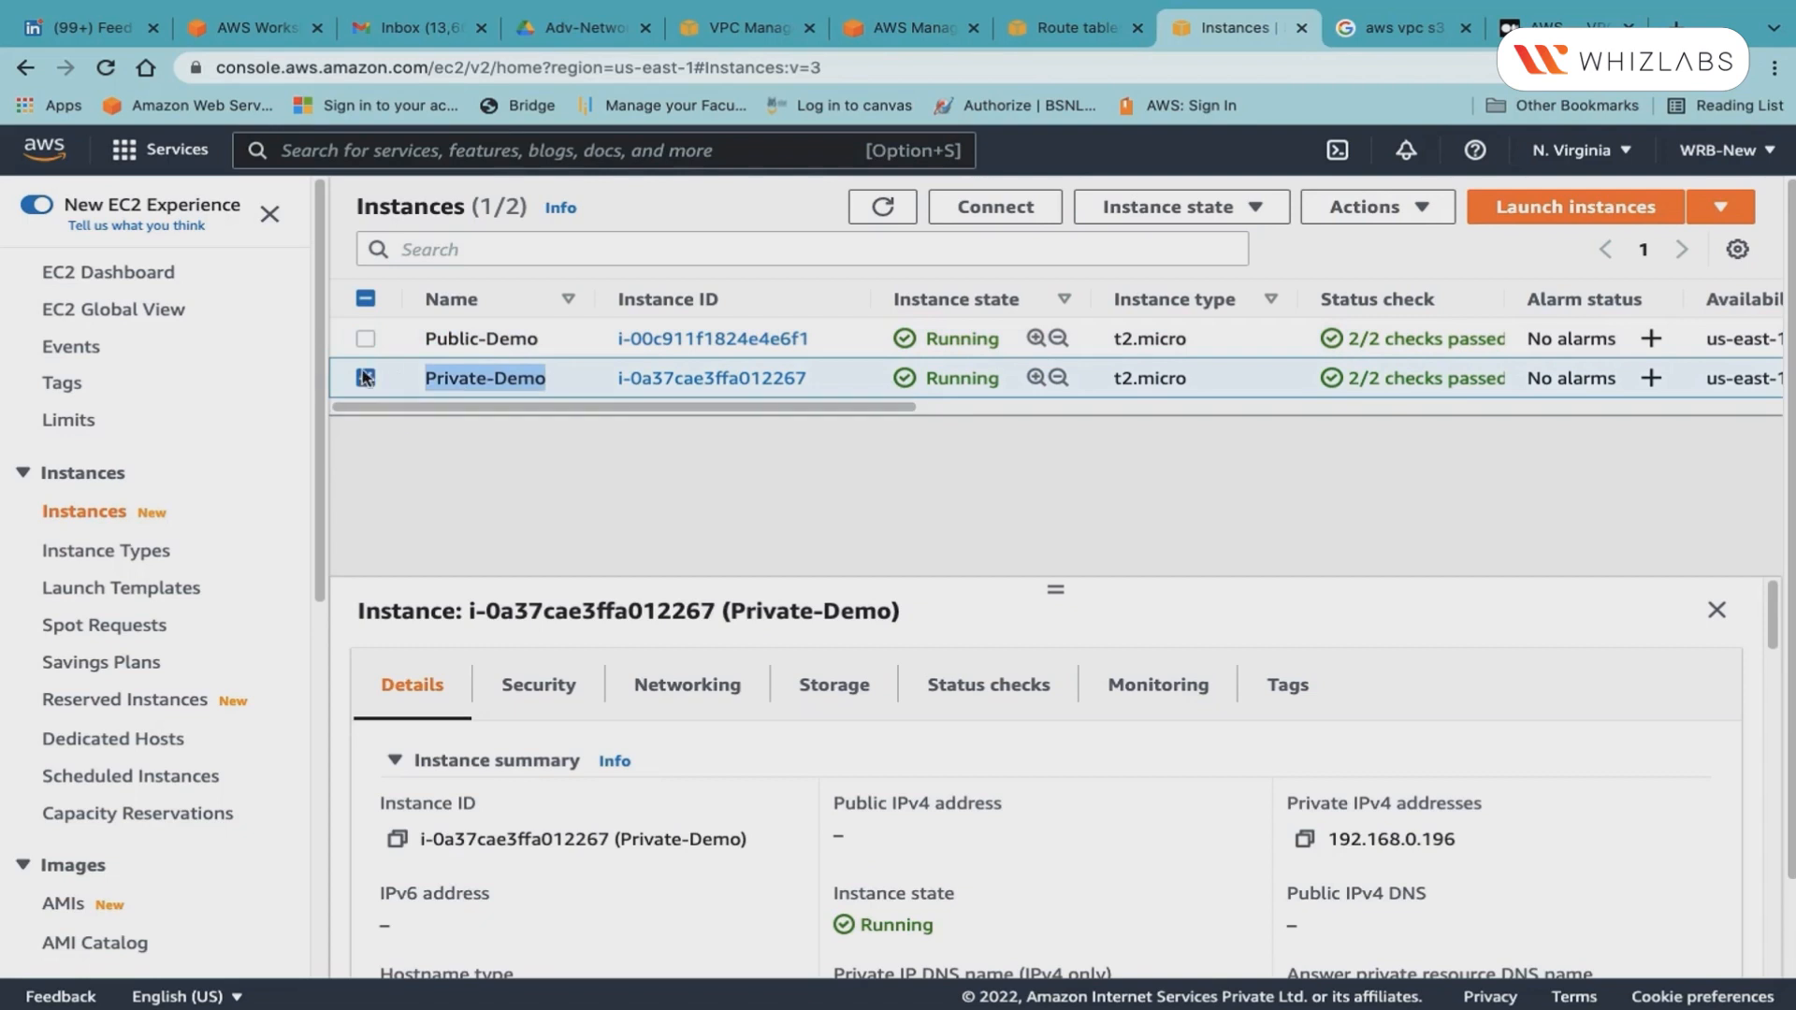
pyautogui.click(481, 338)
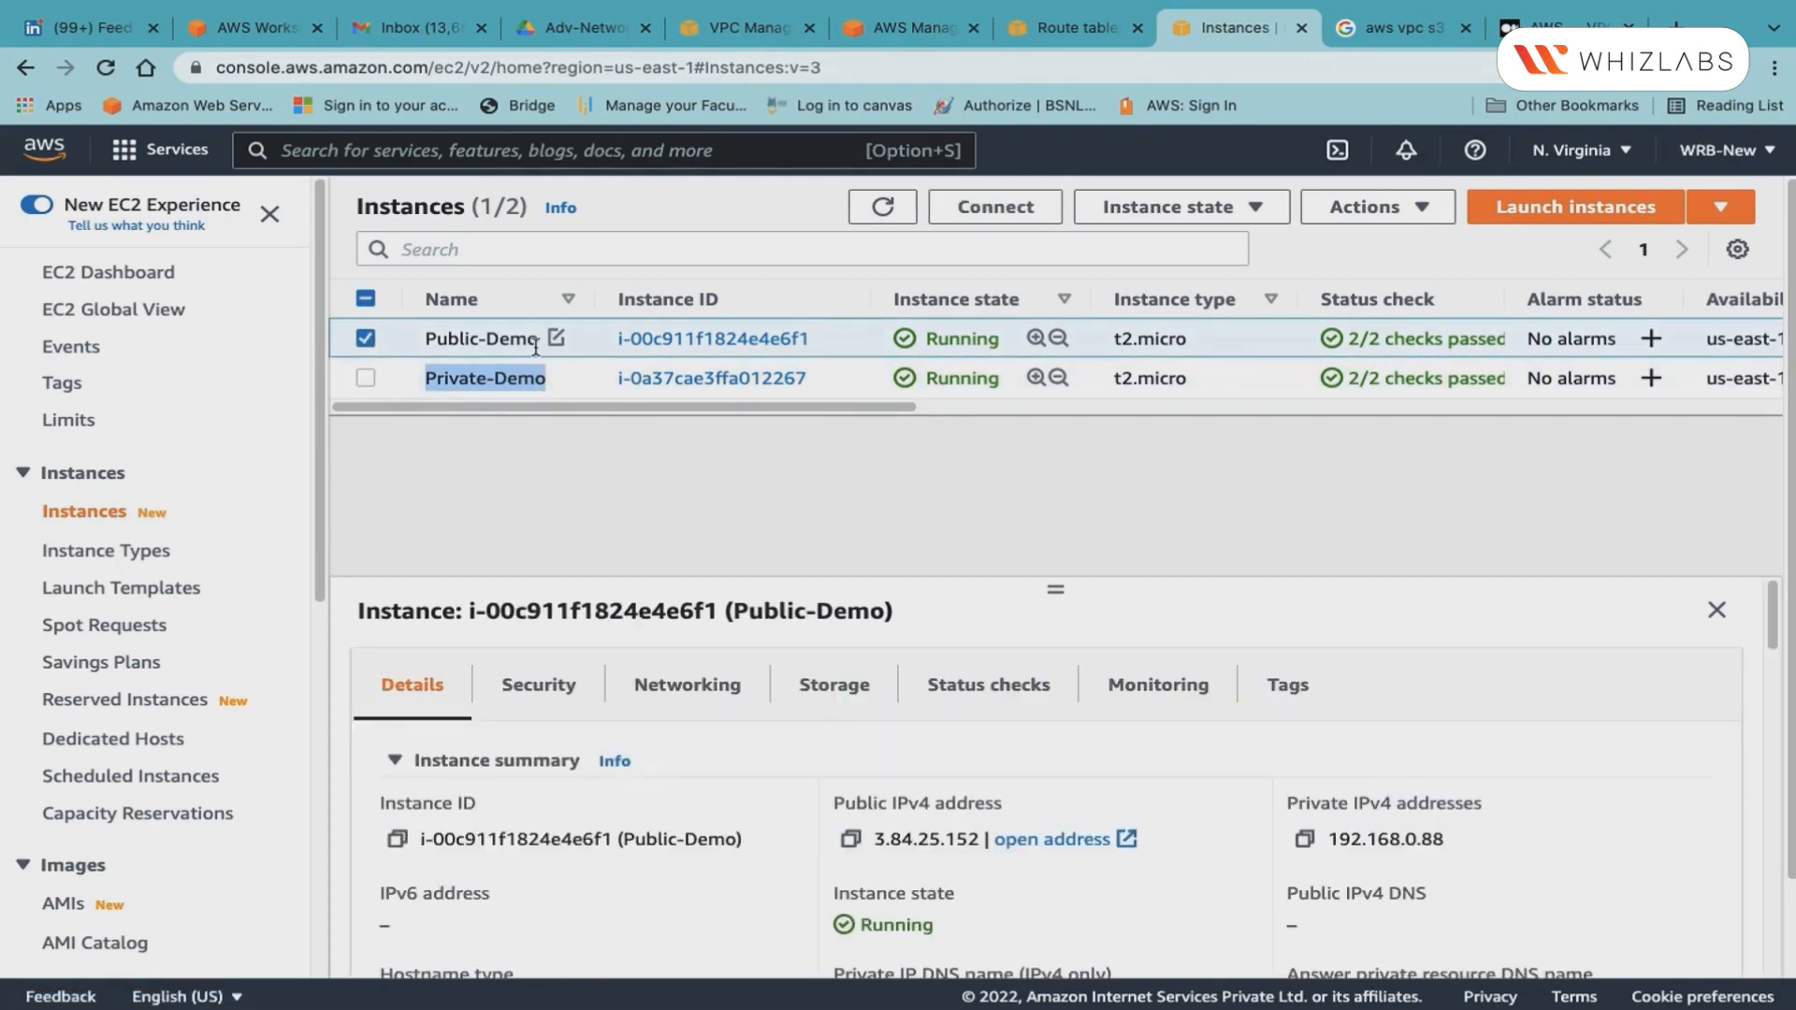
pyautogui.moveTo(995, 553)
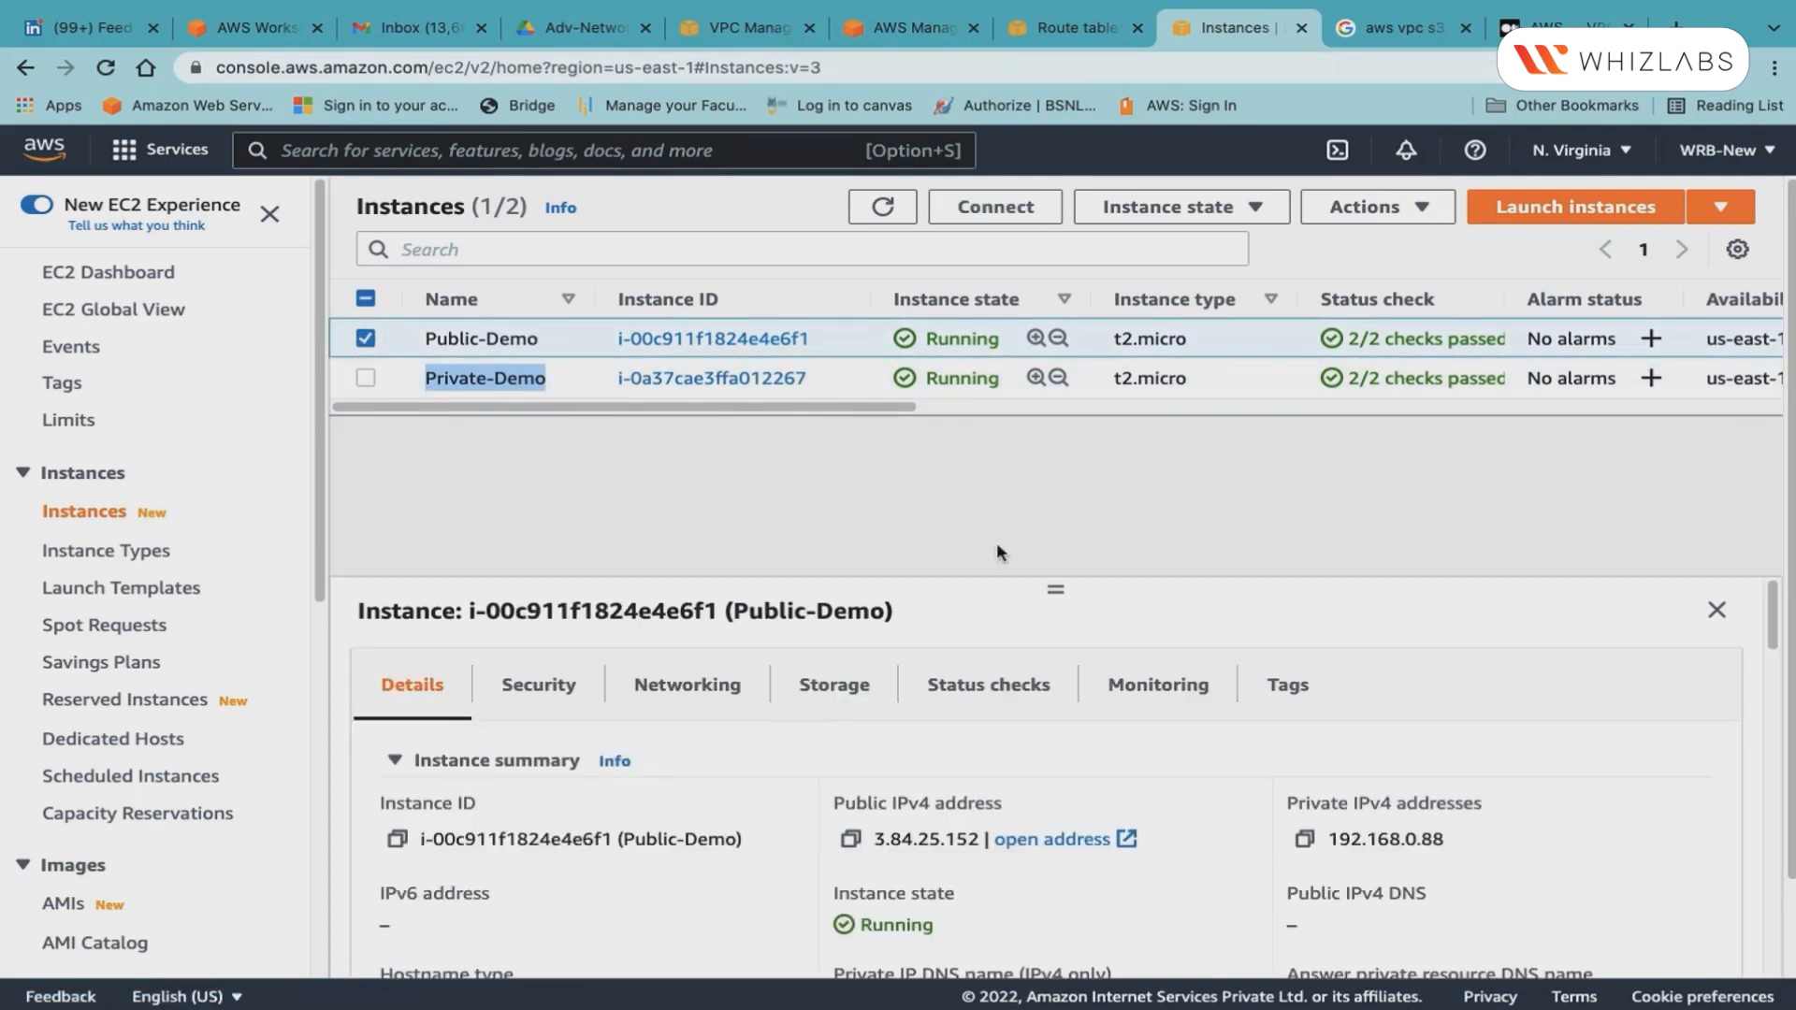
# - Confirm Private-Demo has no public IPv4 address and return to the route tables tab
pyautogui.doubleClick(919, 838)
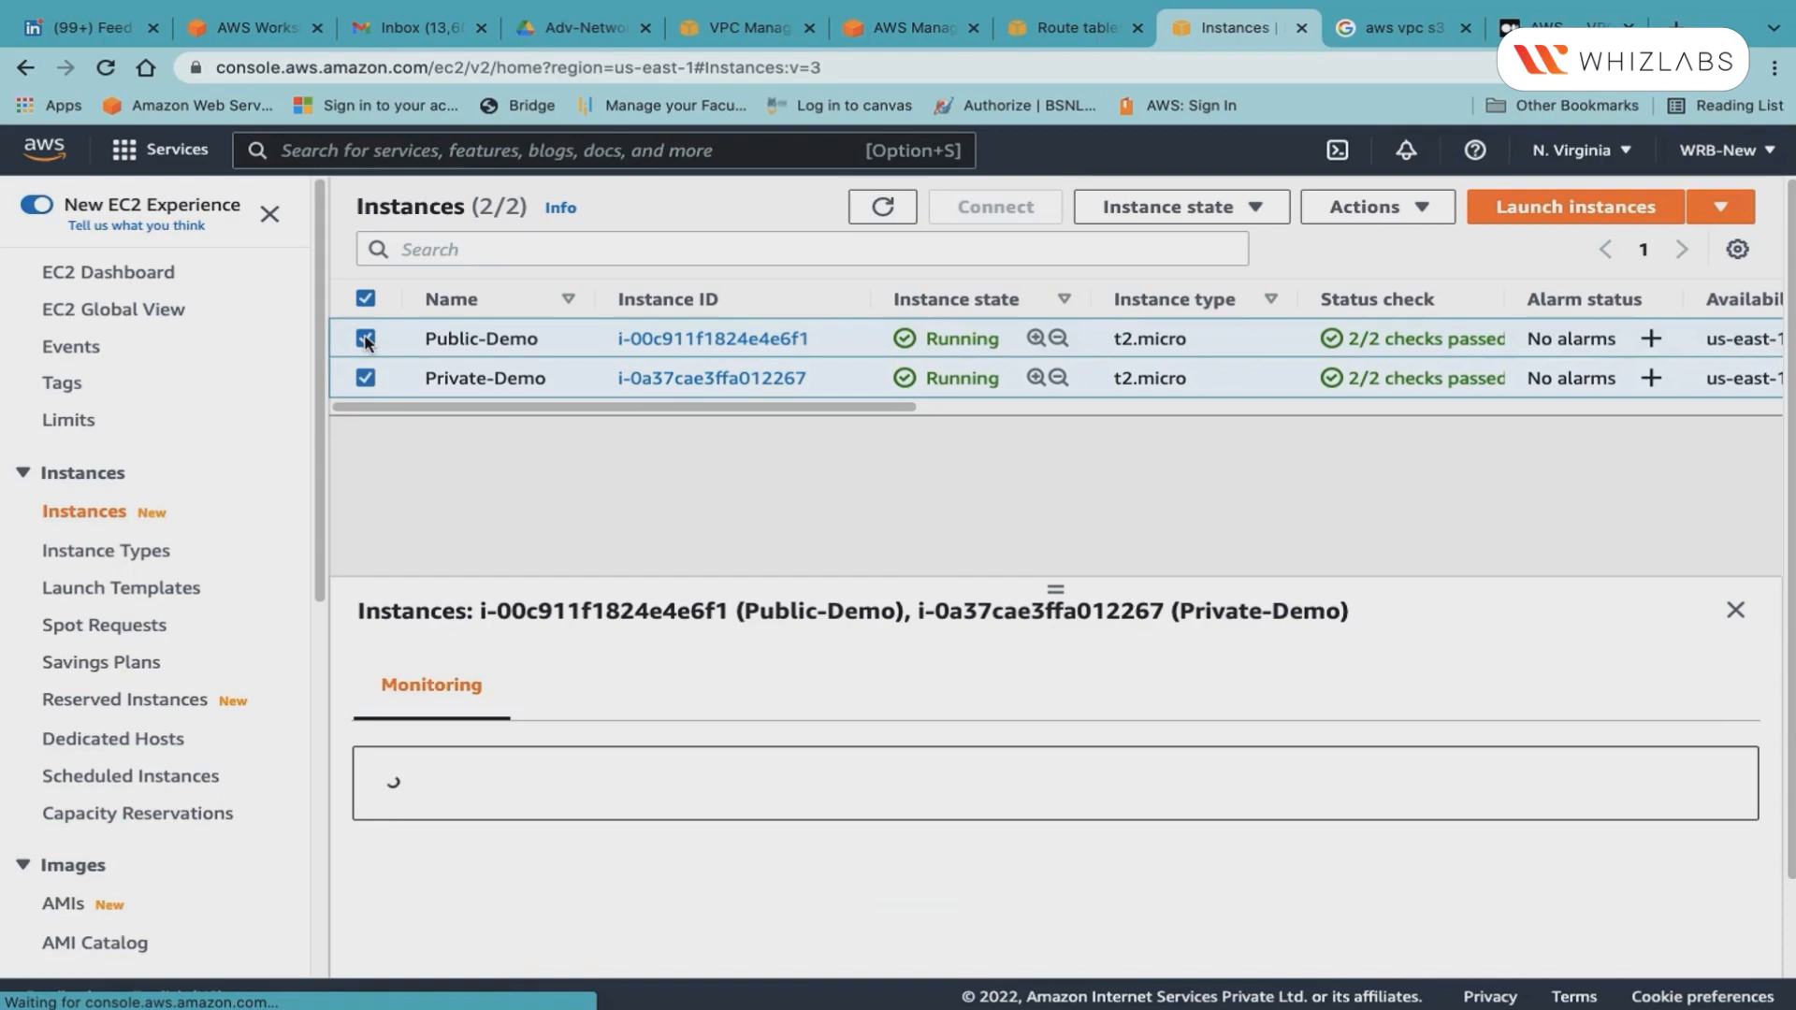
pyautogui.click(364, 338)
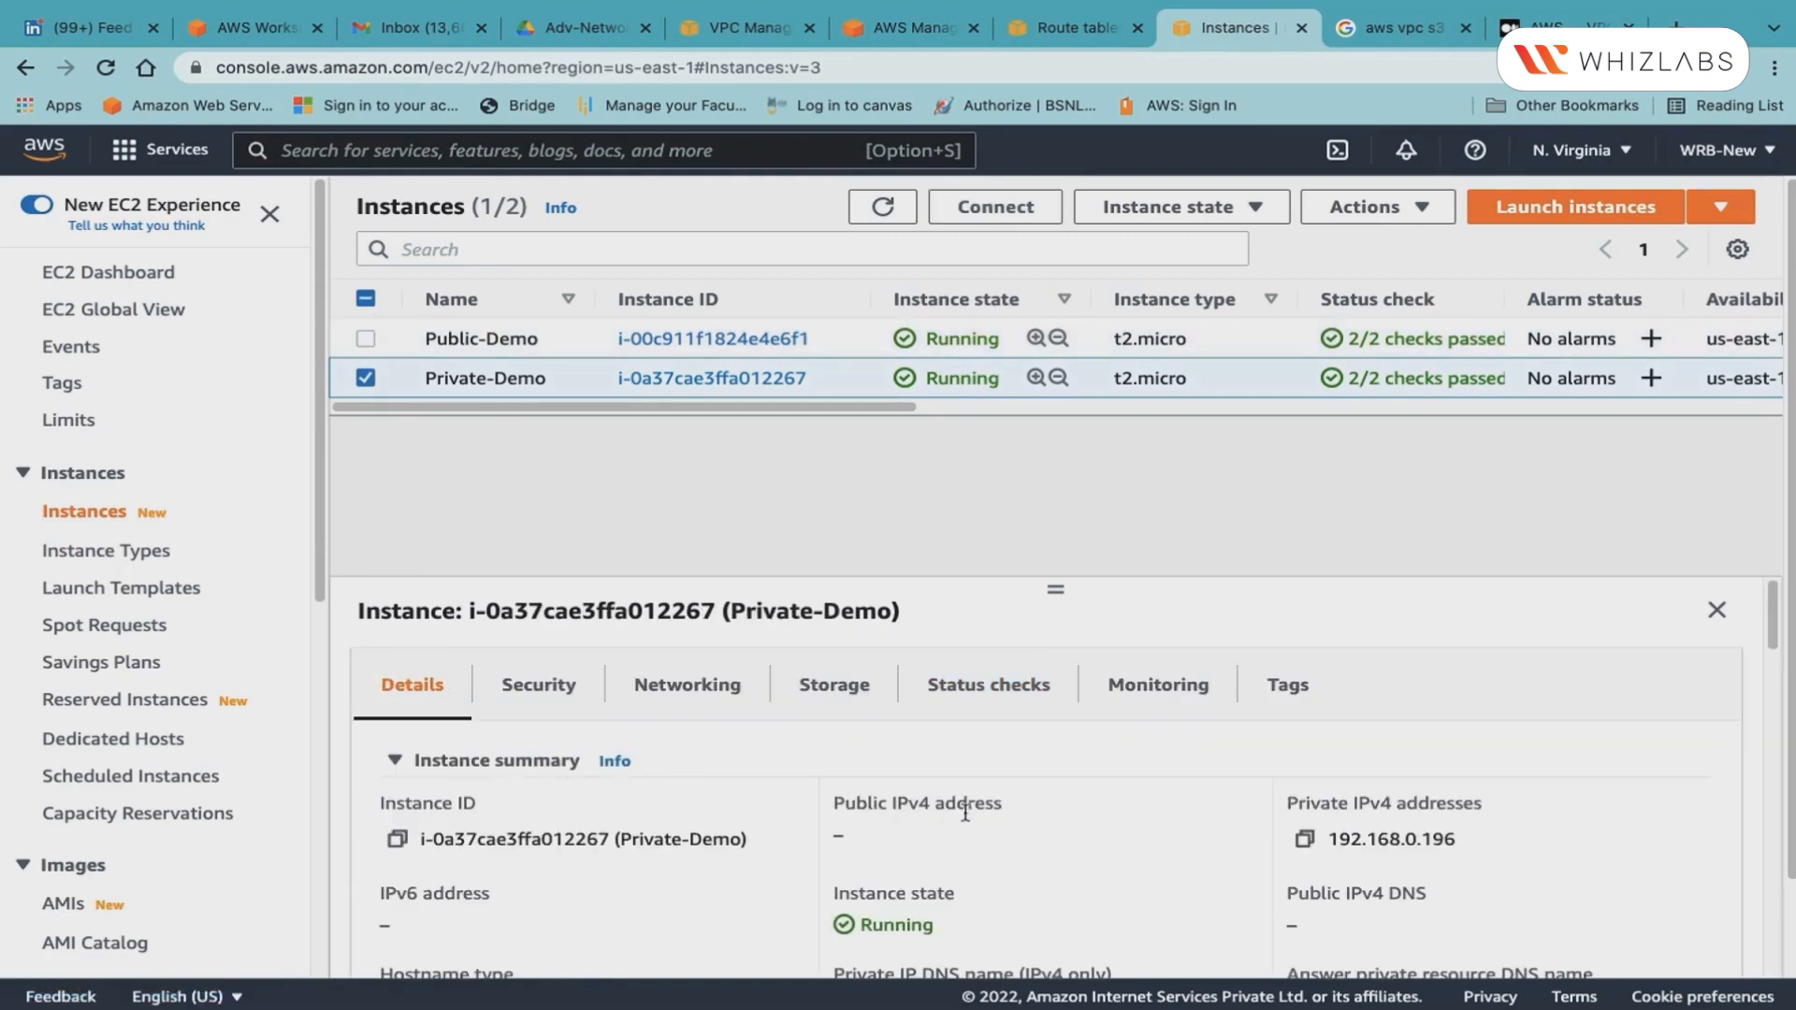
pyautogui.moveTo(923, 831)
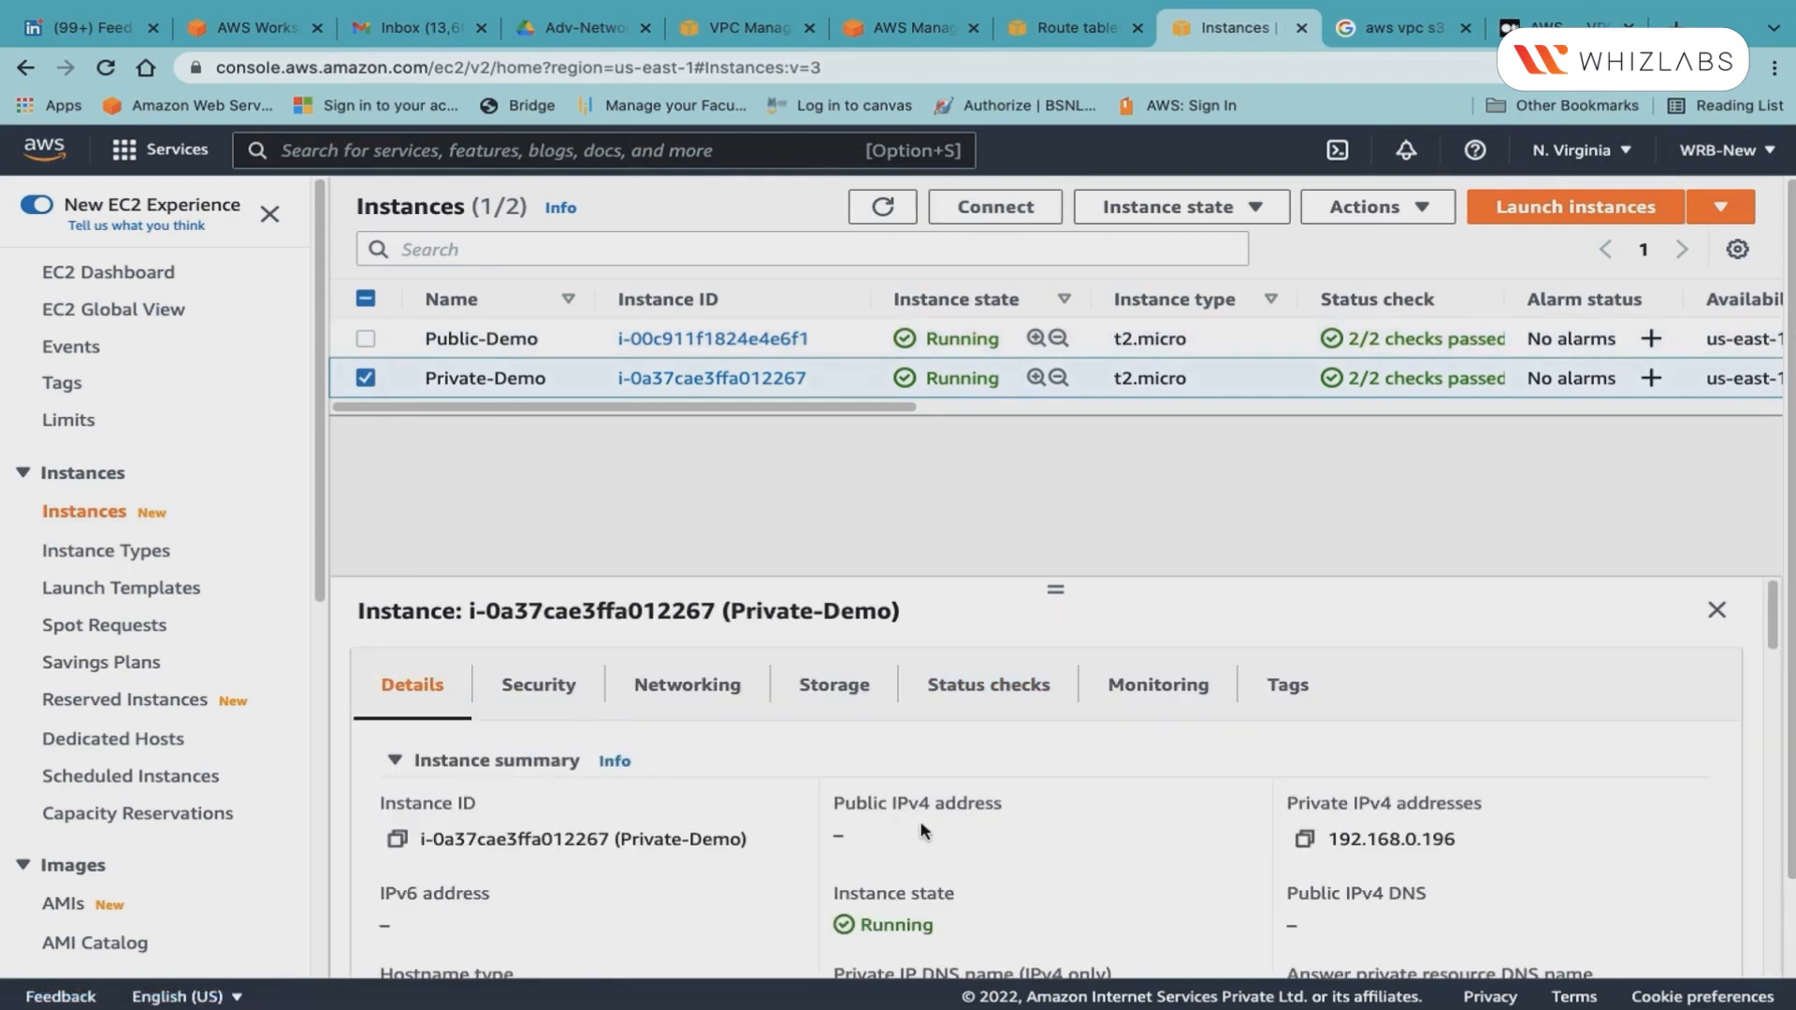
pyautogui.click(366, 377)
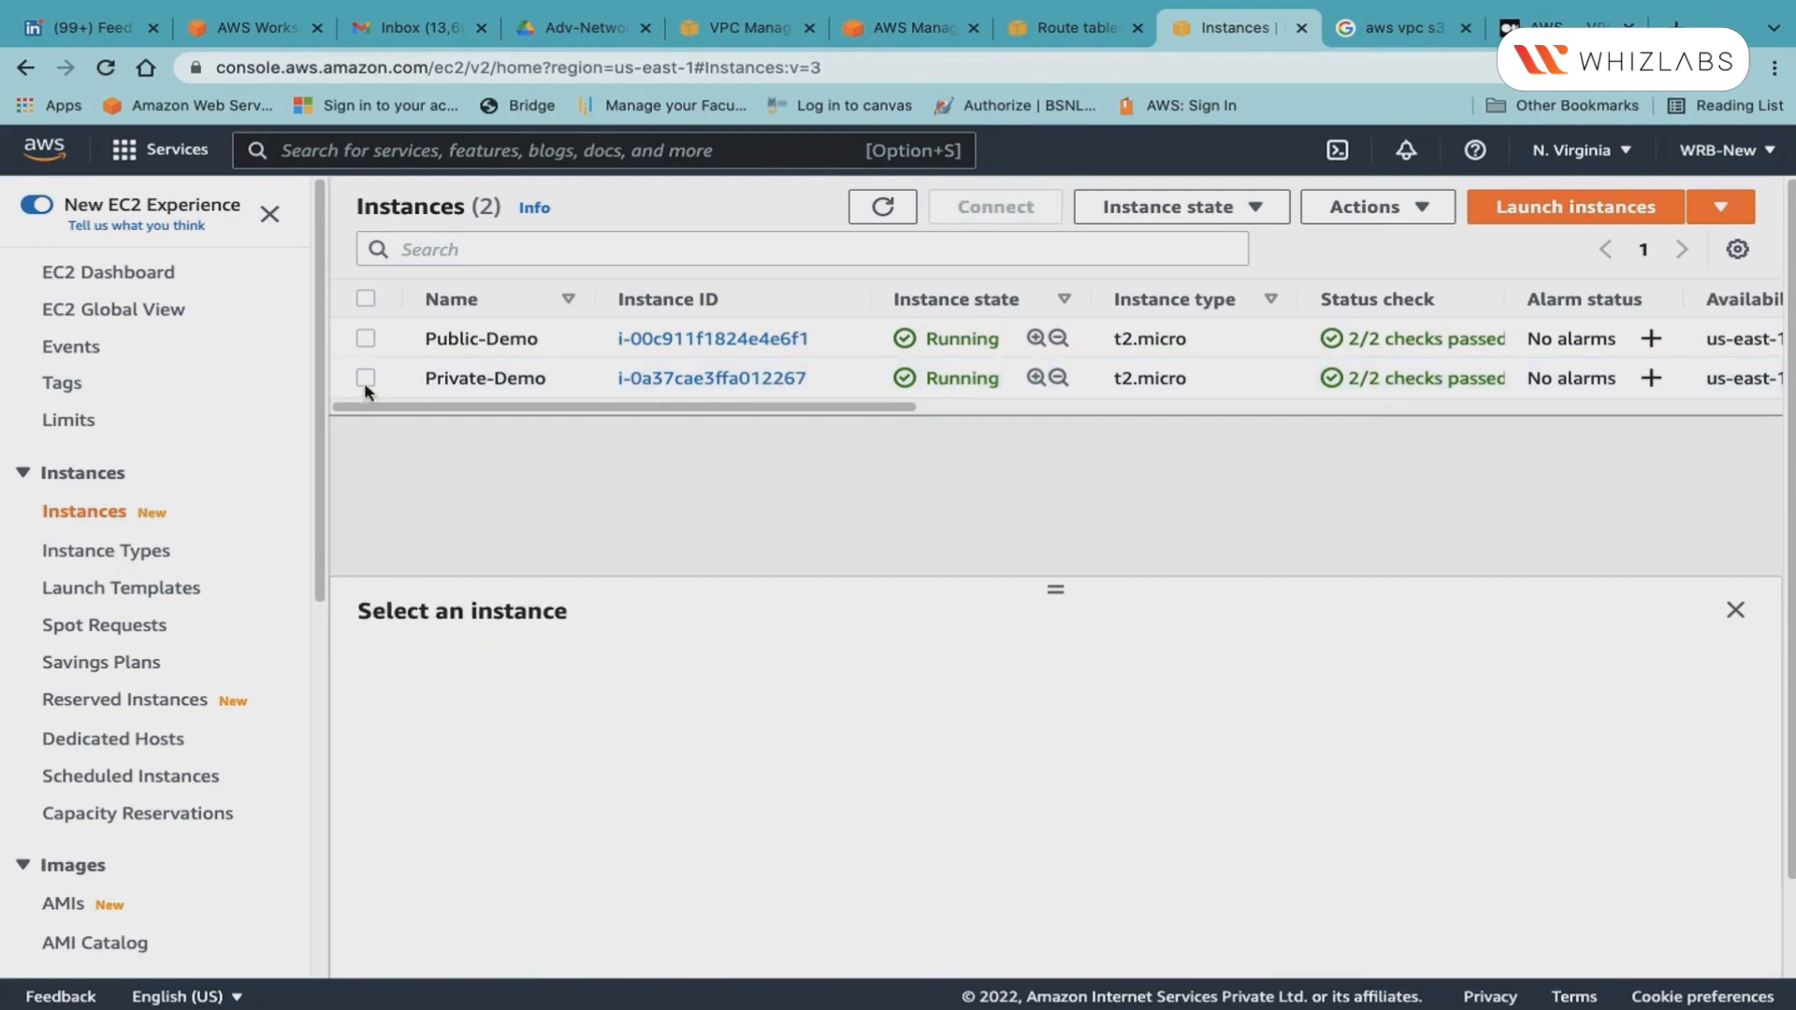
pyautogui.scroll(-3)
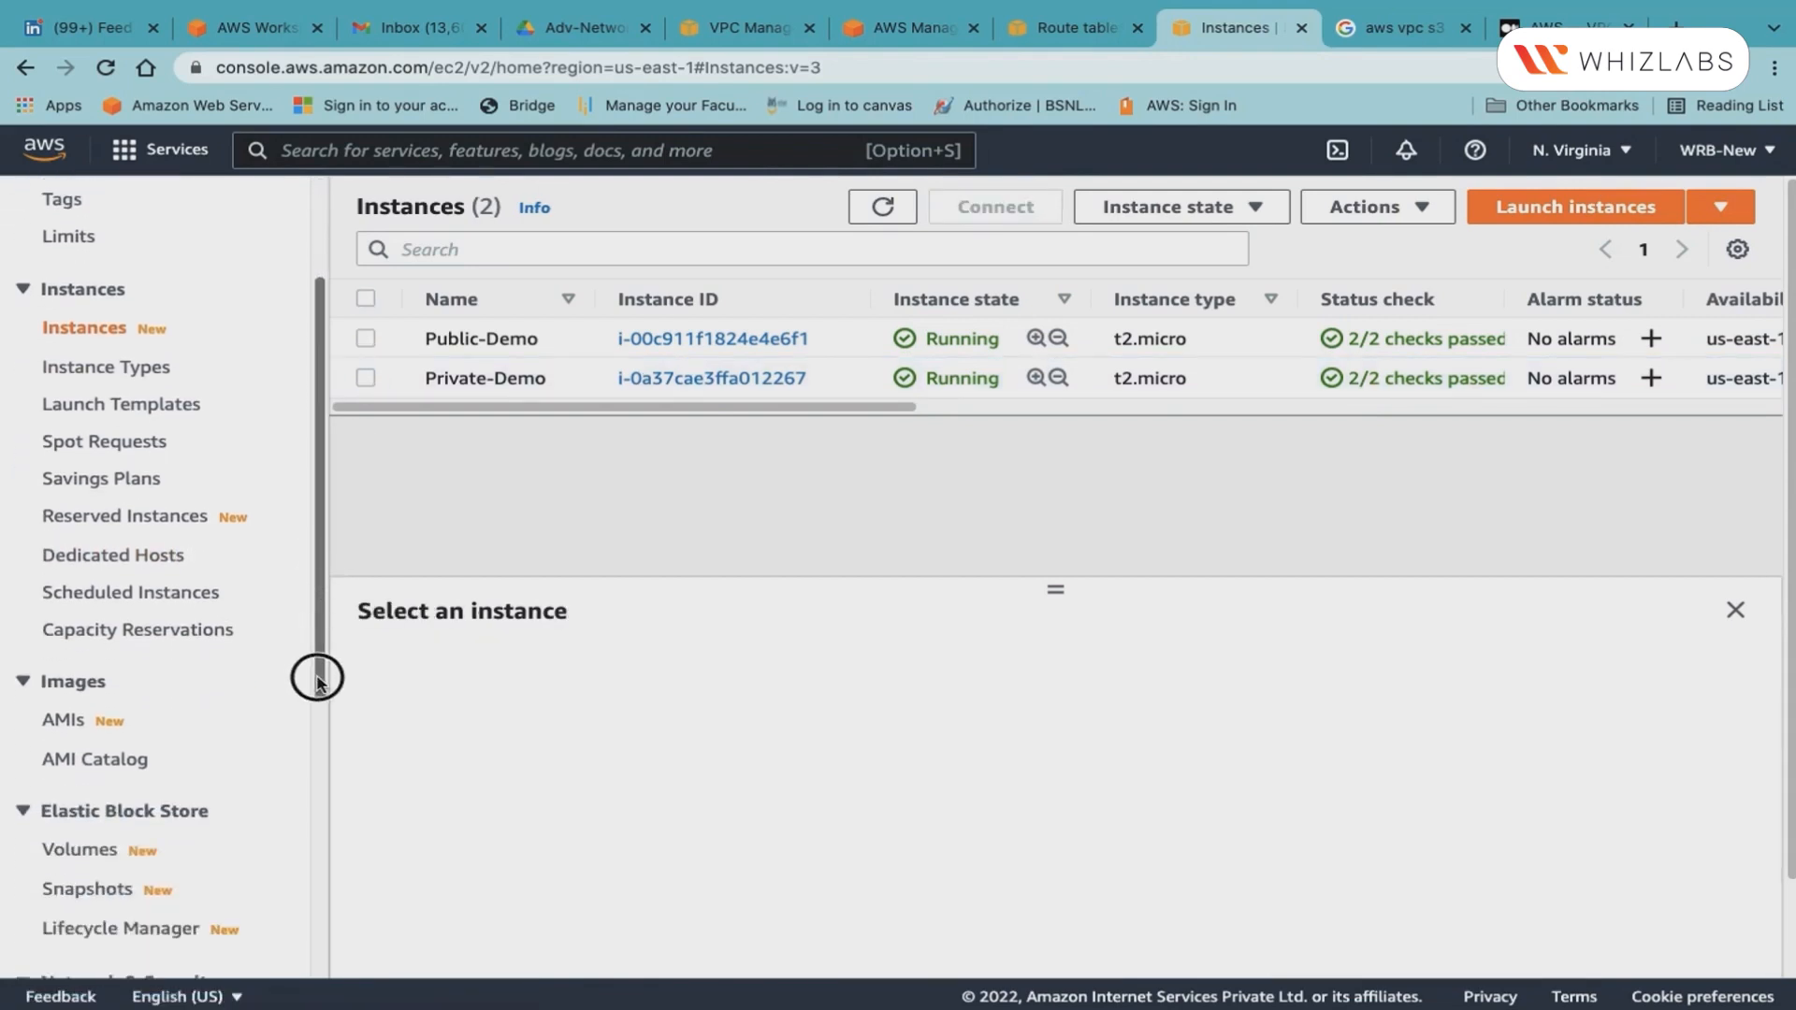
pyautogui.click(1073, 27)
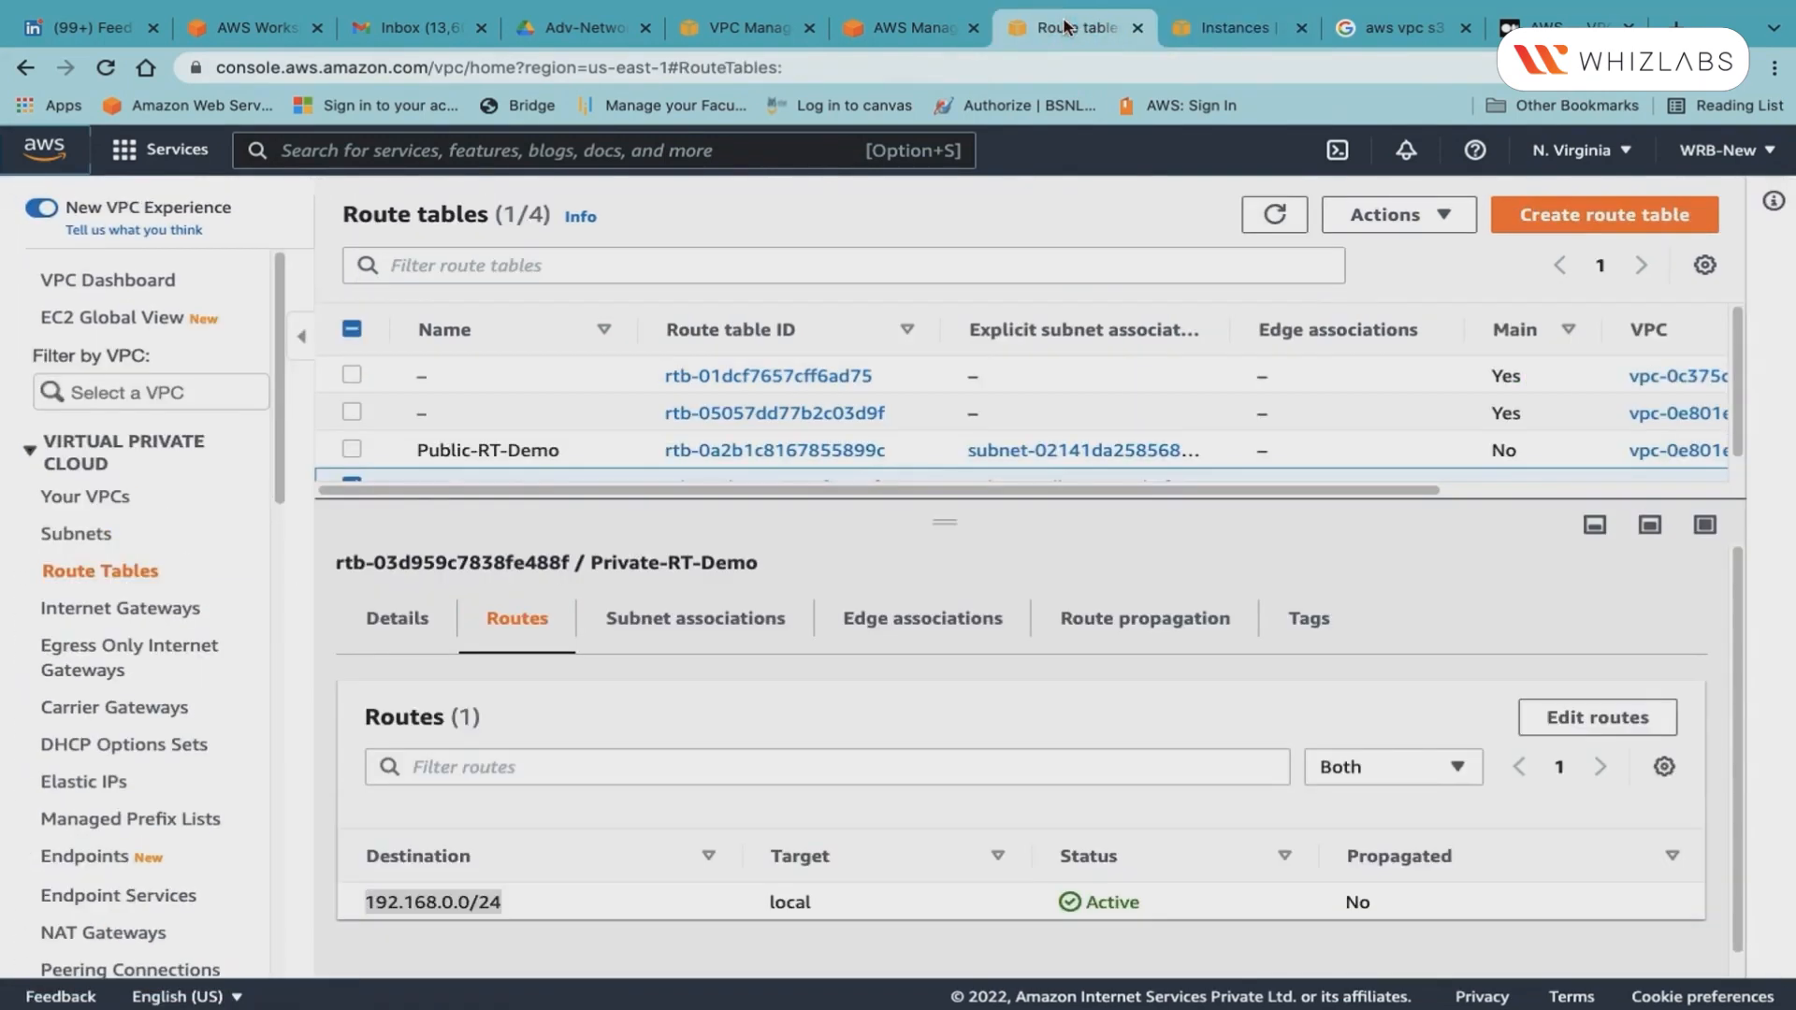
# - Go to VPC Endpoints and start creating a new endpoint
pyautogui.scroll(-3)
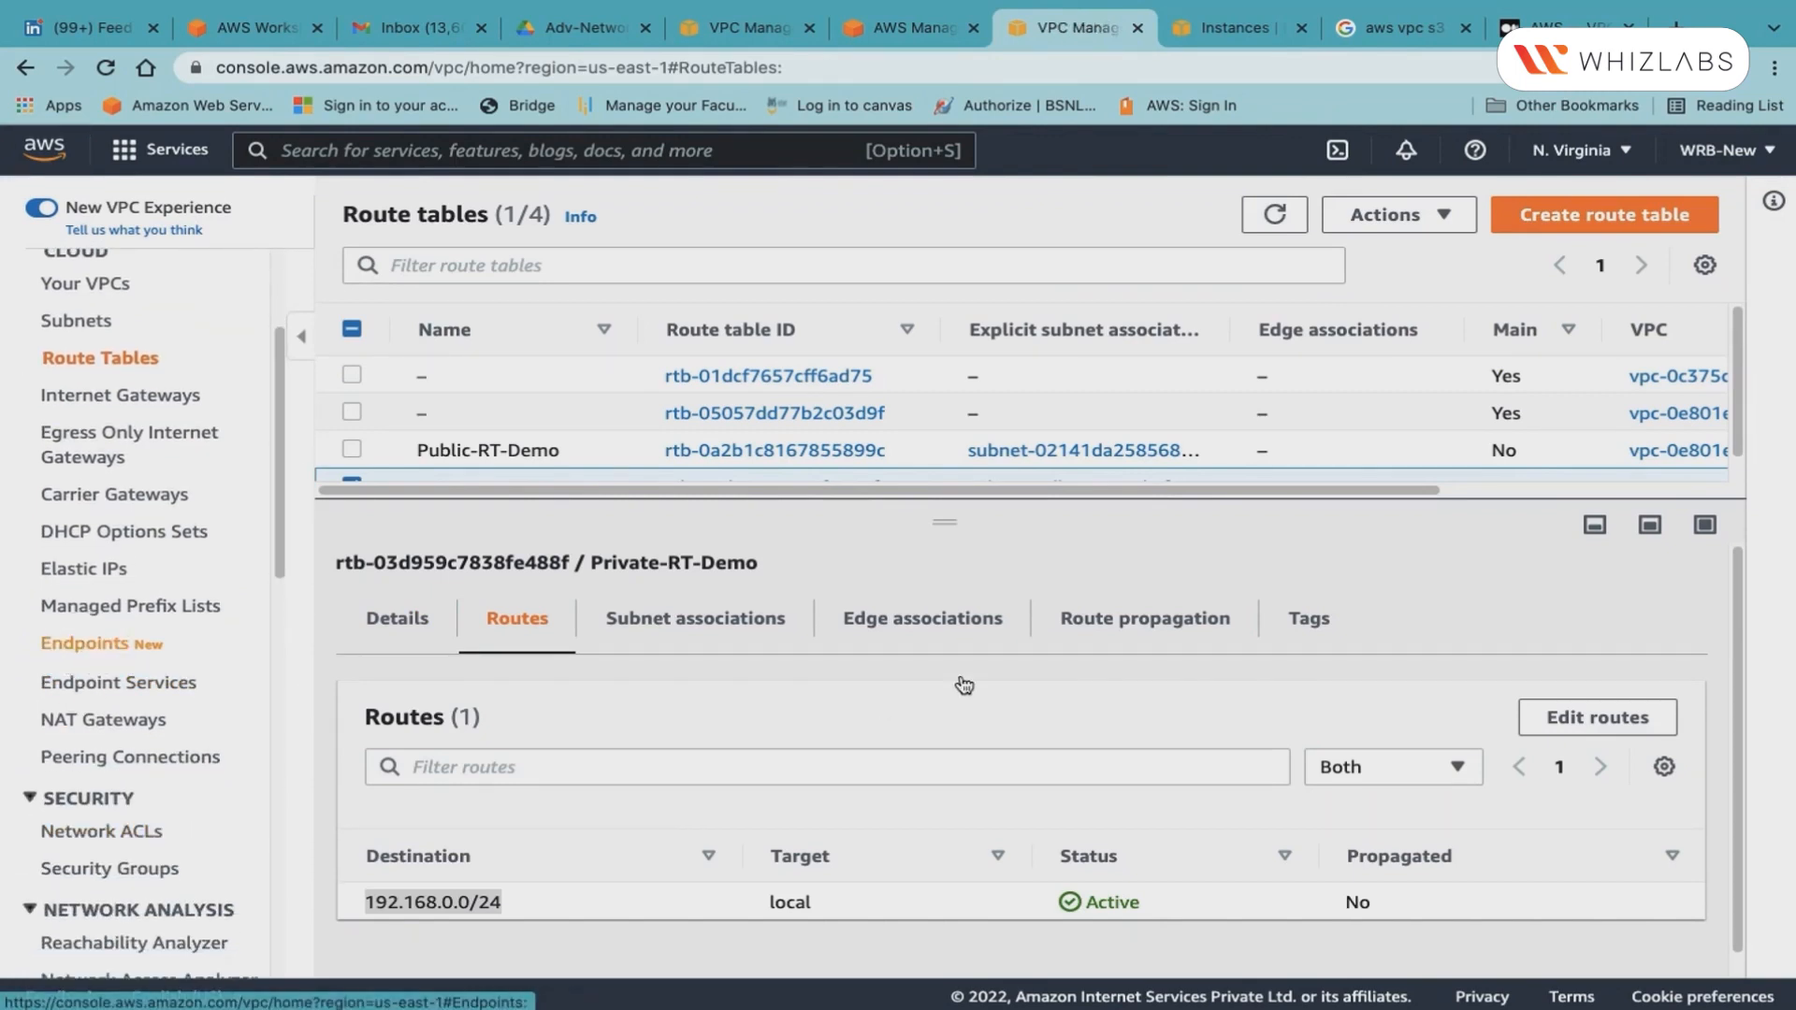
pyautogui.click(87, 642)
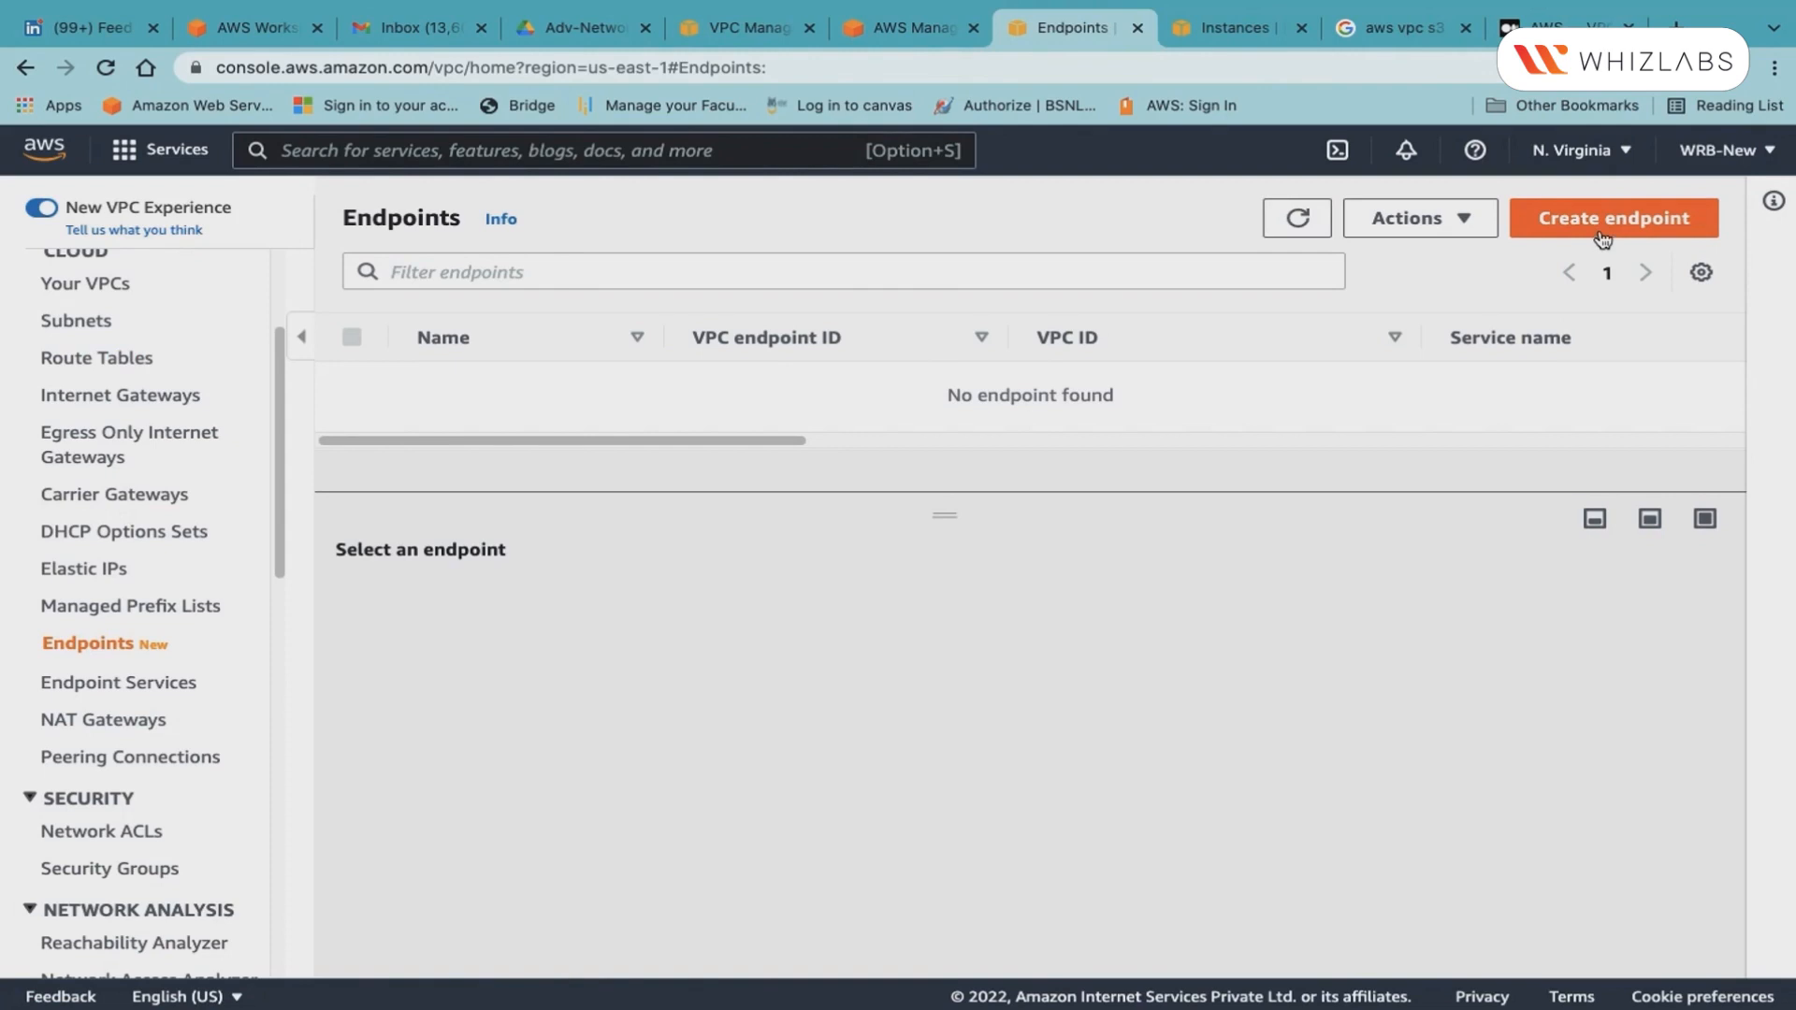
pyautogui.click(1612, 218)
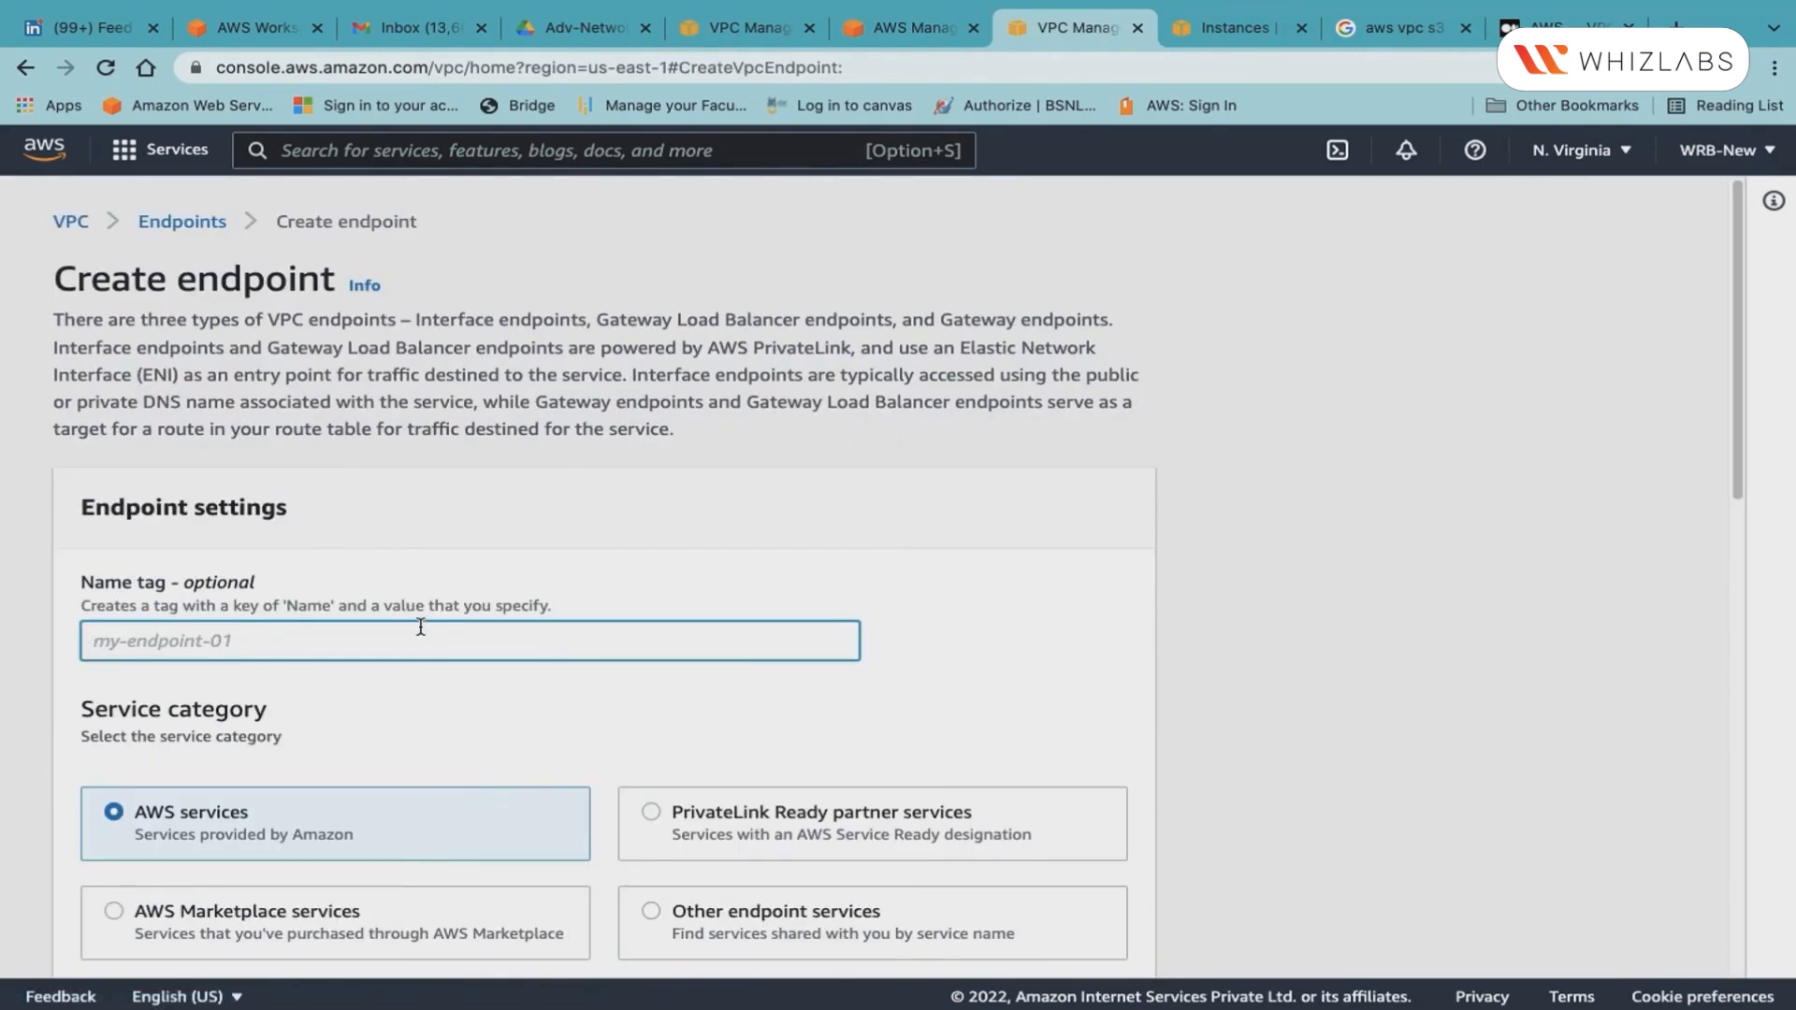
# - Create gateway endpoint S3Endpoint for S3 in Demo-VPC, attached to Private-RT-Demo with full access
pyautogui.write('Se')
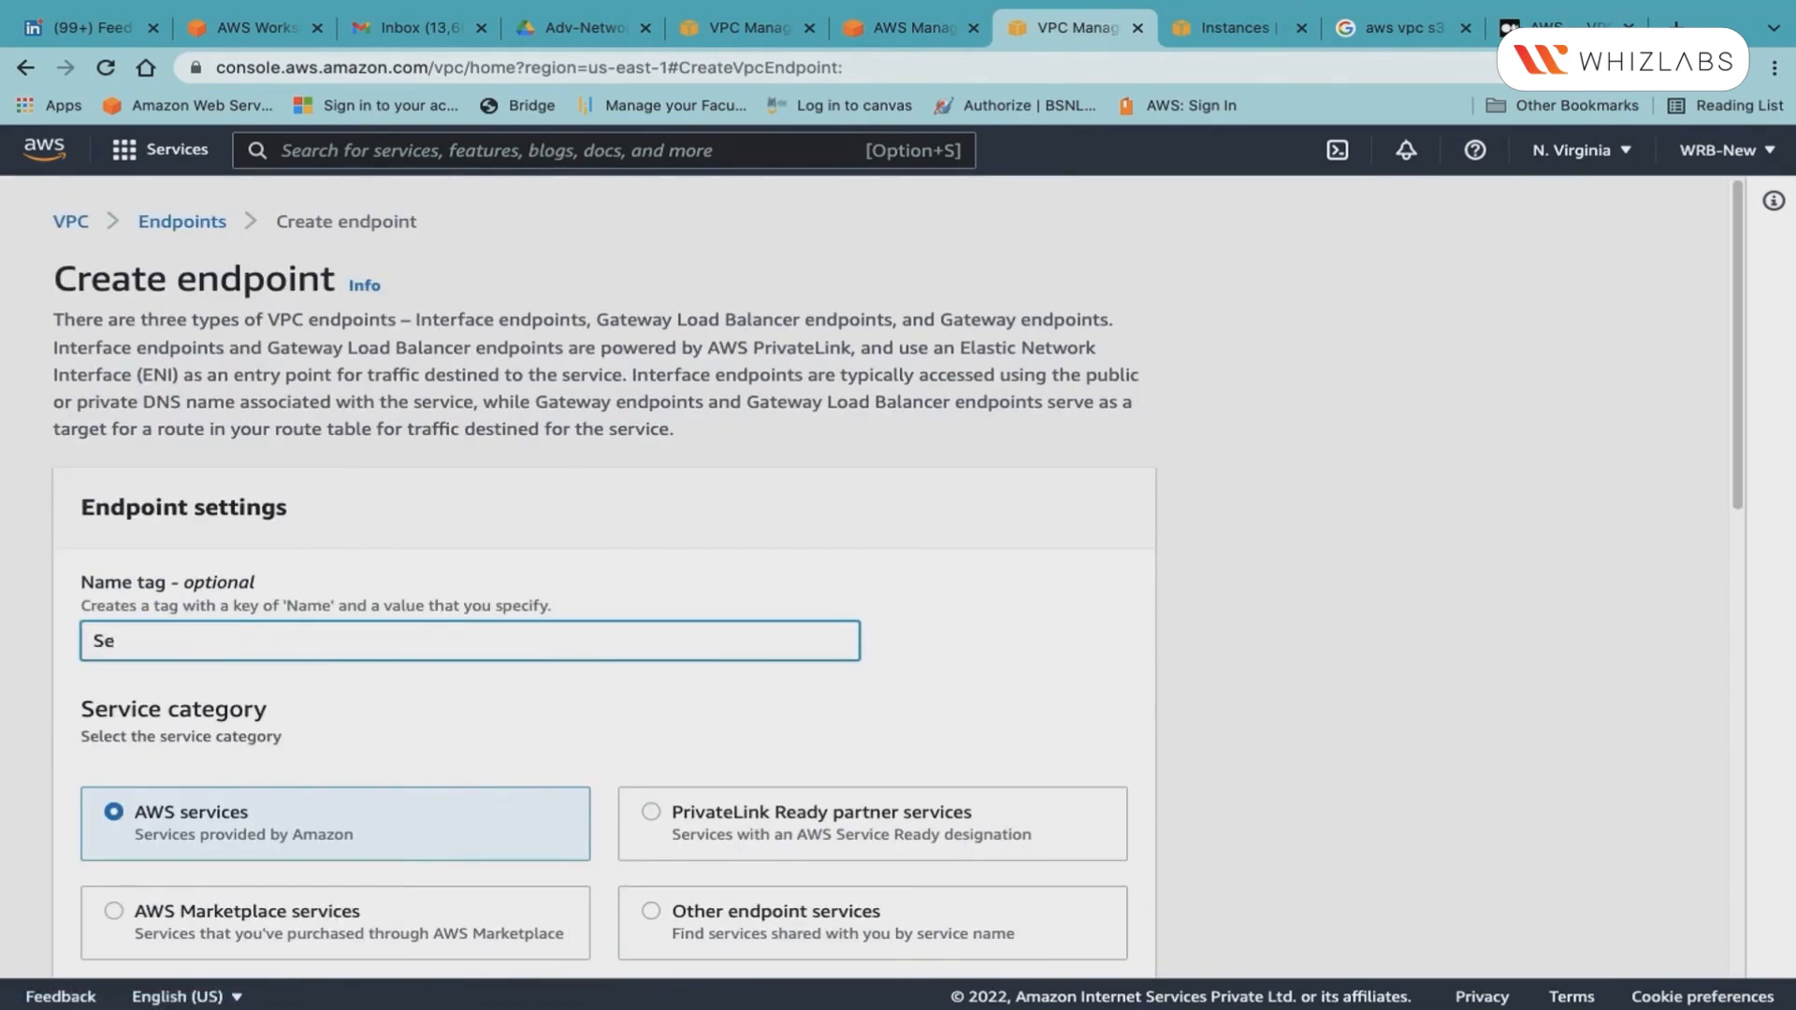
pyautogui.write('3Endpoint')
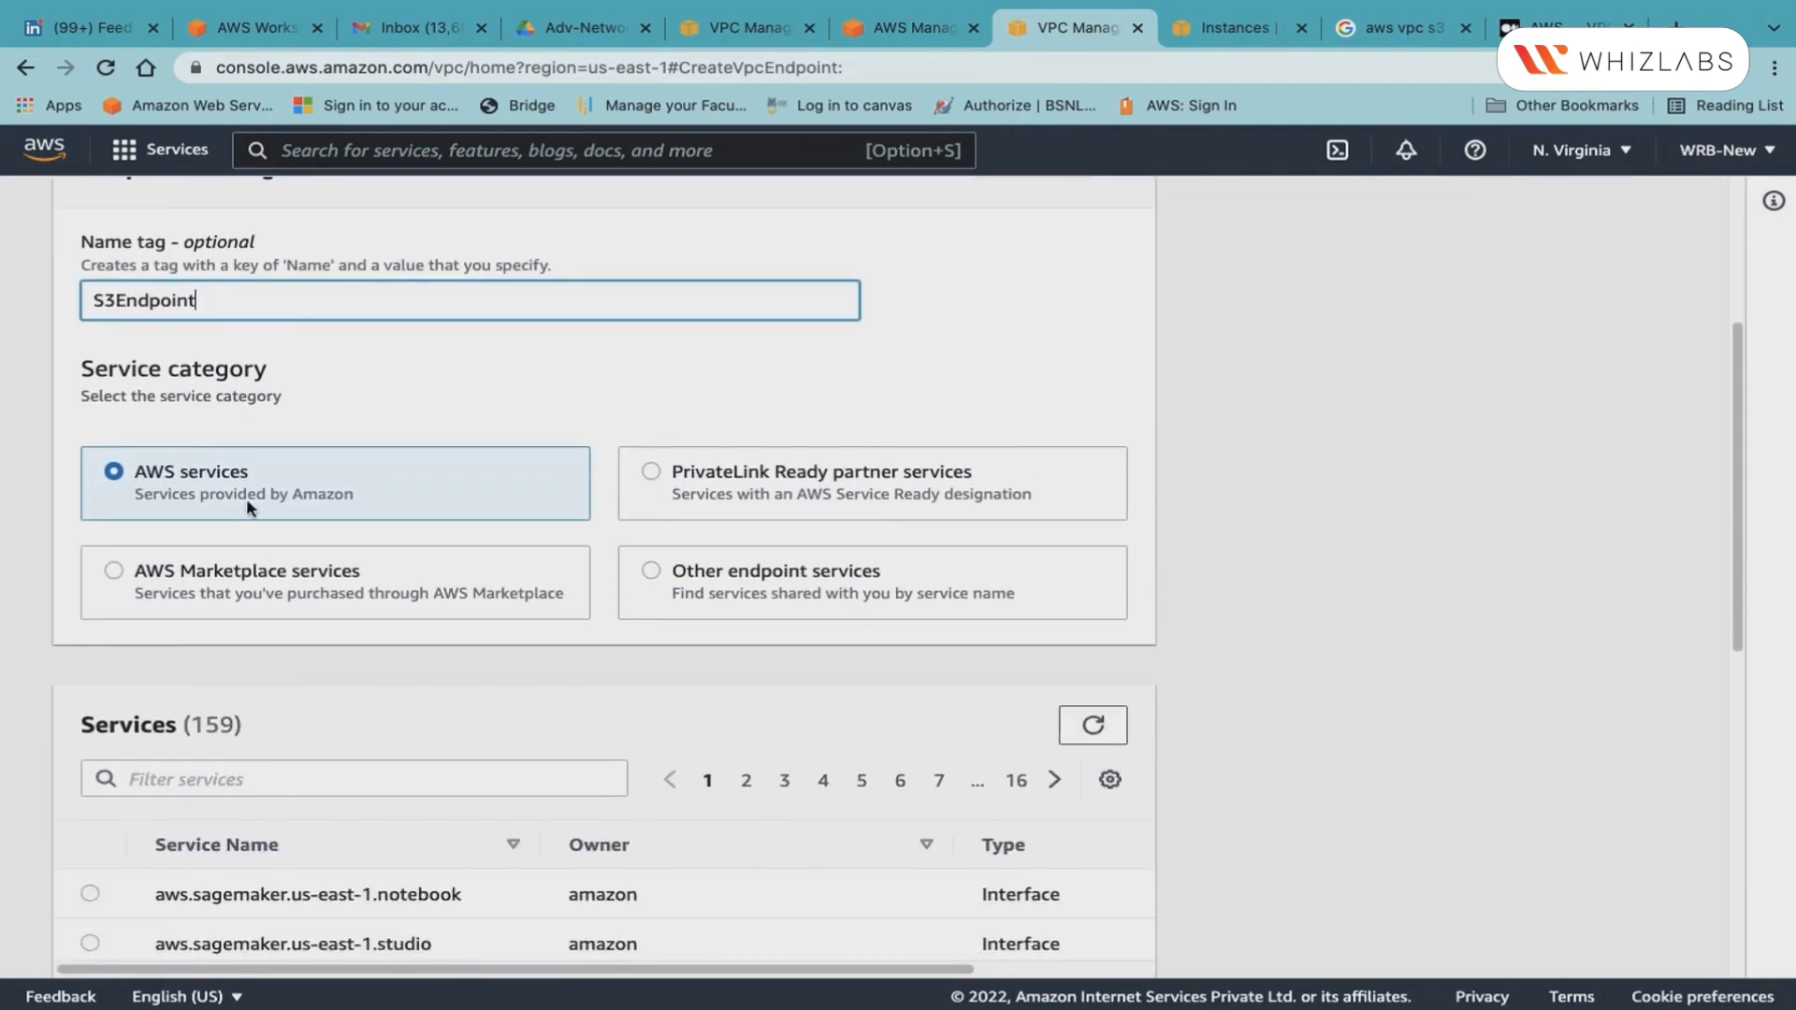
pyautogui.scroll(-3)
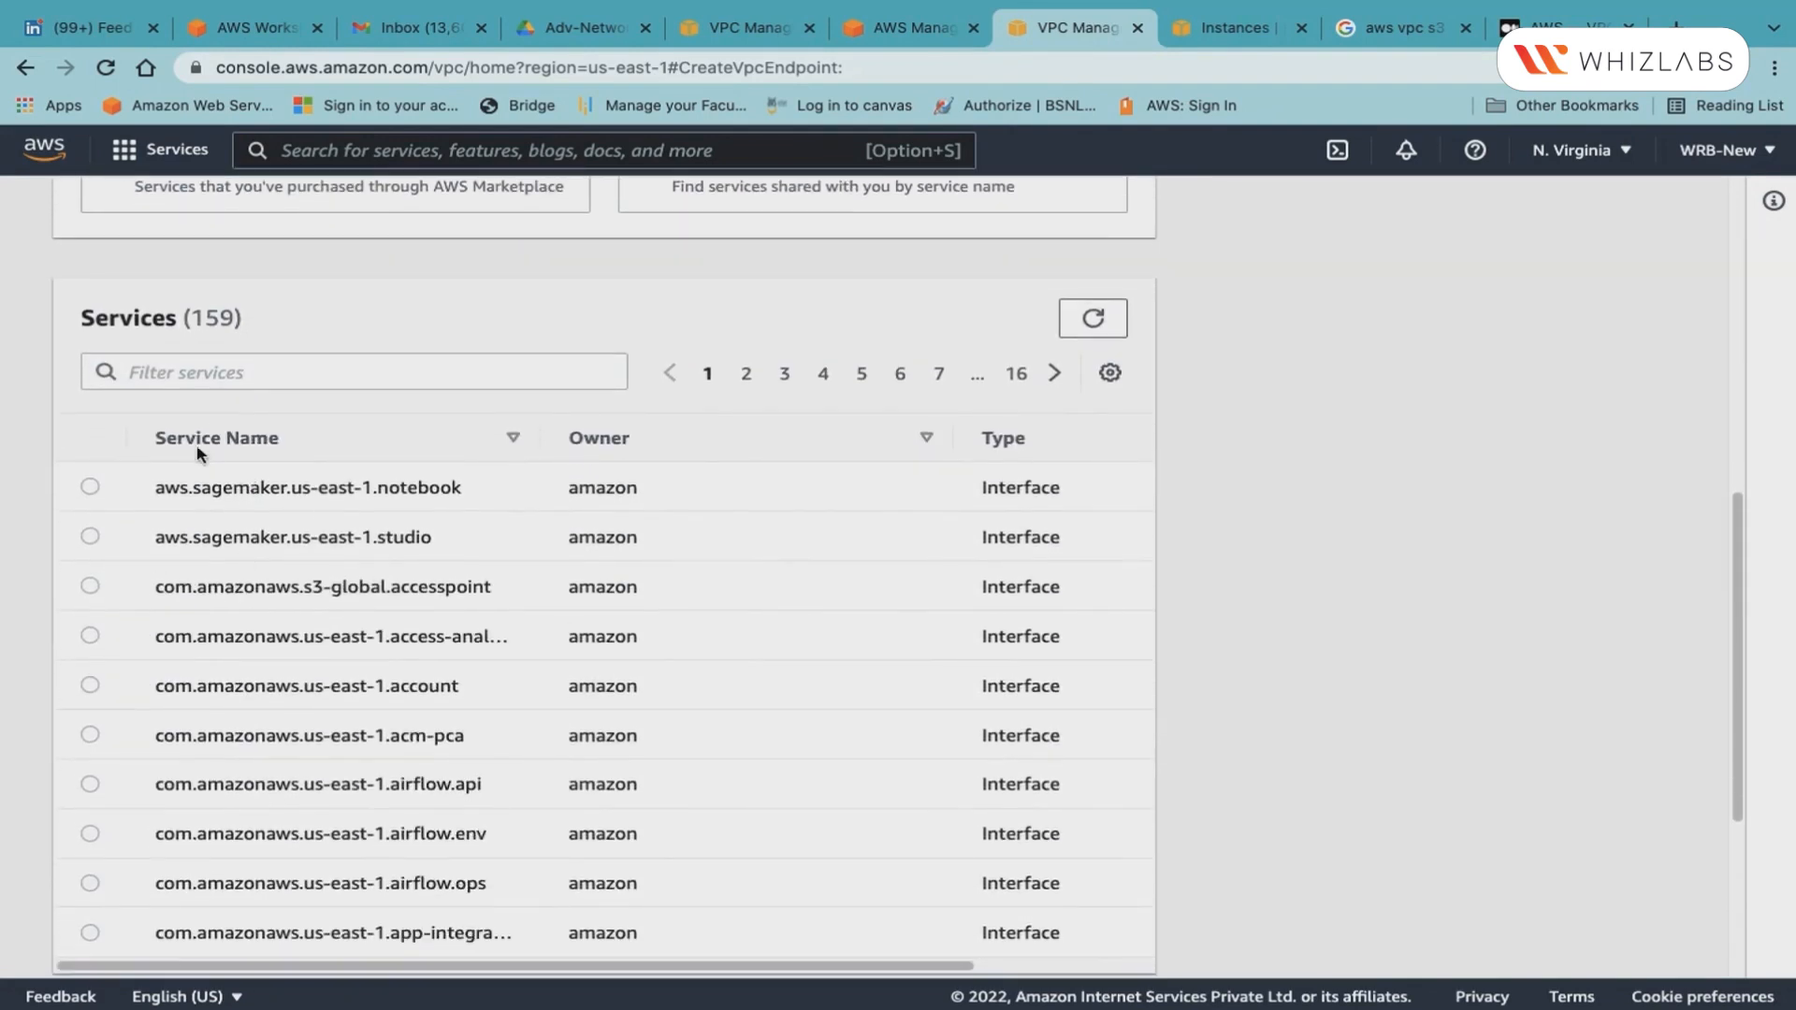
pyautogui.write('s3')
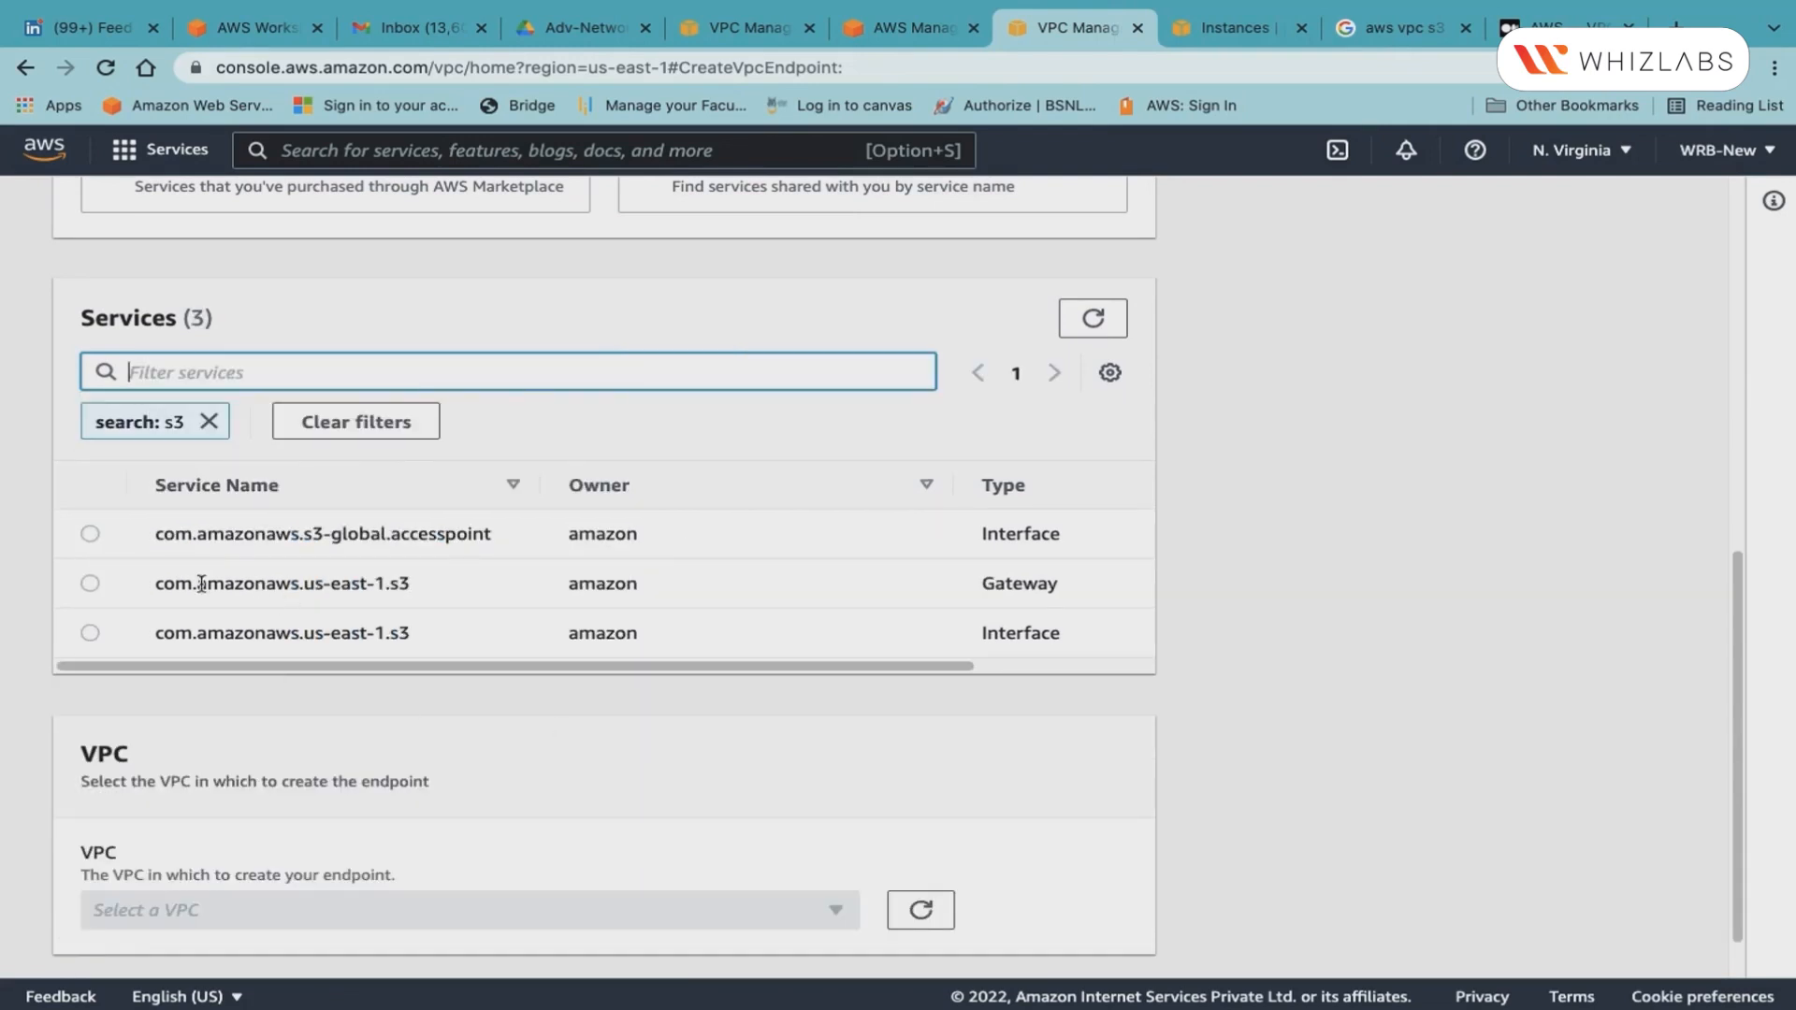
pyautogui.click(91, 583)
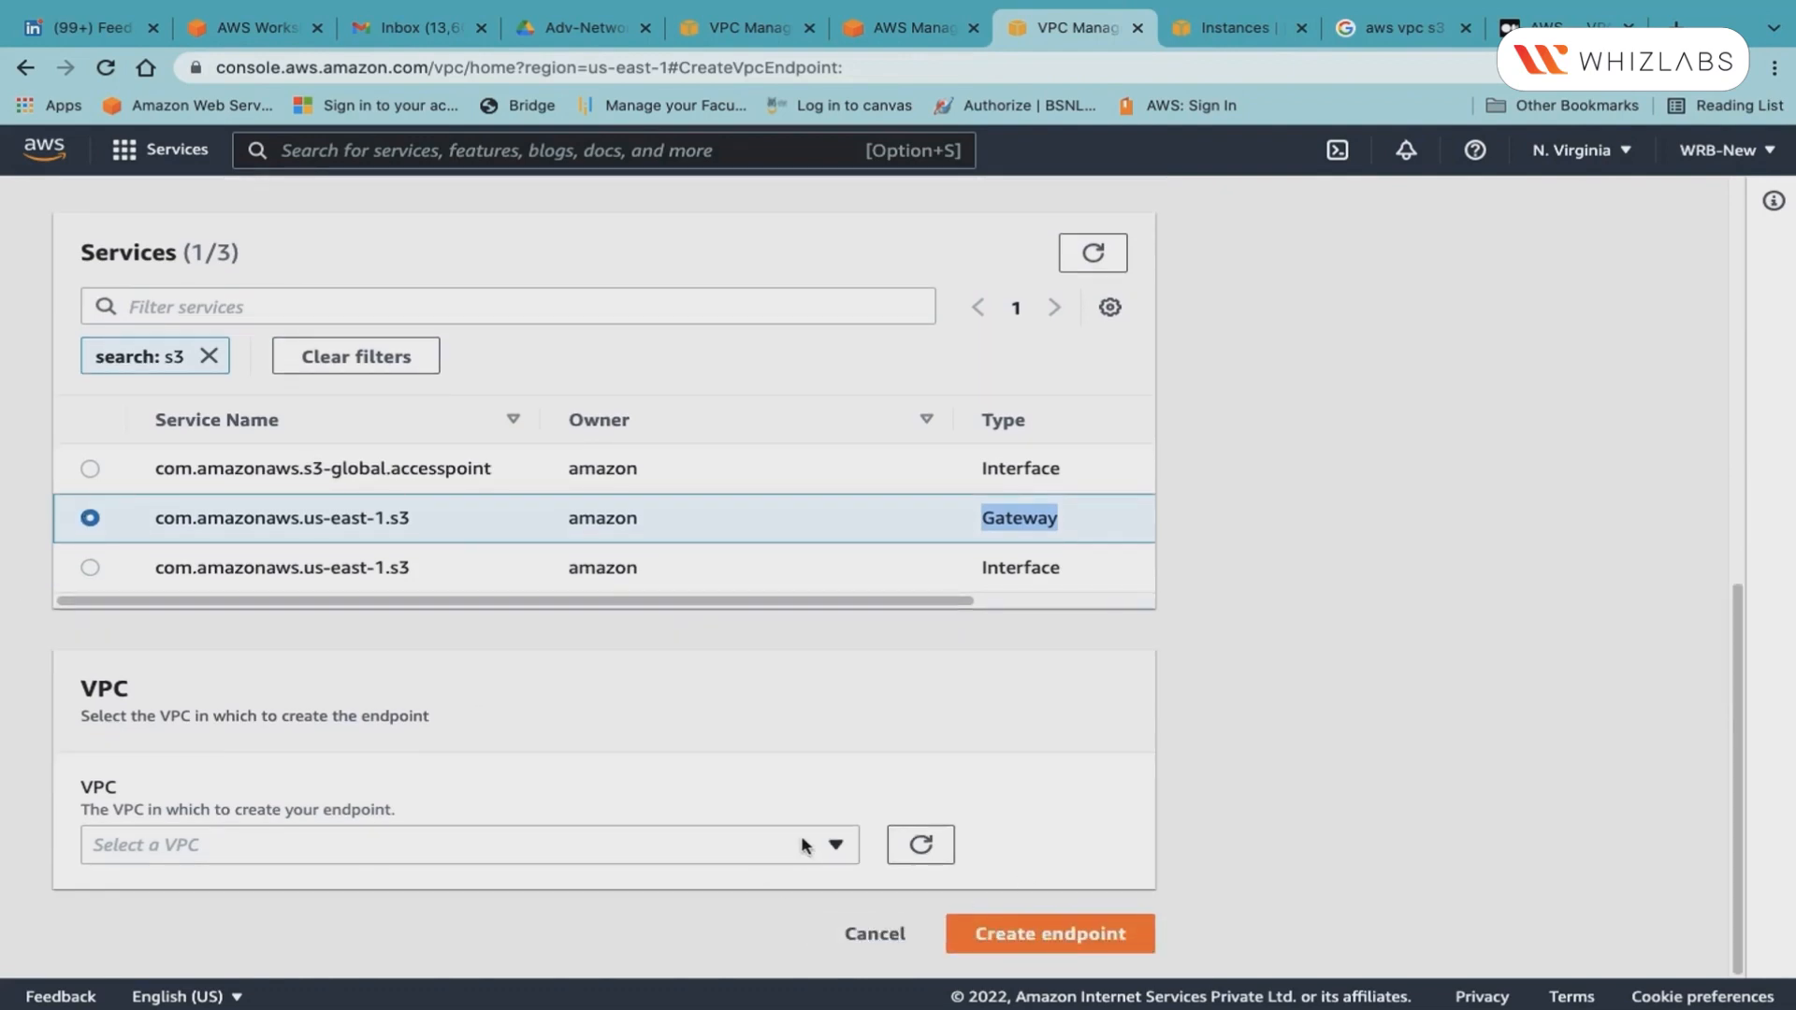
pyautogui.click(470, 844)
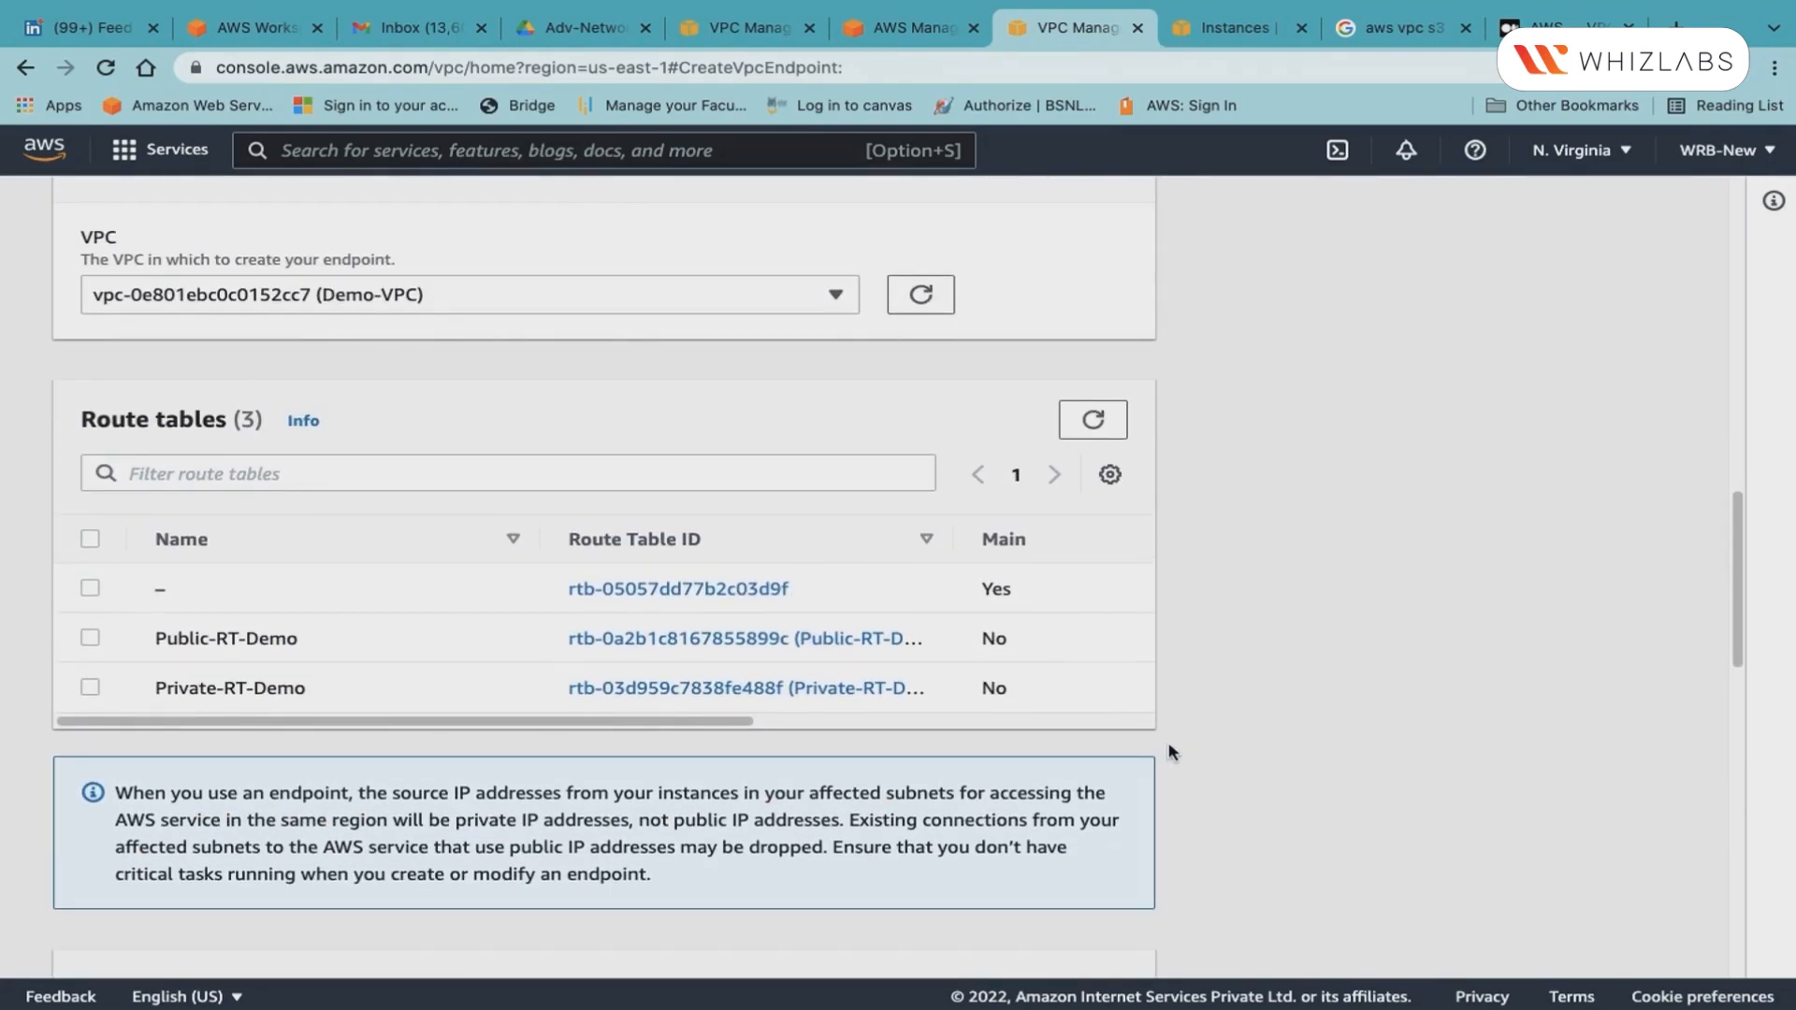
pyautogui.click(89, 688)
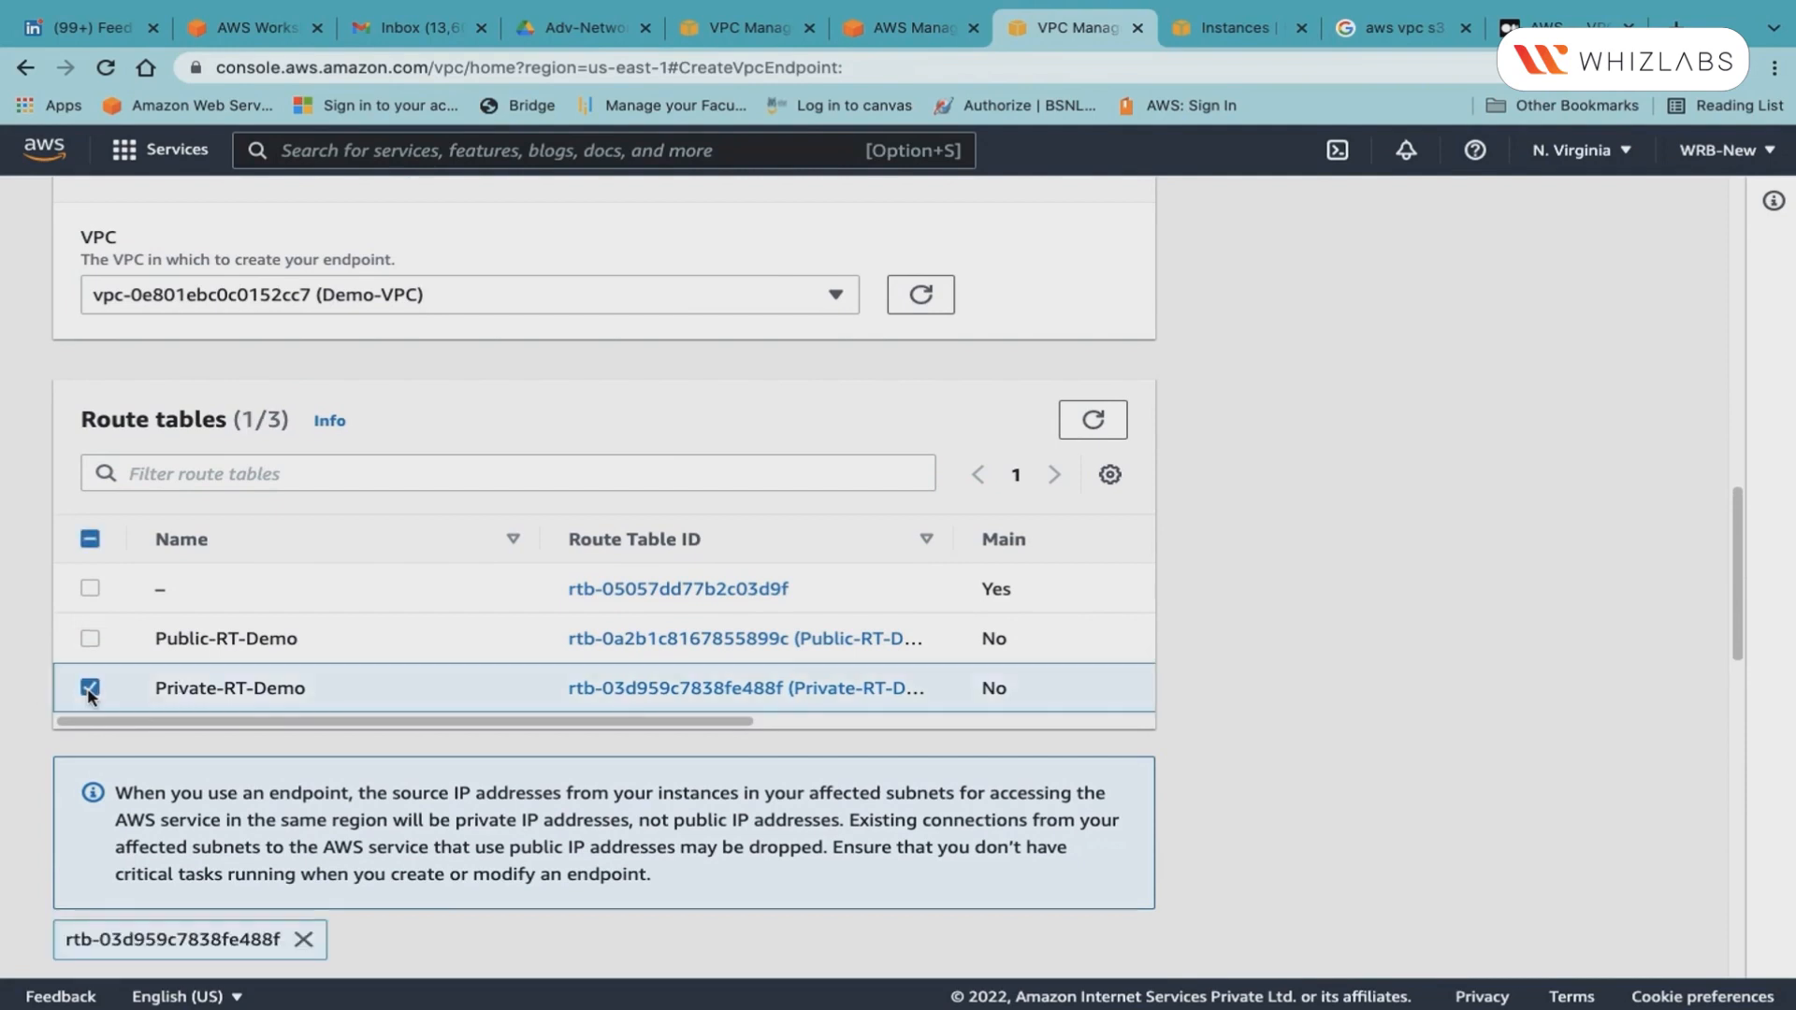
pyautogui.scroll(-3)
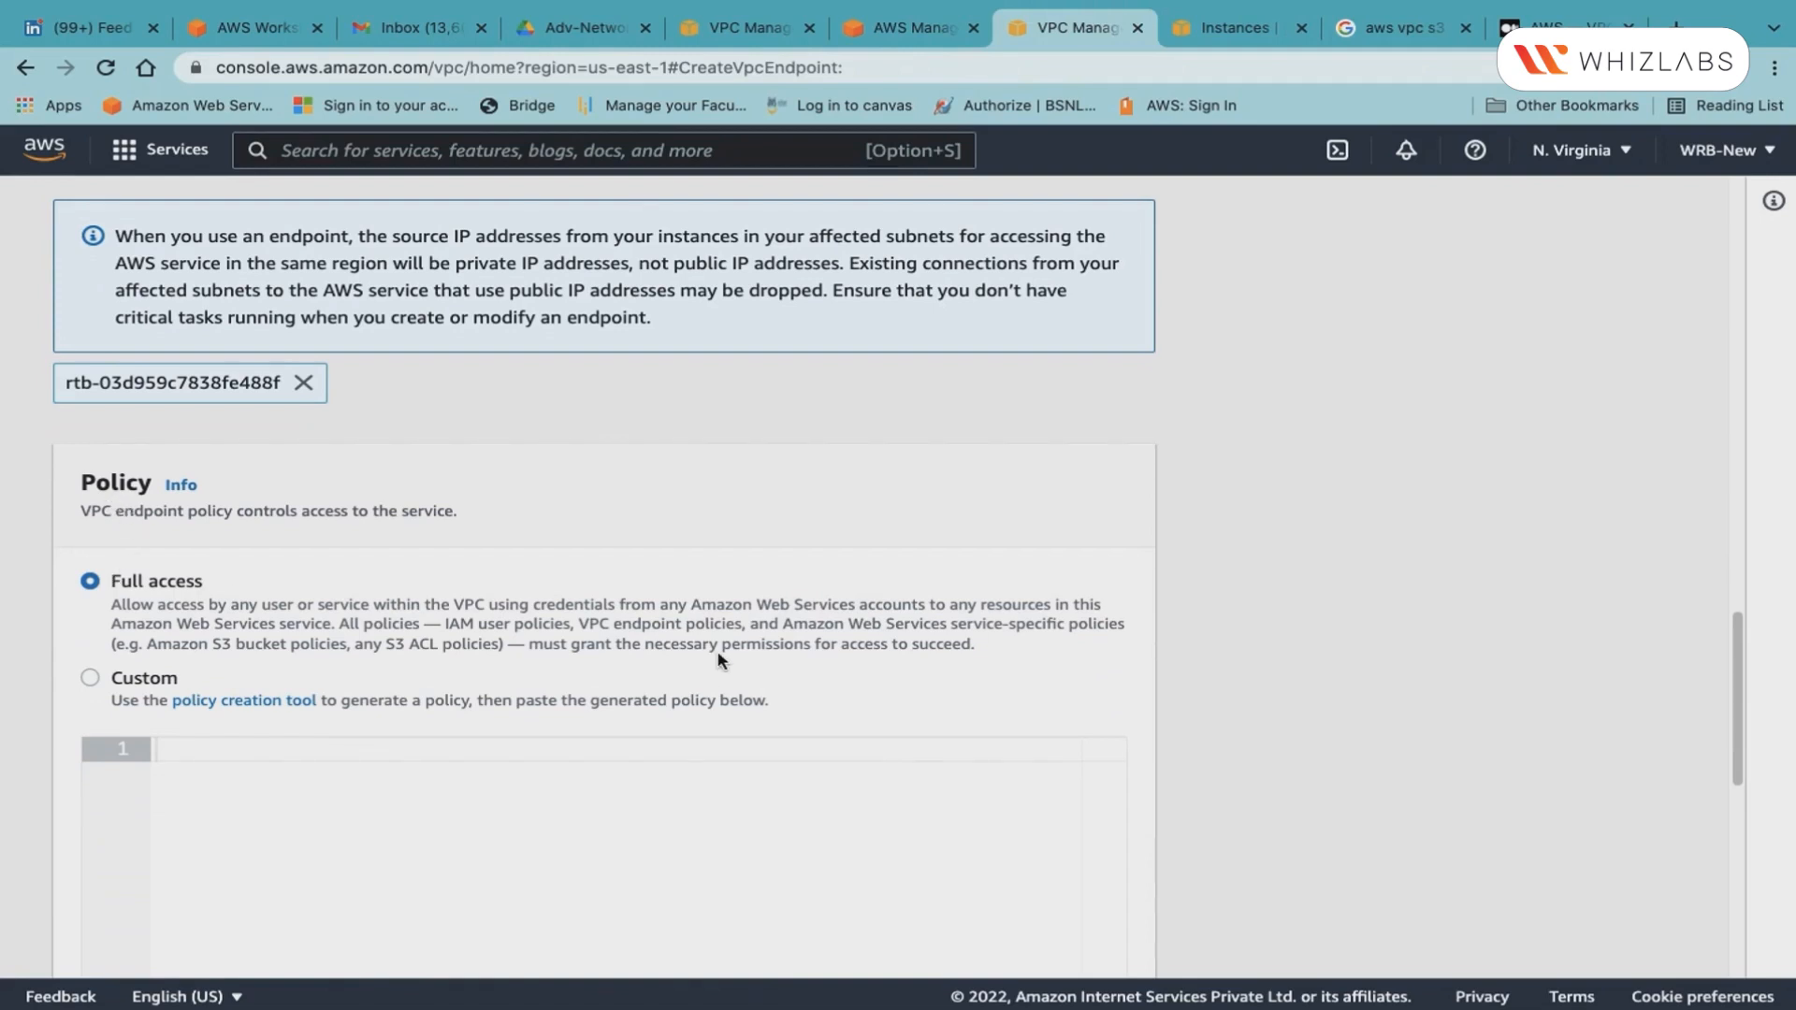
pyautogui.scroll(-3)
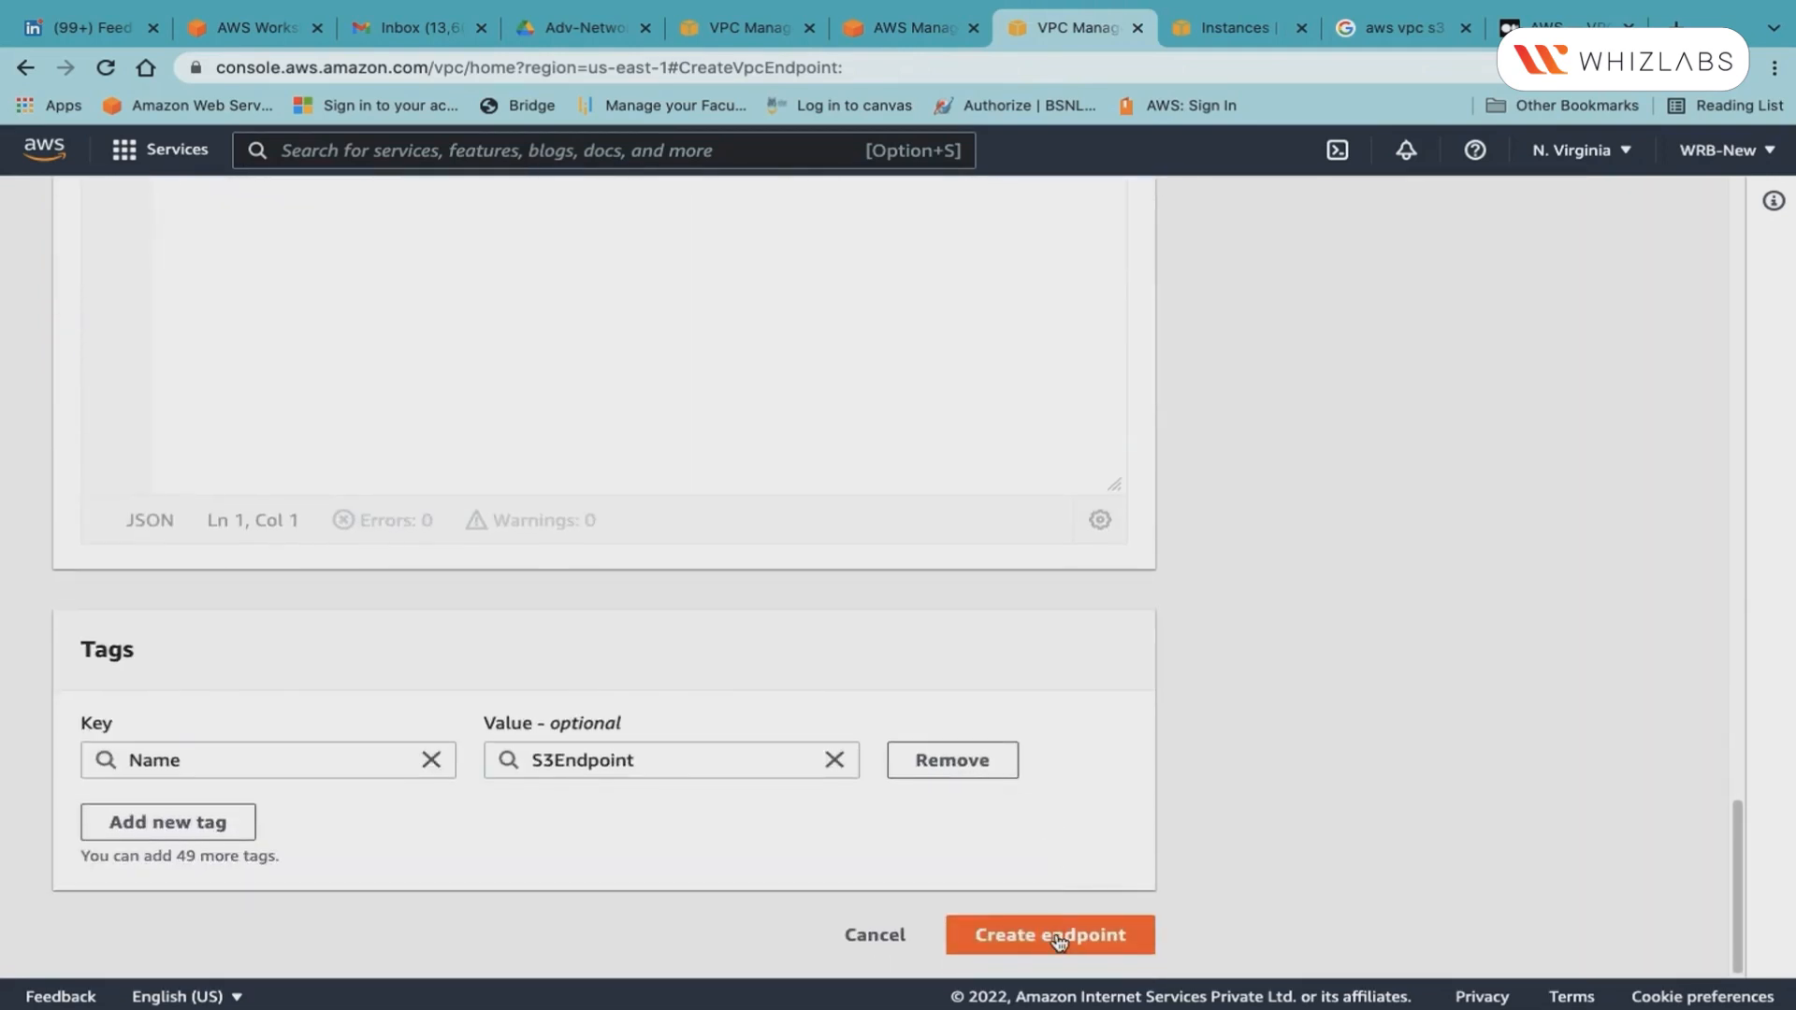
pyautogui.click(1048, 934)
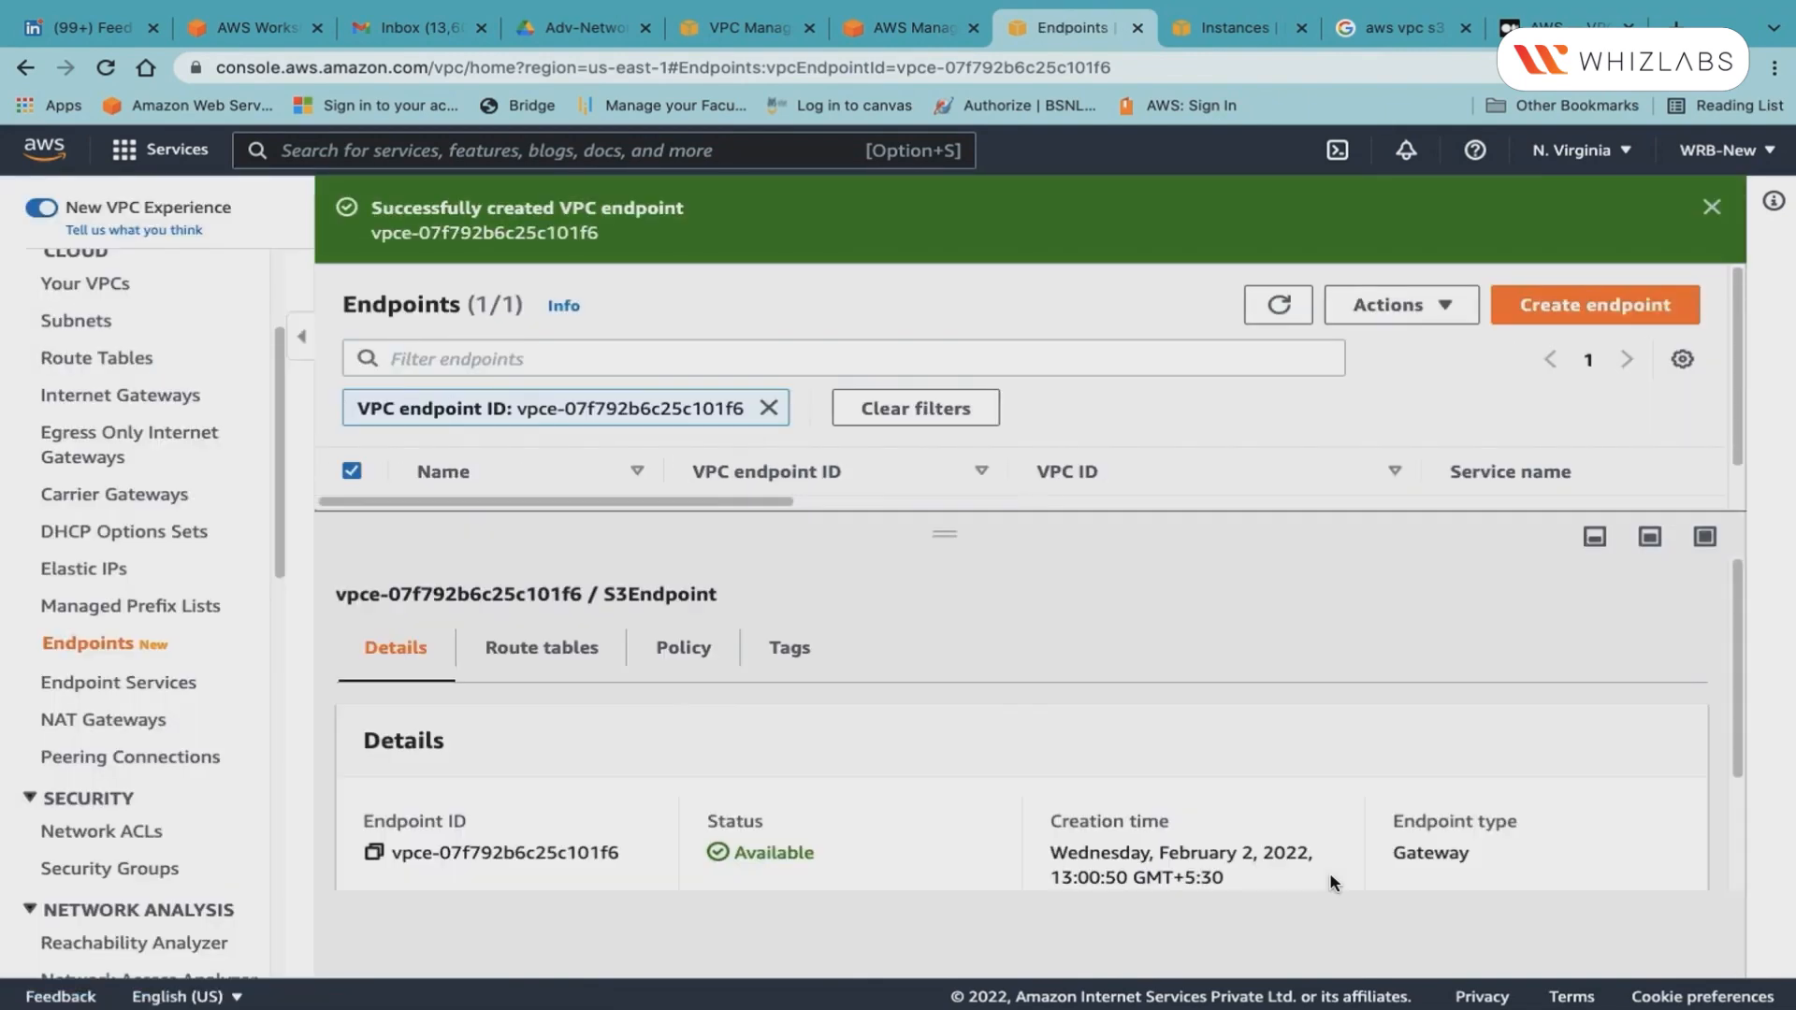
pyautogui.moveTo(917, 588)
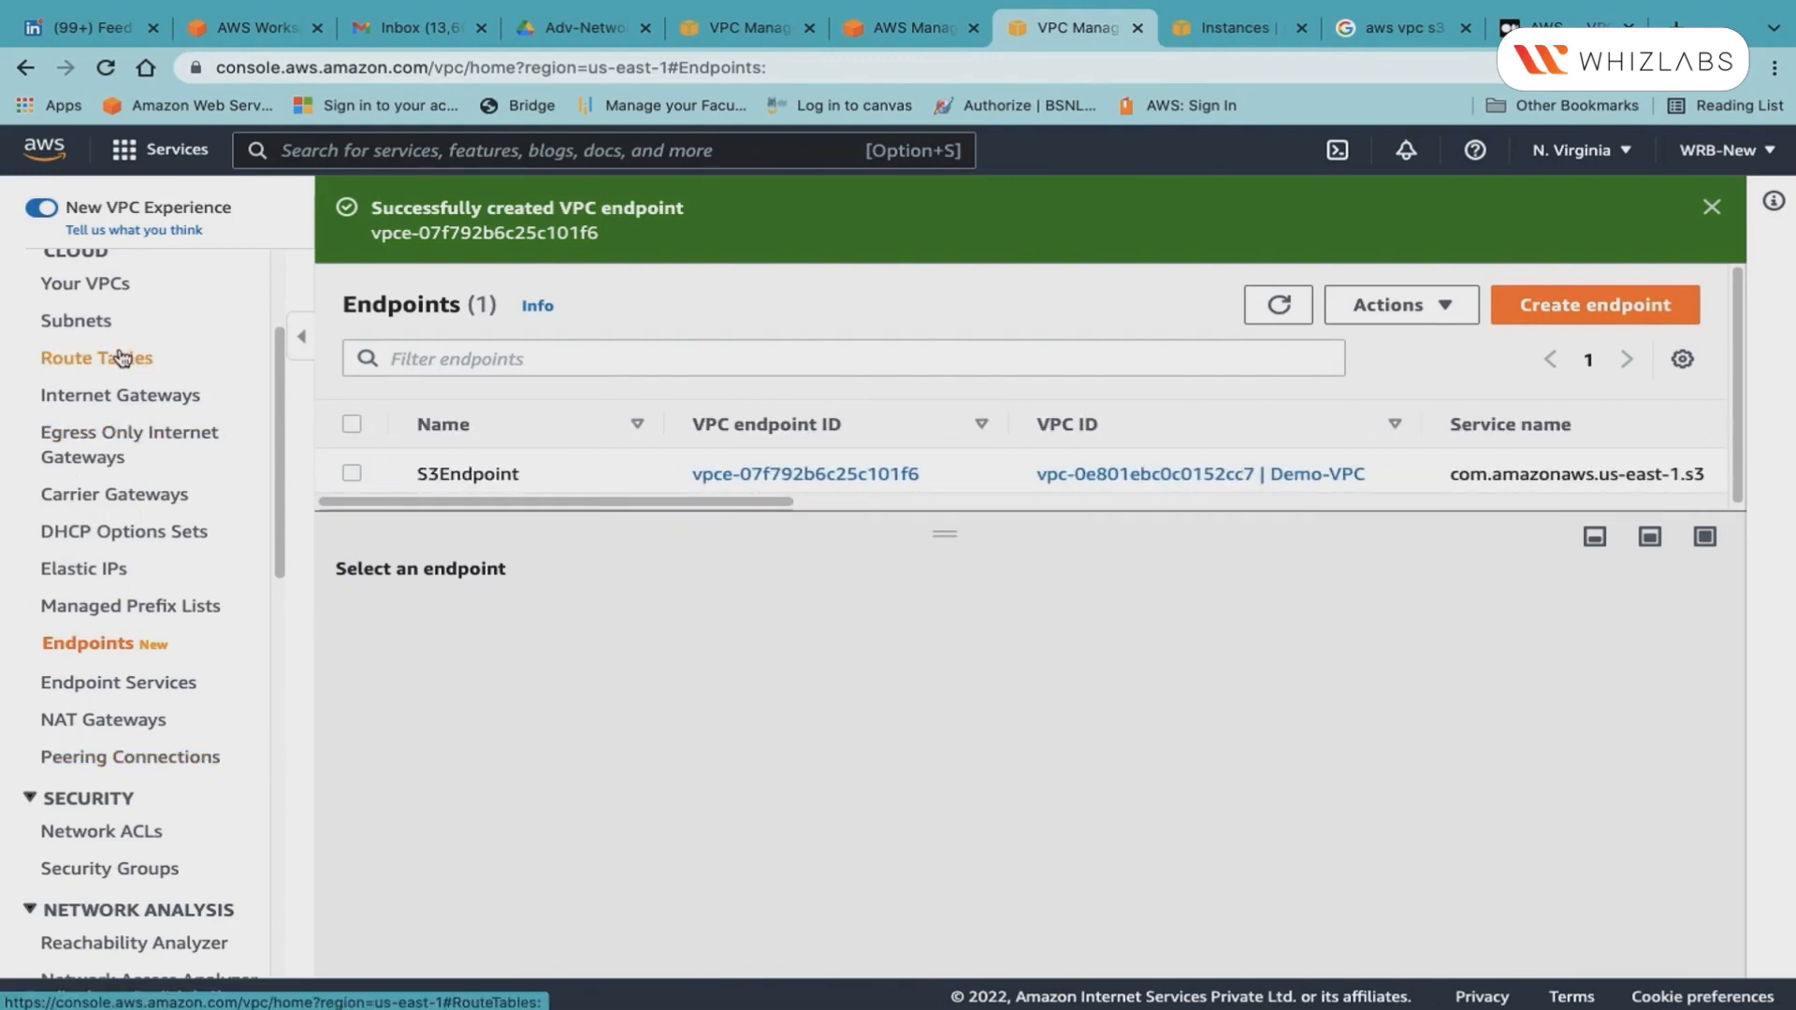
# - Return to the Route Tables list
pyautogui.click(96, 358)
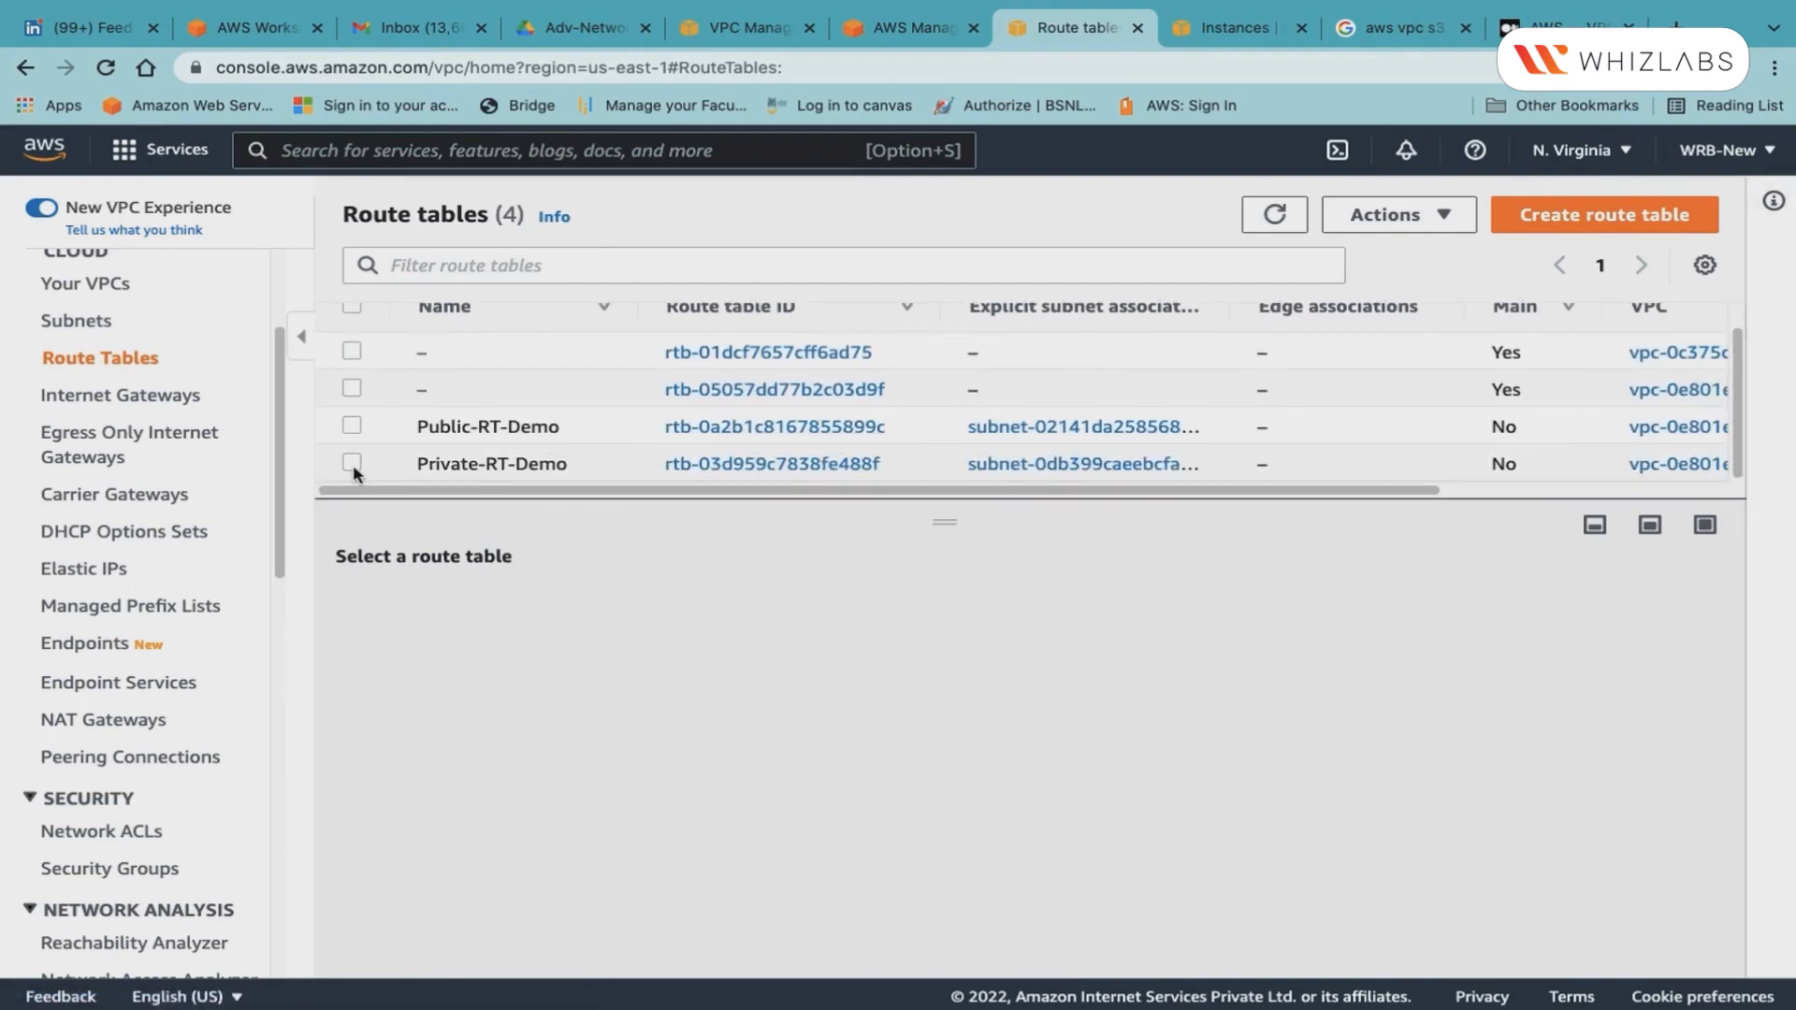
# - Verify Private-RT-Demo's Active route from pl-63a5400a to vpce-07f792b6c25c101f6
pyautogui.click(352, 463)
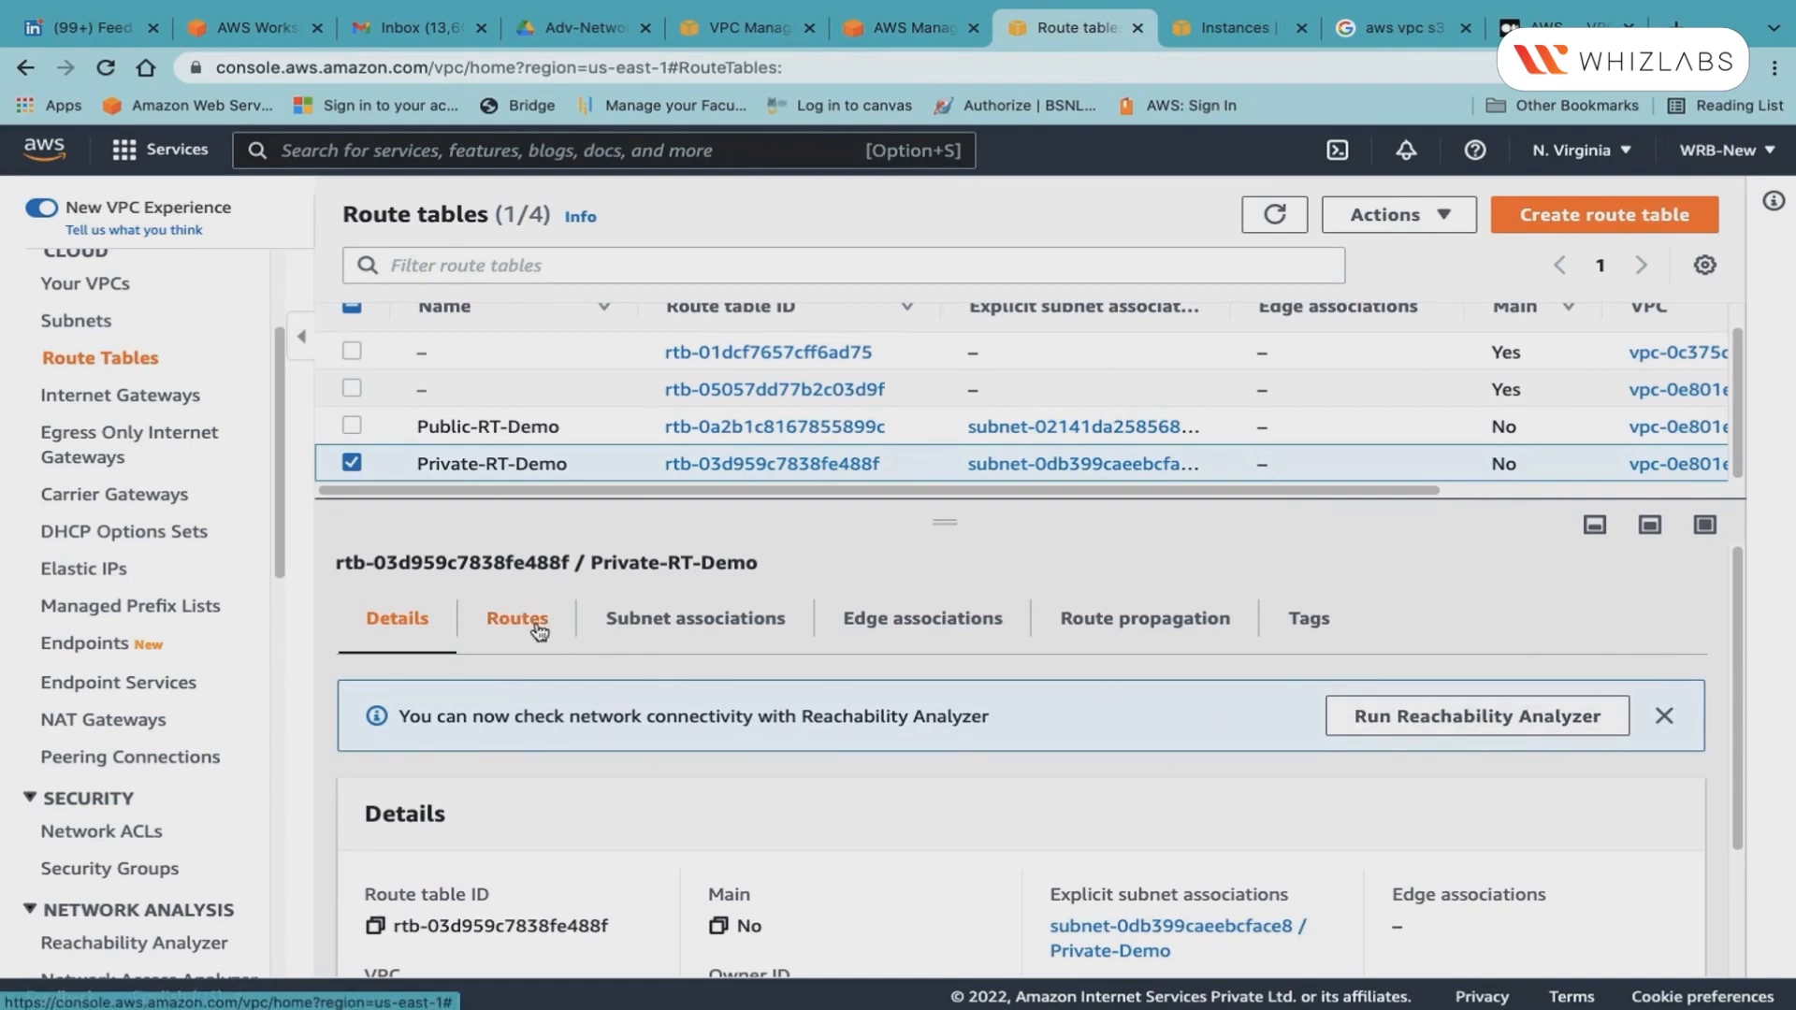
pyautogui.click(516, 619)
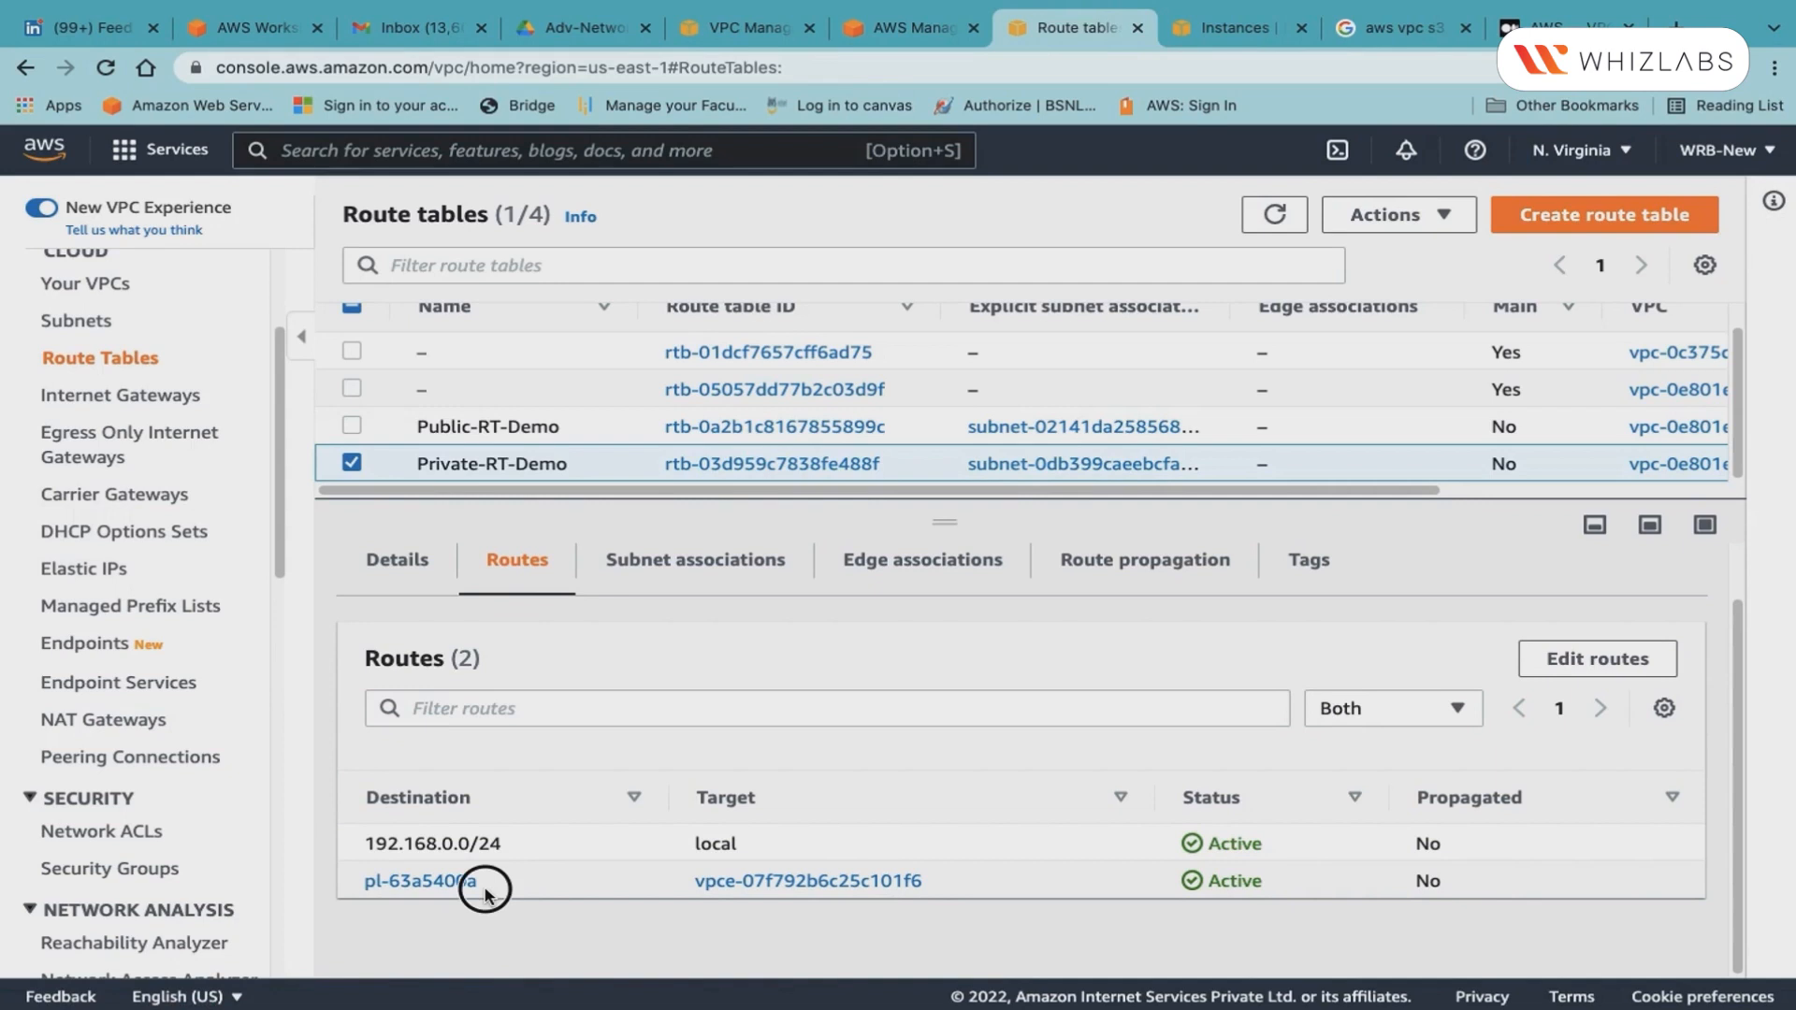
pyautogui.doubleClick(420, 881)
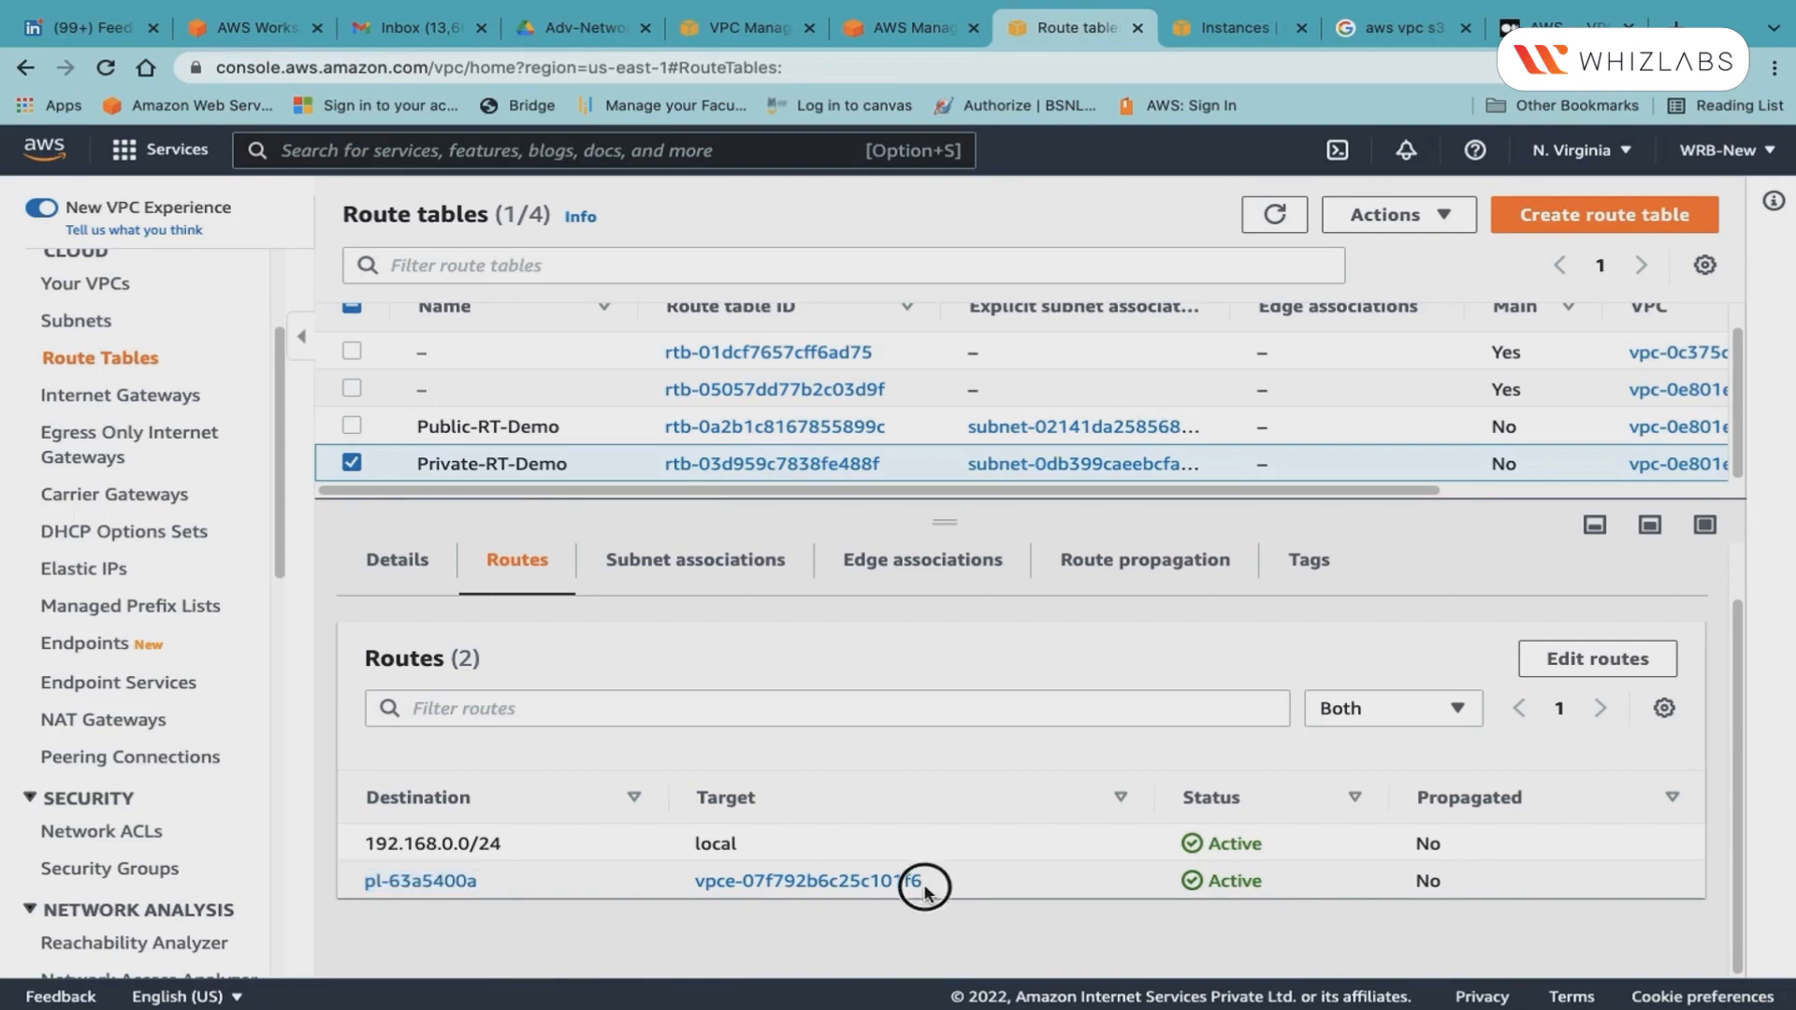
pyautogui.doubleClick(807, 881)
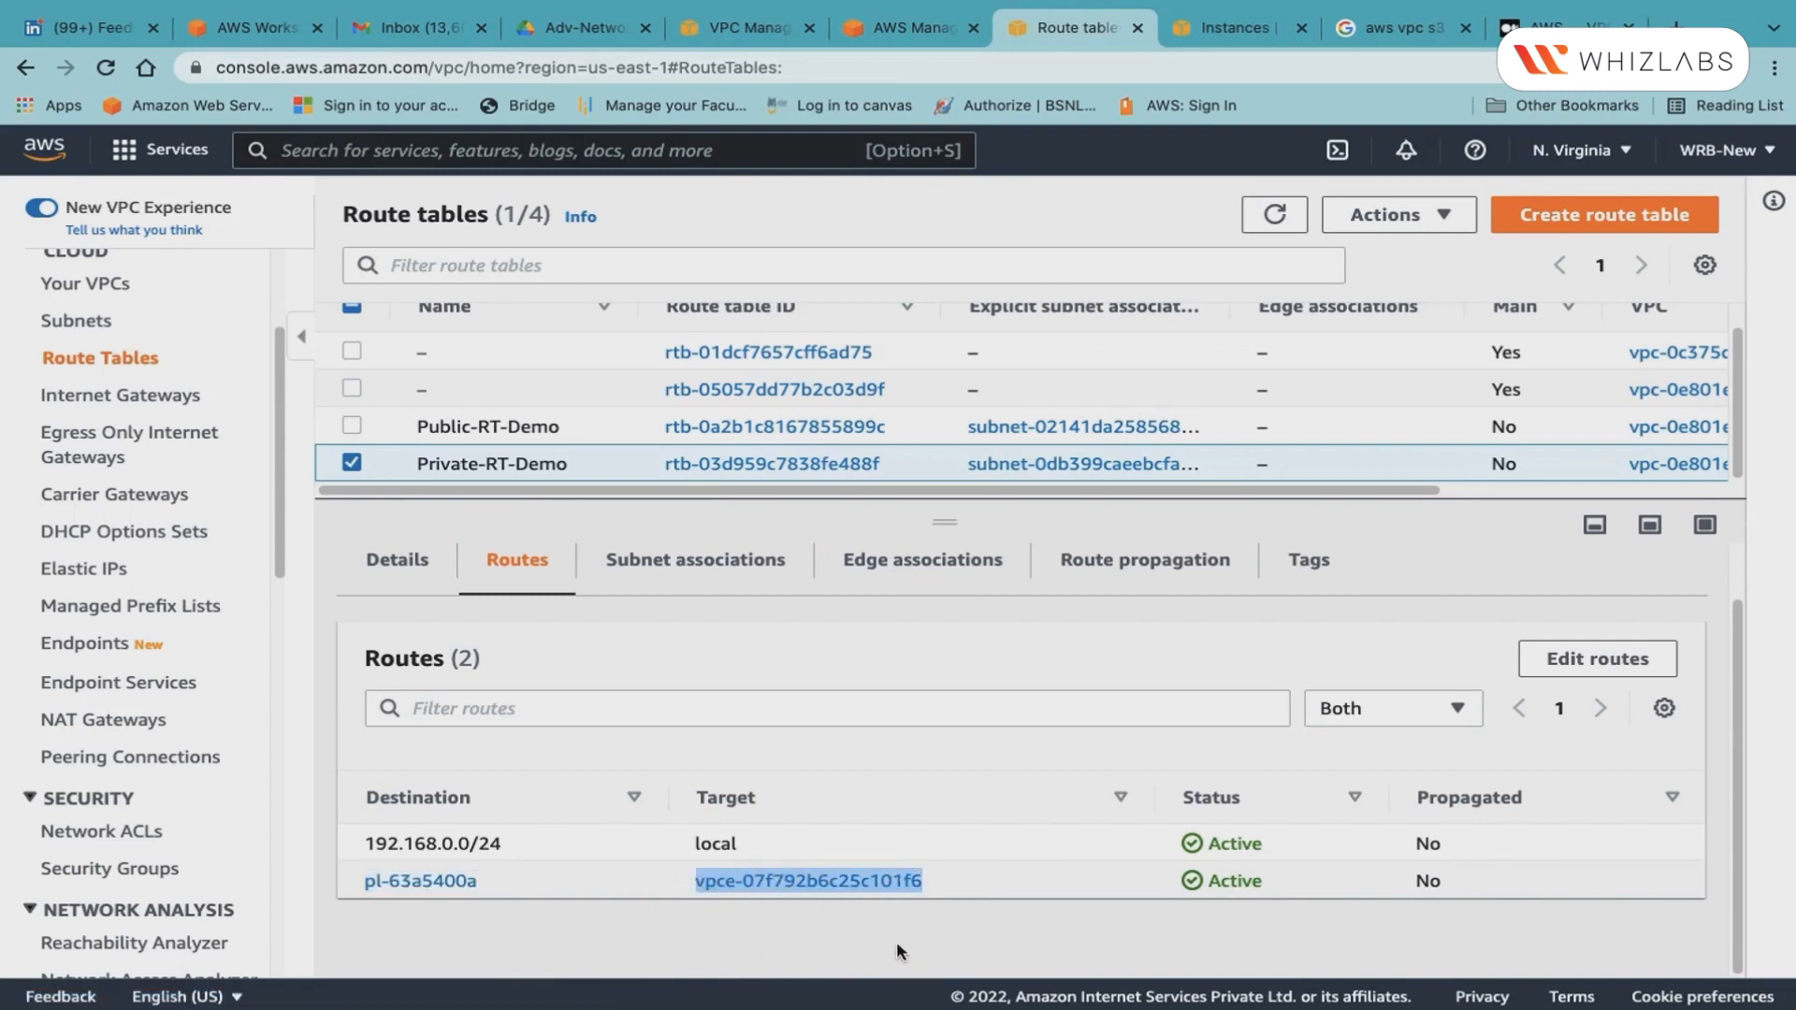
pyautogui.moveTo(972, 867)
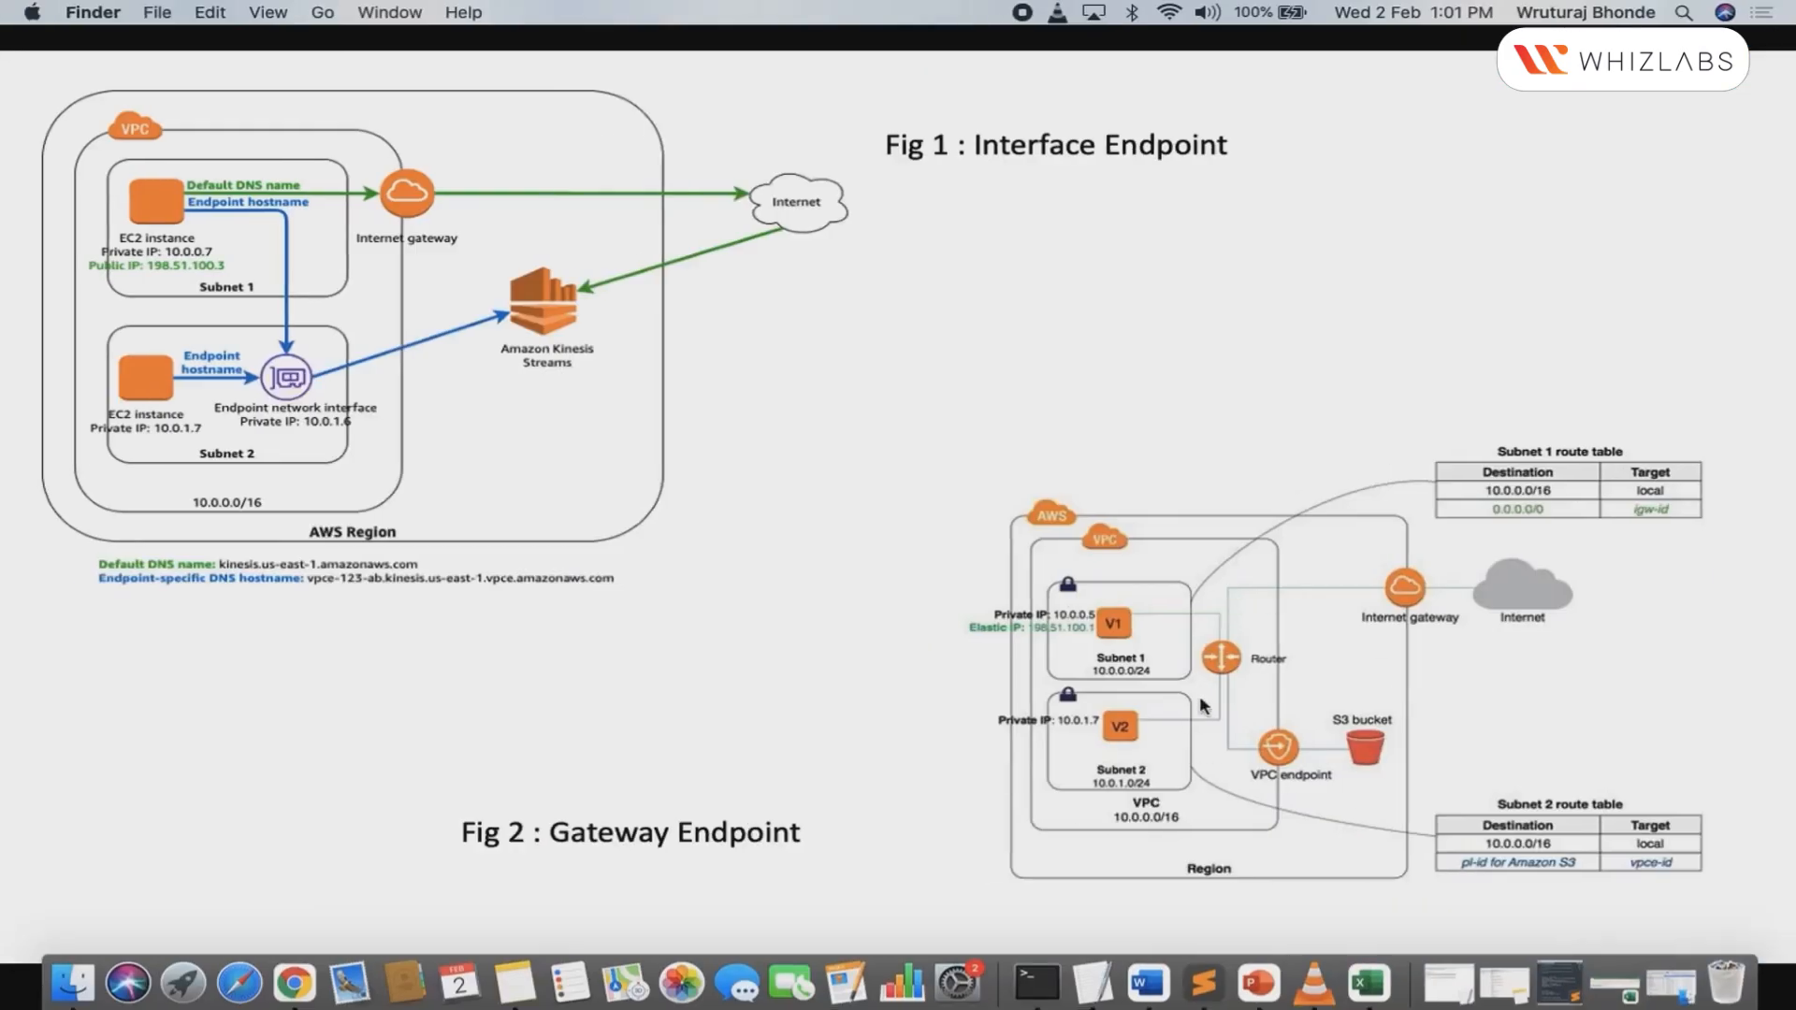
pyautogui.moveTo(1440, 857)
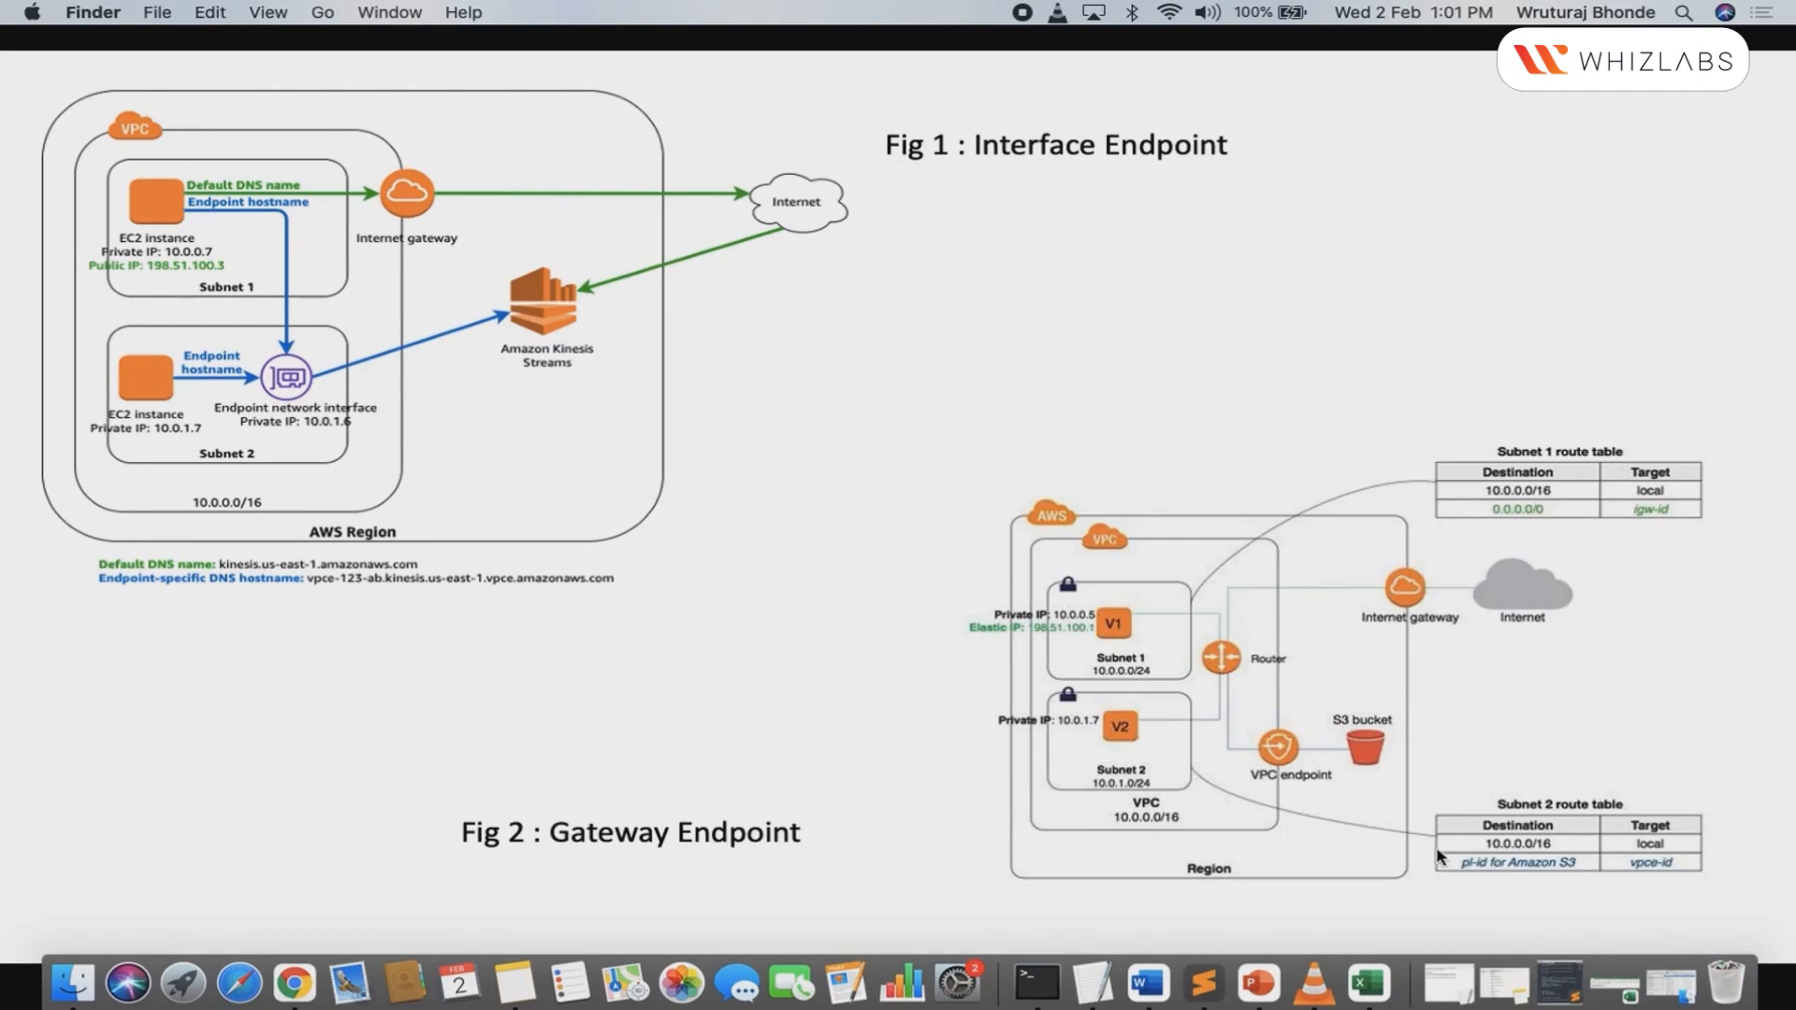
pyautogui.moveTo(1195, 773)
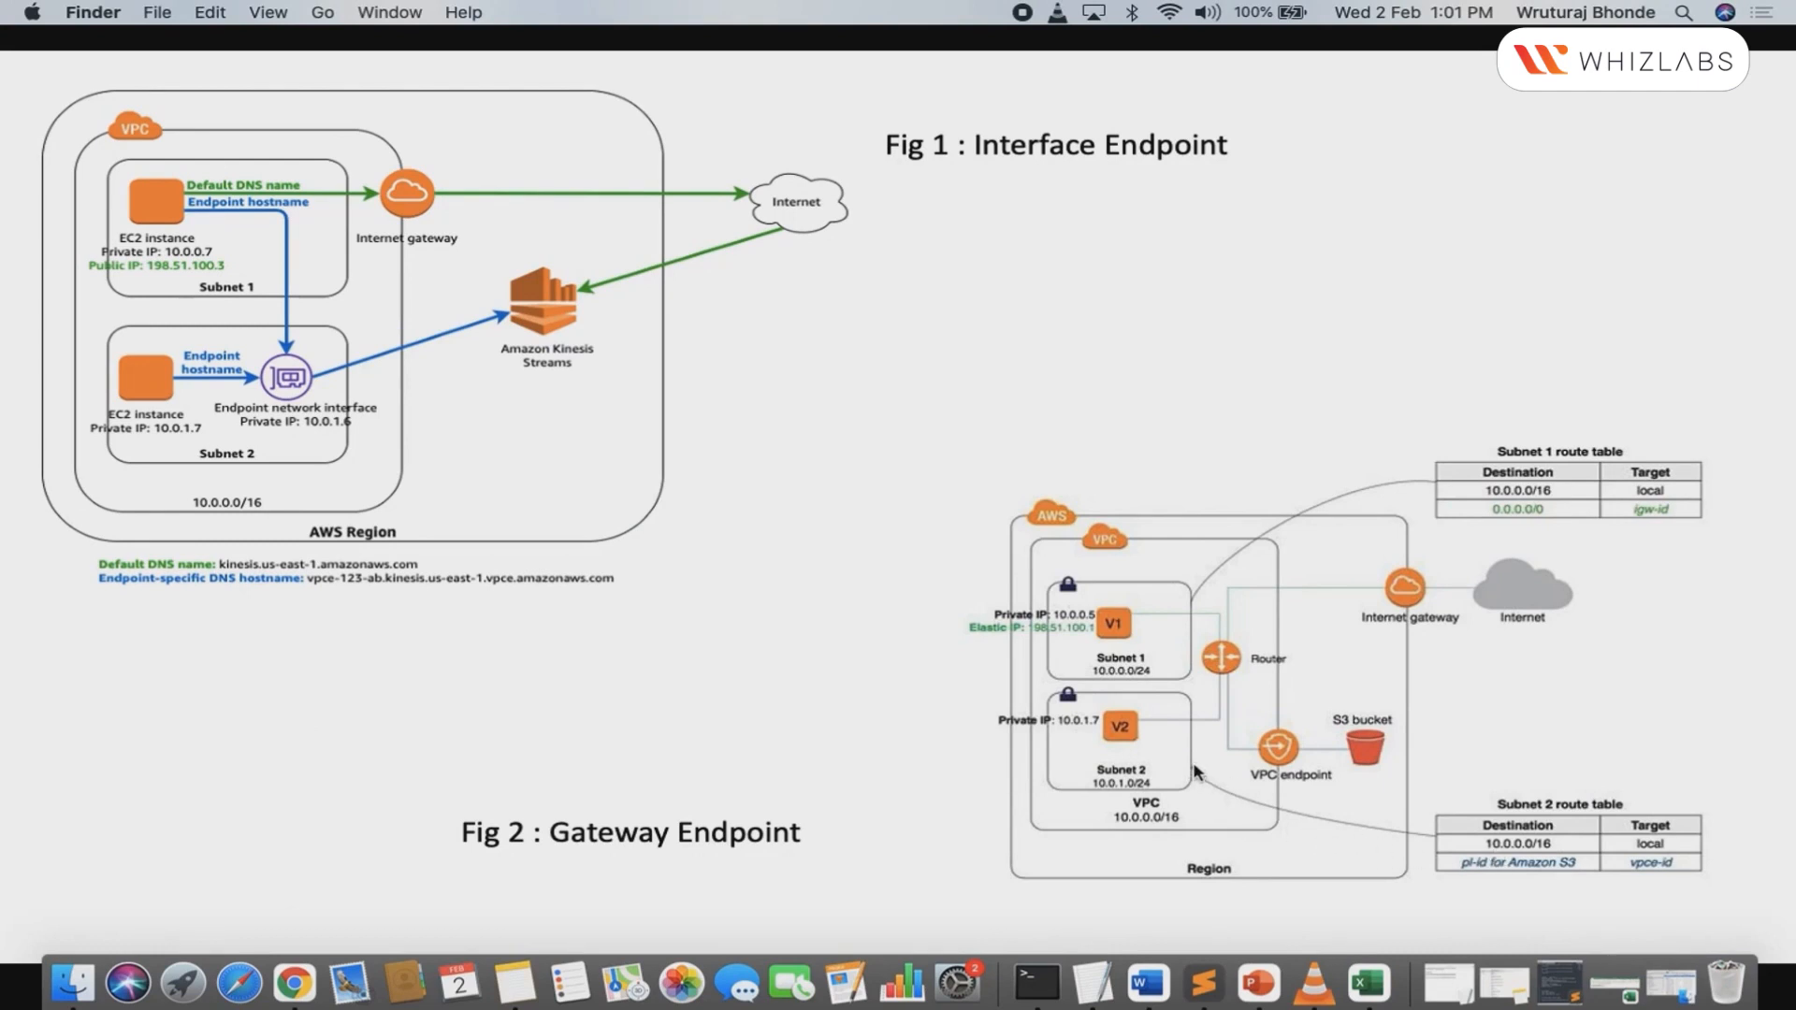
pyautogui.moveTo(1452, 842)
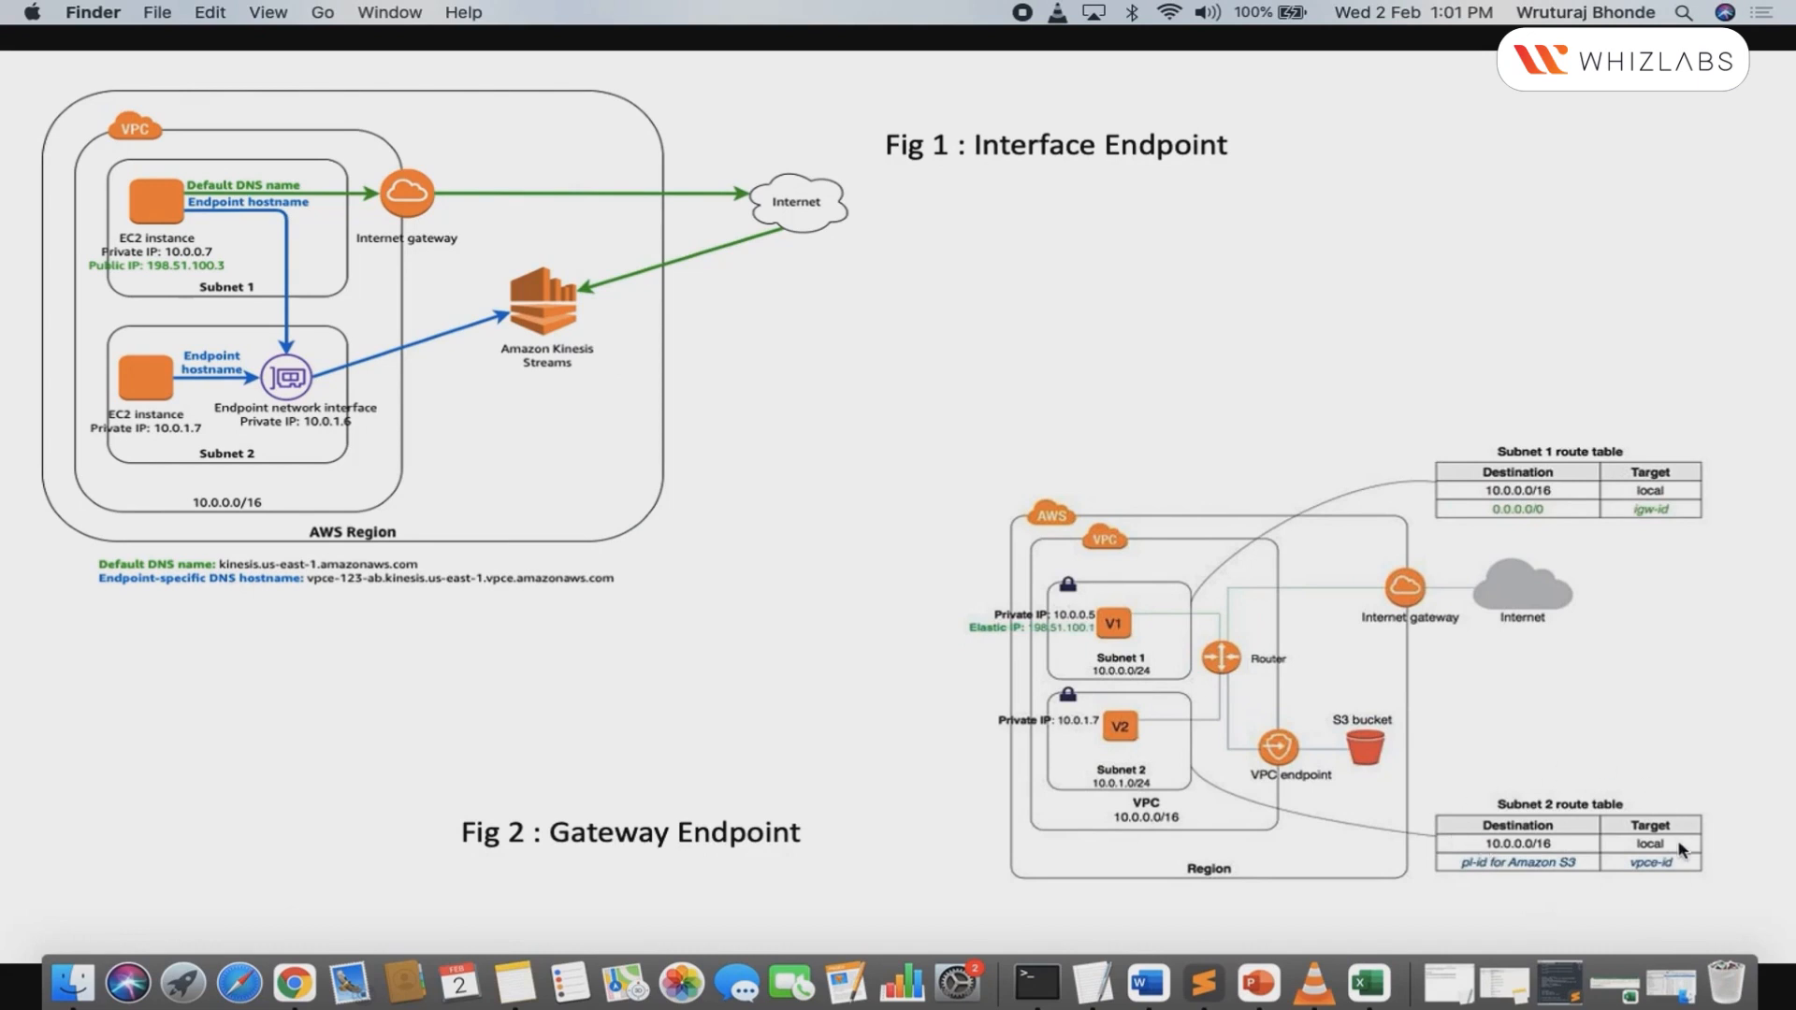
pyautogui.moveTo(1185, 785)
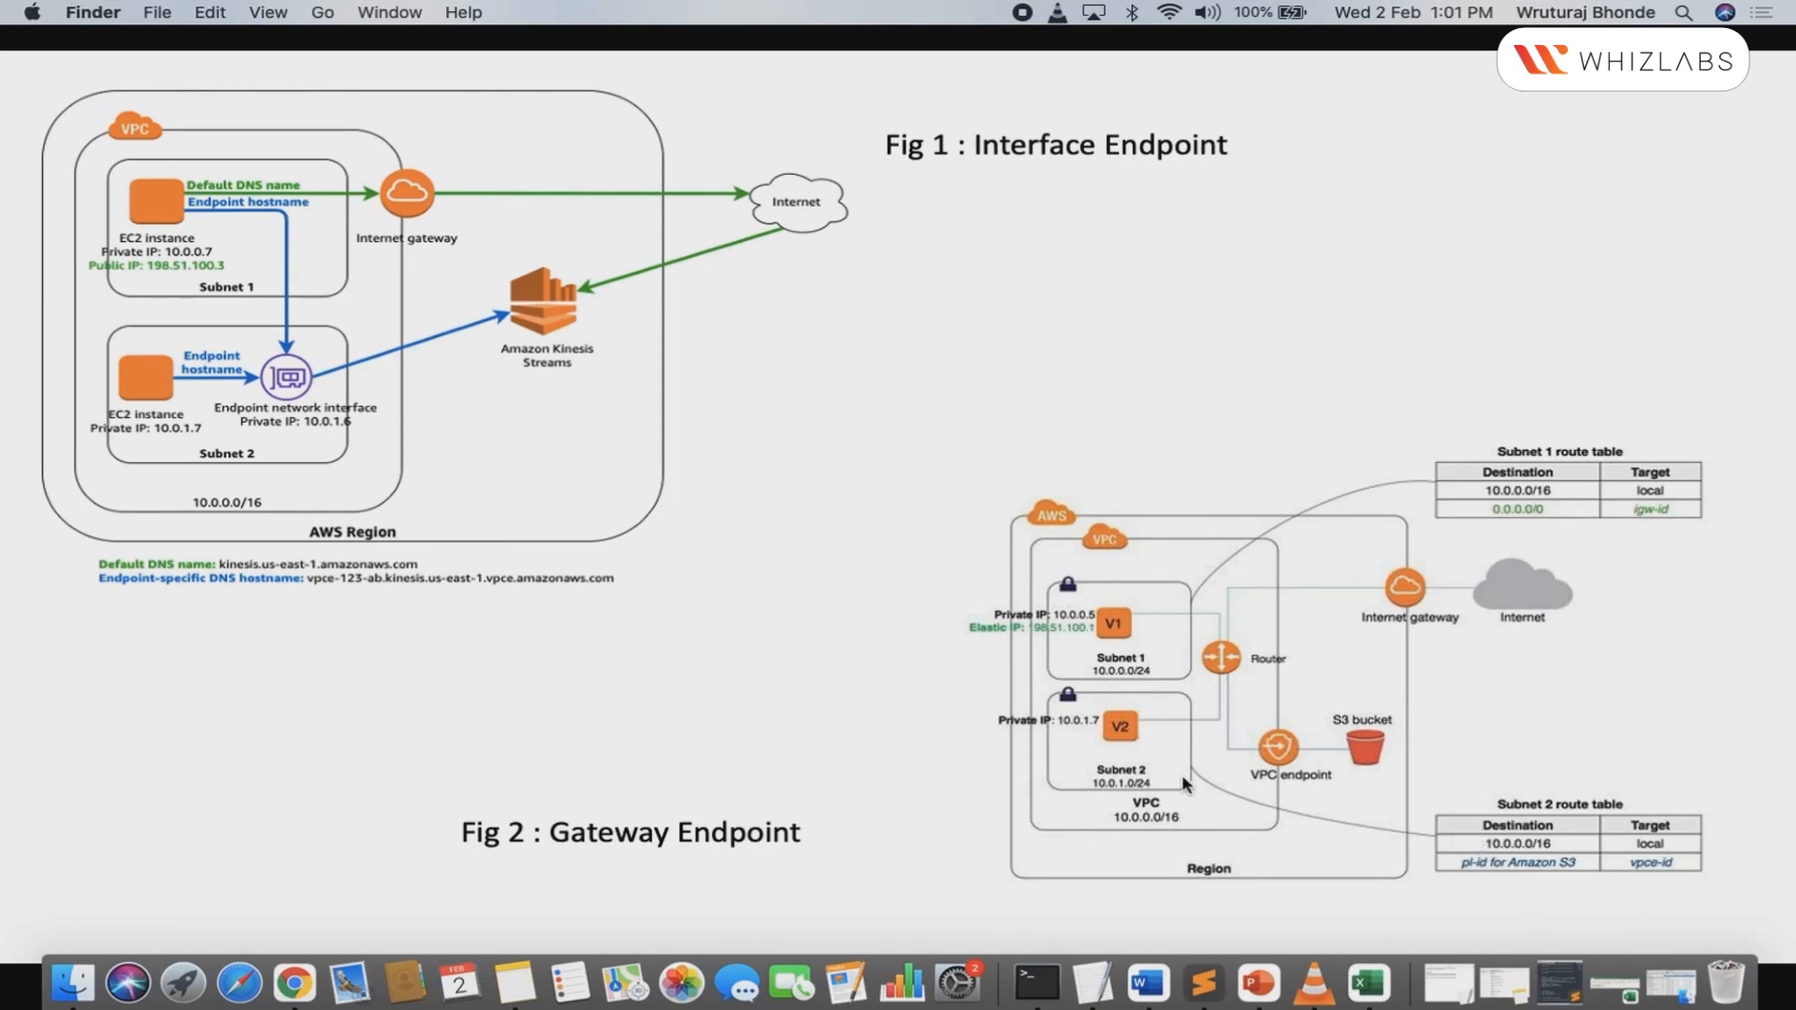
pyautogui.moveTo(1366, 756)
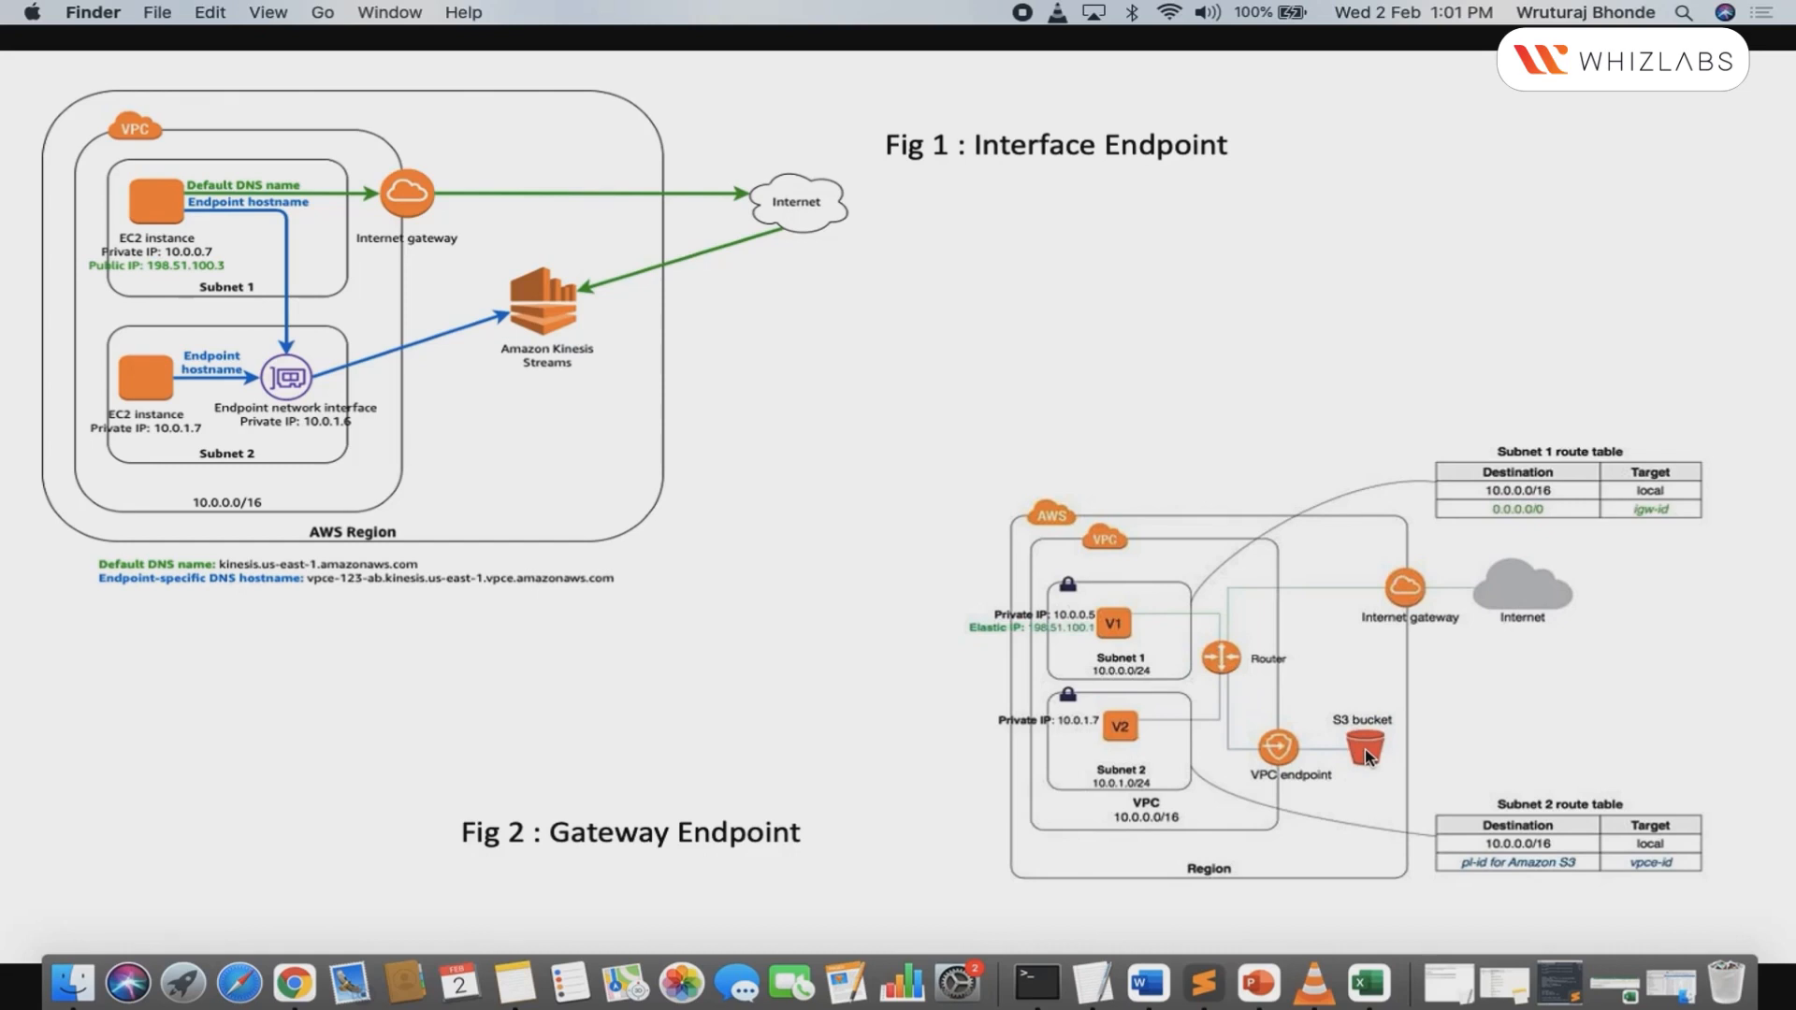
pyautogui.moveTo(773, 856)
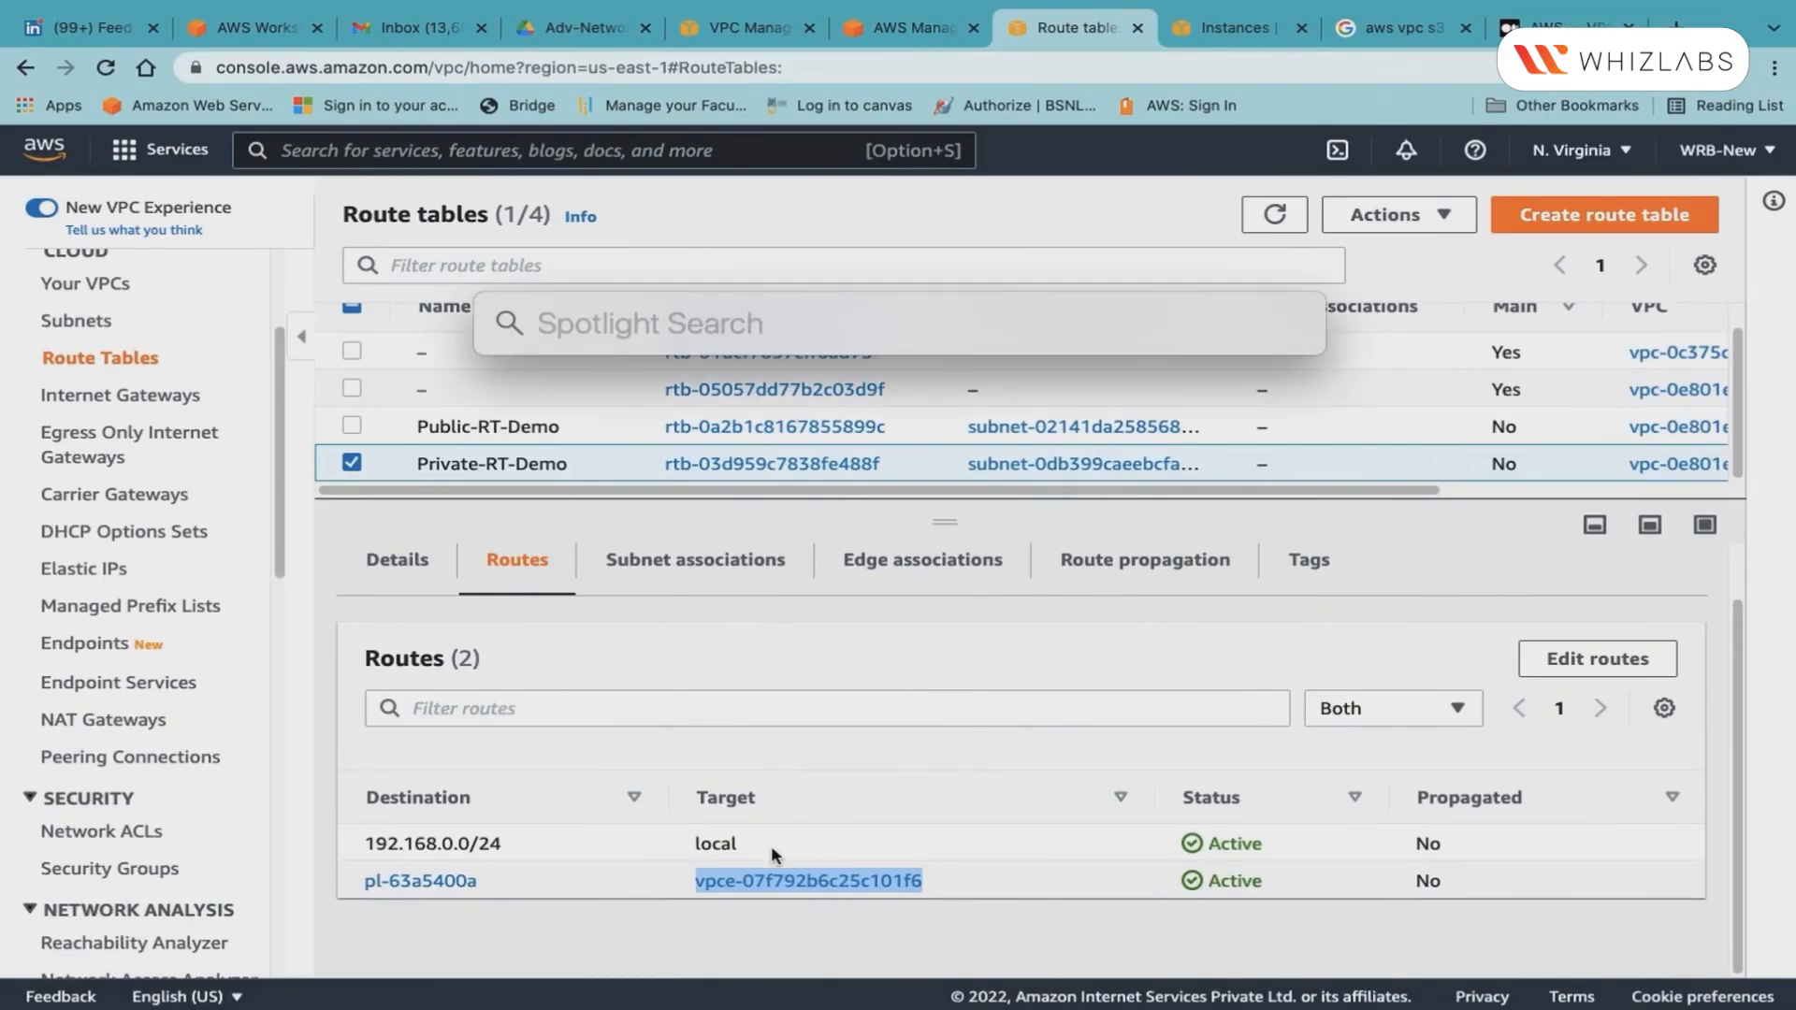
pyautogui.write('terminal')
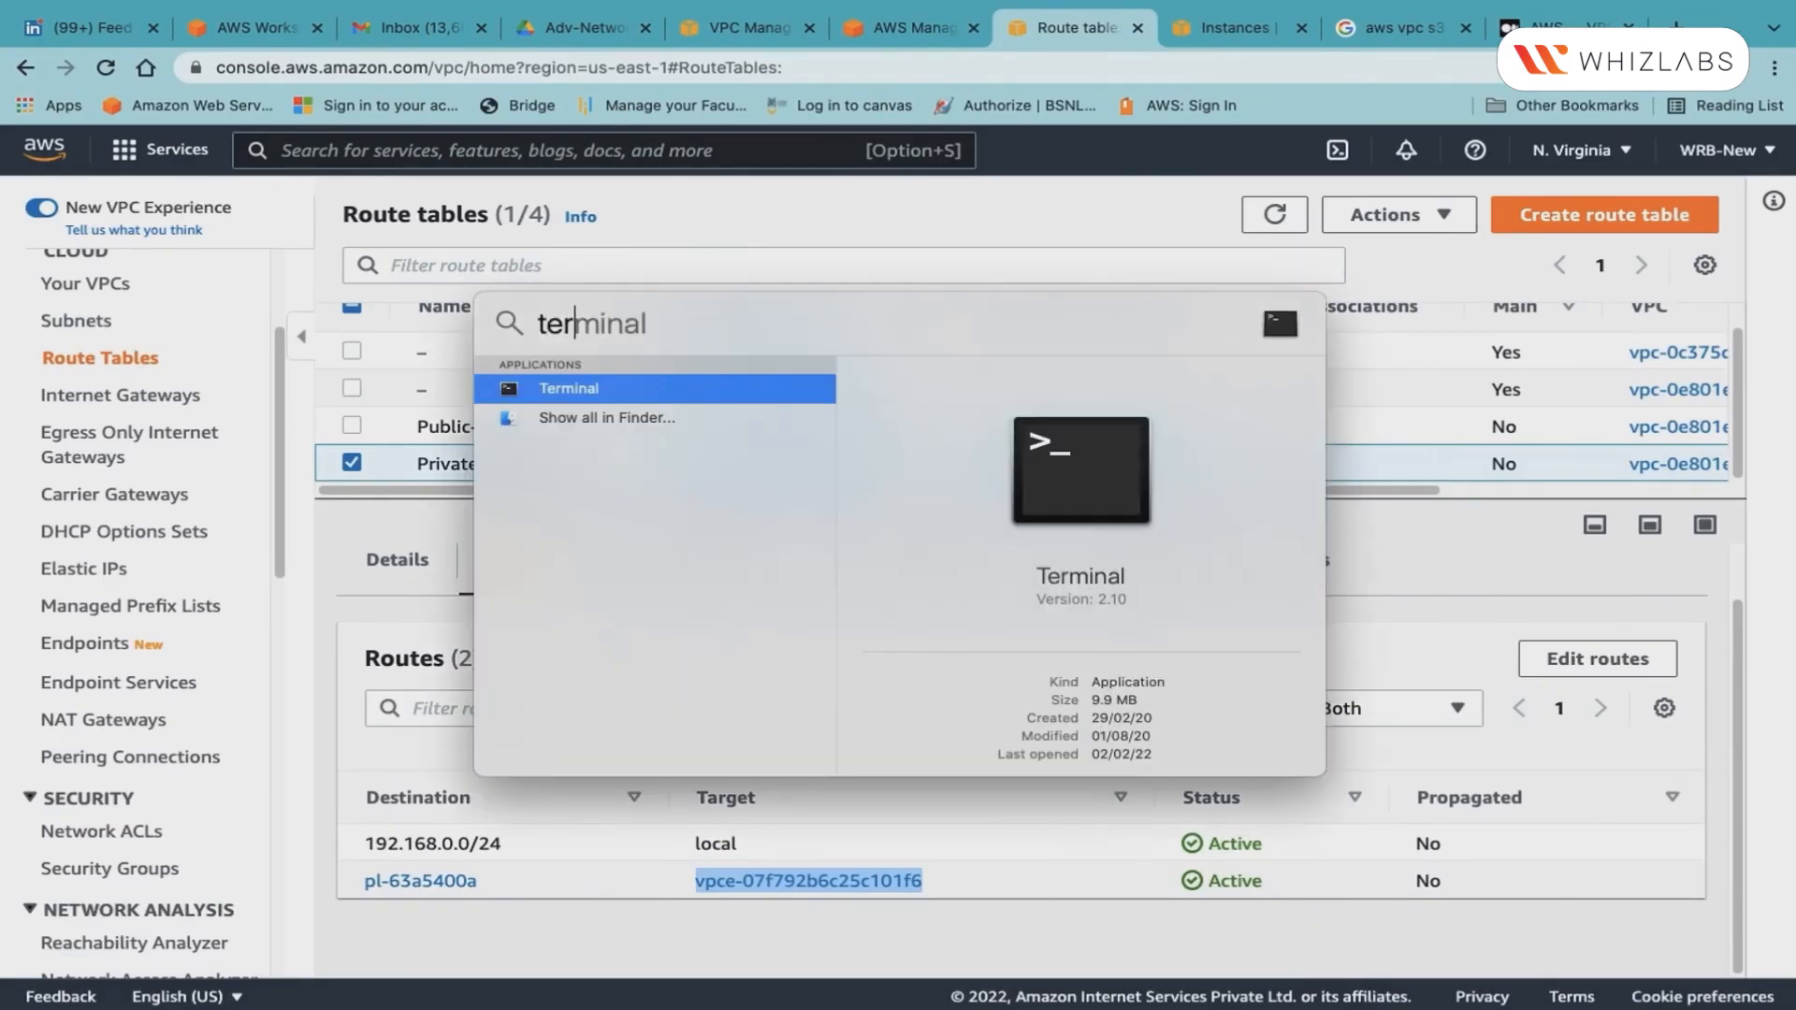
pyautogui.click(569, 387)
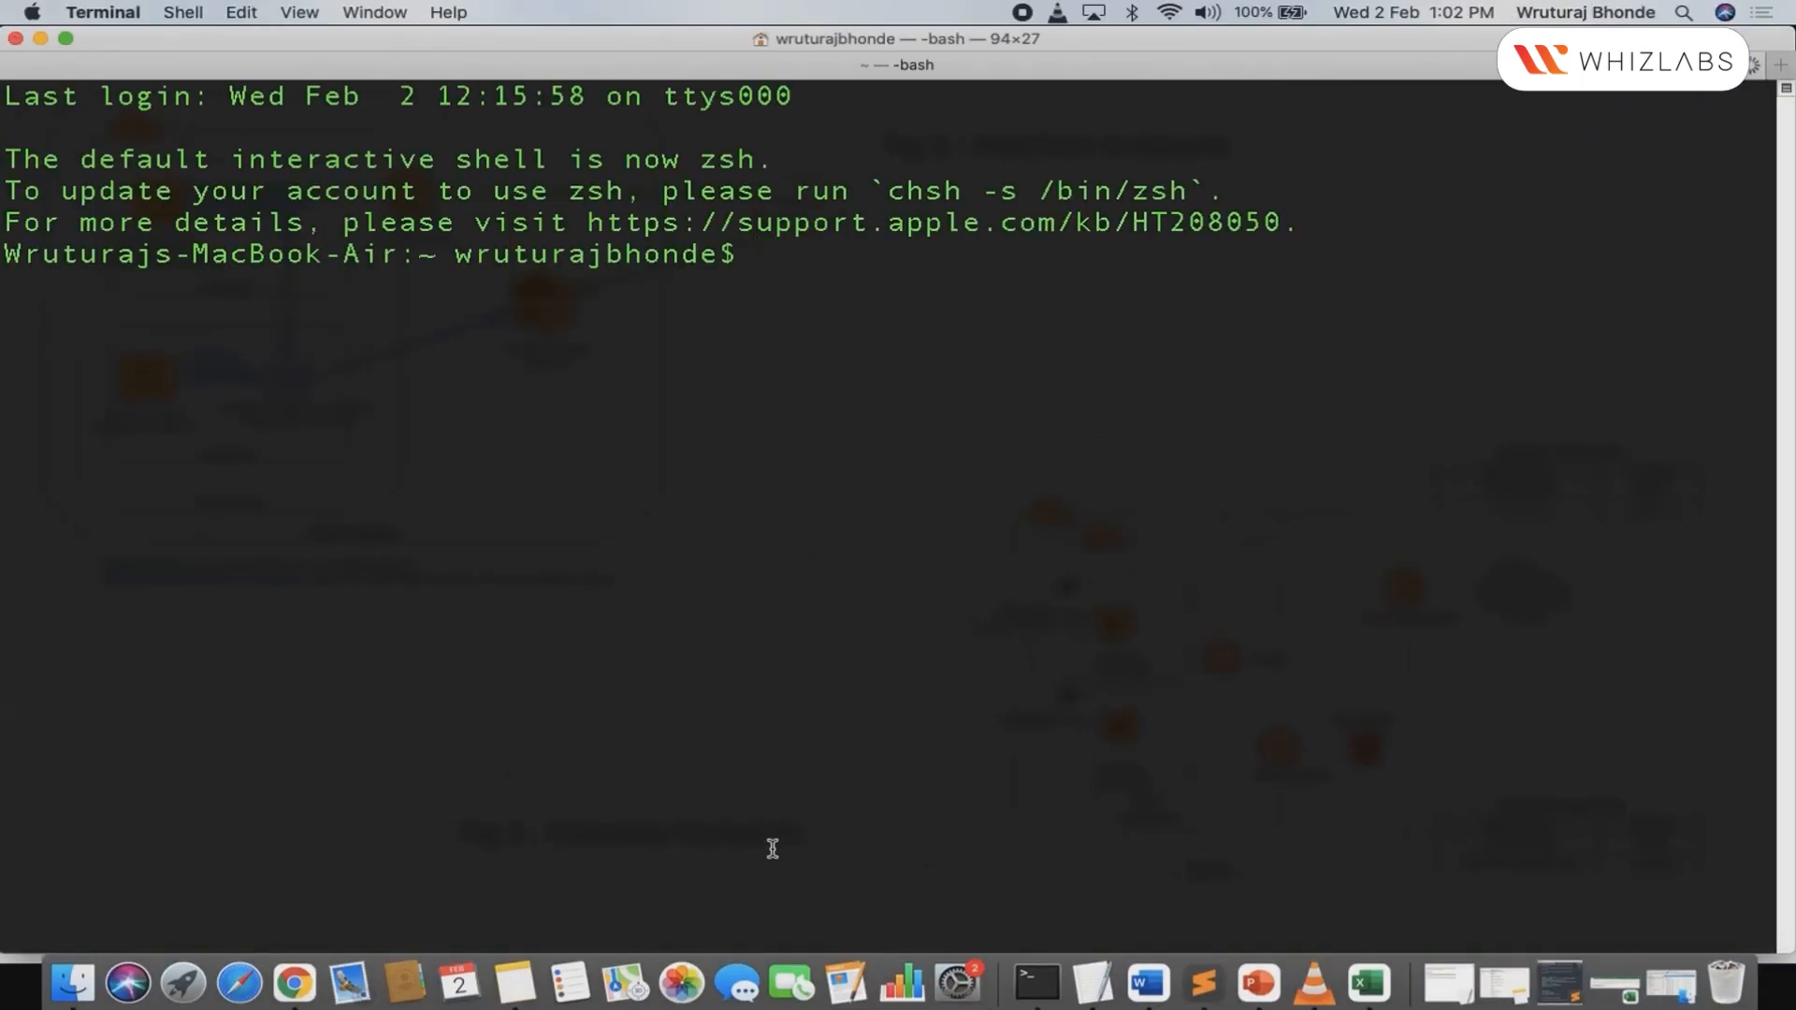
pyautogui.write('ssh -A ec2-user@3.84.25.152')
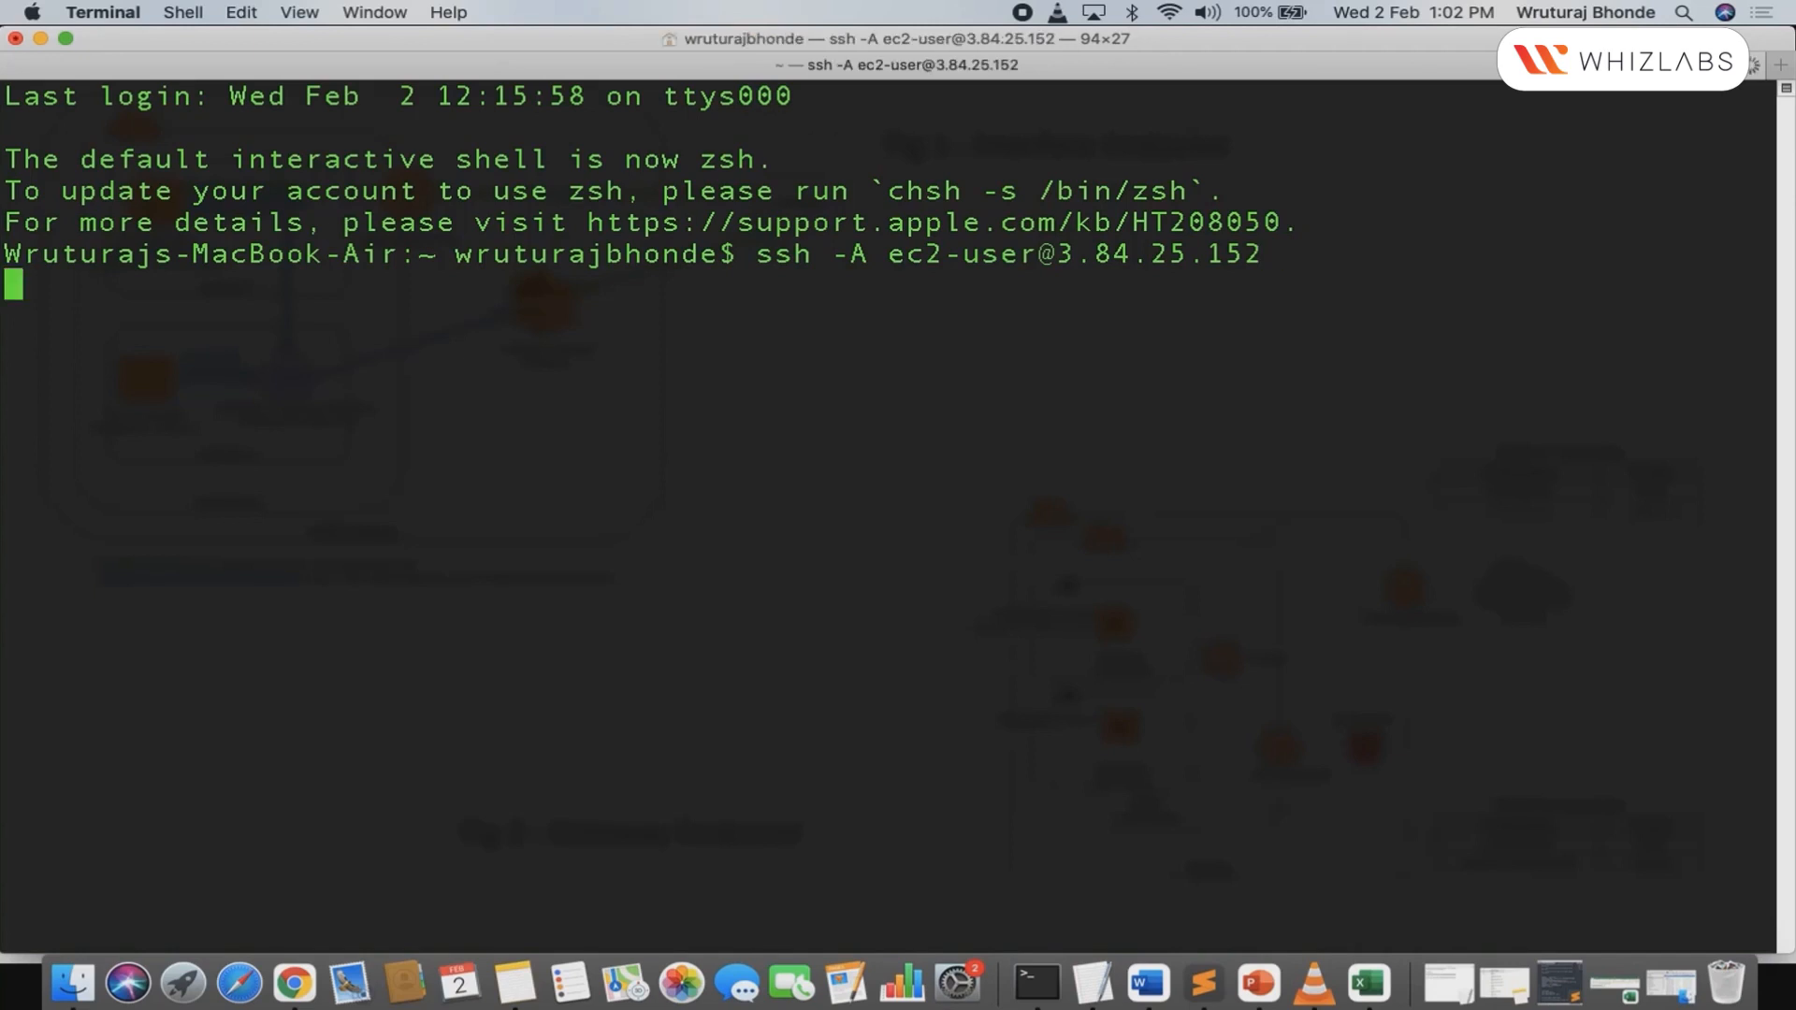
pyautogui.press('Return')
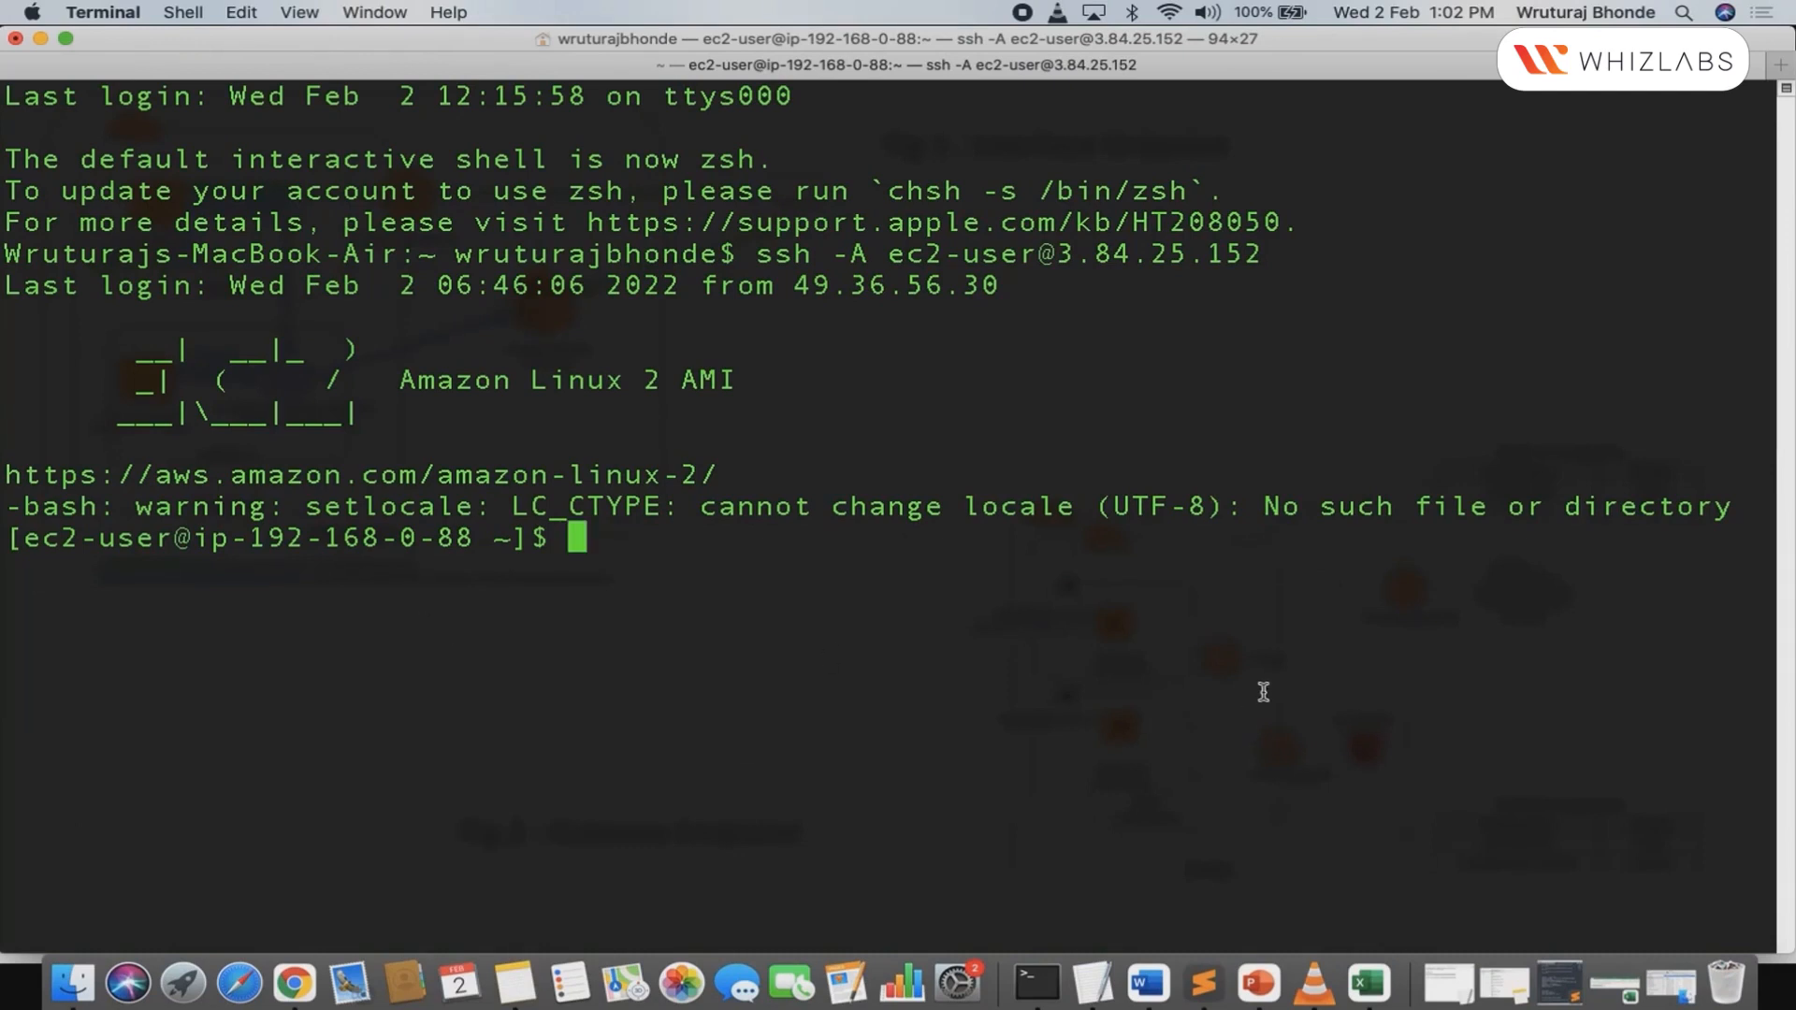
# - Ping google.com successfully, then exit and SSH into the private instance 192.168.0.196
pyautogui.write('ping google.com')
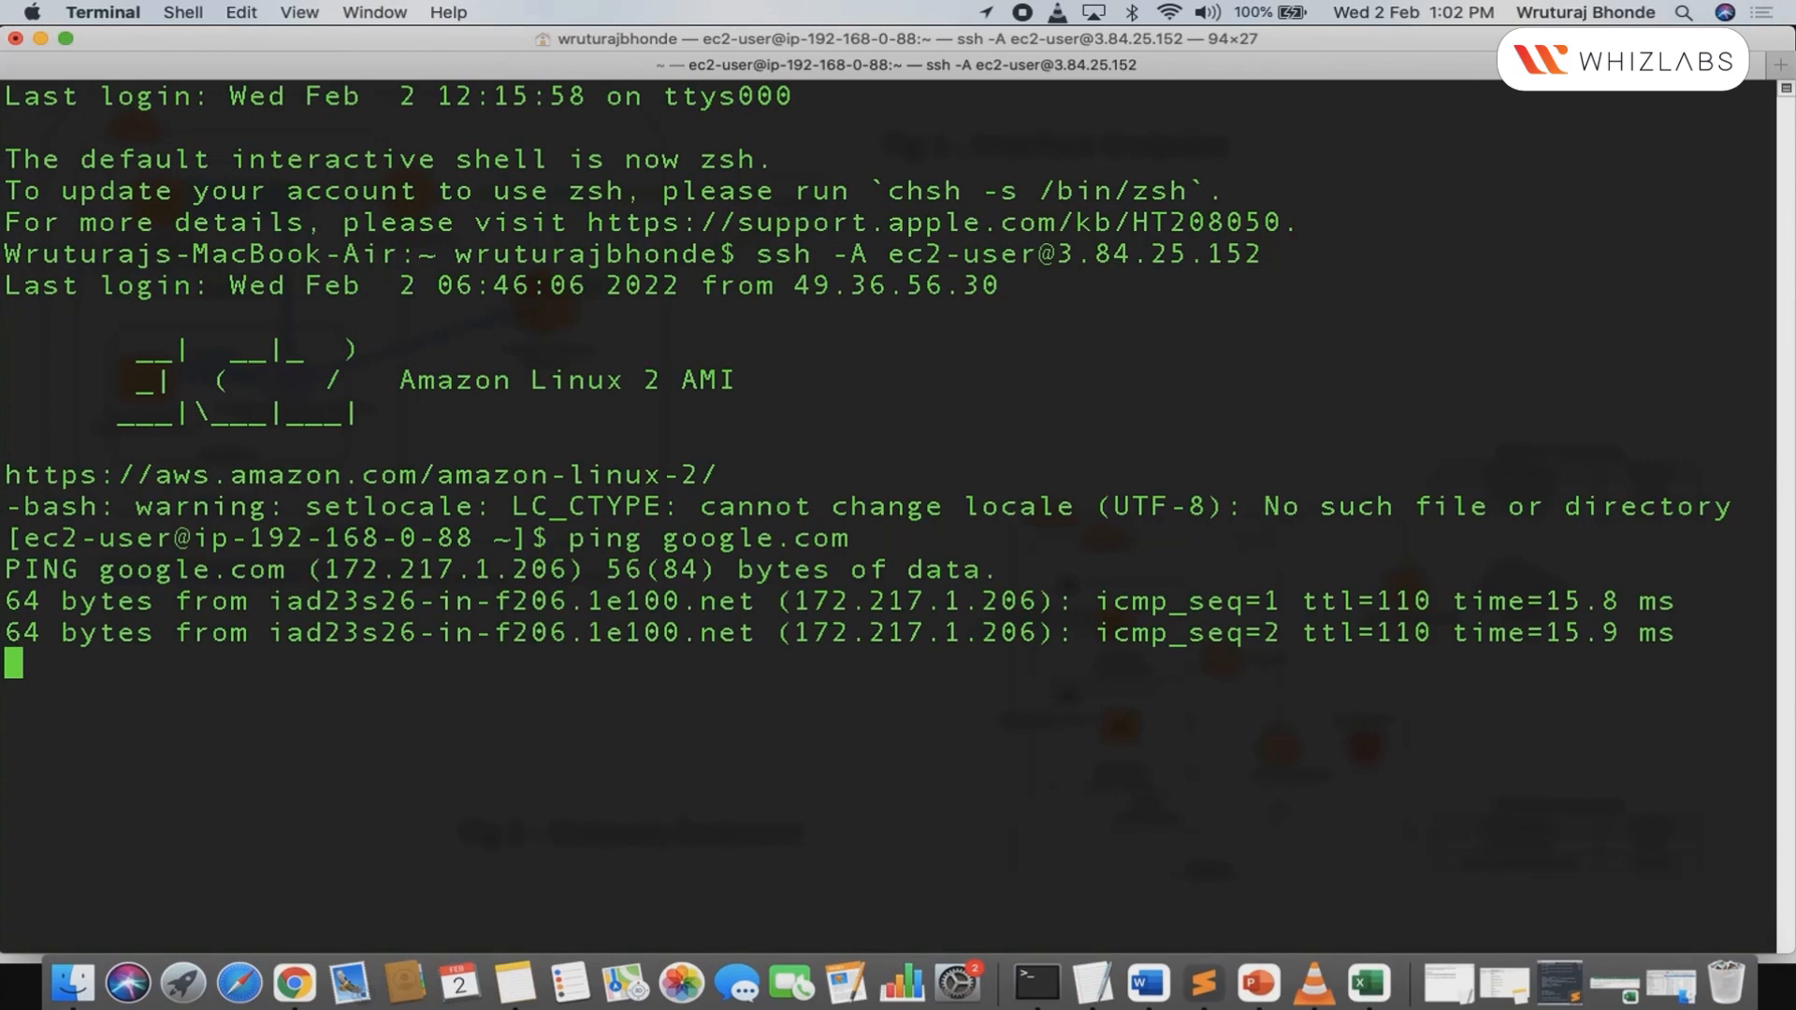
pyautogui.press('ctrl+c')
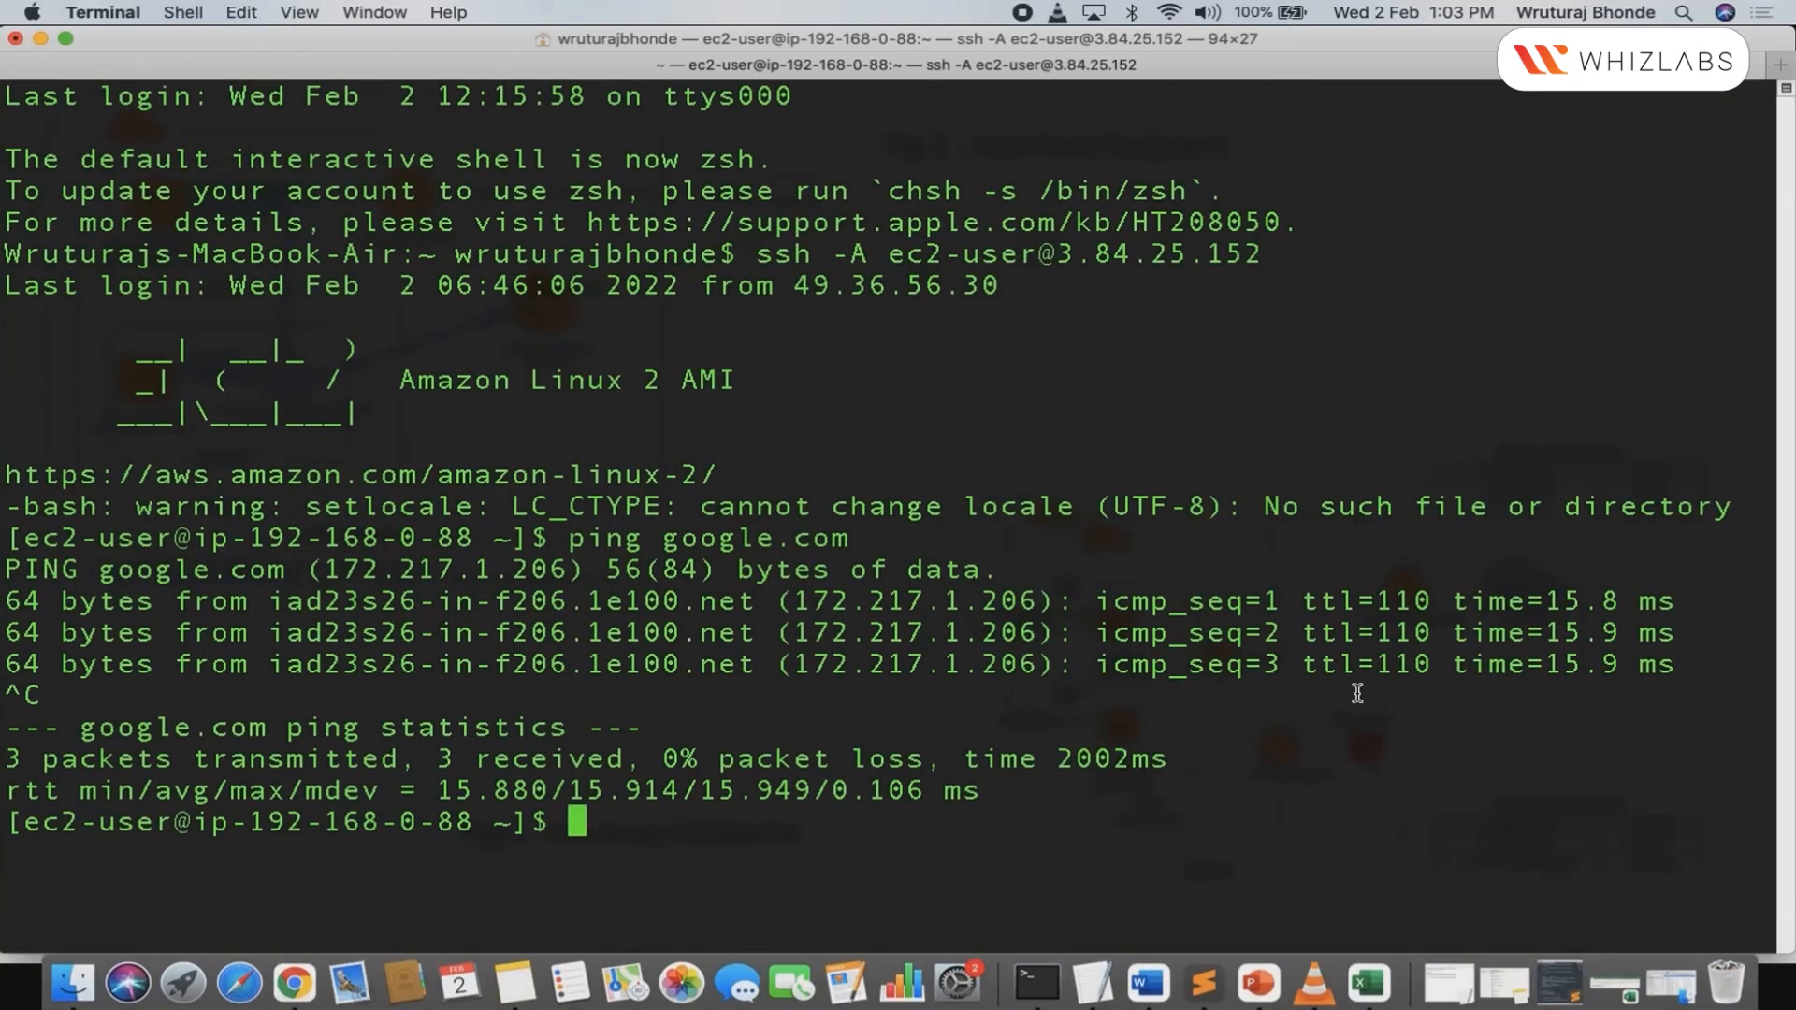
pyautogui.write('exit')
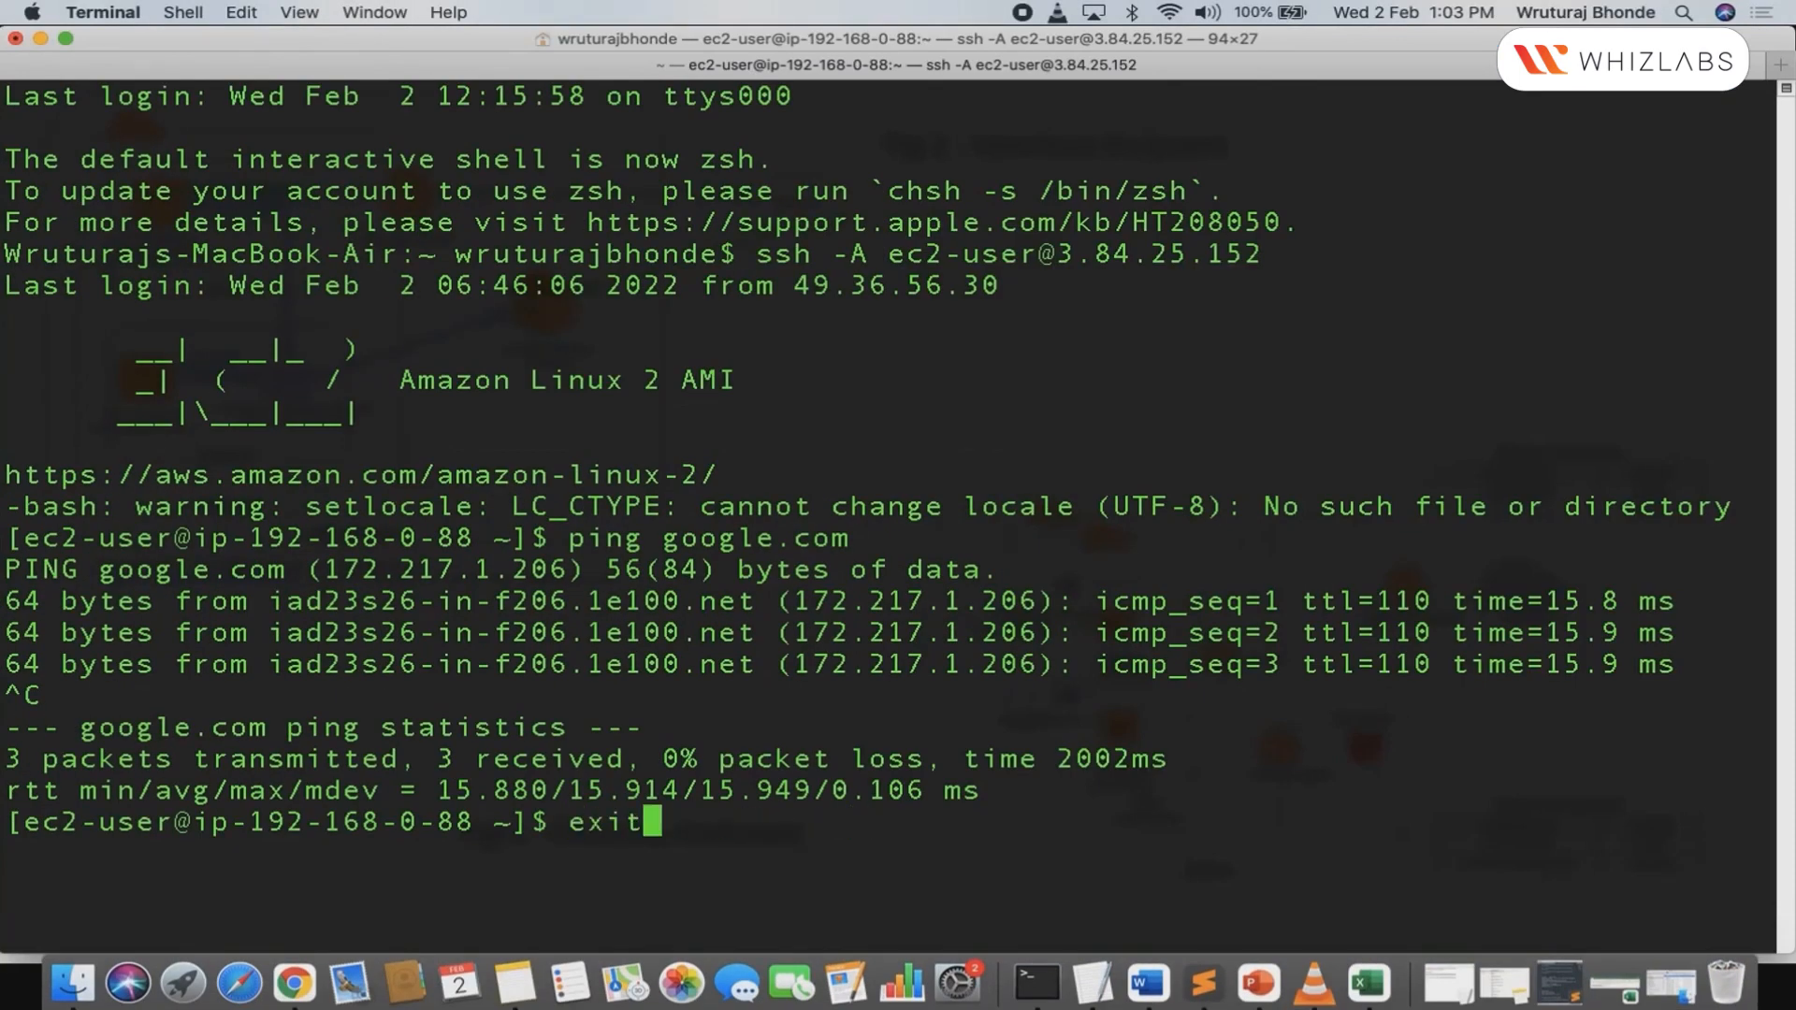
pyautogui.write('ssh ec2-user@192.168.0.196')
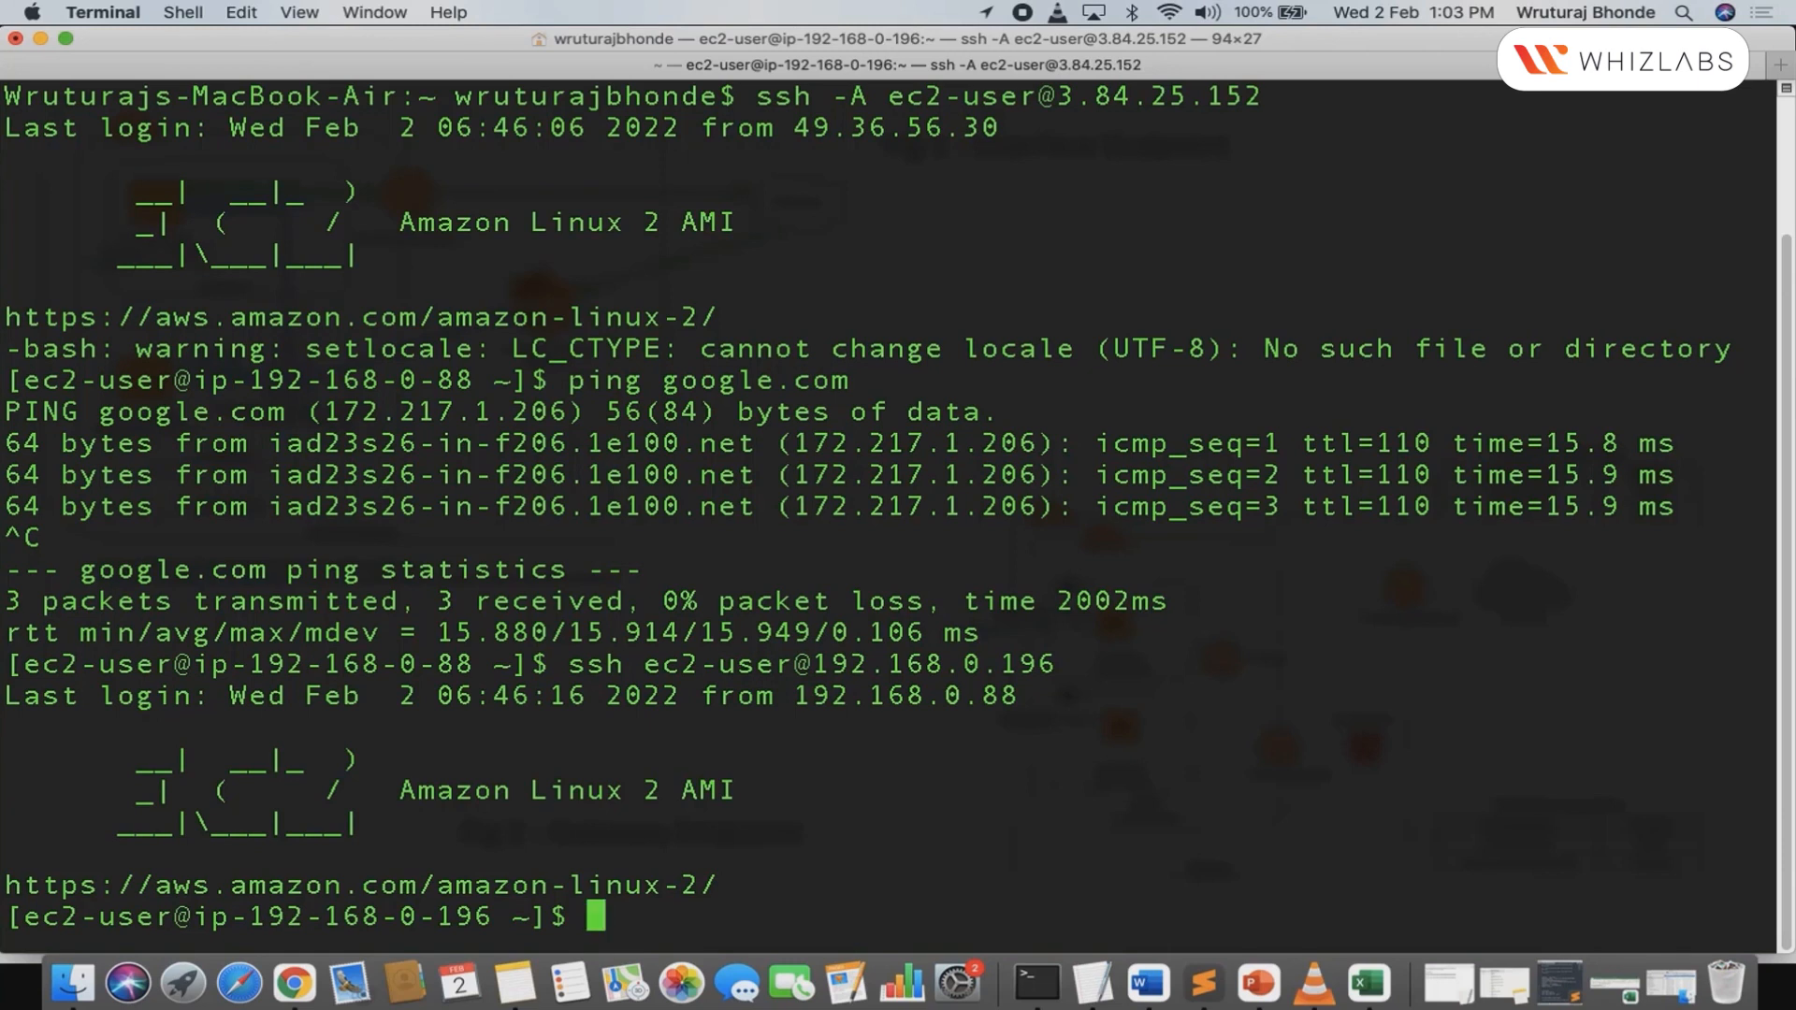
# - On the private instance, clear the screen and confirm ping google.com fails with 100% loss
pyautogui.write('cl')
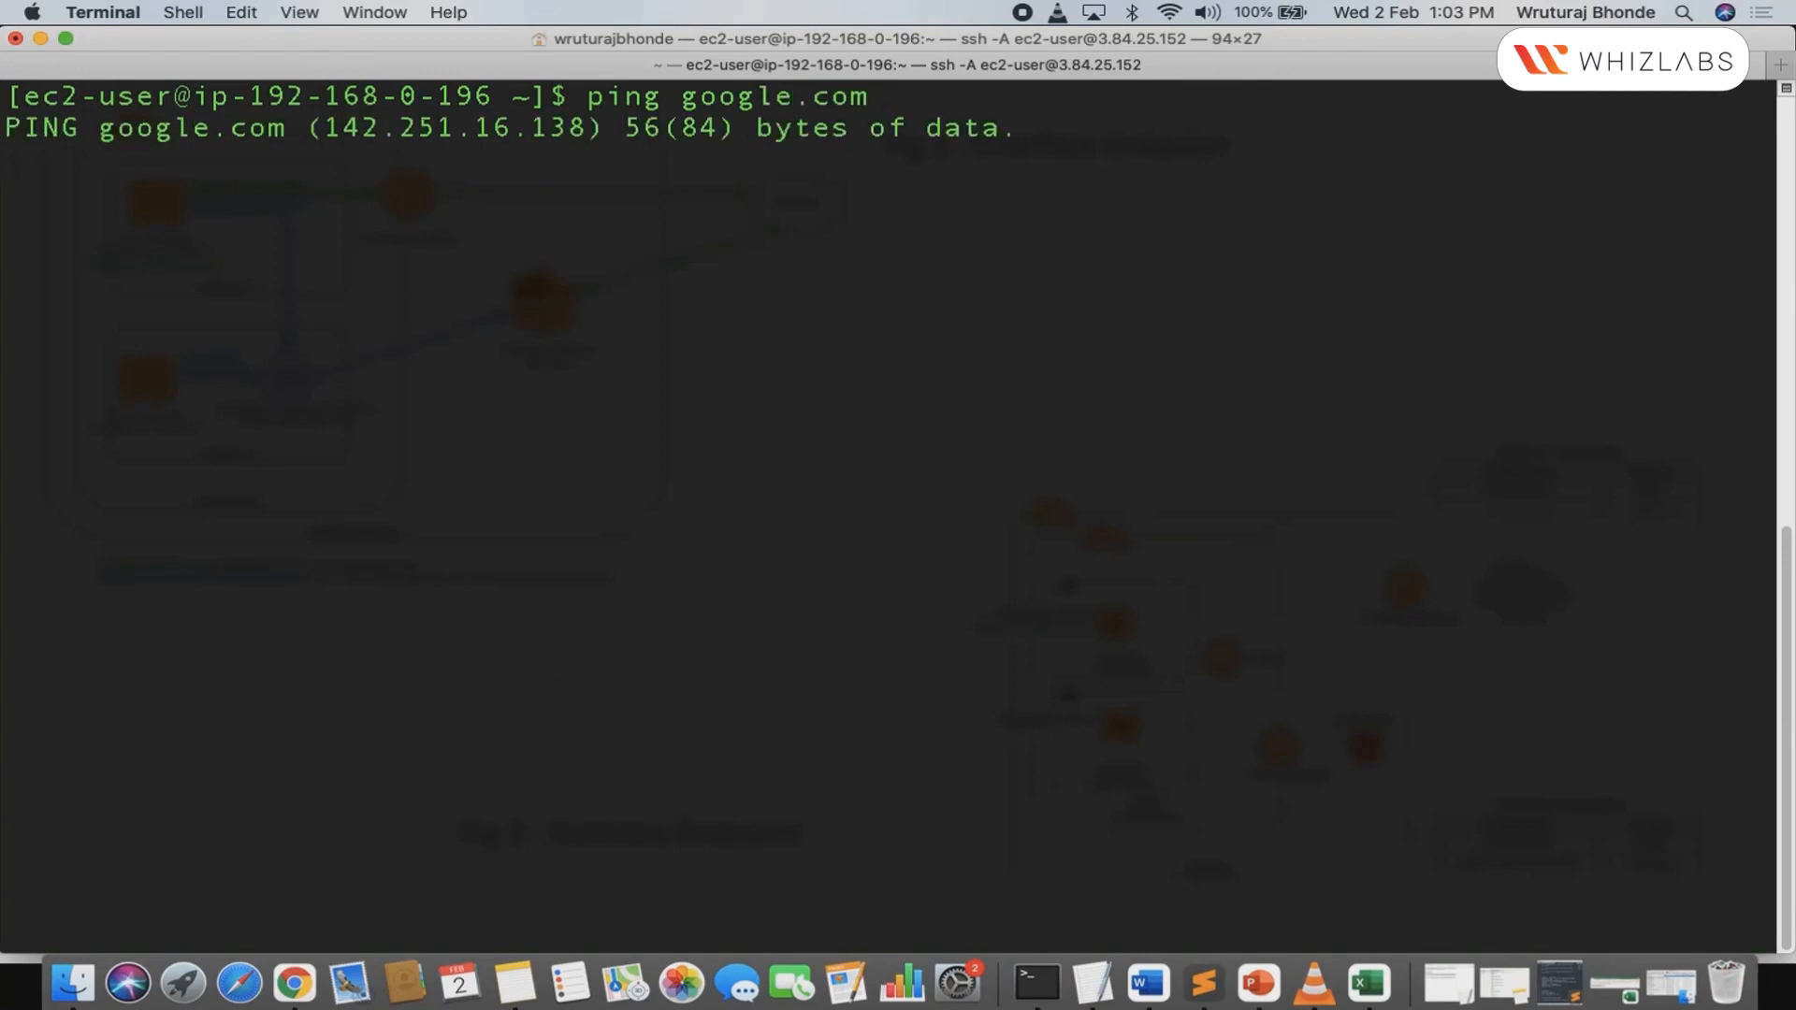
pyautogui.press('ctrl+c')
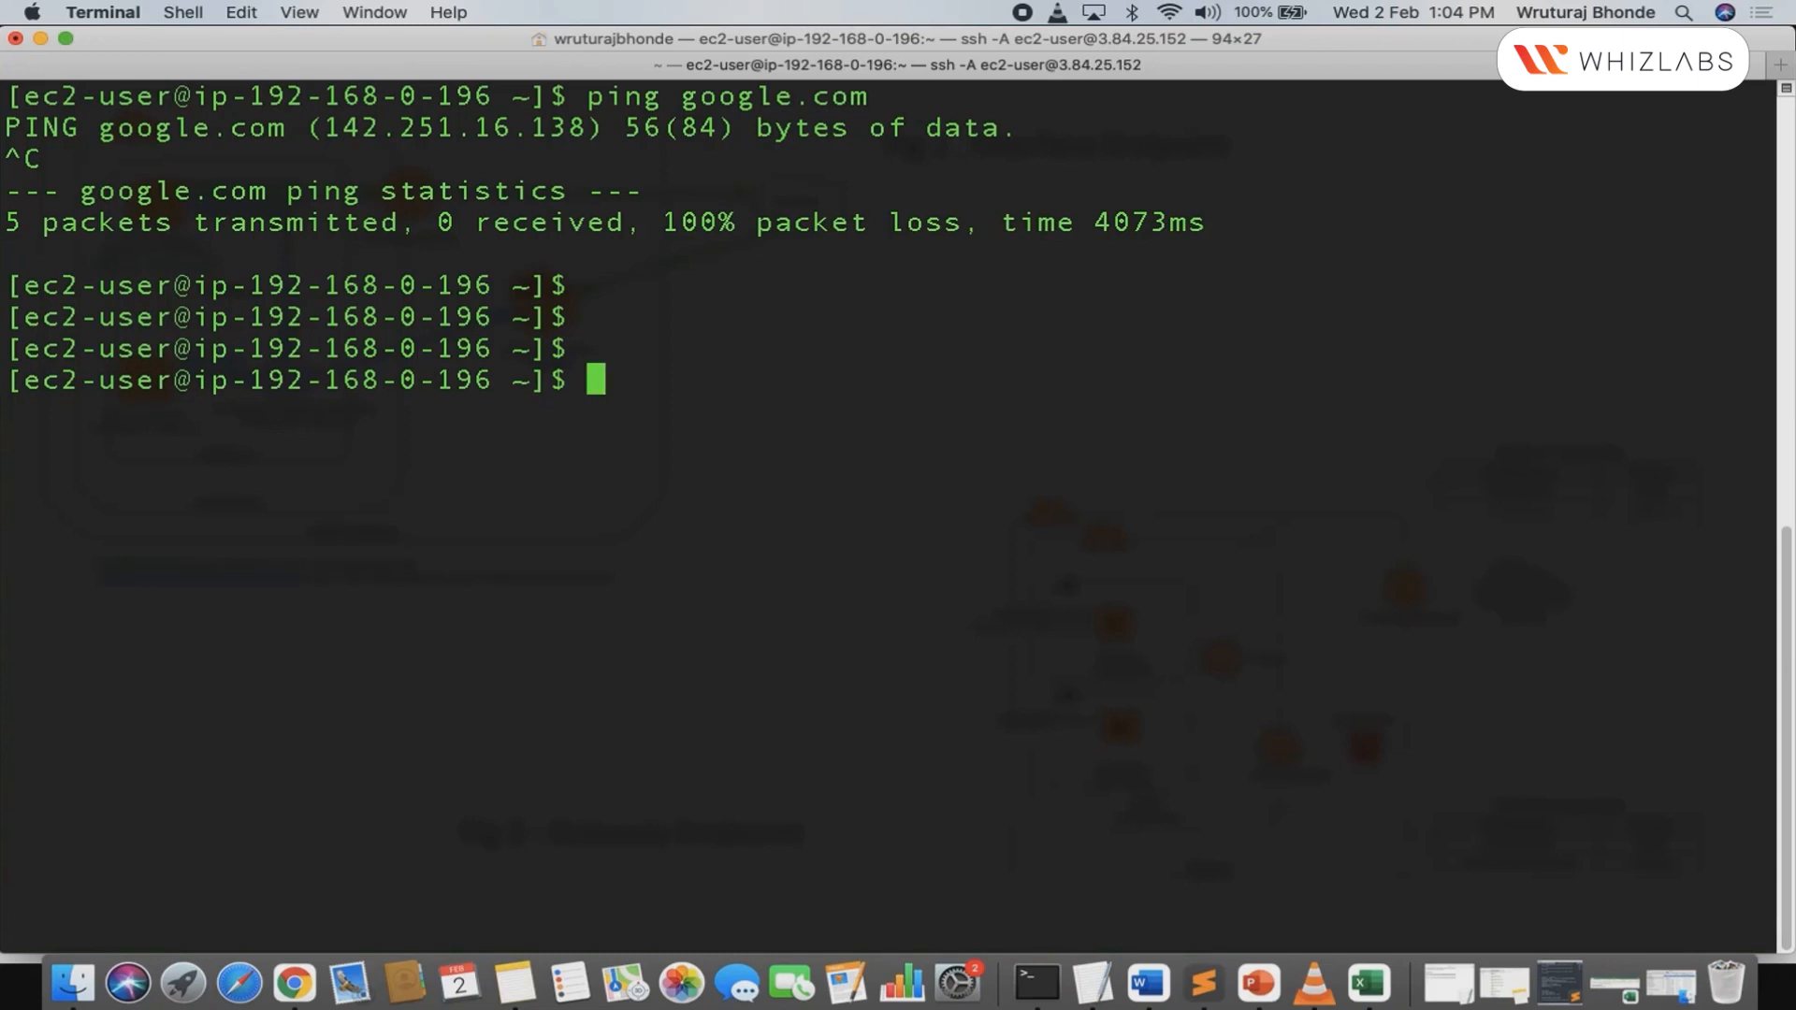
pyautogui.write('aws')
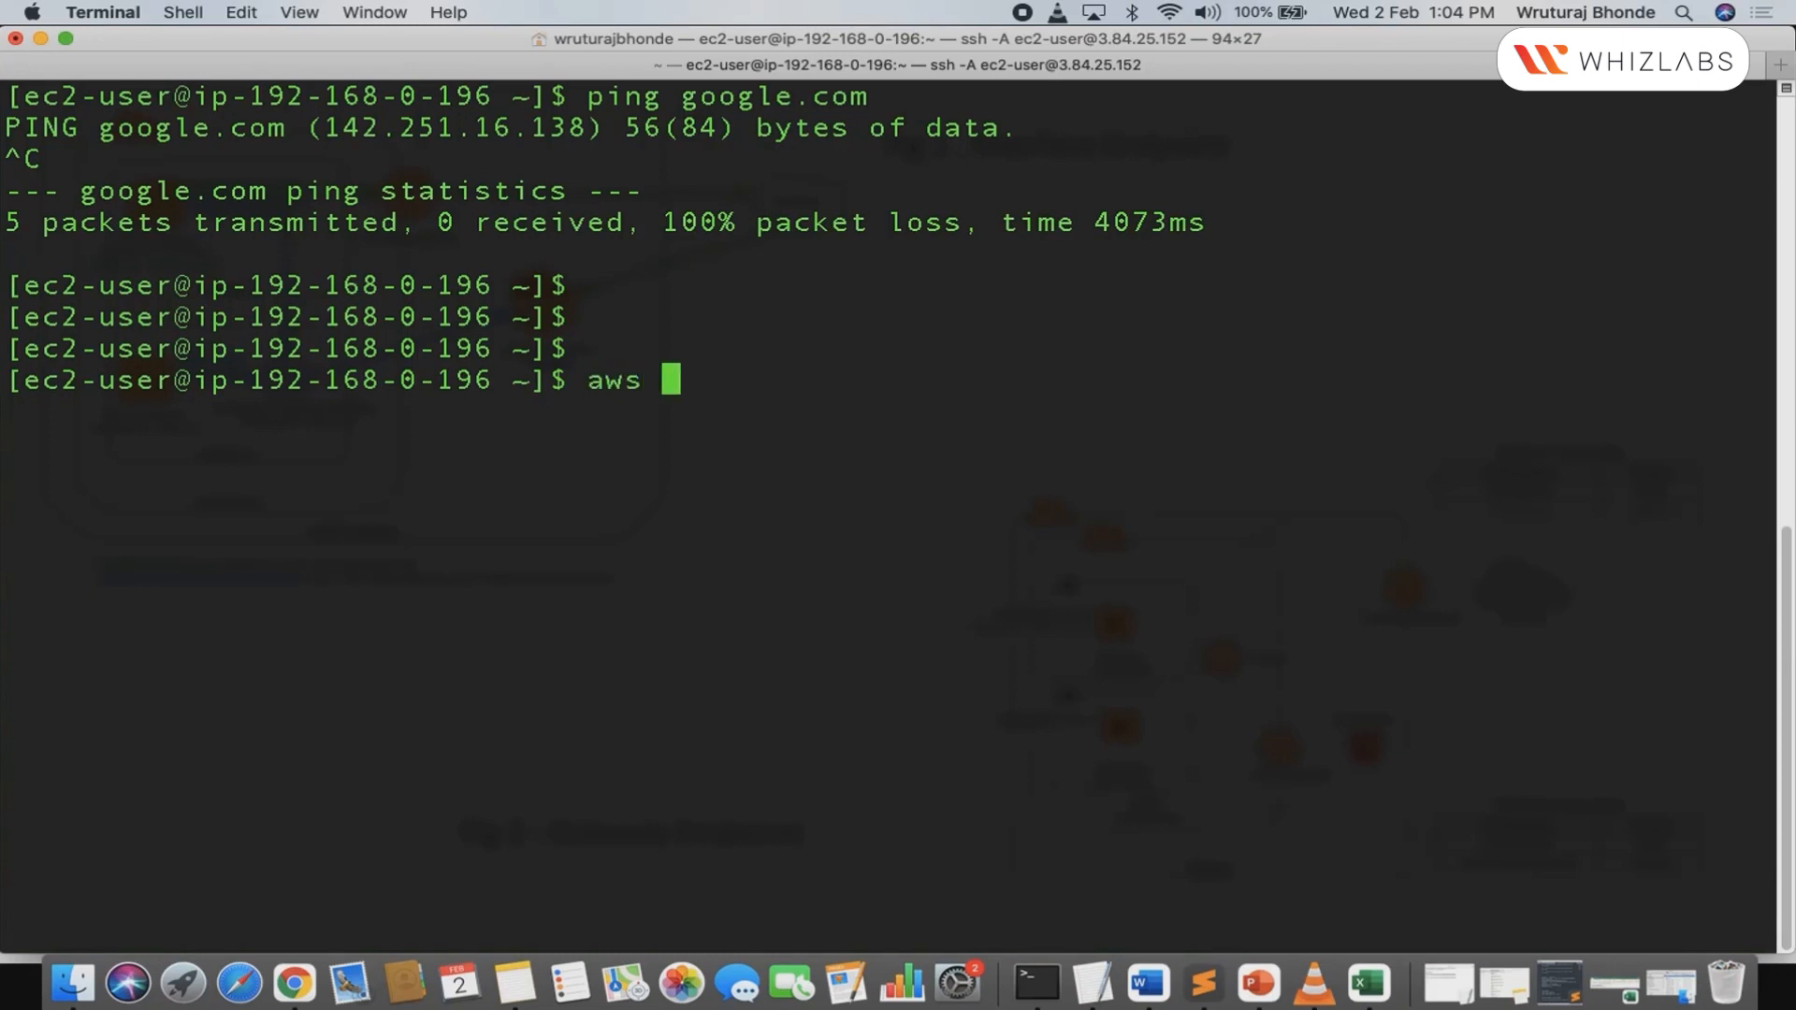
# - Run aws s3 ls to list bucket firstbucket-raj-2022, then switch to Chrome
pyautogui.write('s3 ls')
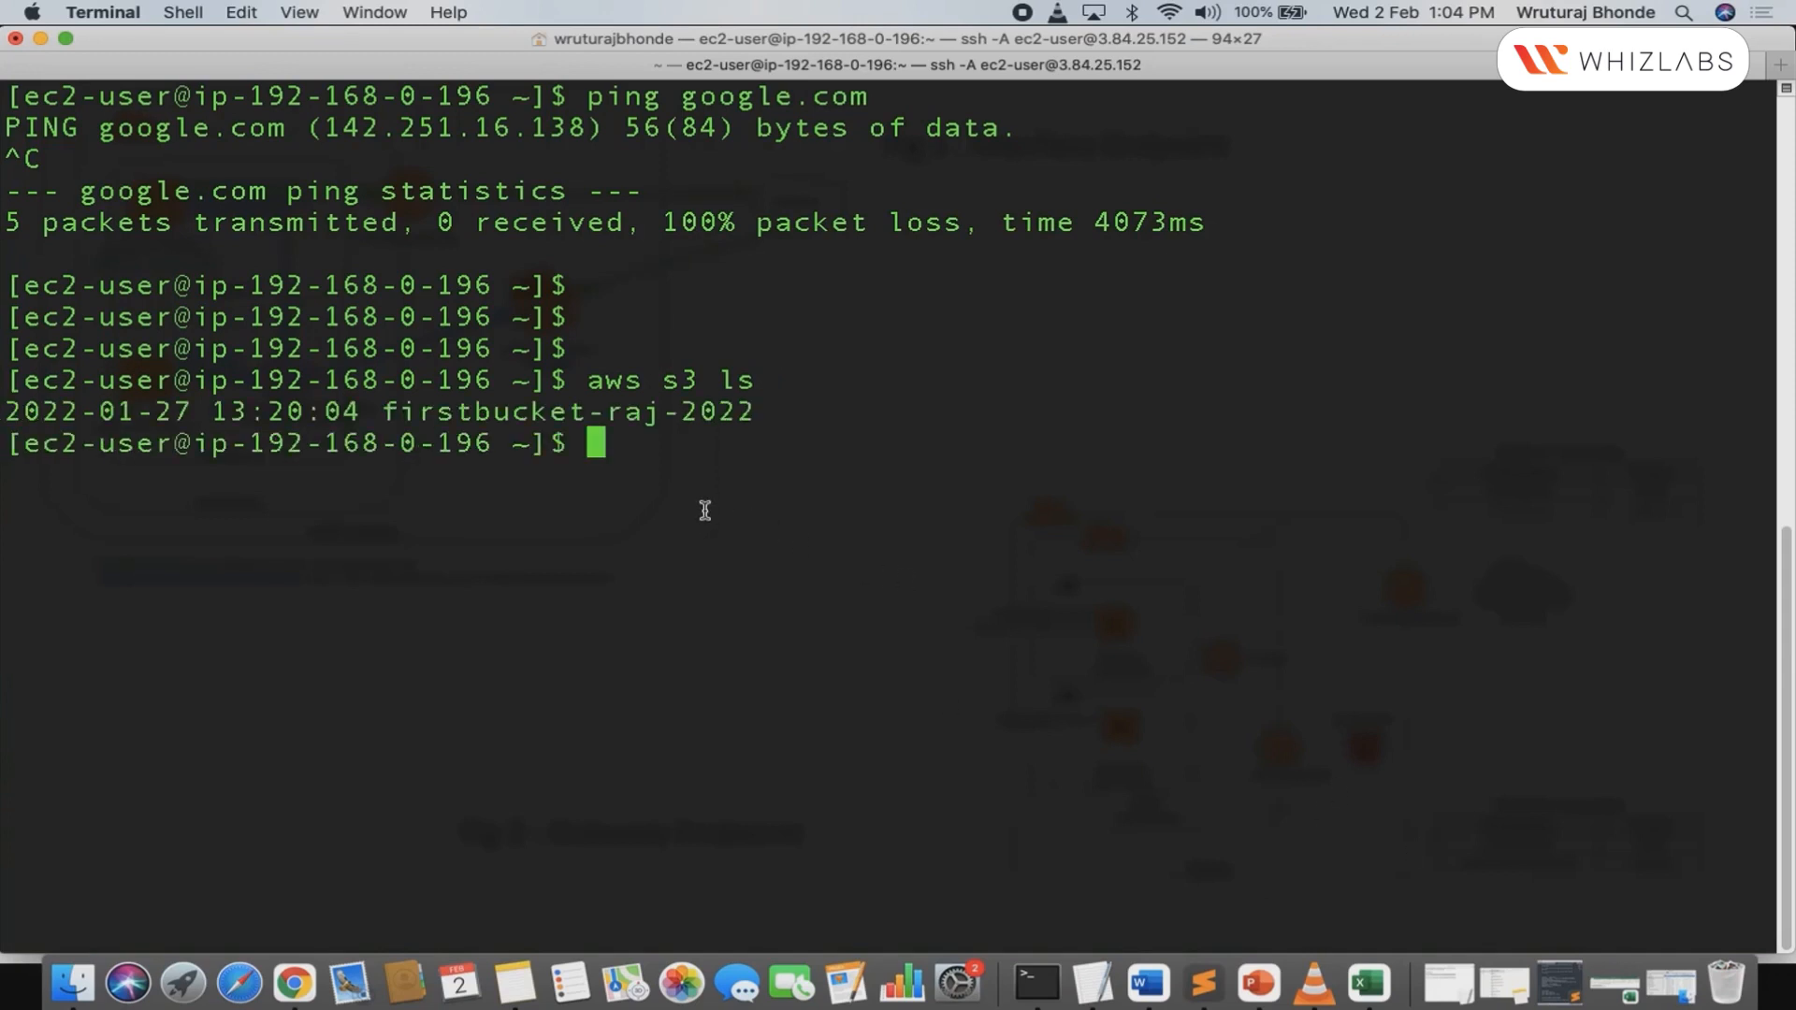
pyautogui.doubleClick(495, 410)
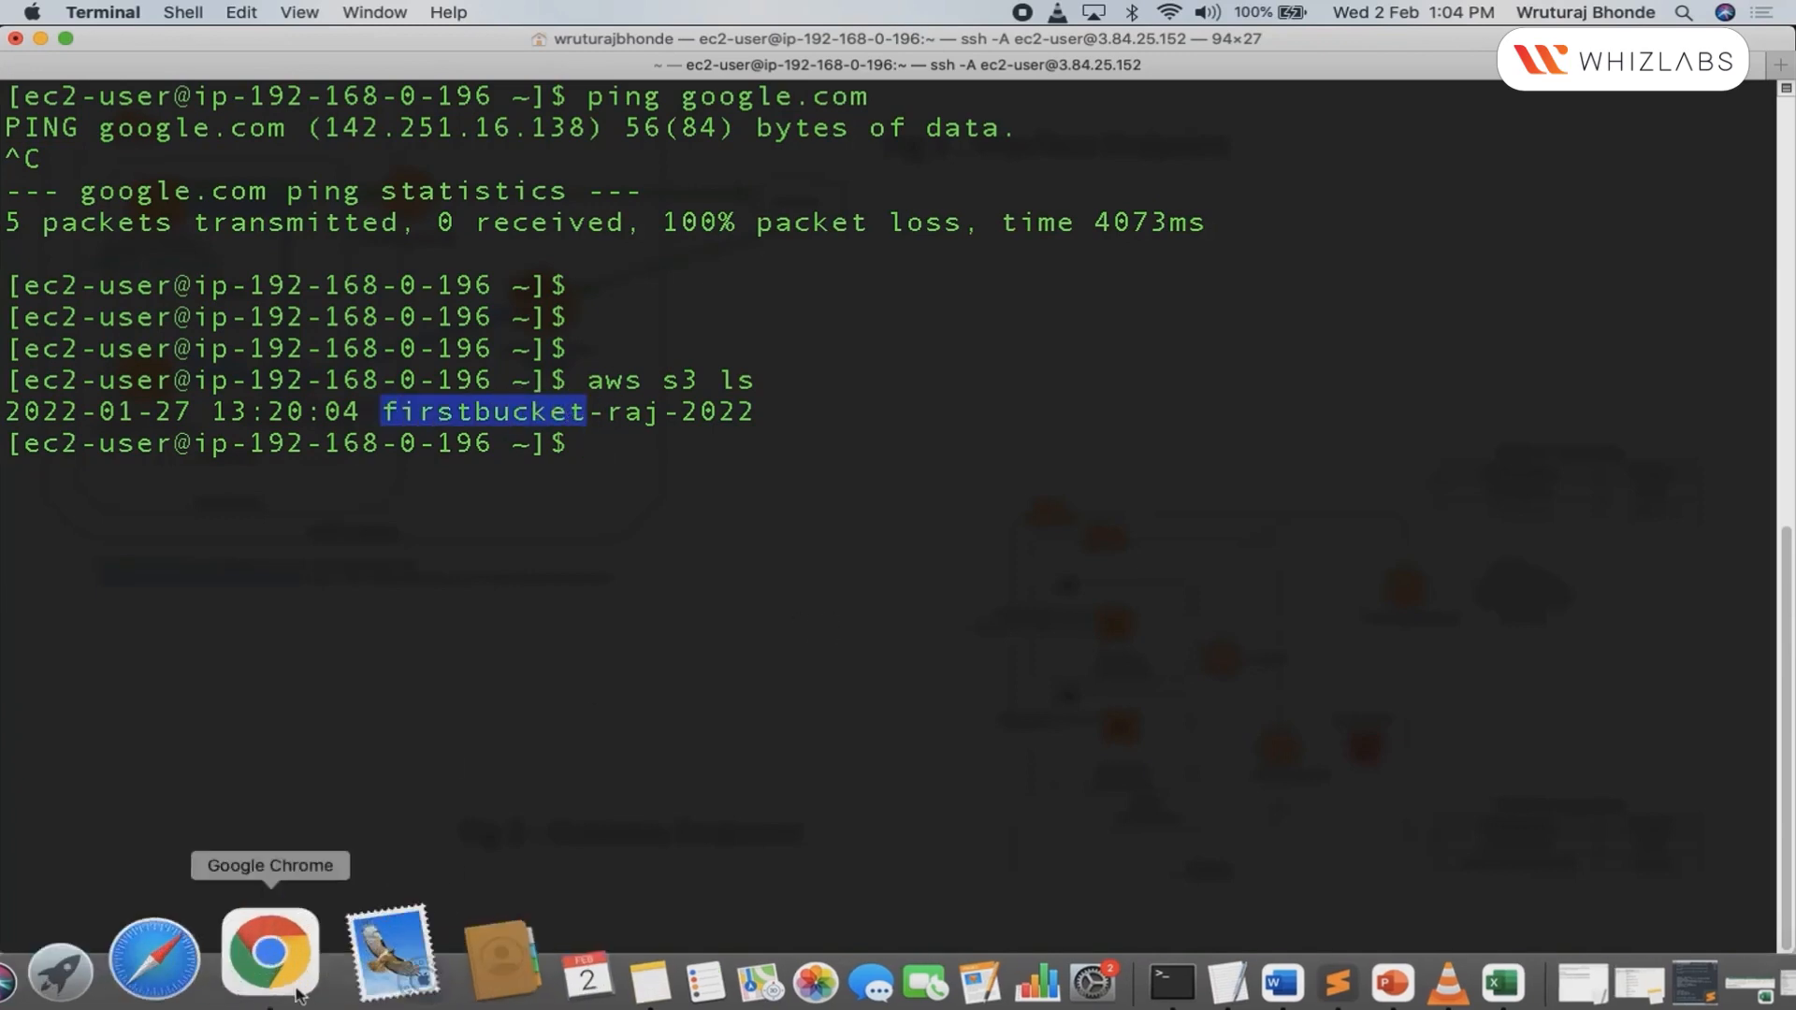
pyautogui.click(268, 953)
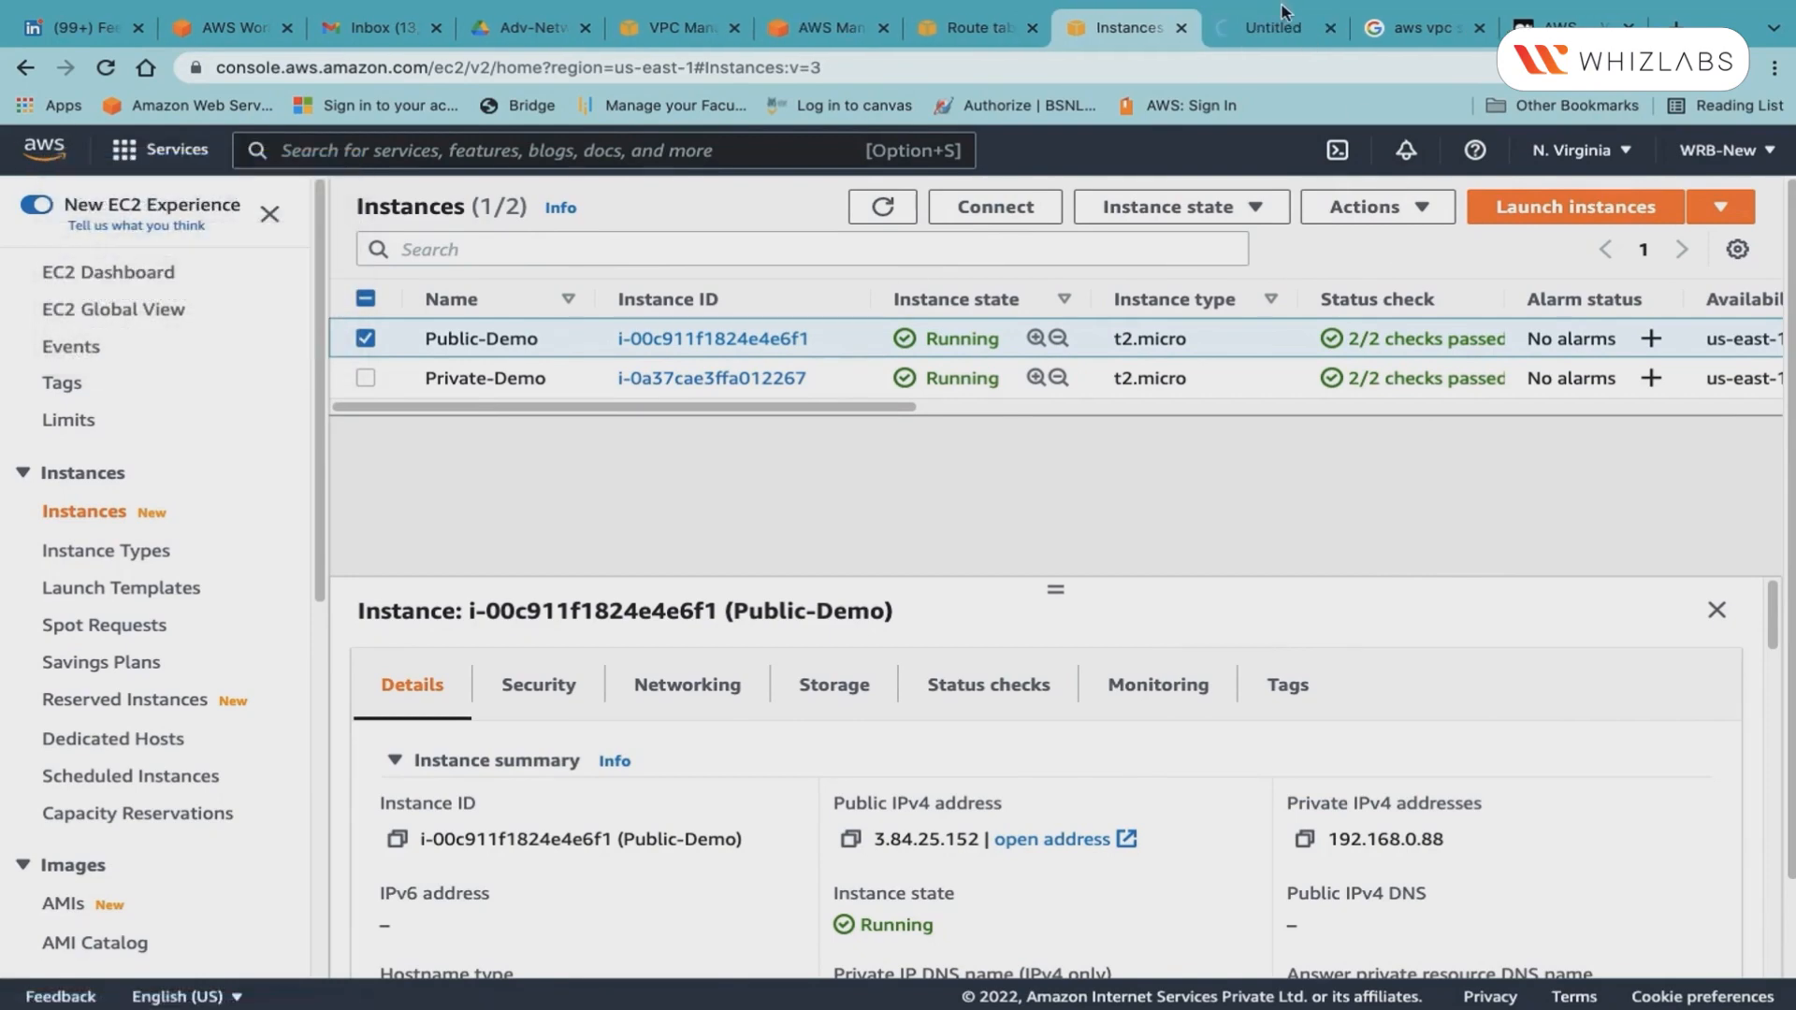
# - Open S3 from the console home and view firstbucket-raj-2022's objects, car1.jfif and car2.jpeg
pyautogui.click(1271, 27)
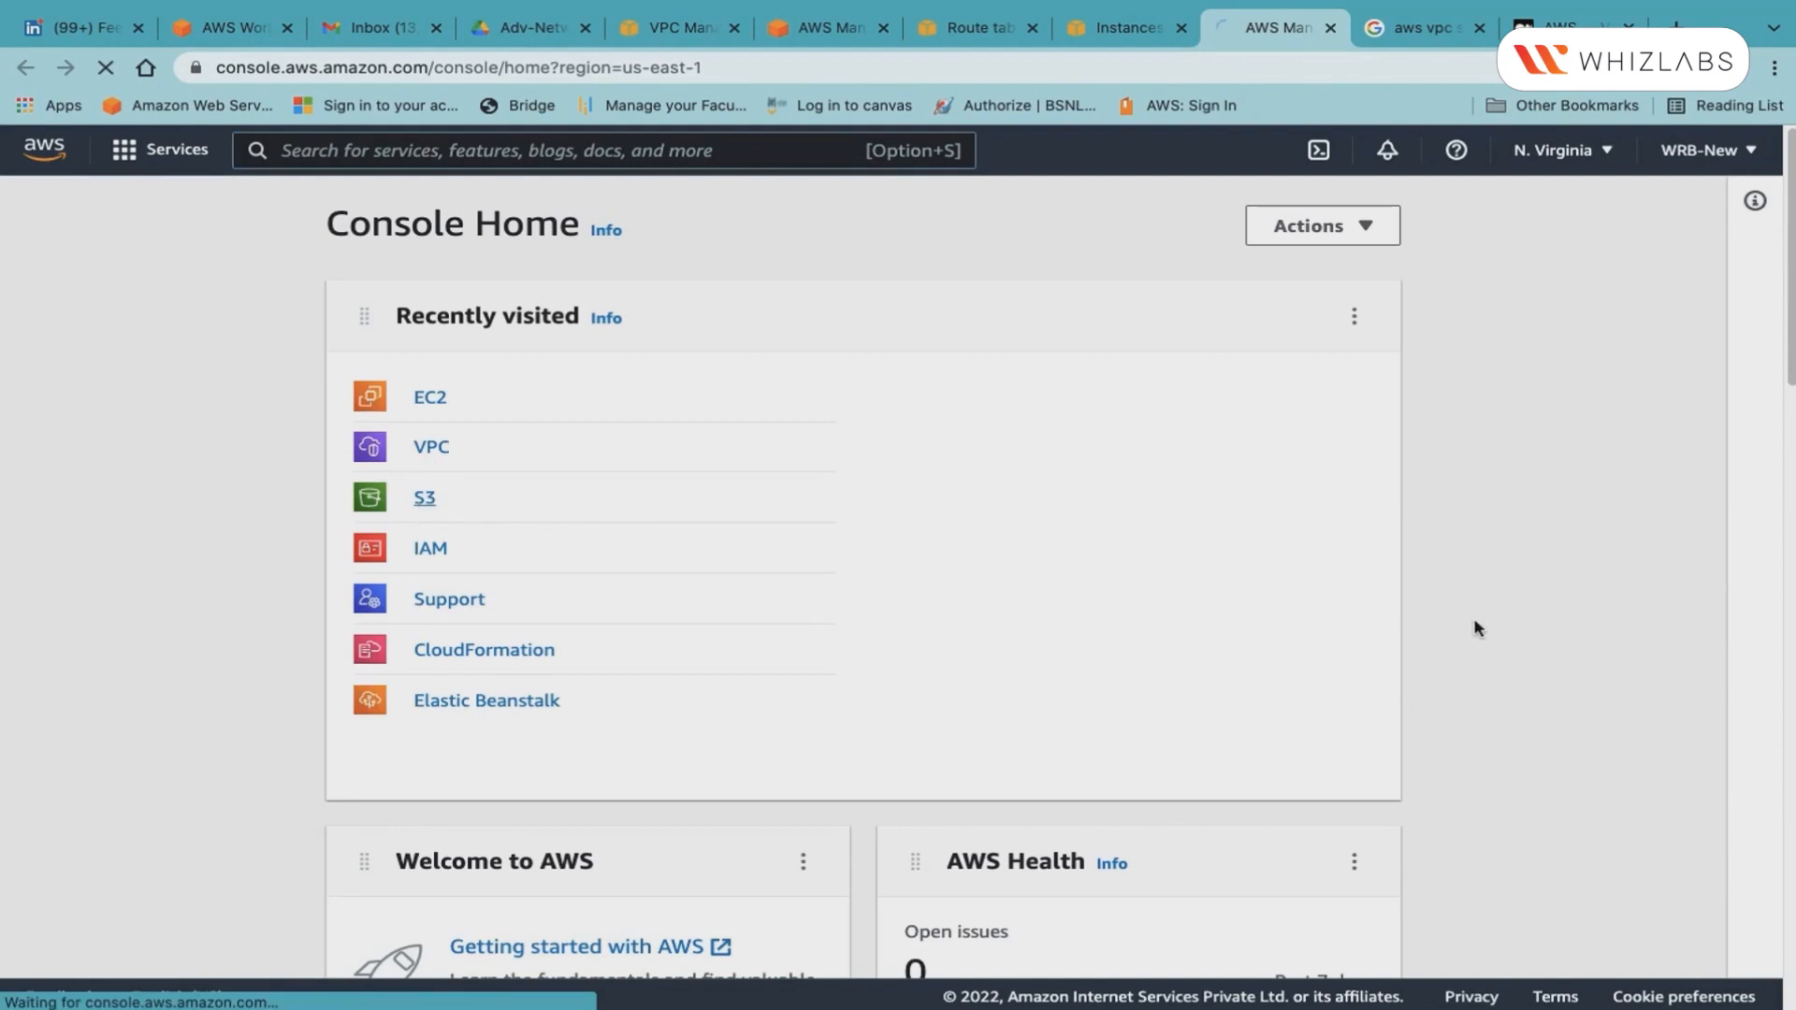
pyautogui.click(424, 497)
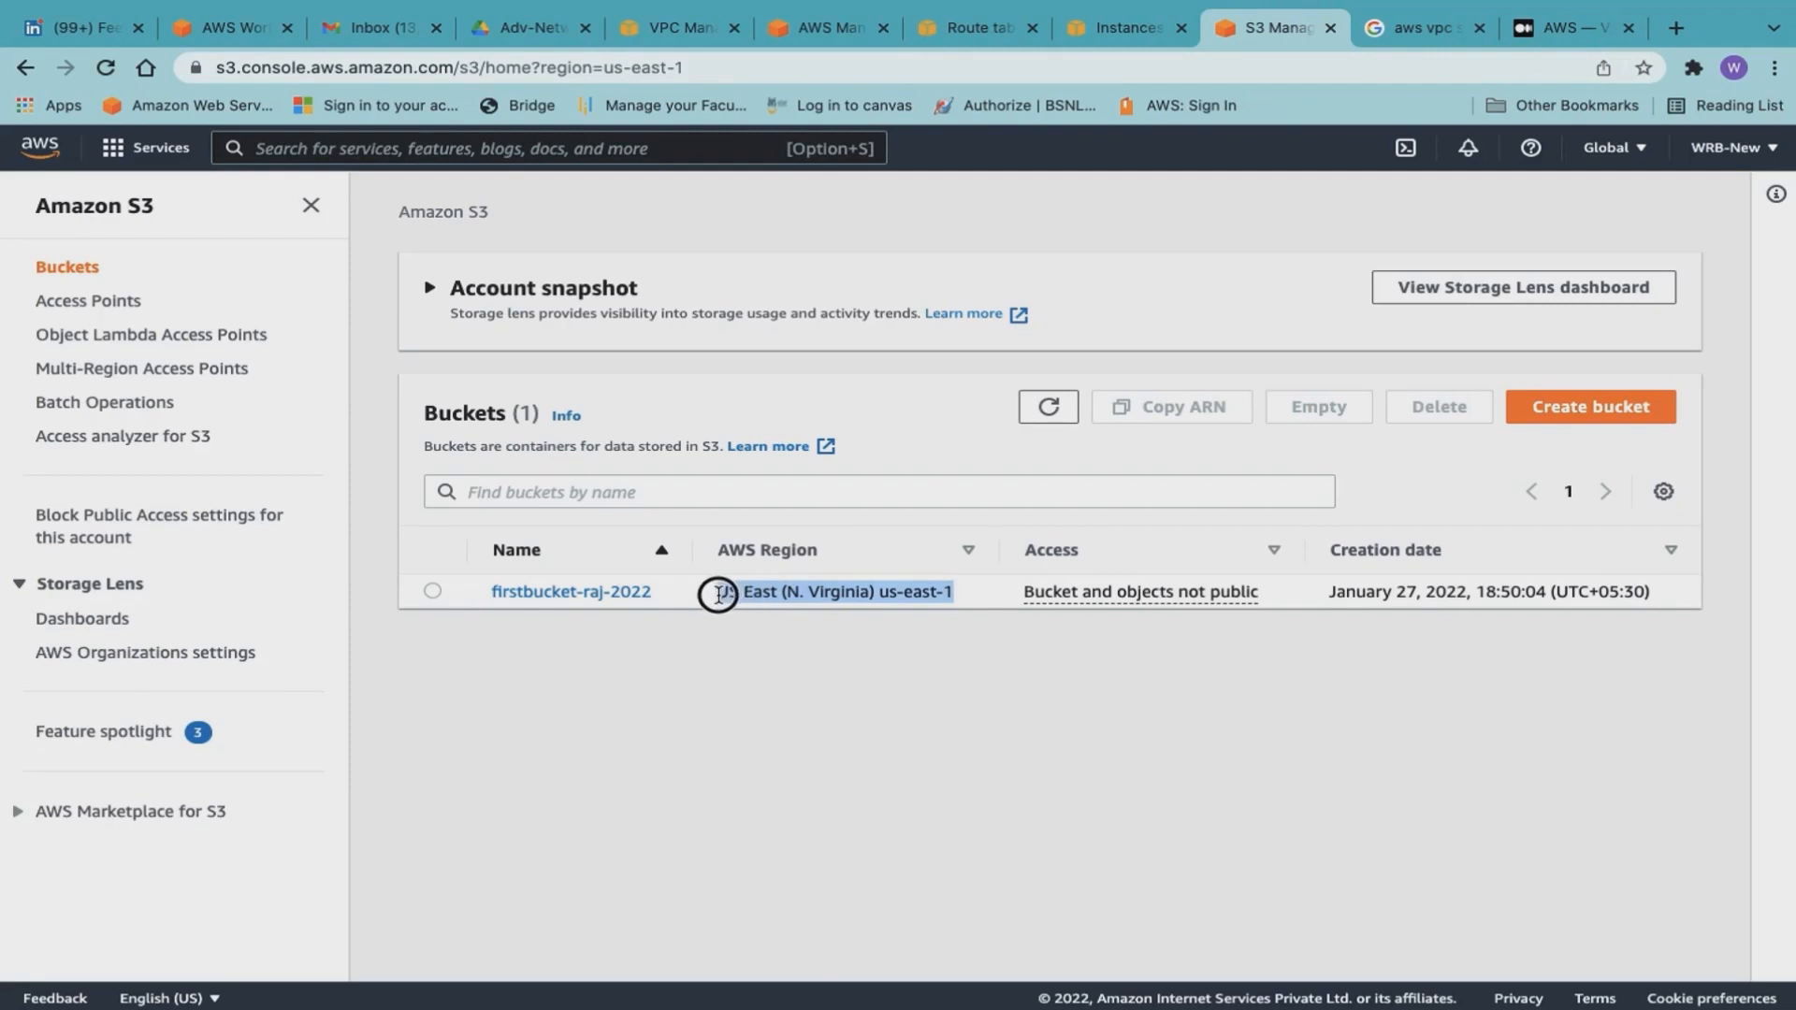
pyautogui.click(569, 591)
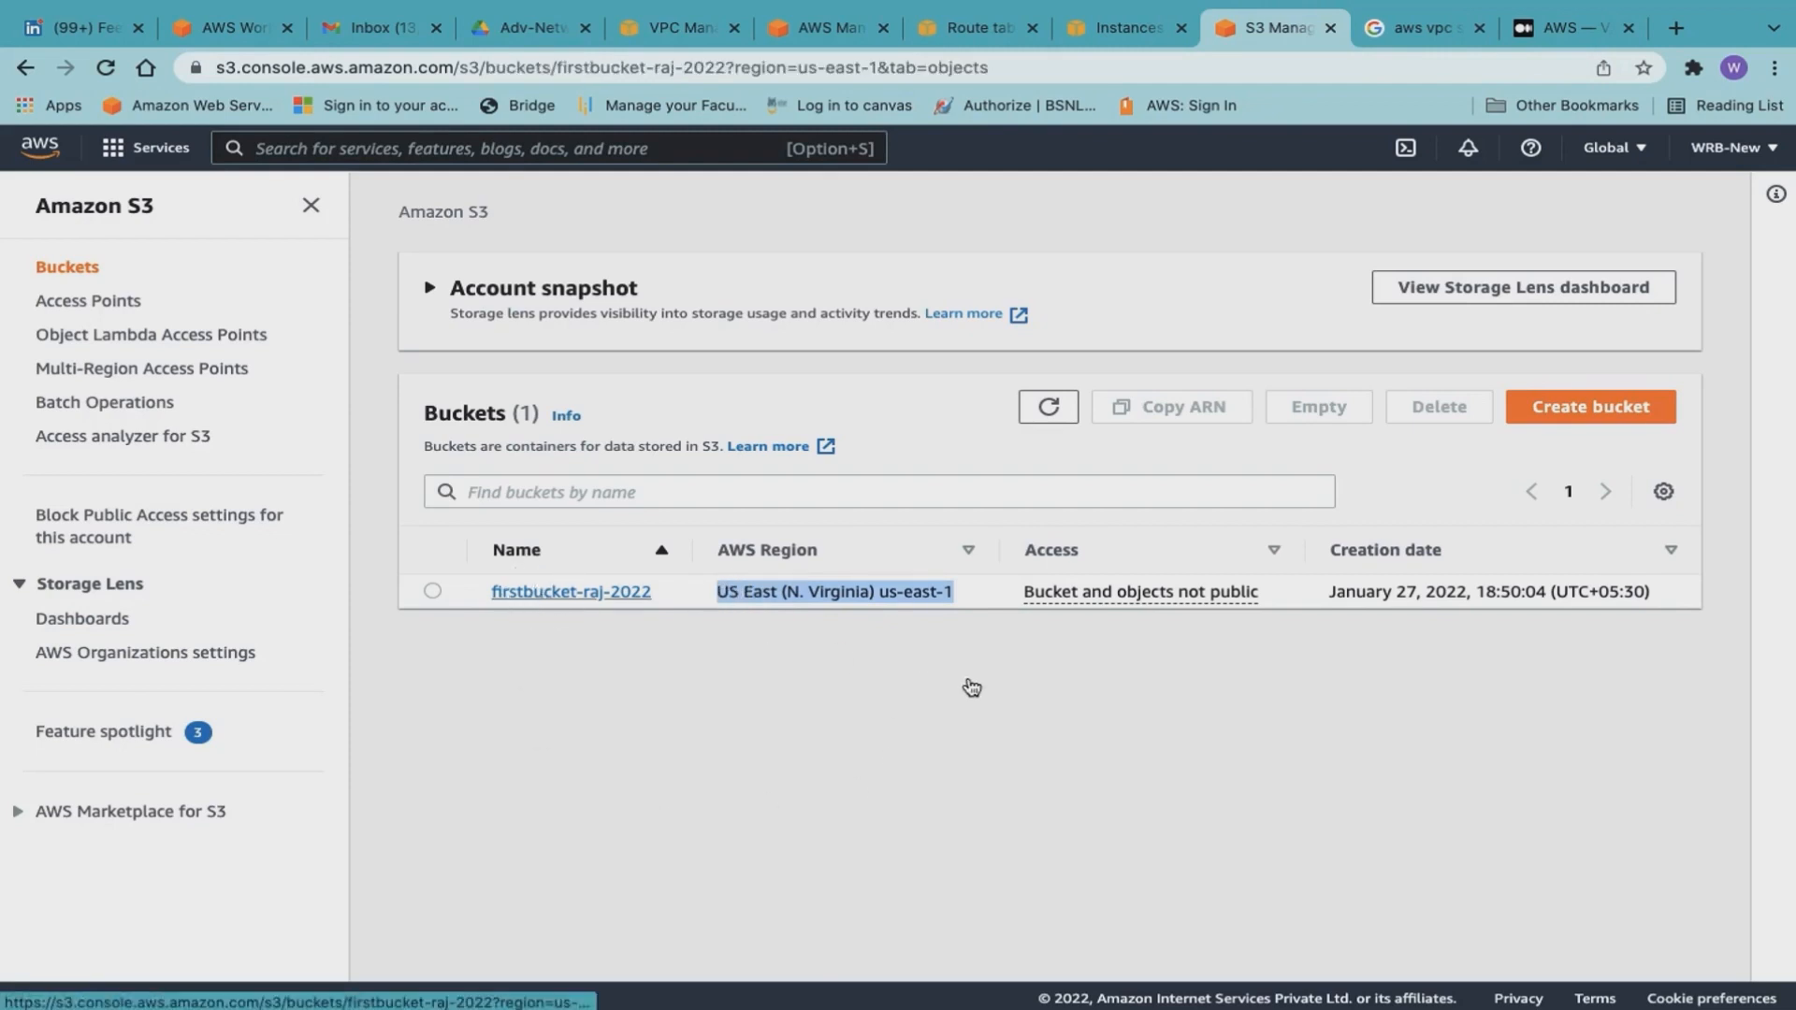
pyautogui.click(570, 591)
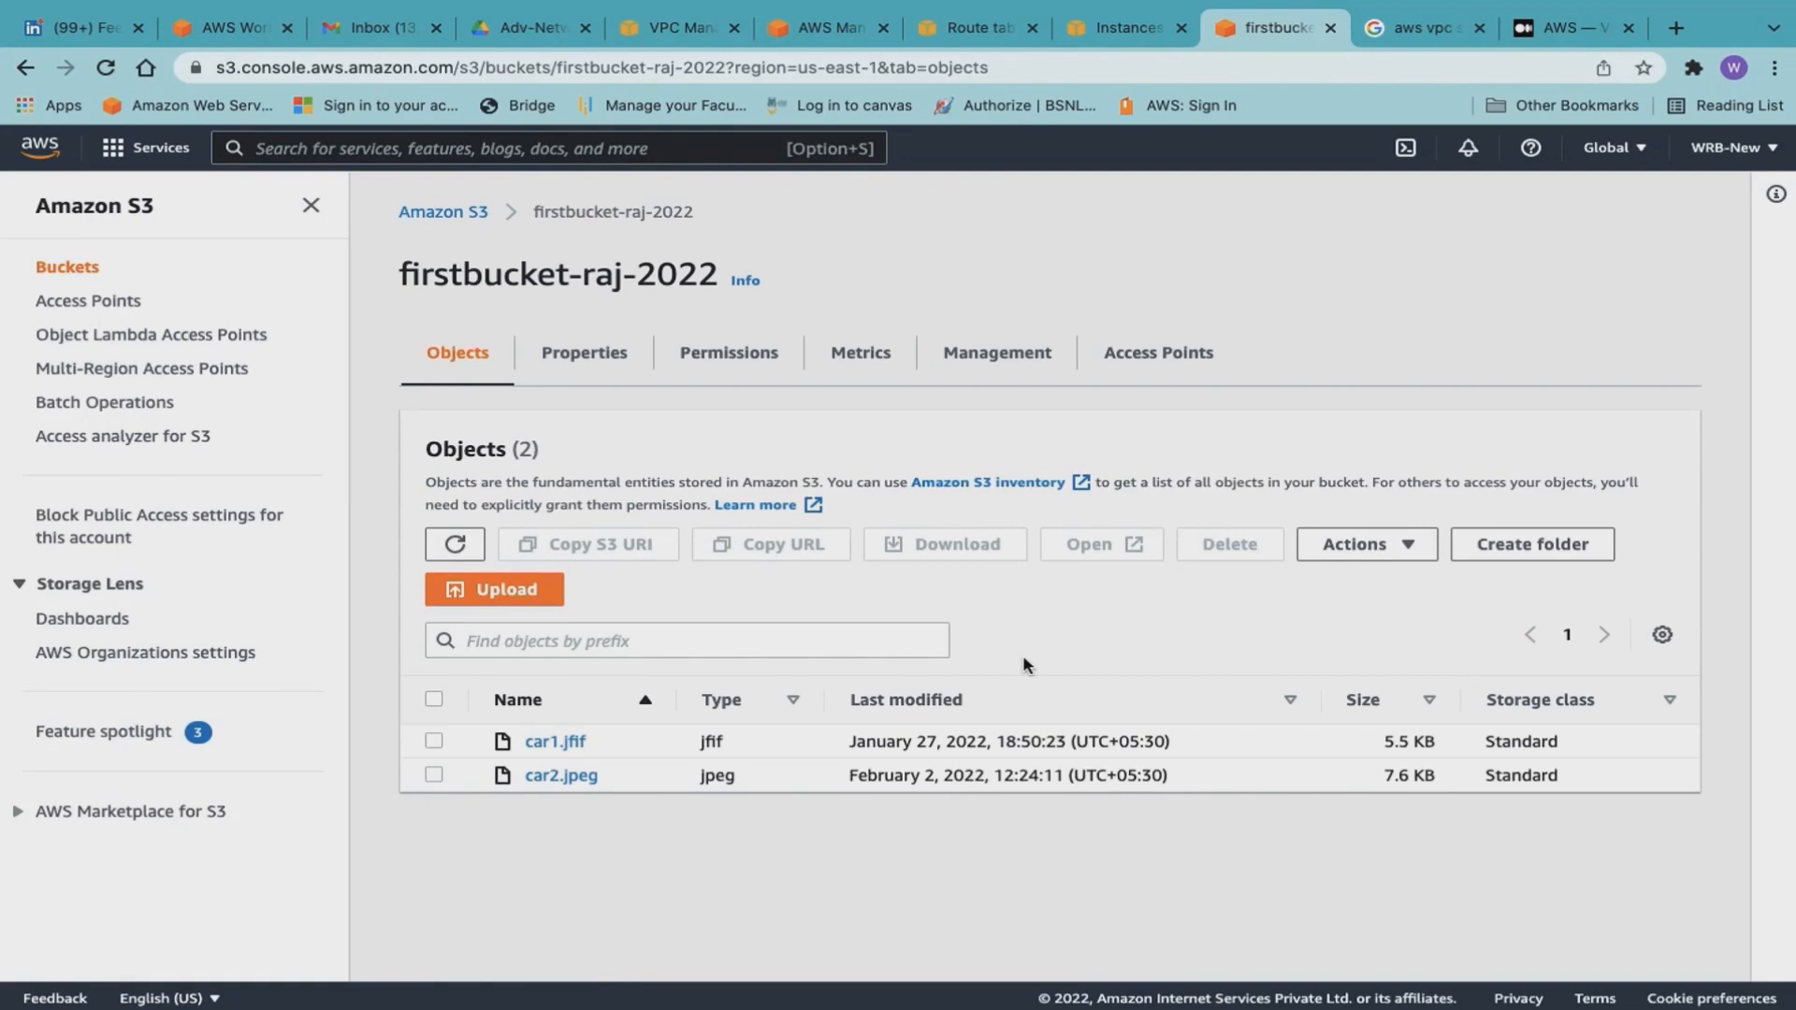
pyautogui.moveTo(636, 746)
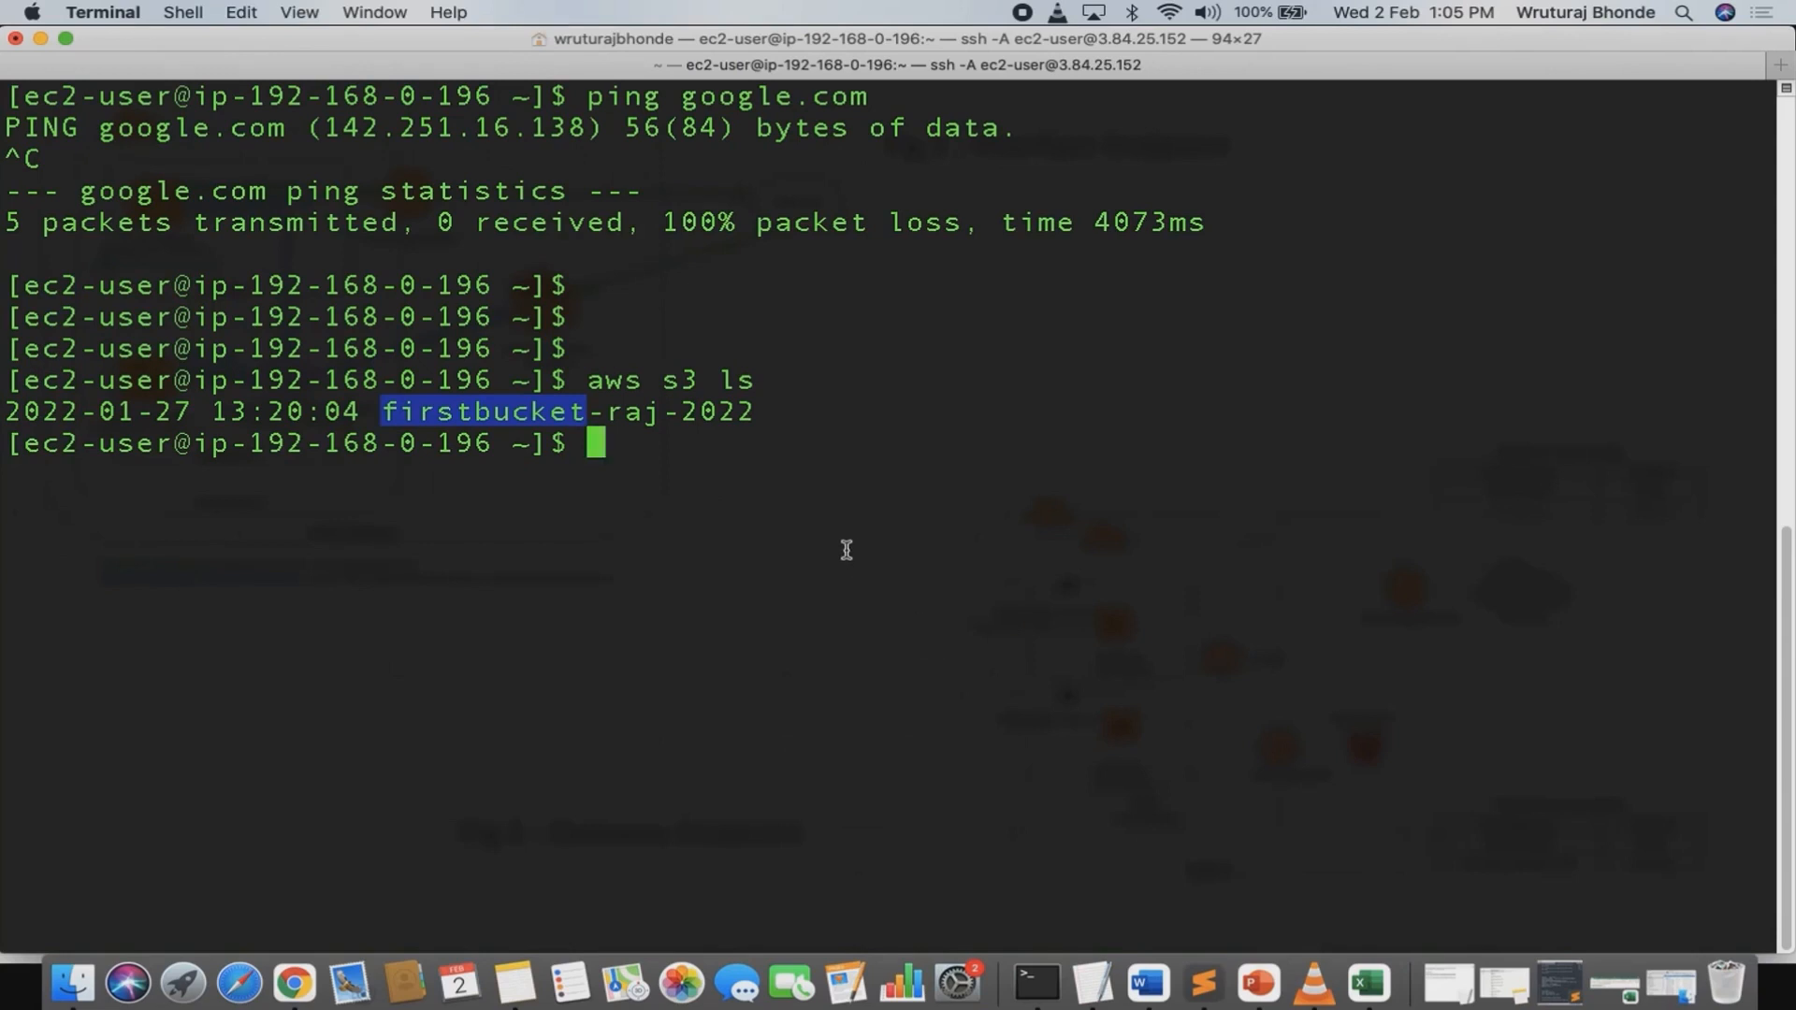
# - Type 'aws s3 ls s3://firstbucket-raj-2022' at the private instance's prompt without running it
pyautogui.write('aws s3 l')
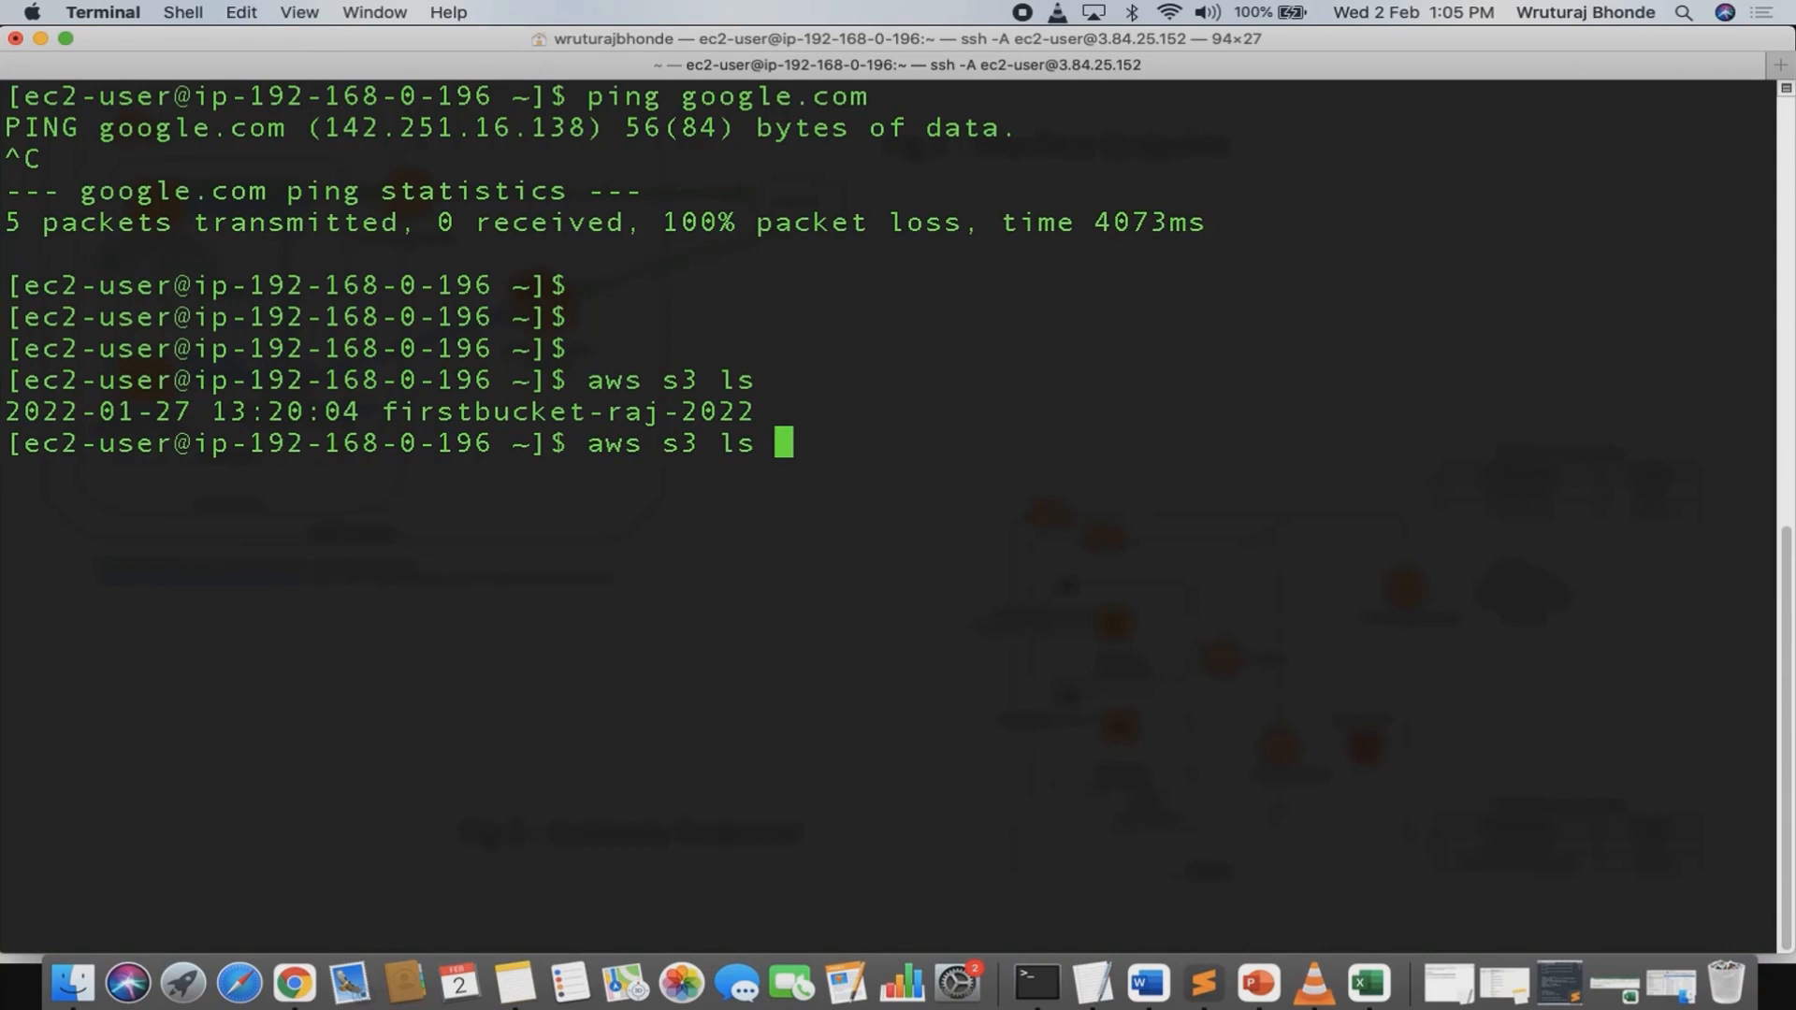
pyautogui.write('s3')
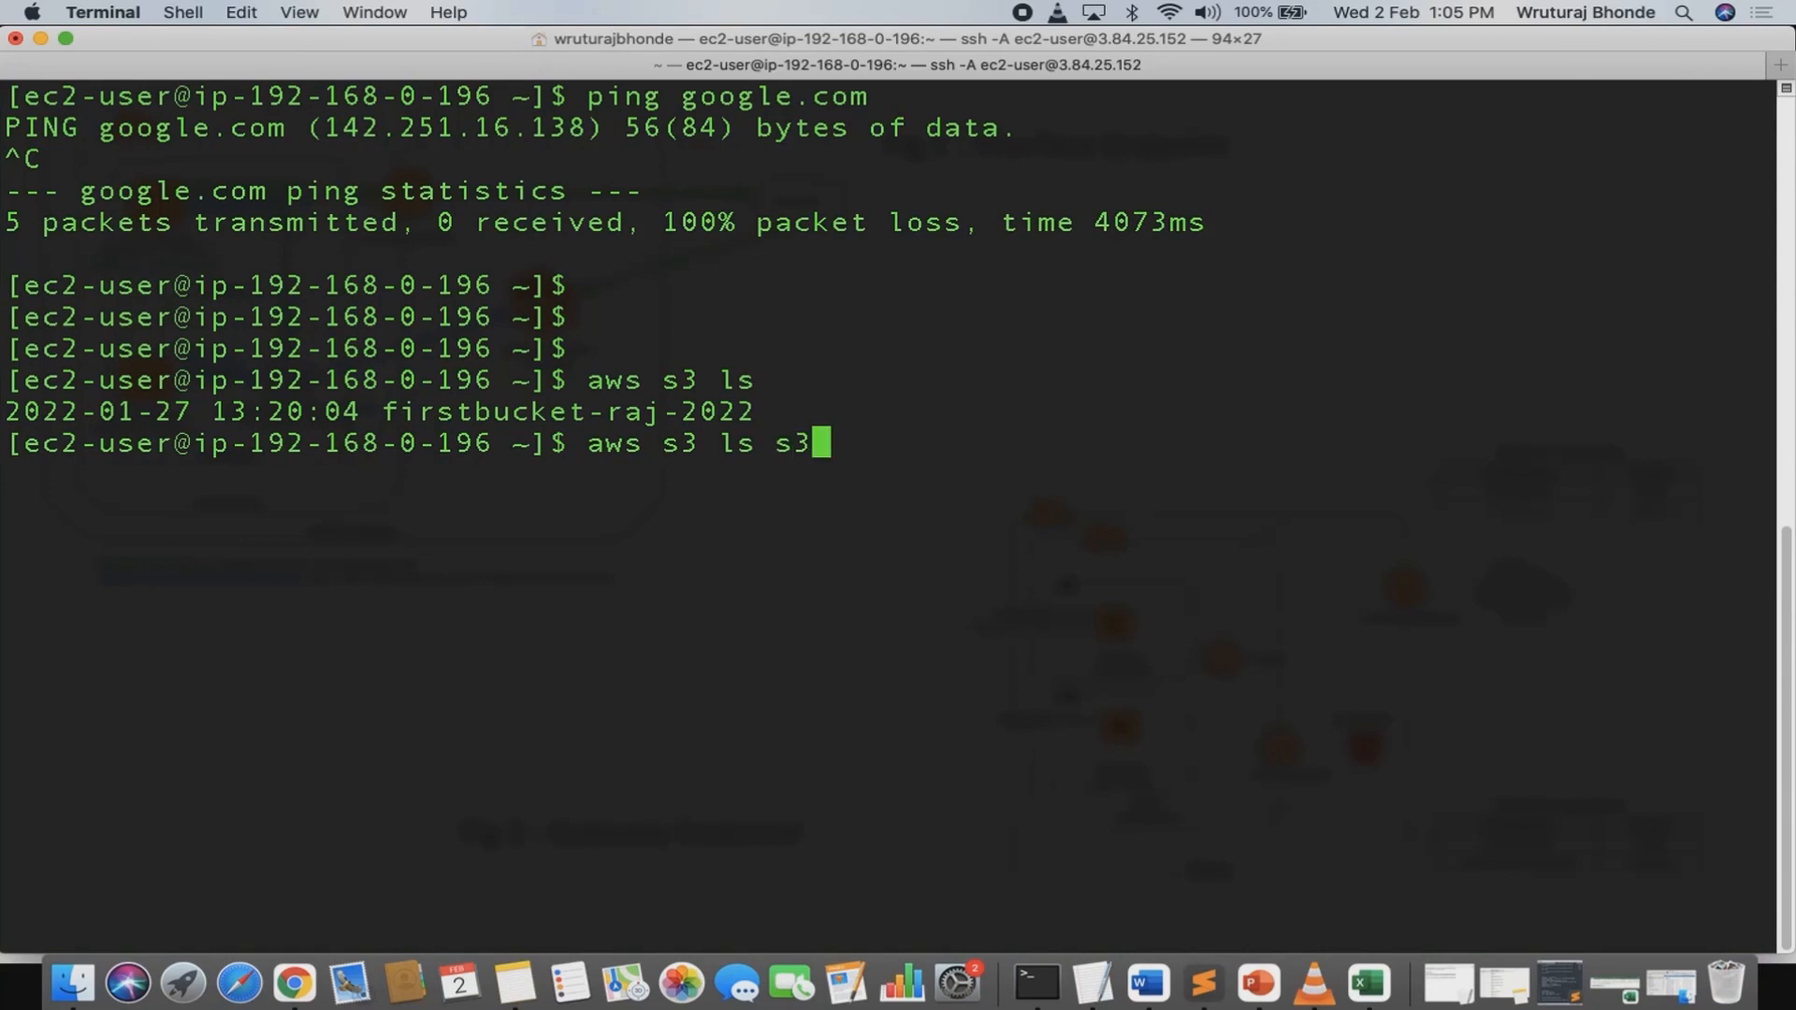
pyautogui.write(':')
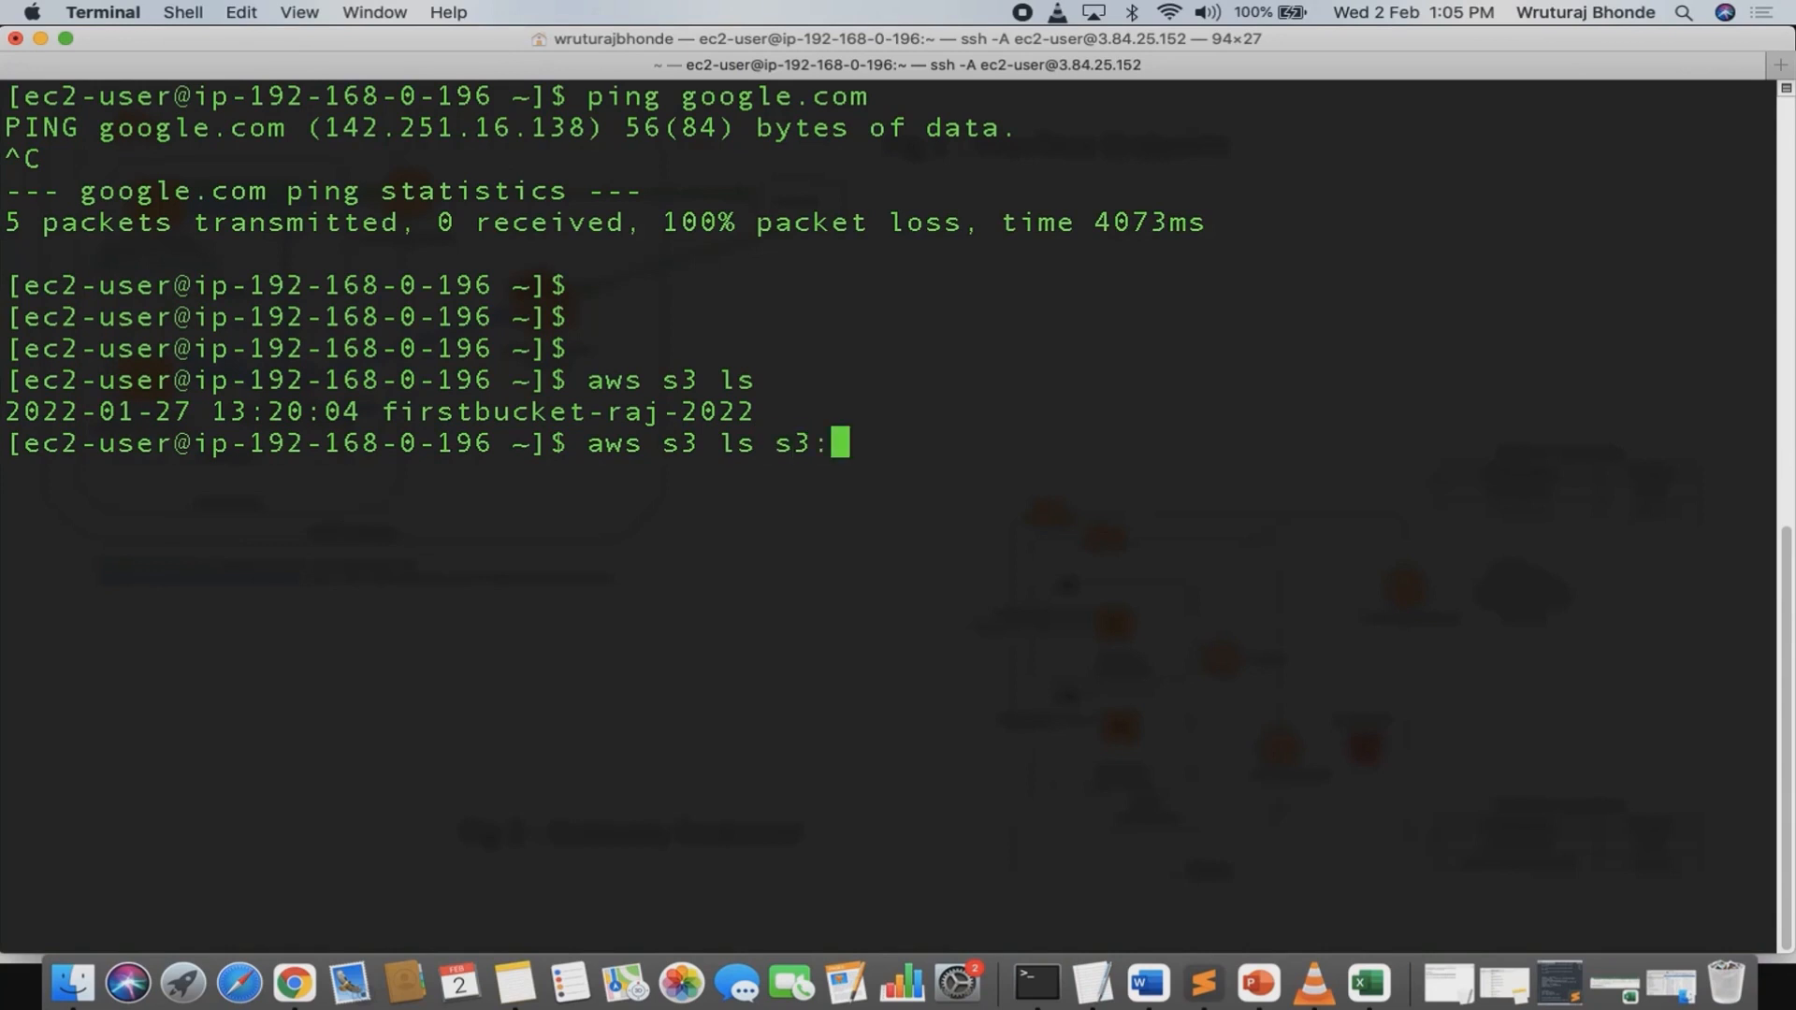
pyautogui.write('//')
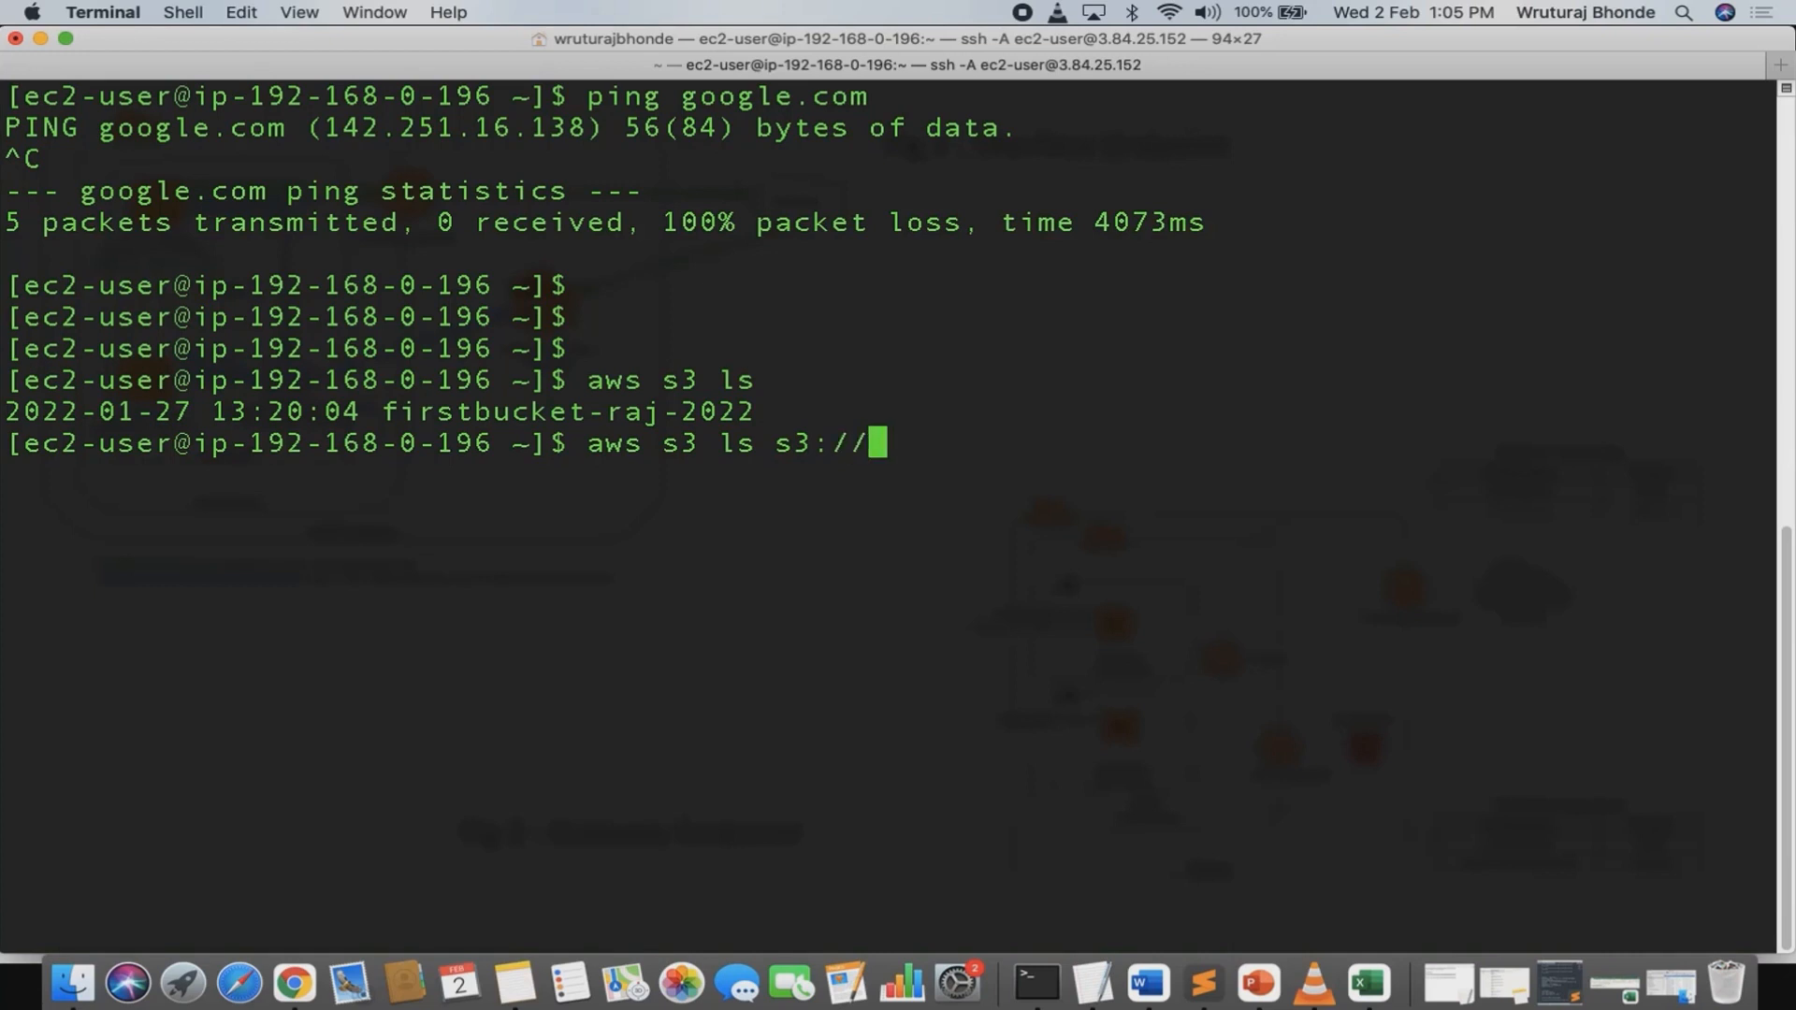
pyautogui.write('first')
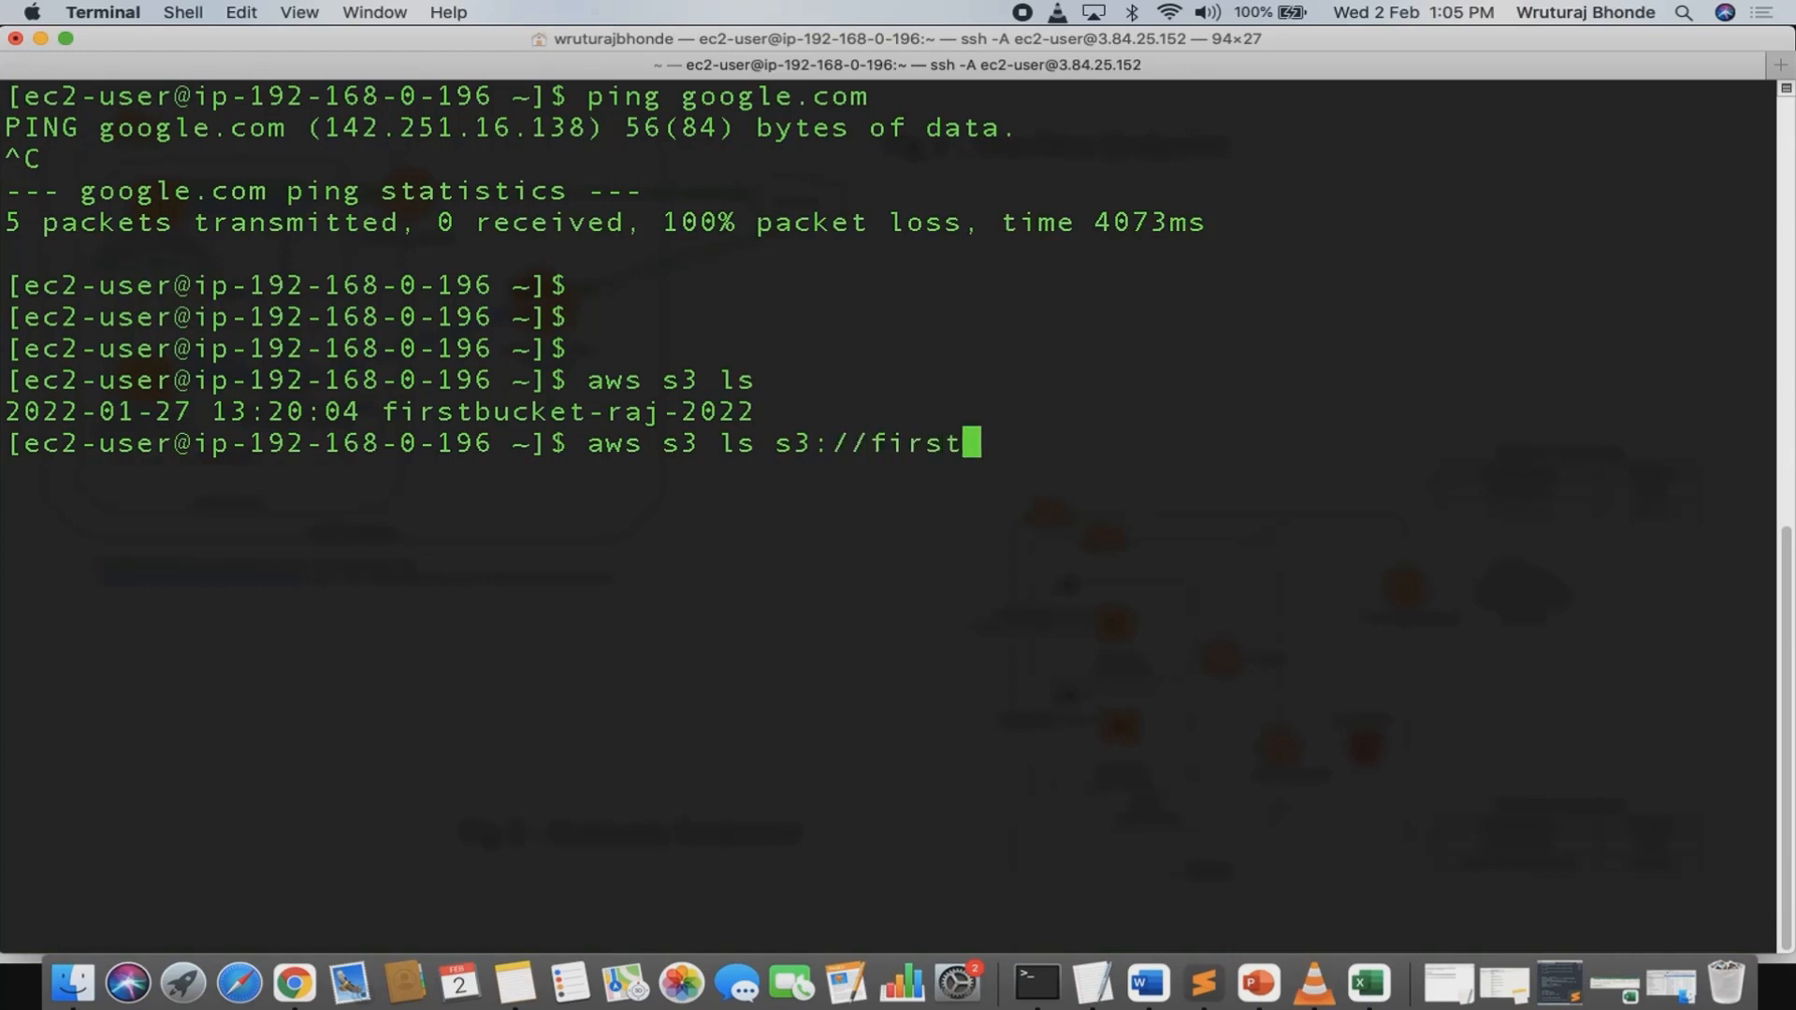
pyautogui.write('bucket')
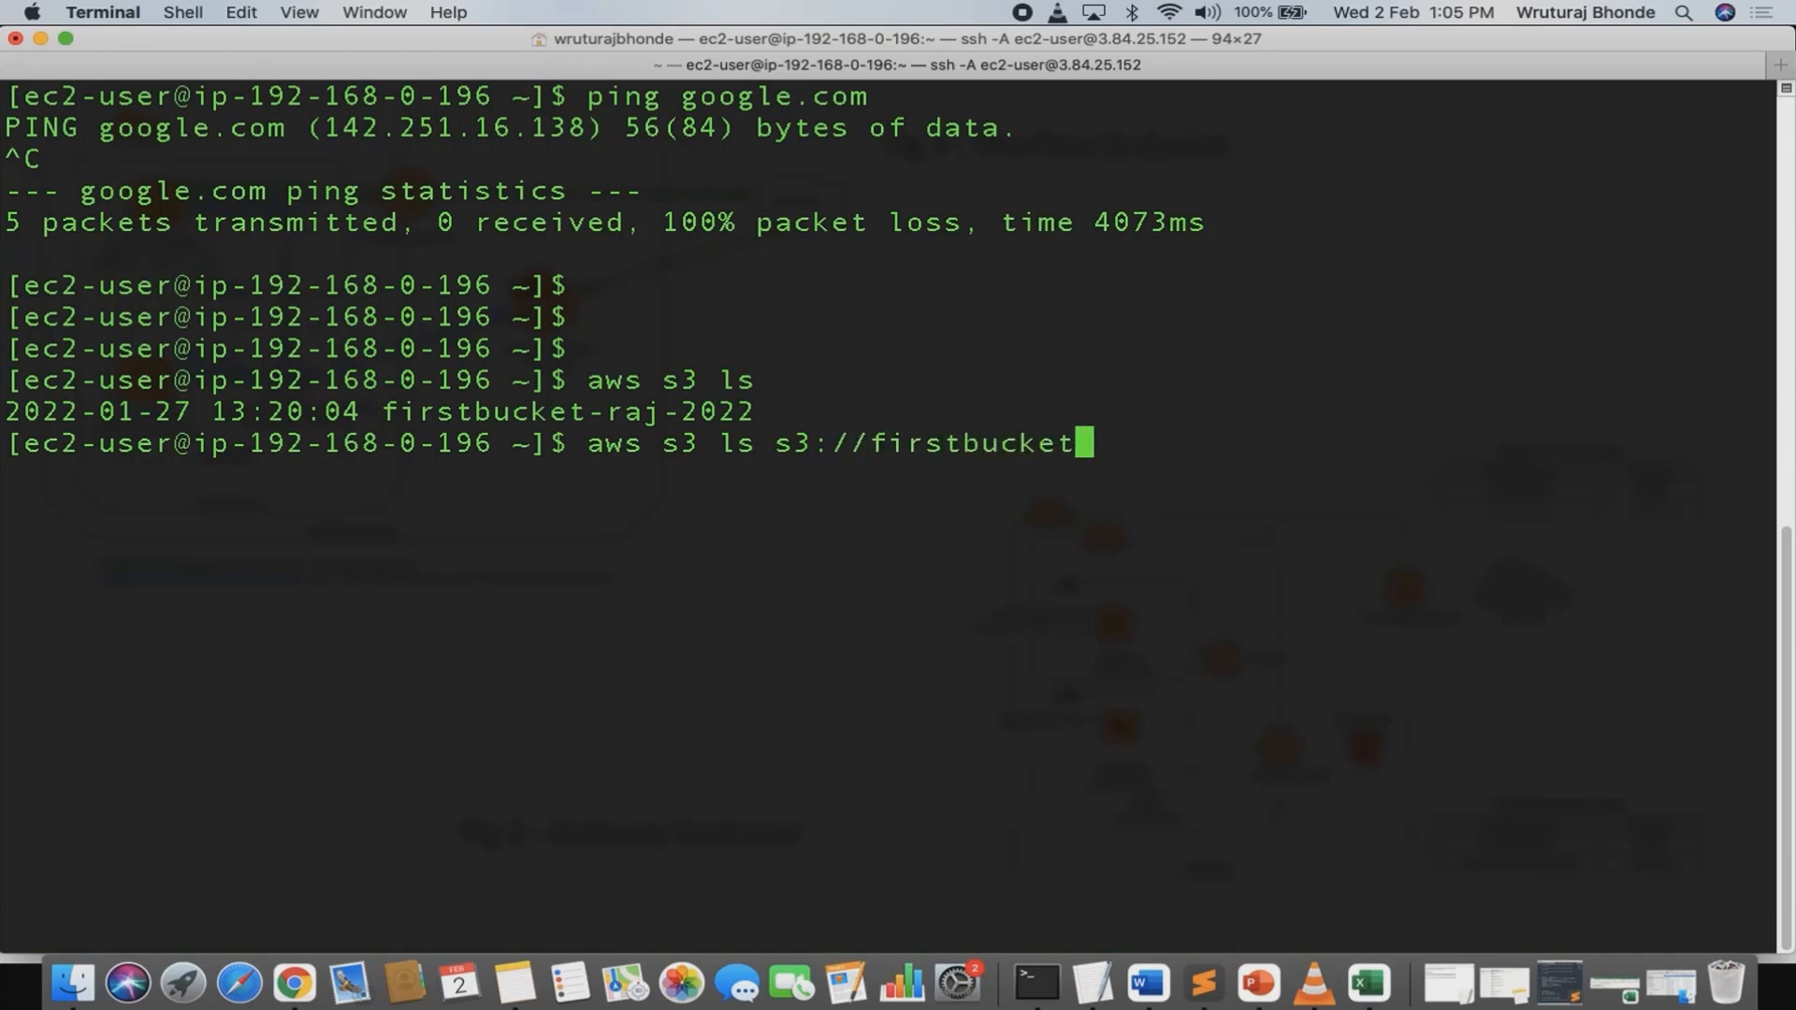
pyautogui.write('-raj')
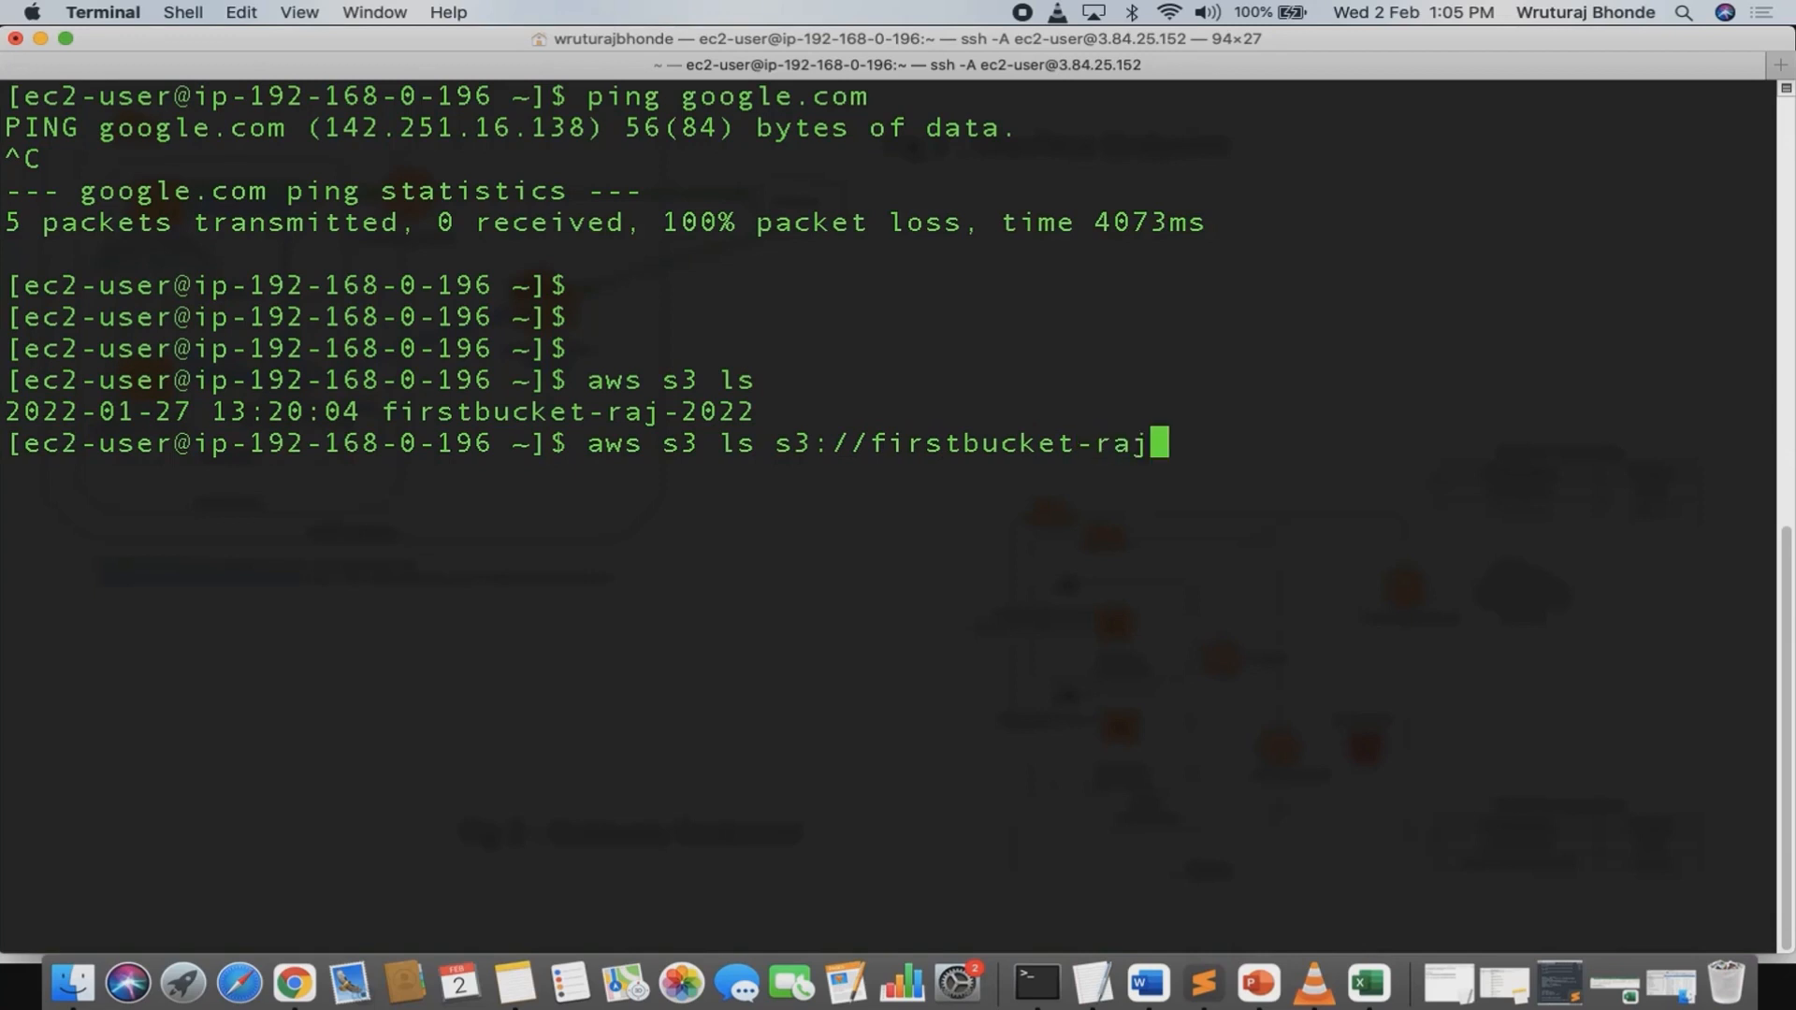
pyautogui.write('-2022')
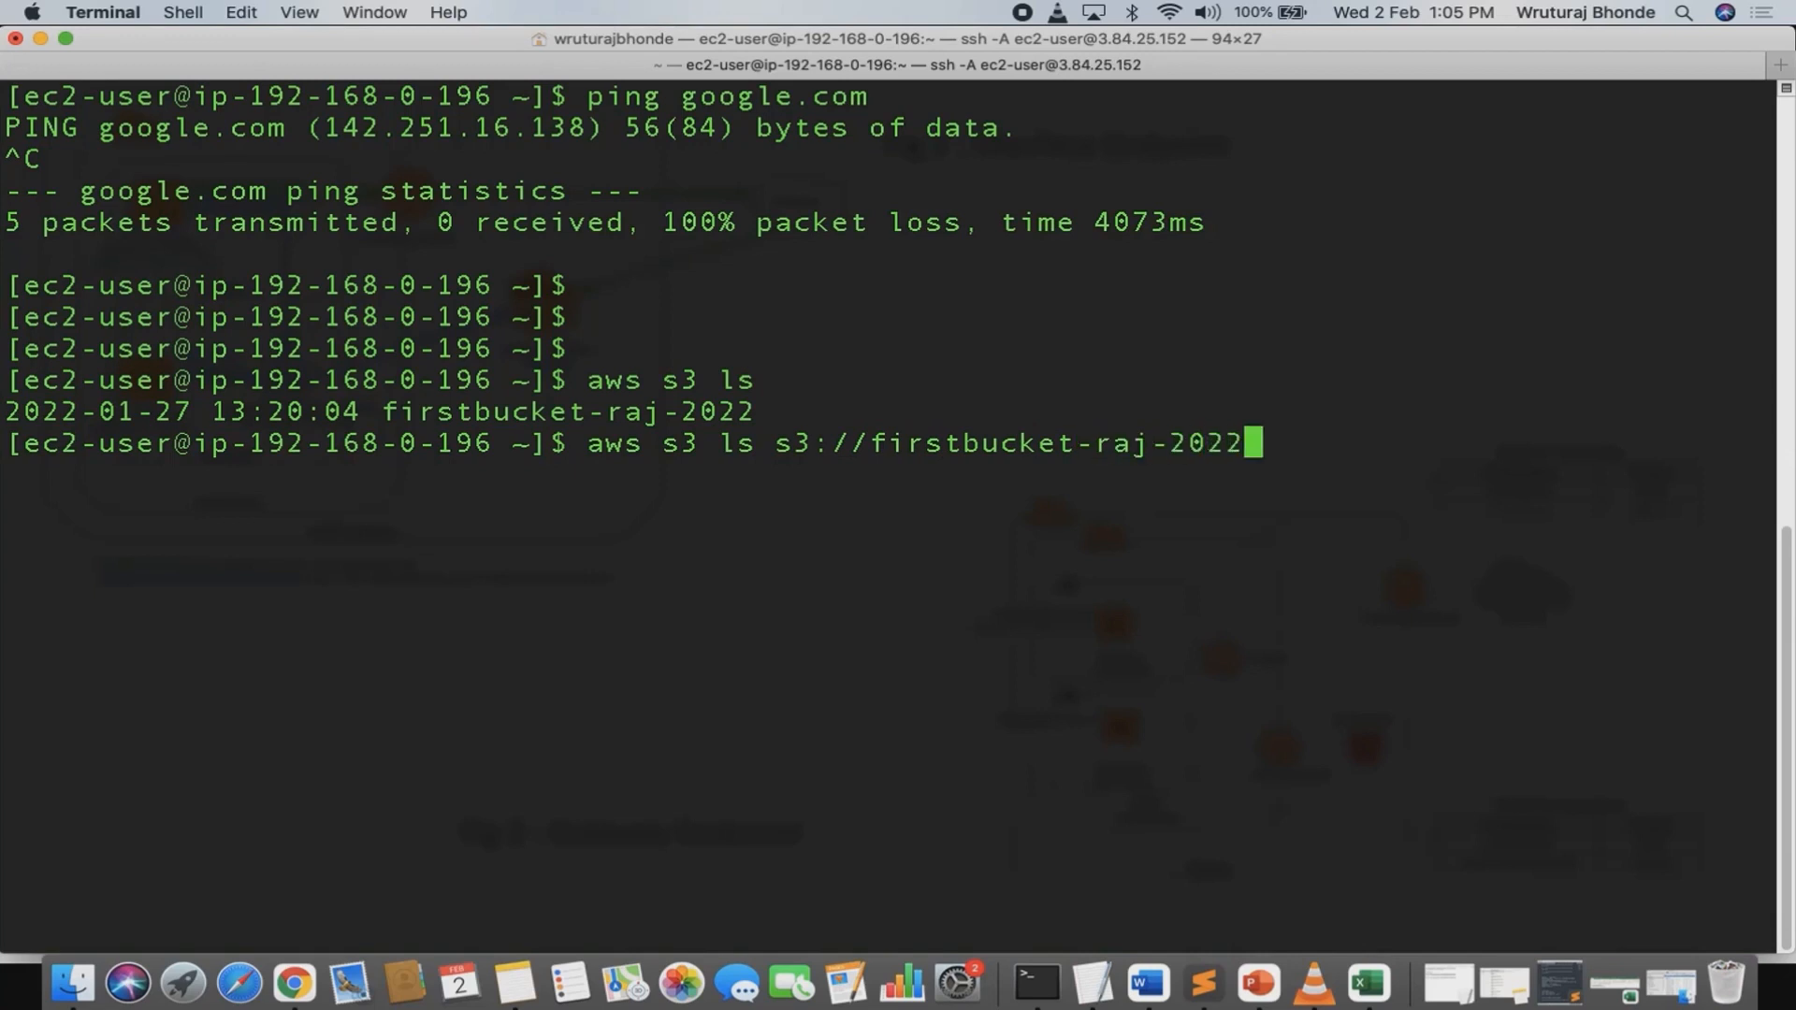